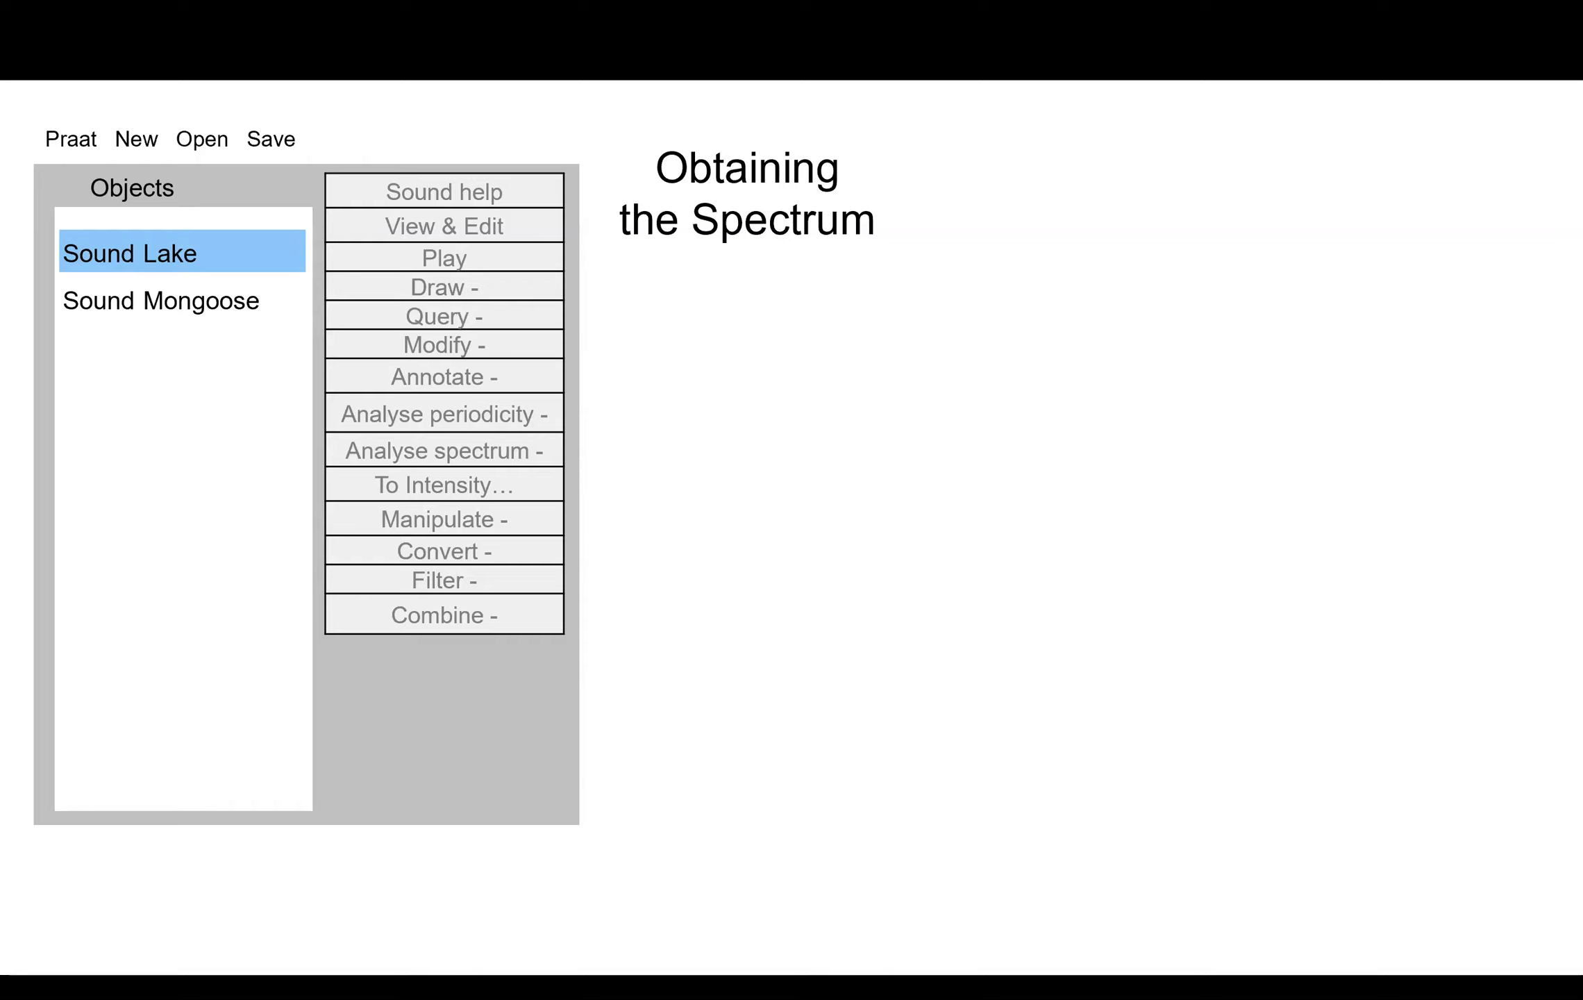
pyautogui.moveTo(232, 283)
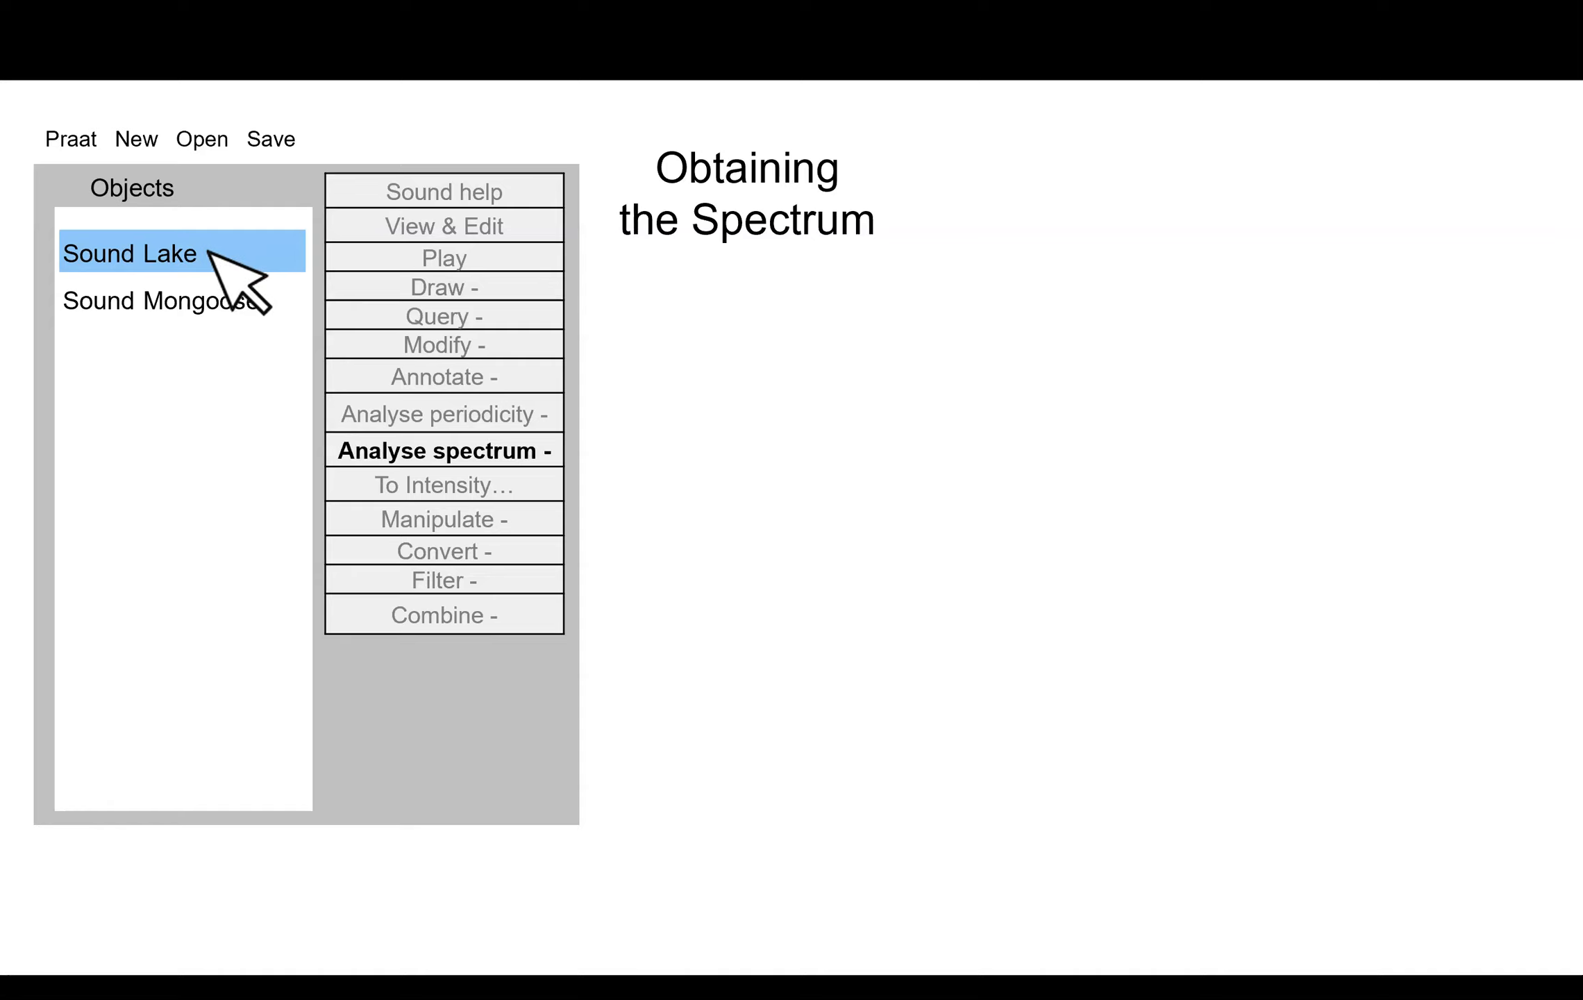
# Select Sound Lake in Praat and show its Analyse spectrum options.
pyautogui.click(442, 451)
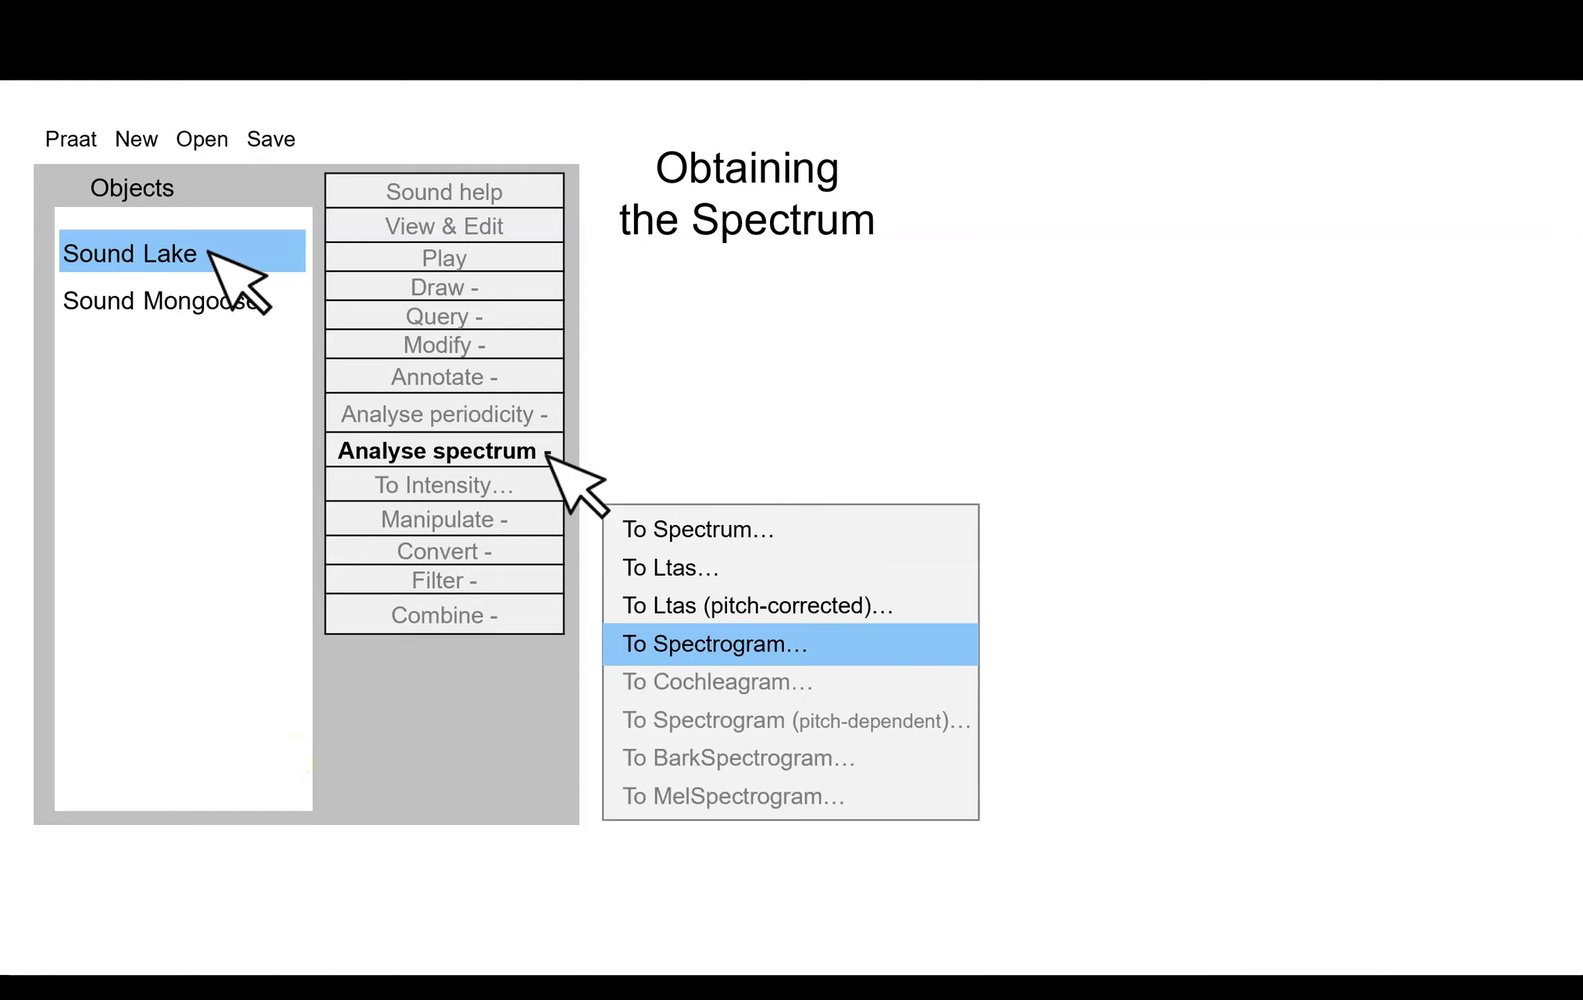
pyautogui.click(713, 644)
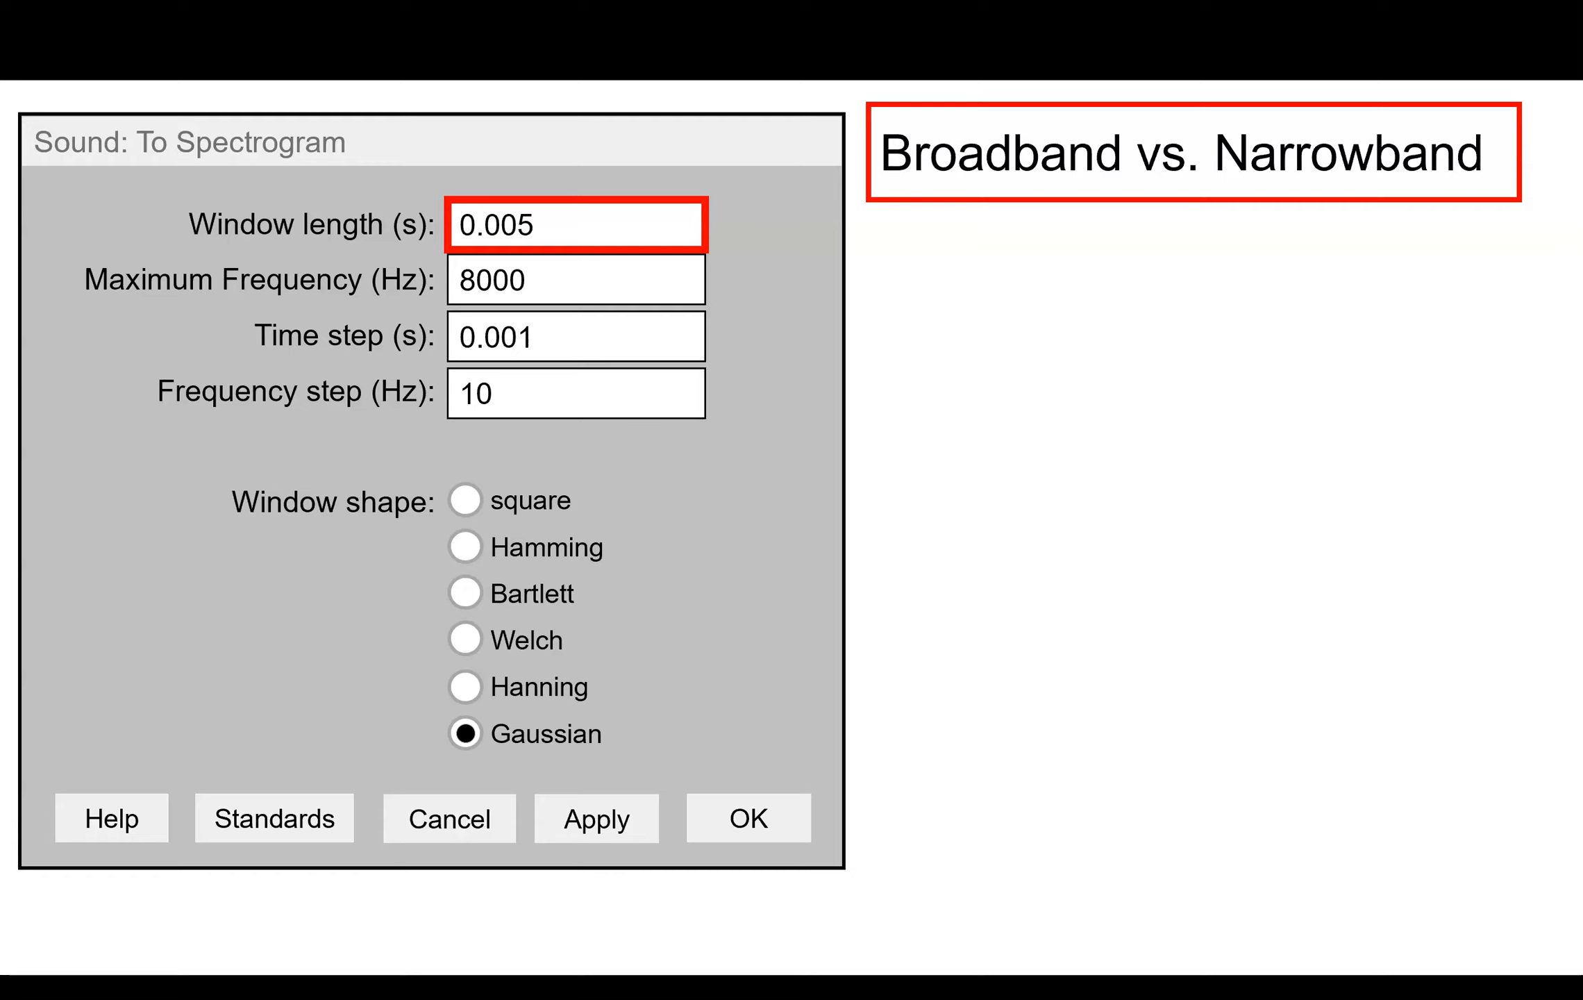
pyautogui.click(575, 336)
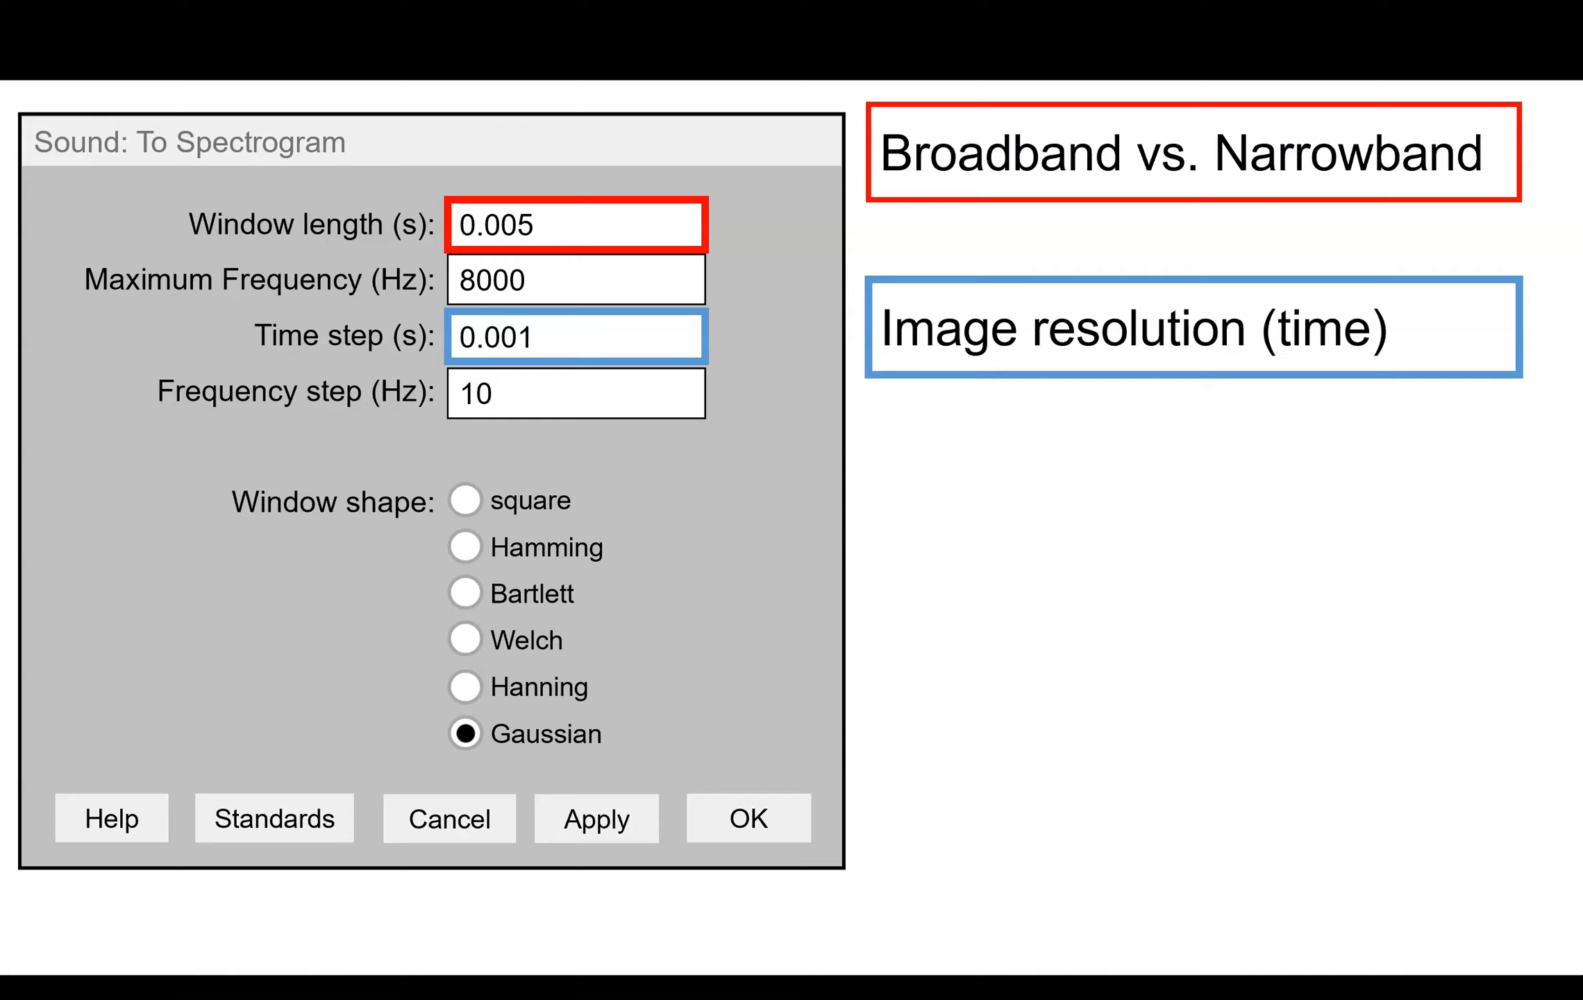
pyautogui.click(574, 392)
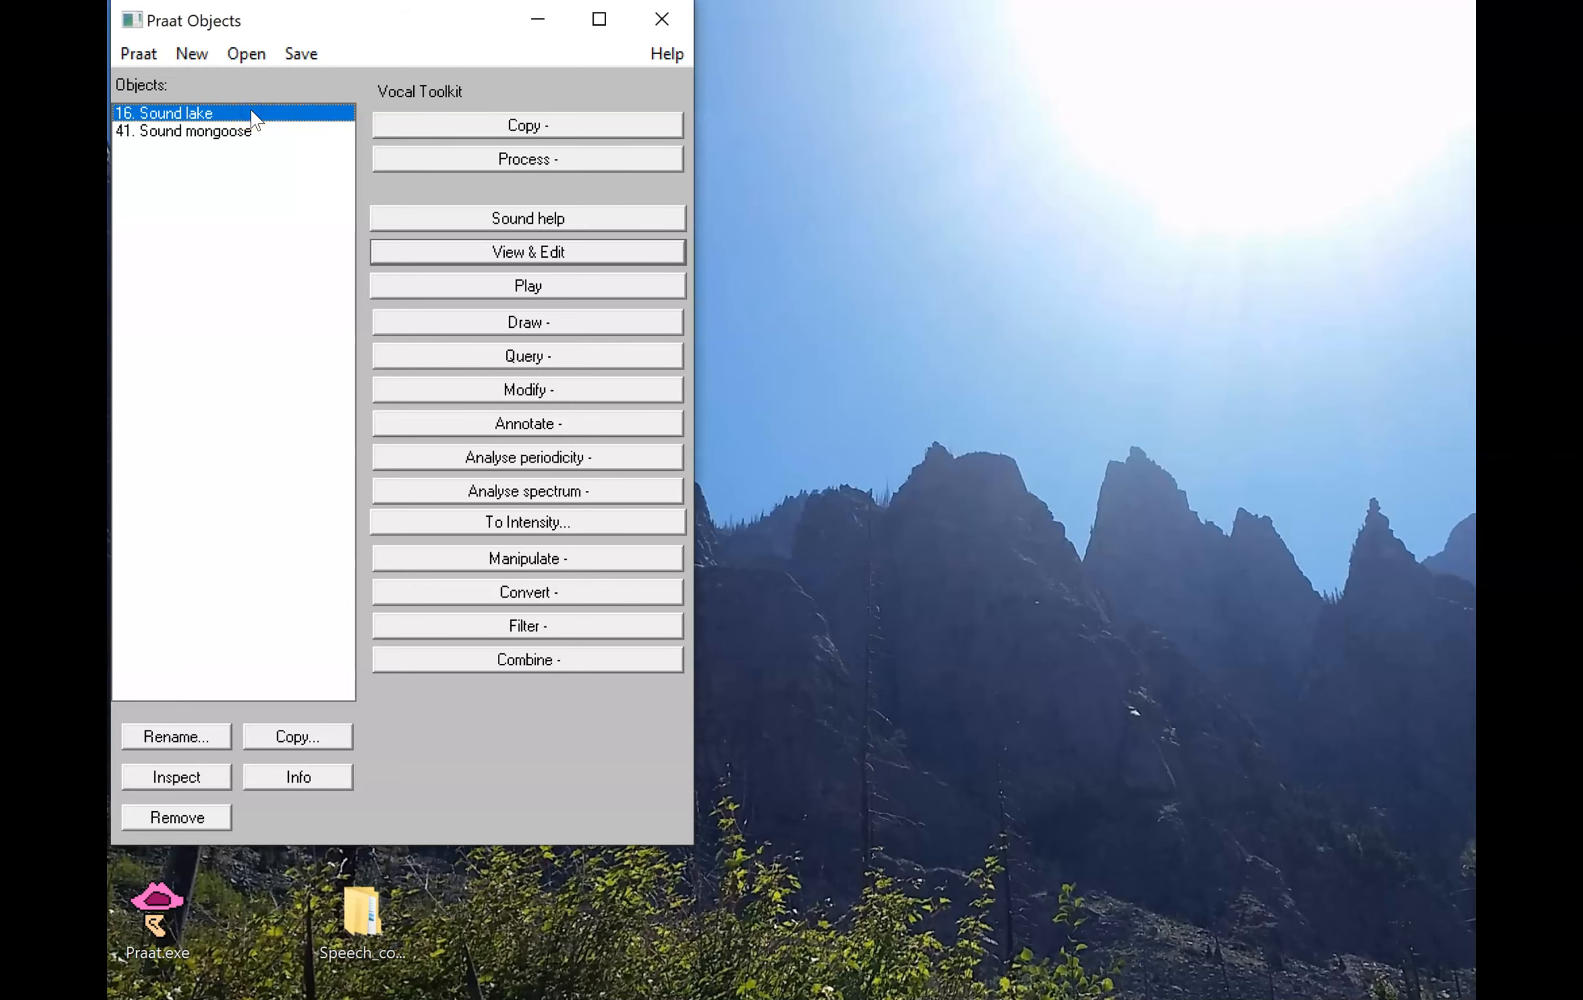
# Create Spectrogram lake from Sound lake with a 0.005 s window and 8000 Hz maximum.
pyautogui.click(527, 491)
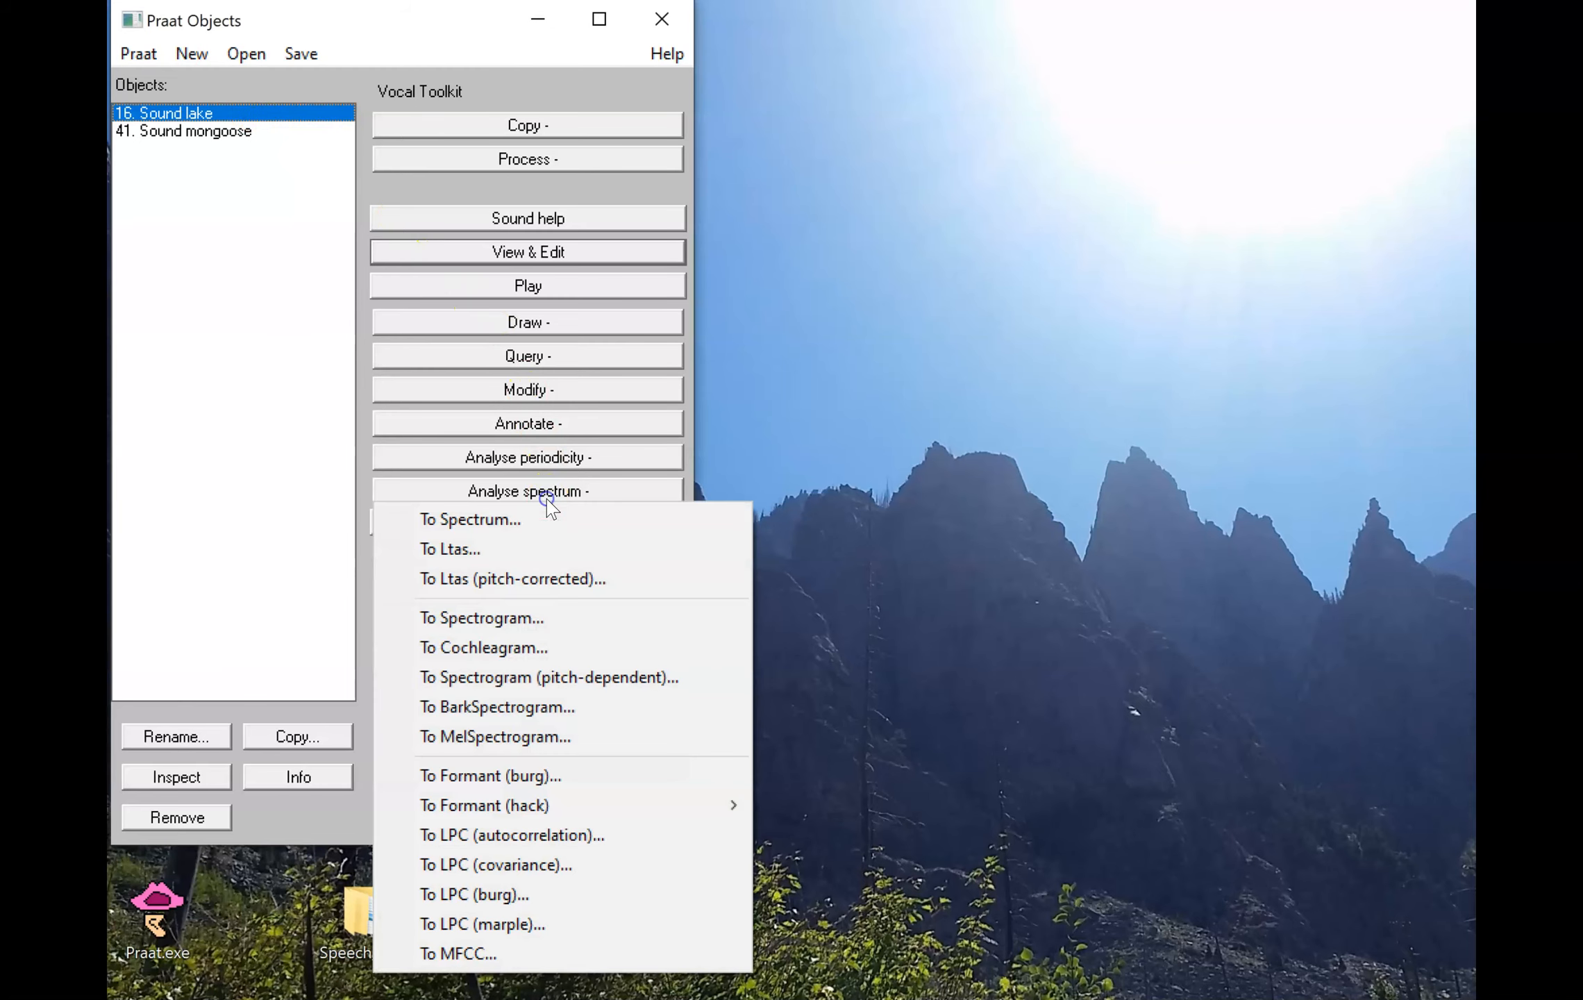
pyautogui.click(482, 617)
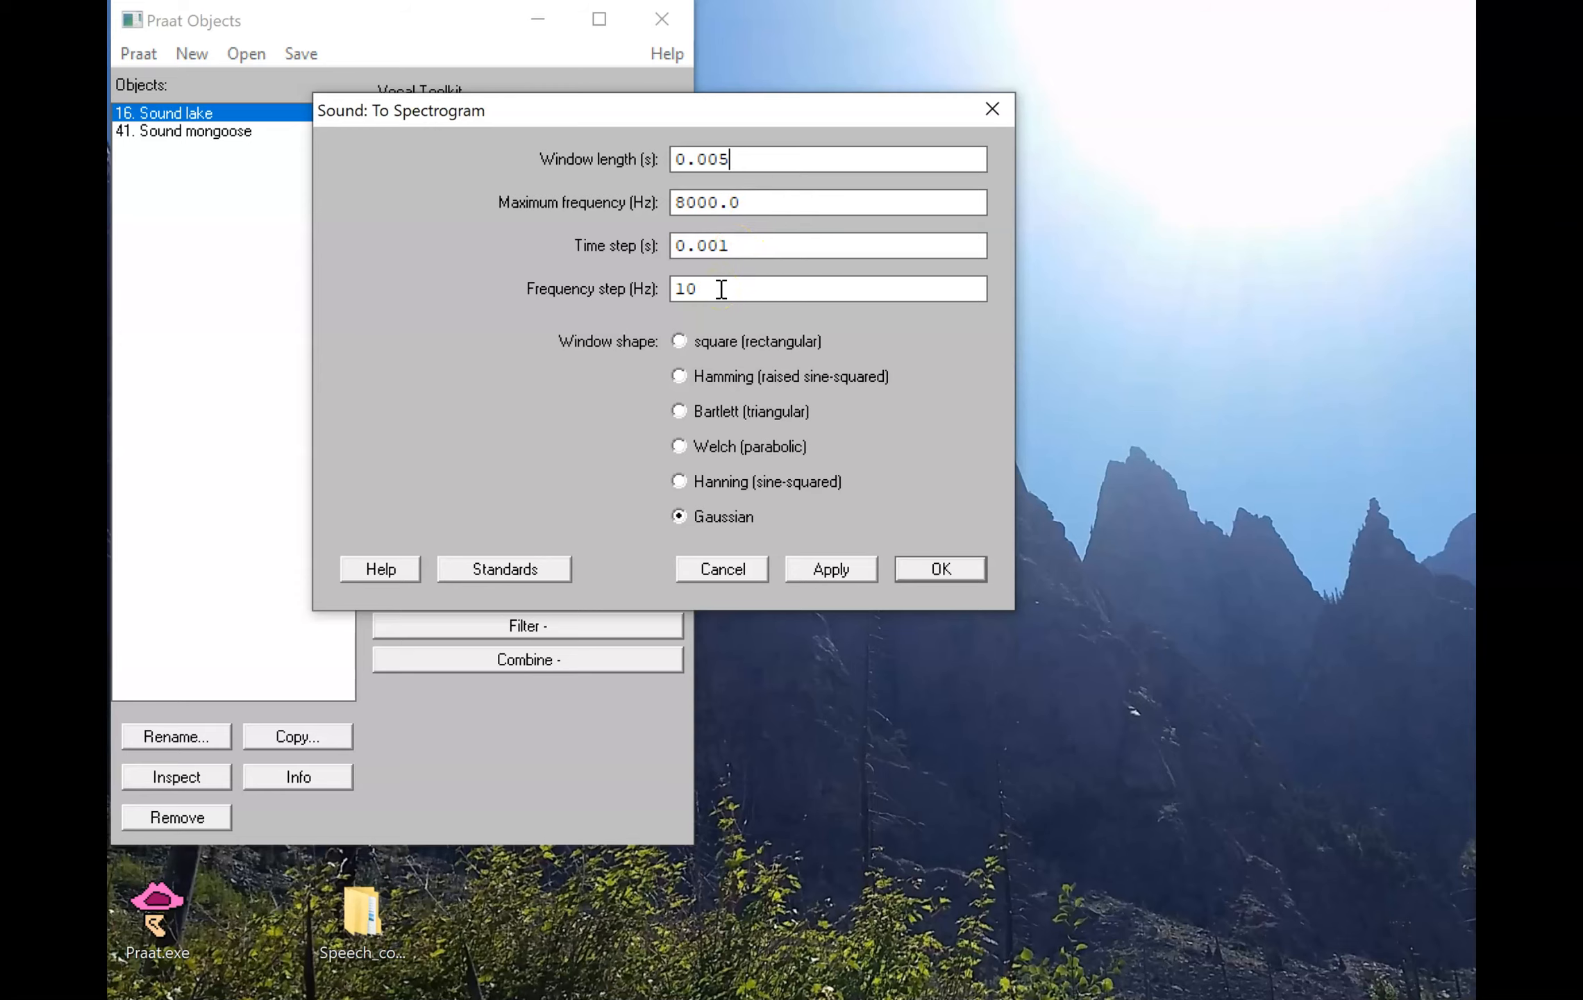
pyautogui.click(938, 568)
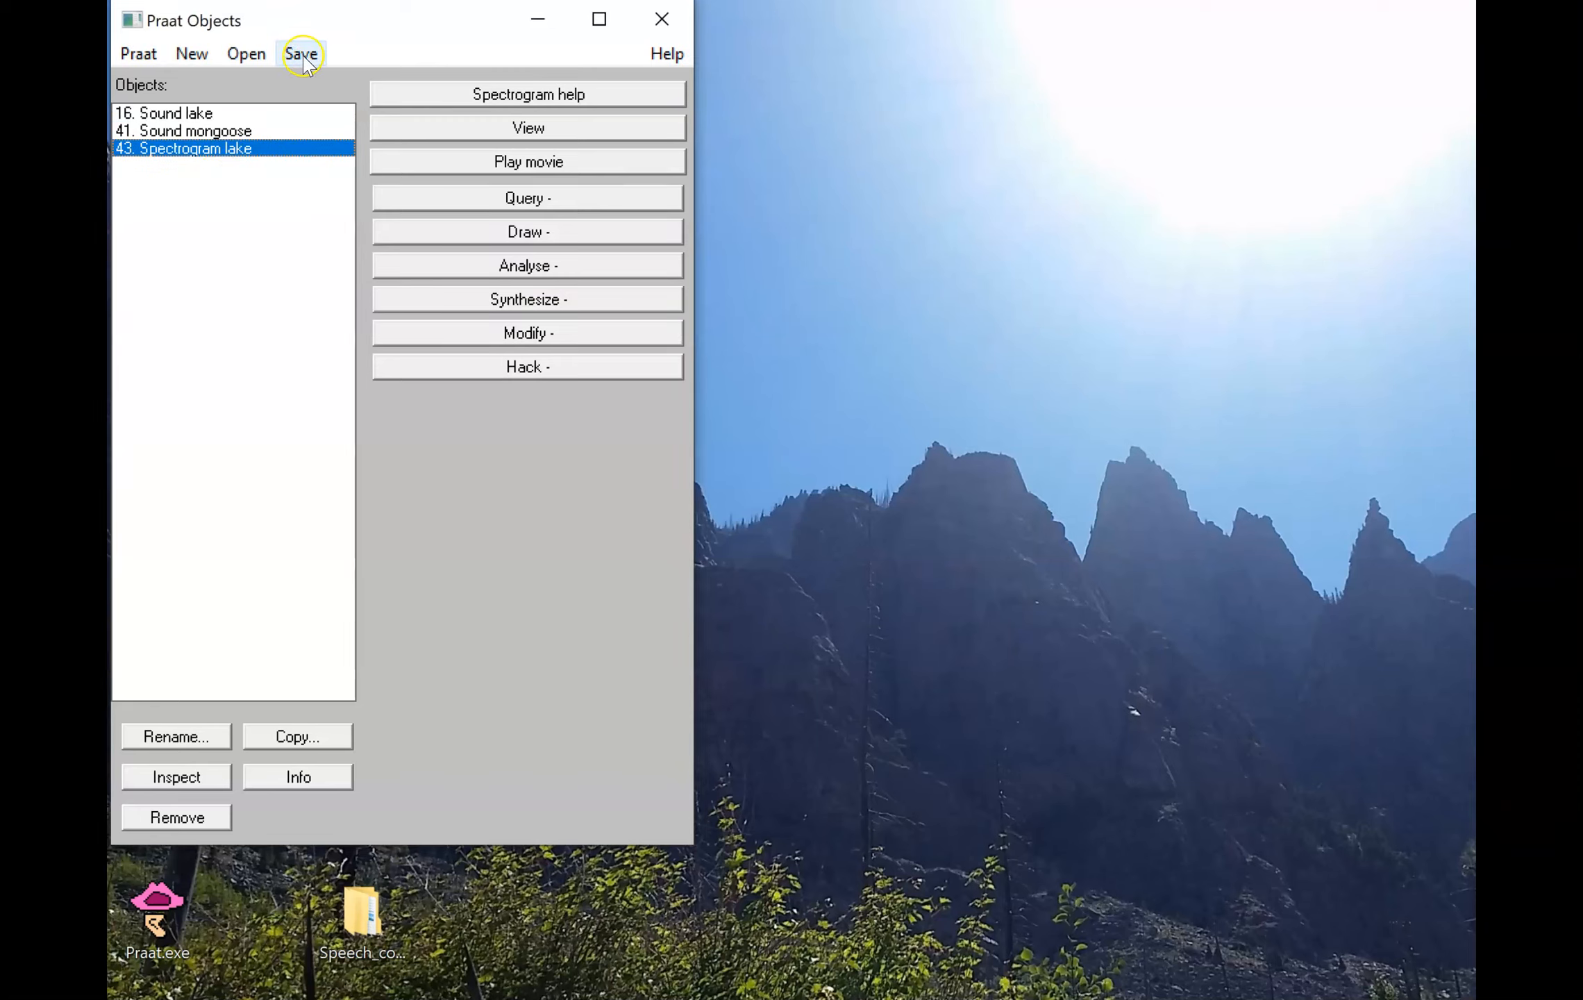
# Save Spectrogram lake as the text file lake.Spectrogram.
pyautogui.click(301, 54)
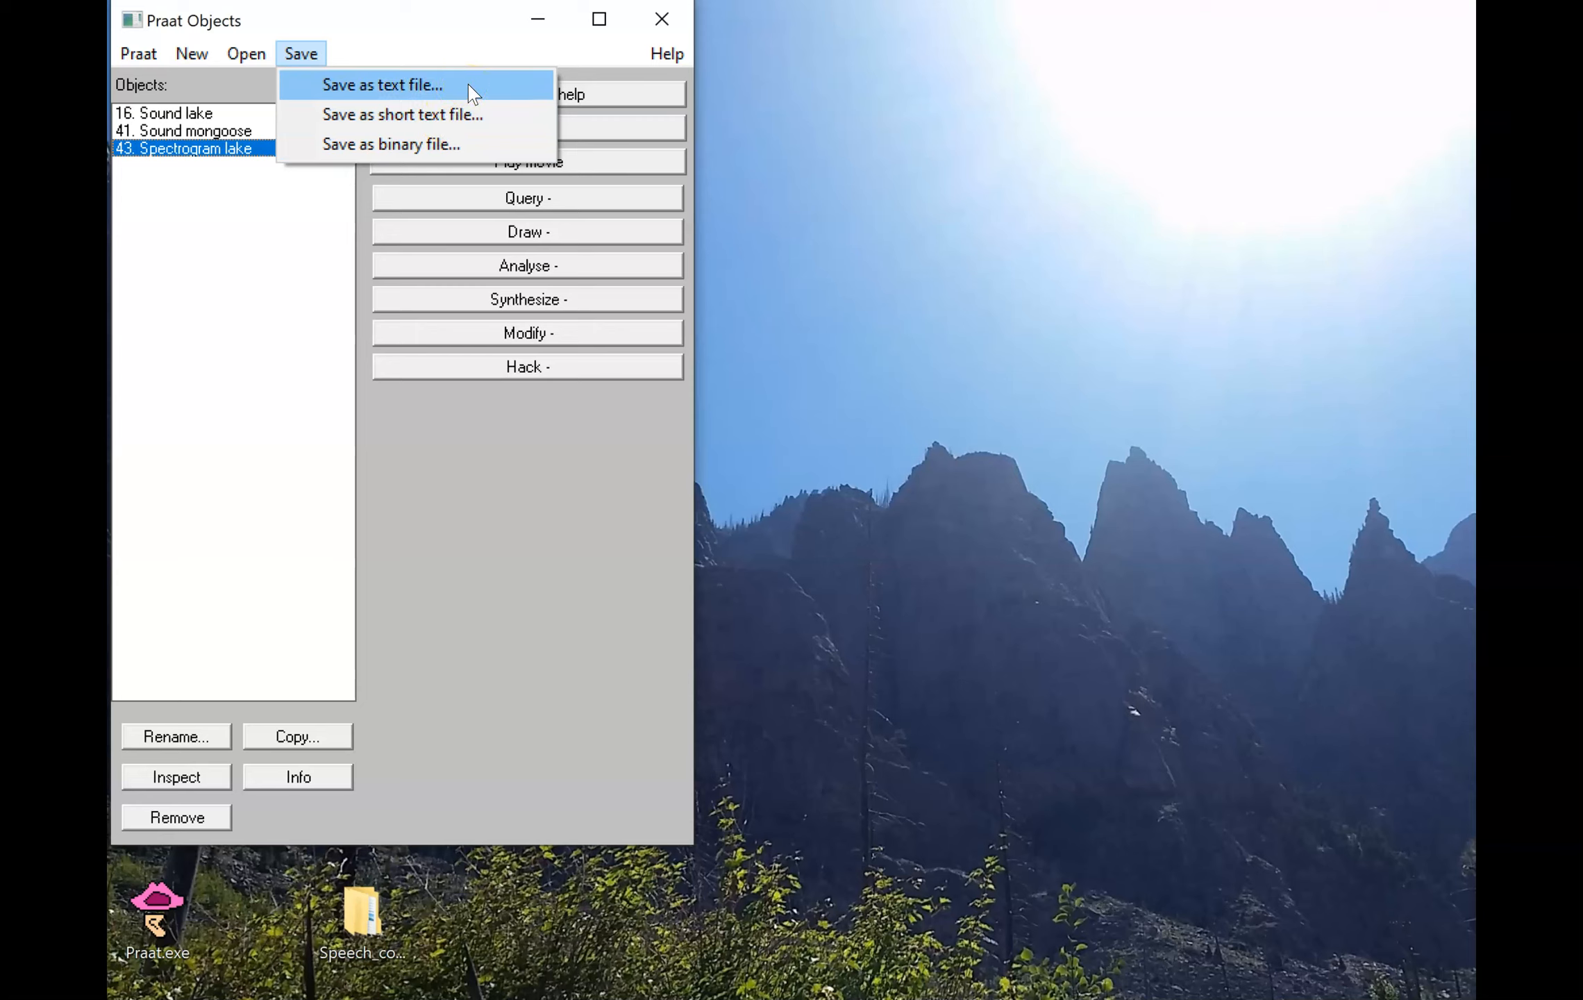
pyautogui.click(382, 84)
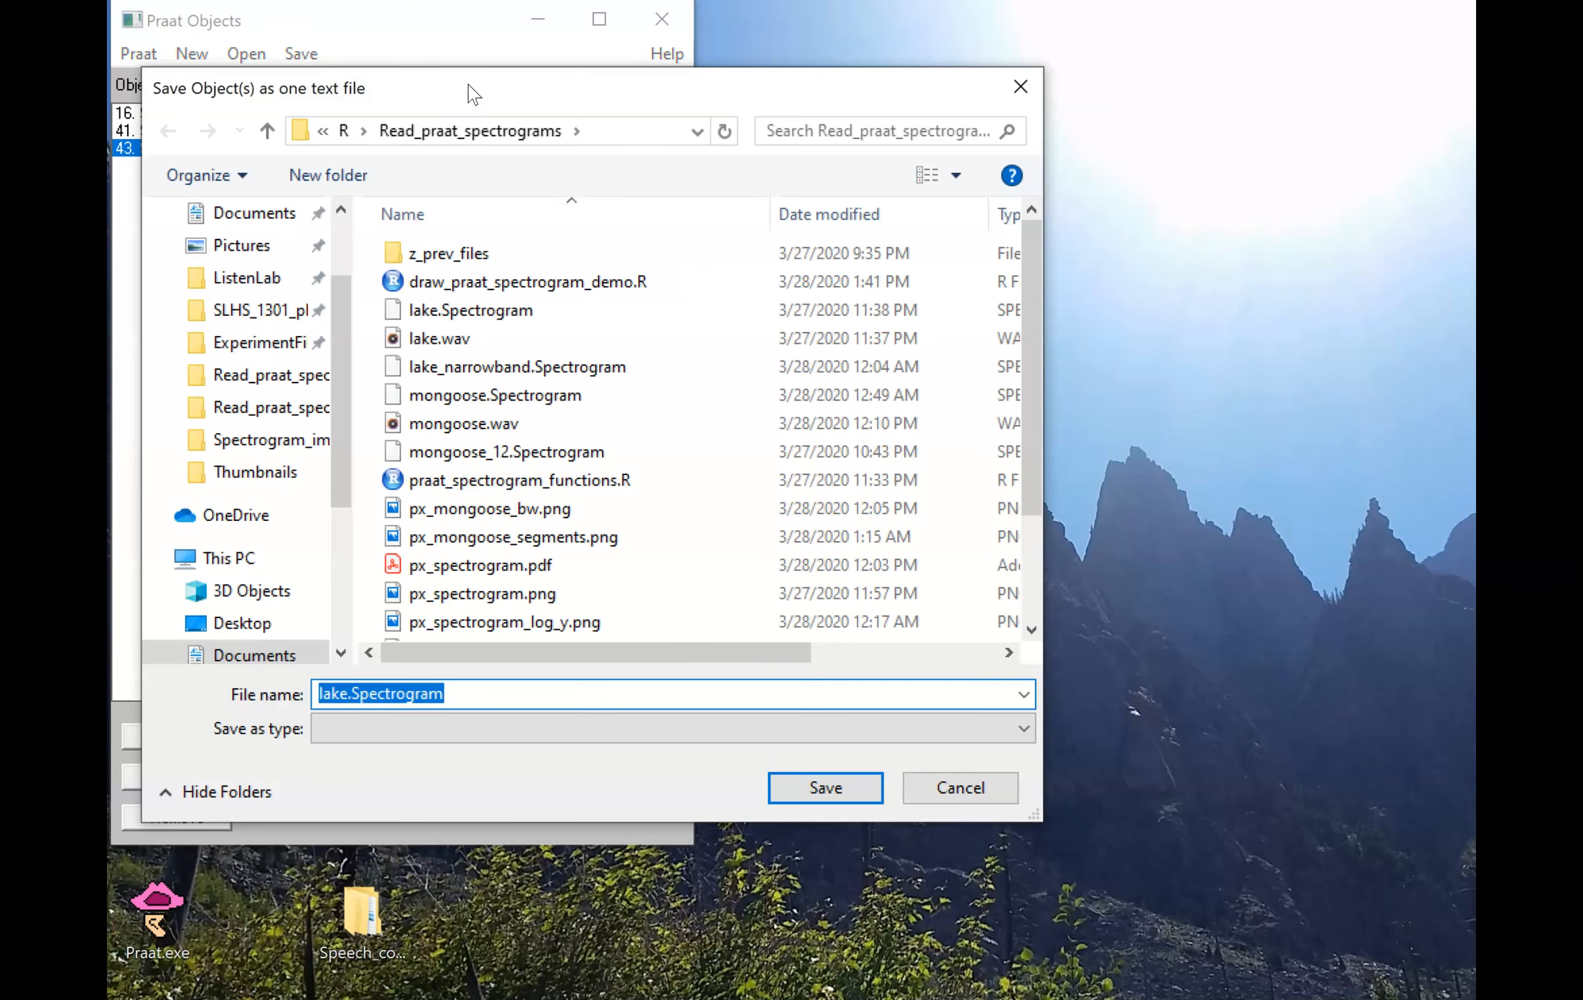
pyautogui.moveTo(807, 702)
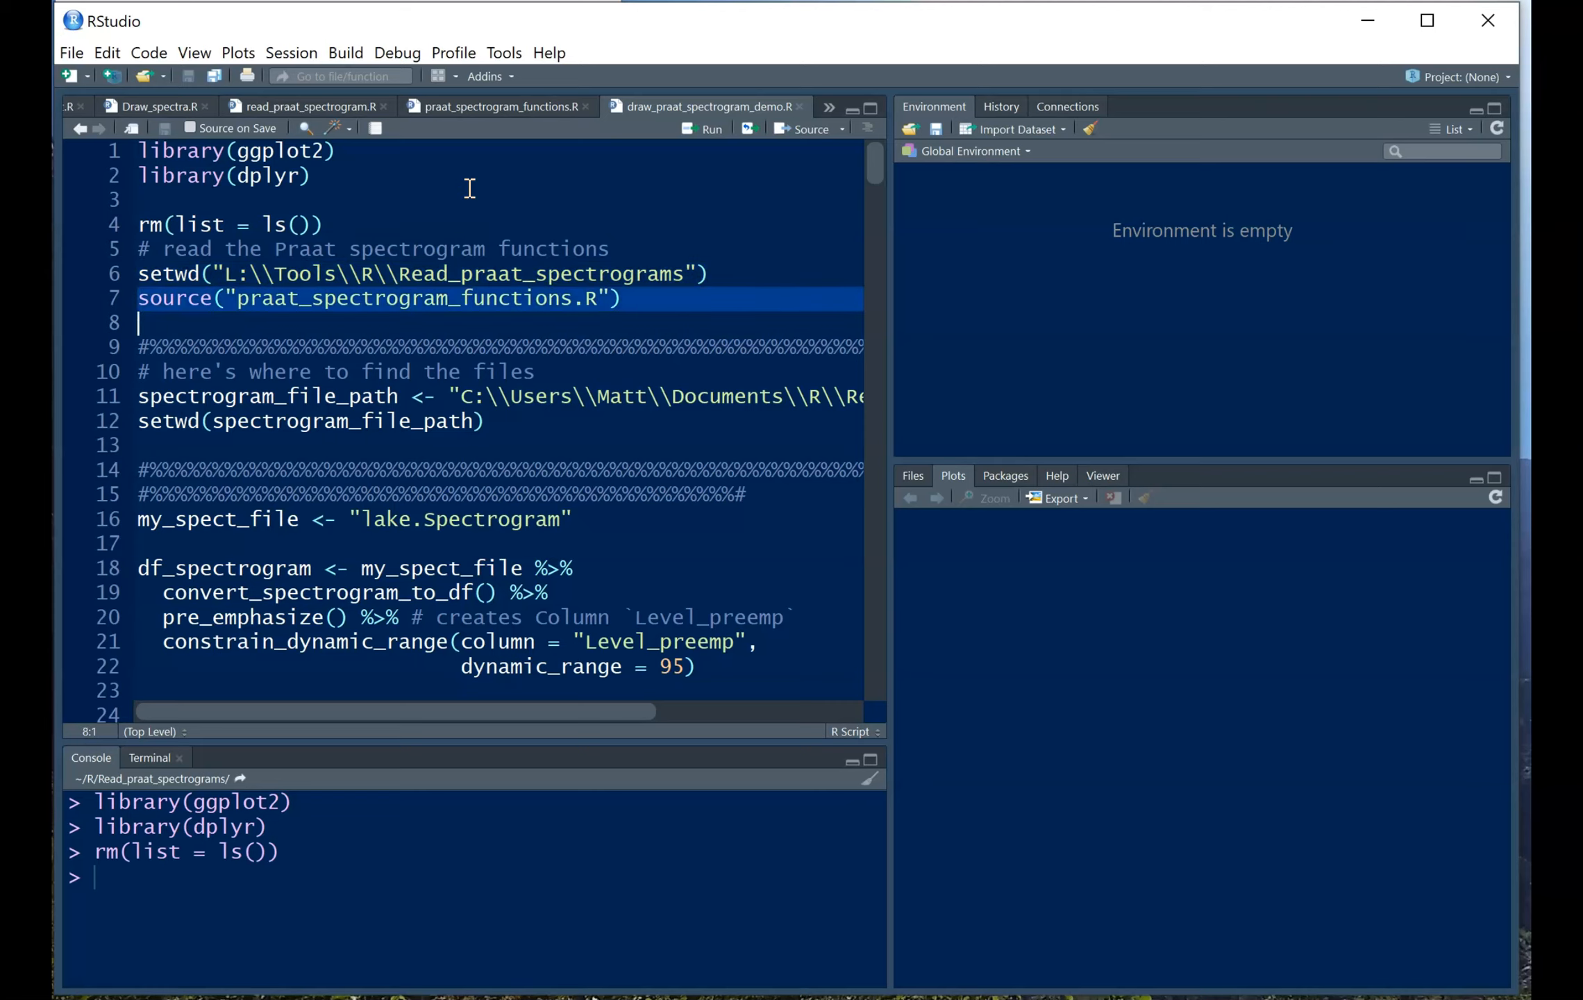
# Browse praat_spectrogram_functions.R, then return to the spectrogram demo script.
pyautogui.click(490, 106)
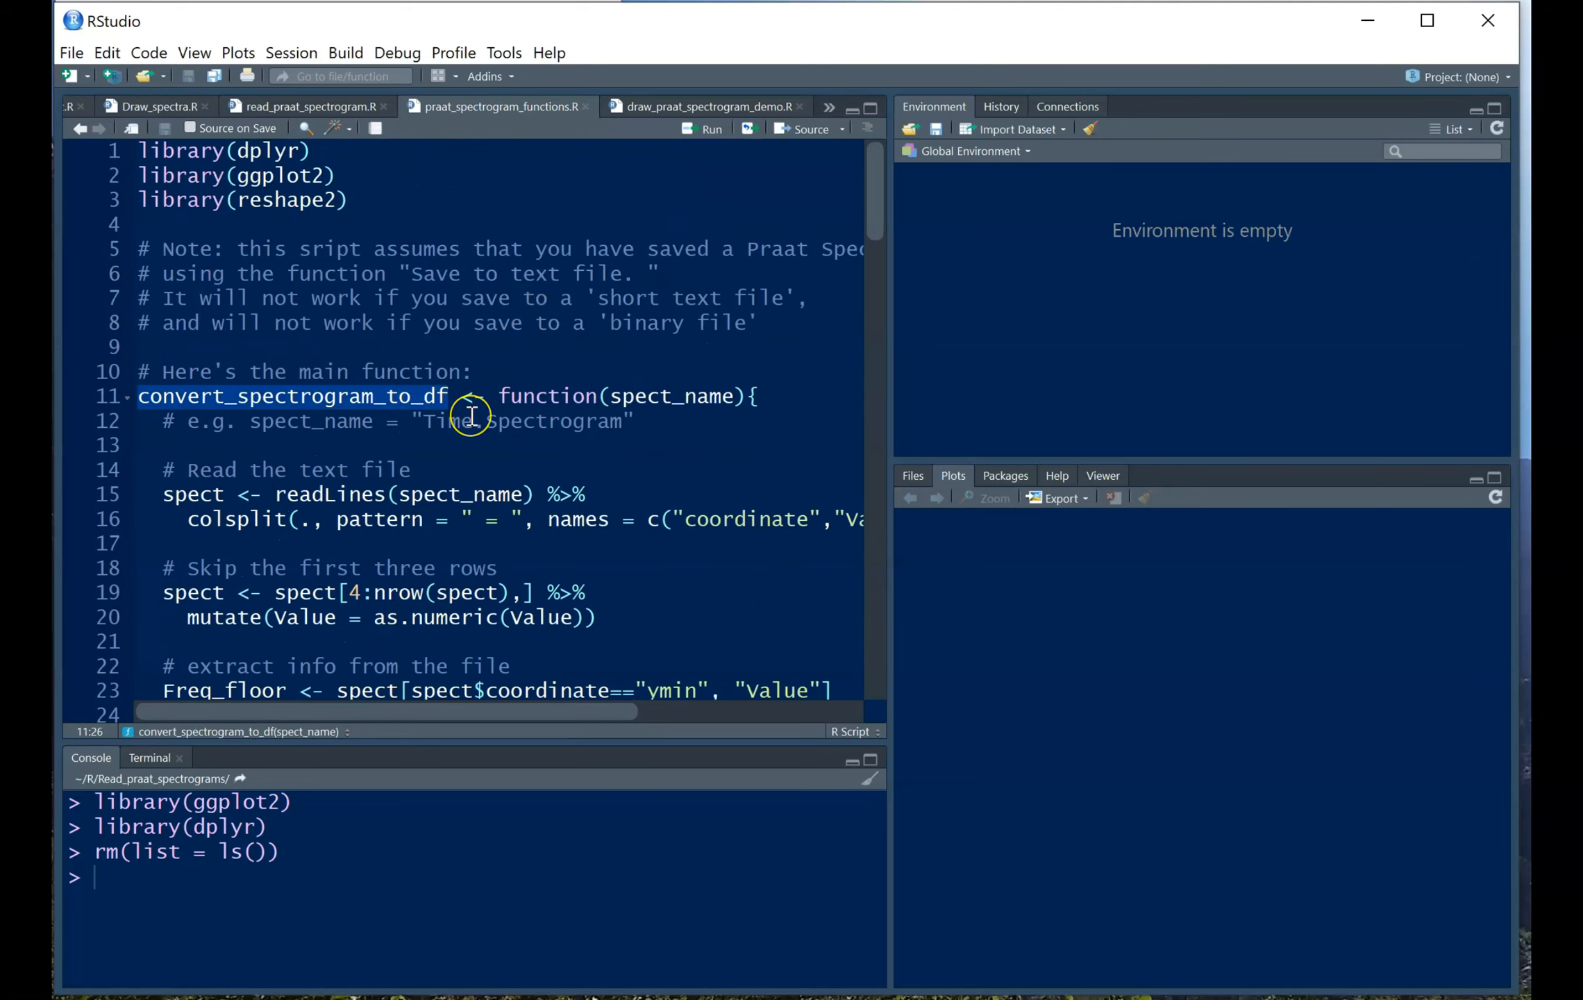
pyautogui.scroll(-3)
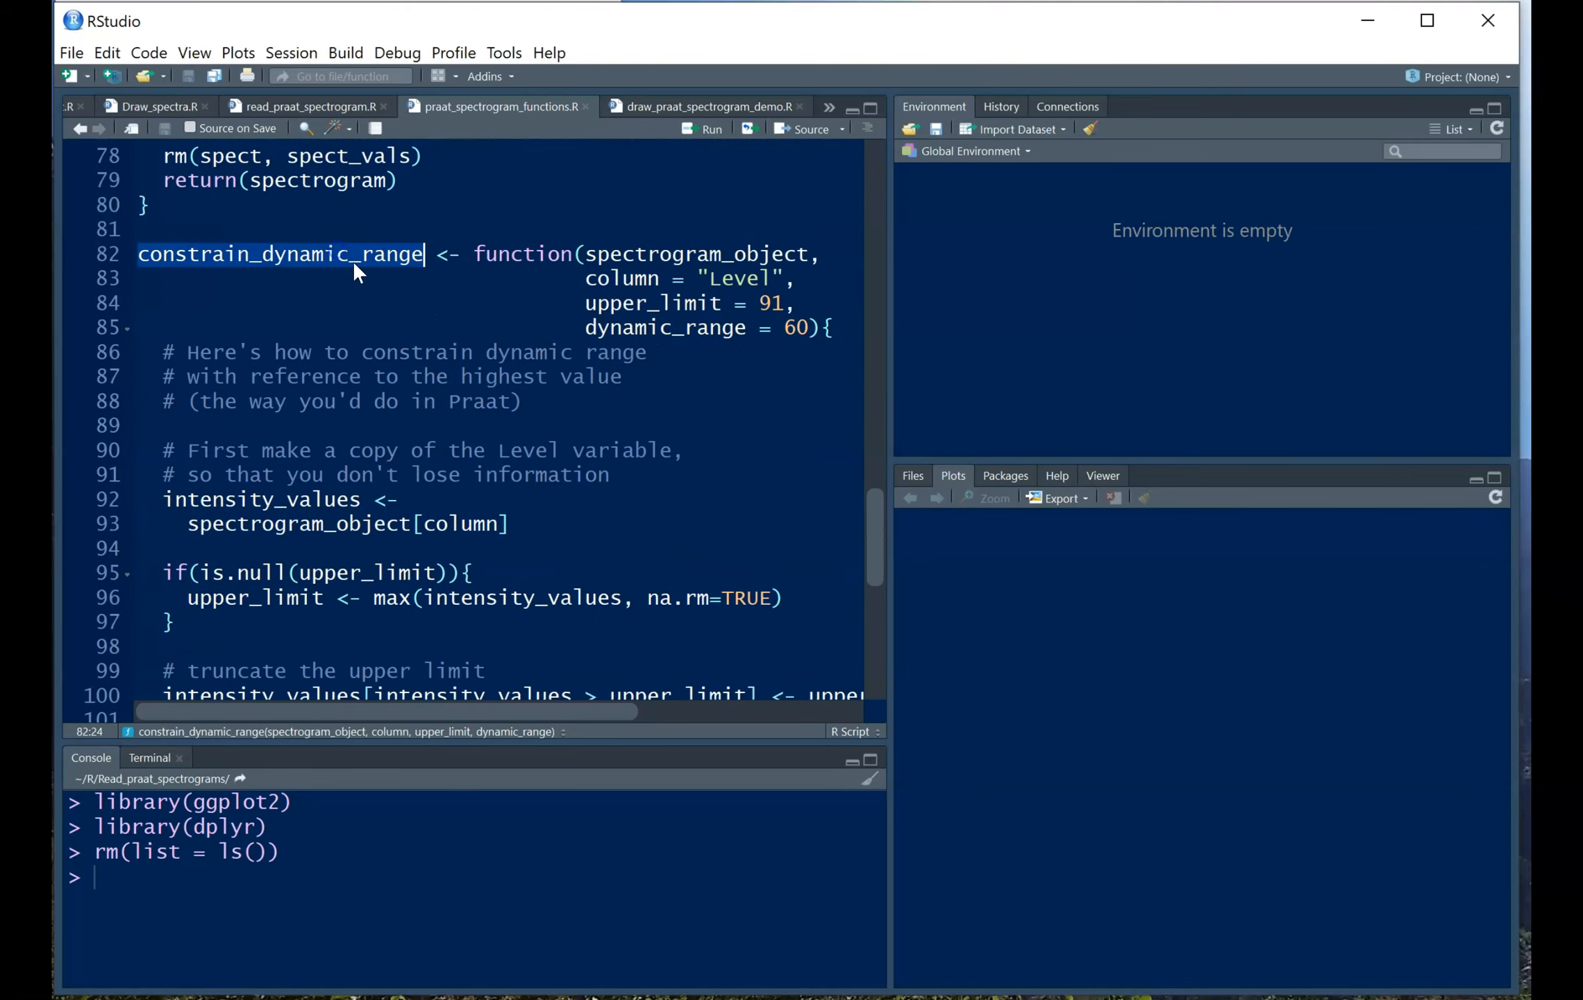
pyautogui.scroll(-3)
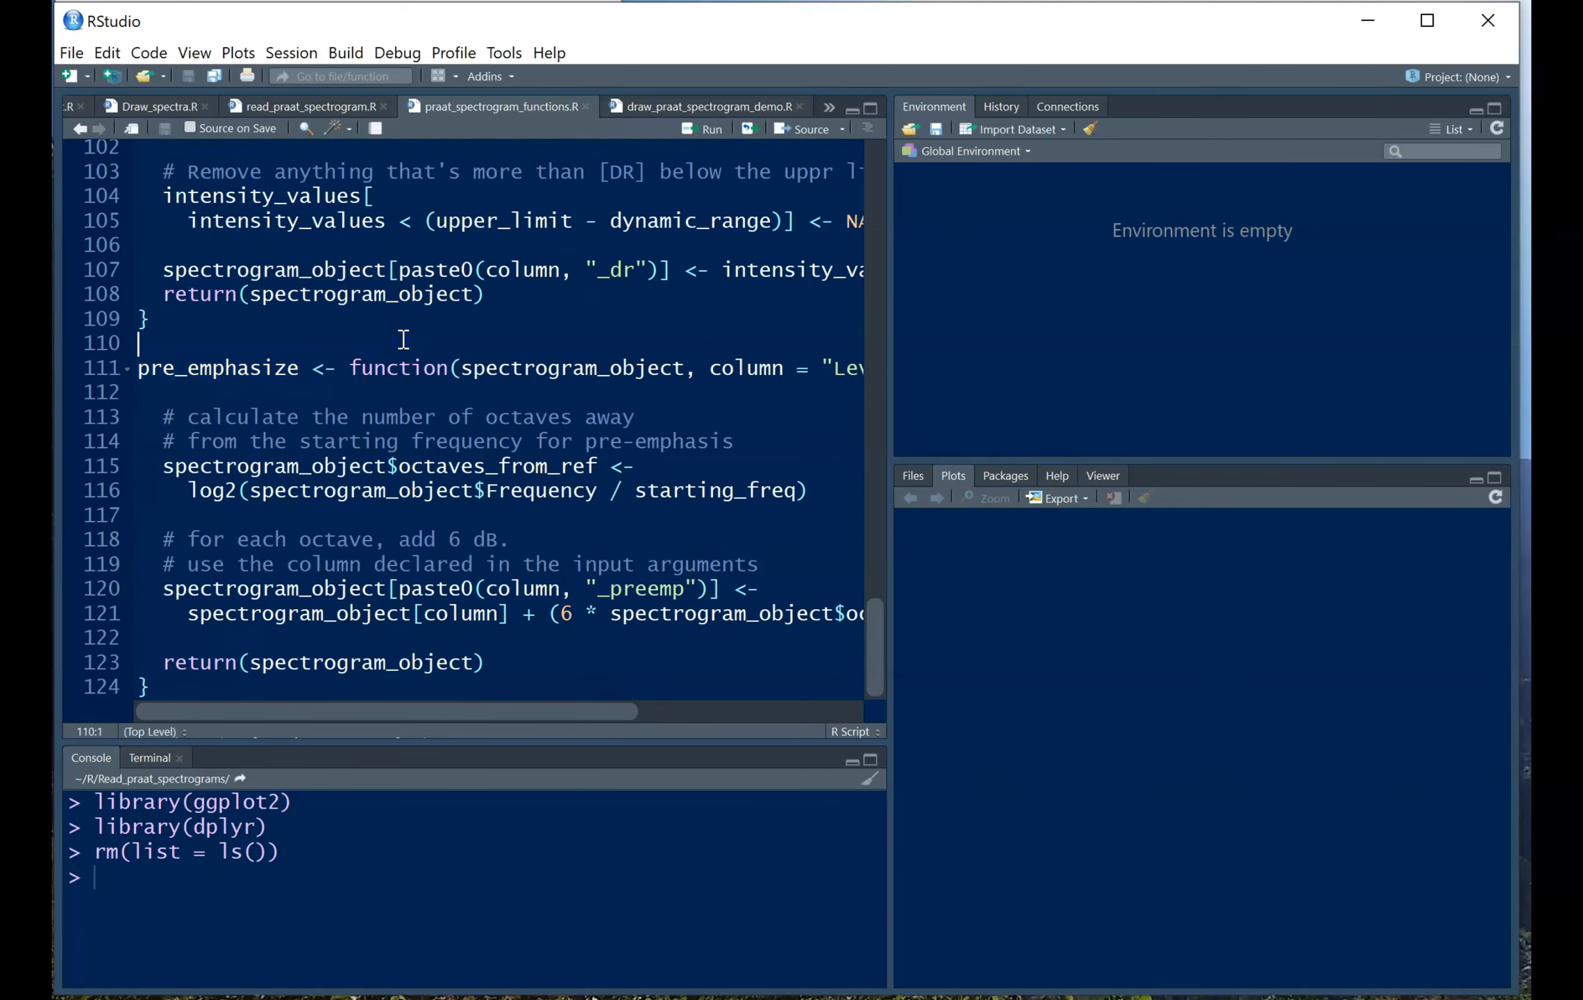
pyautogui.click(703, 107)
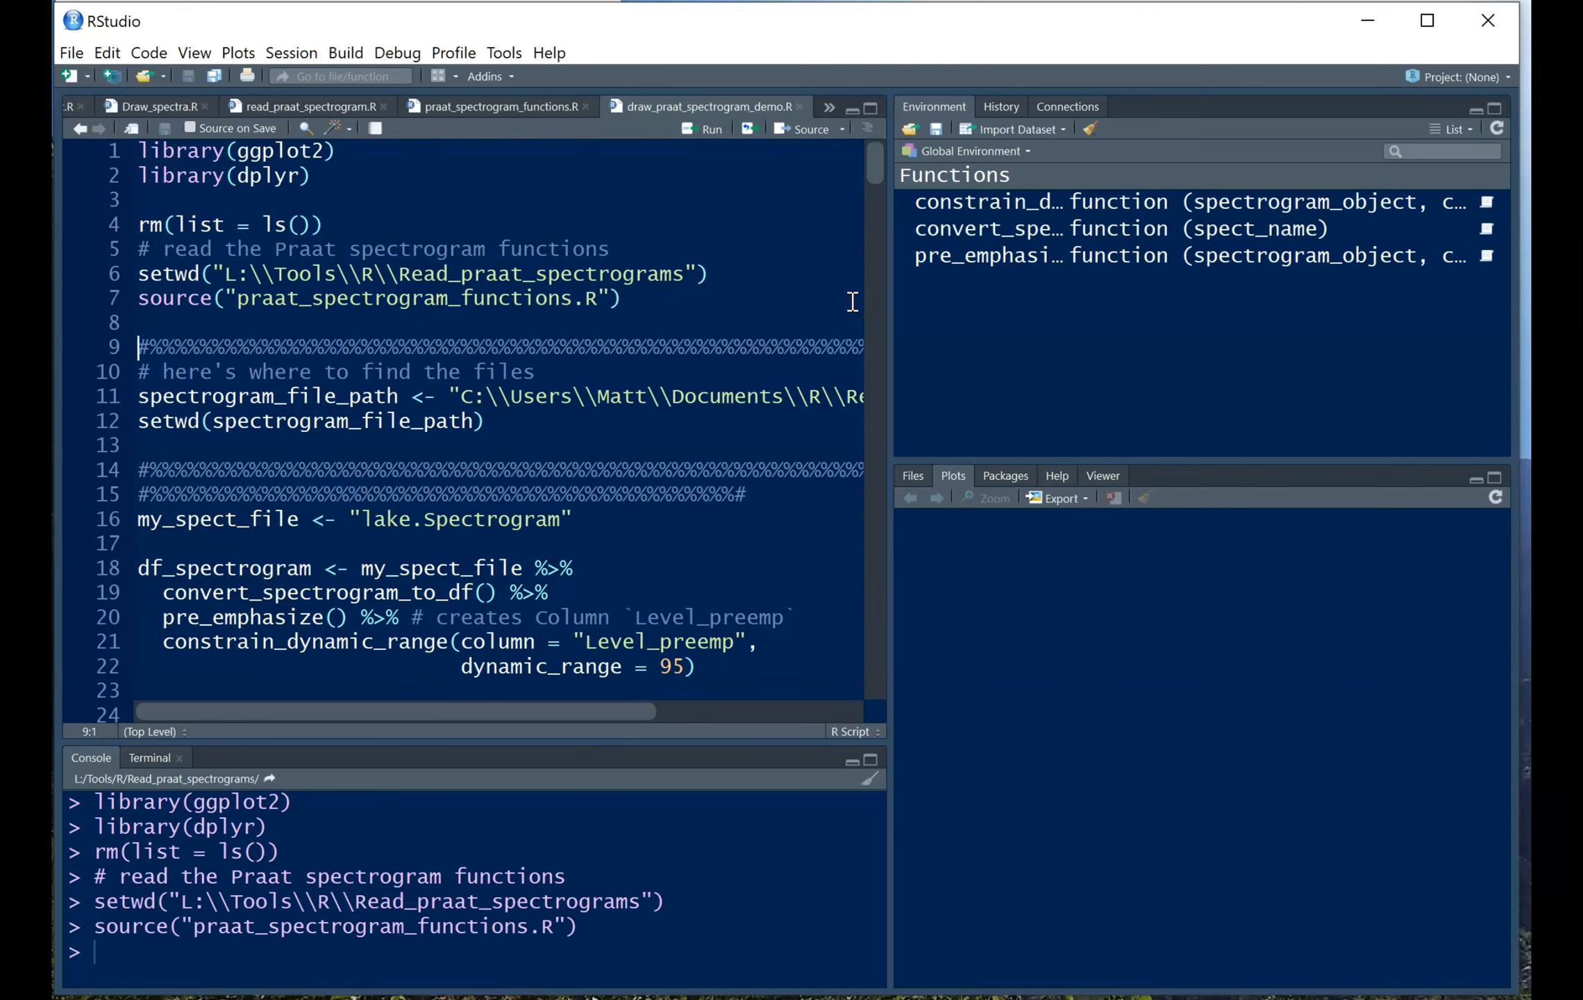
pyautogui.moveTo(441, 431)
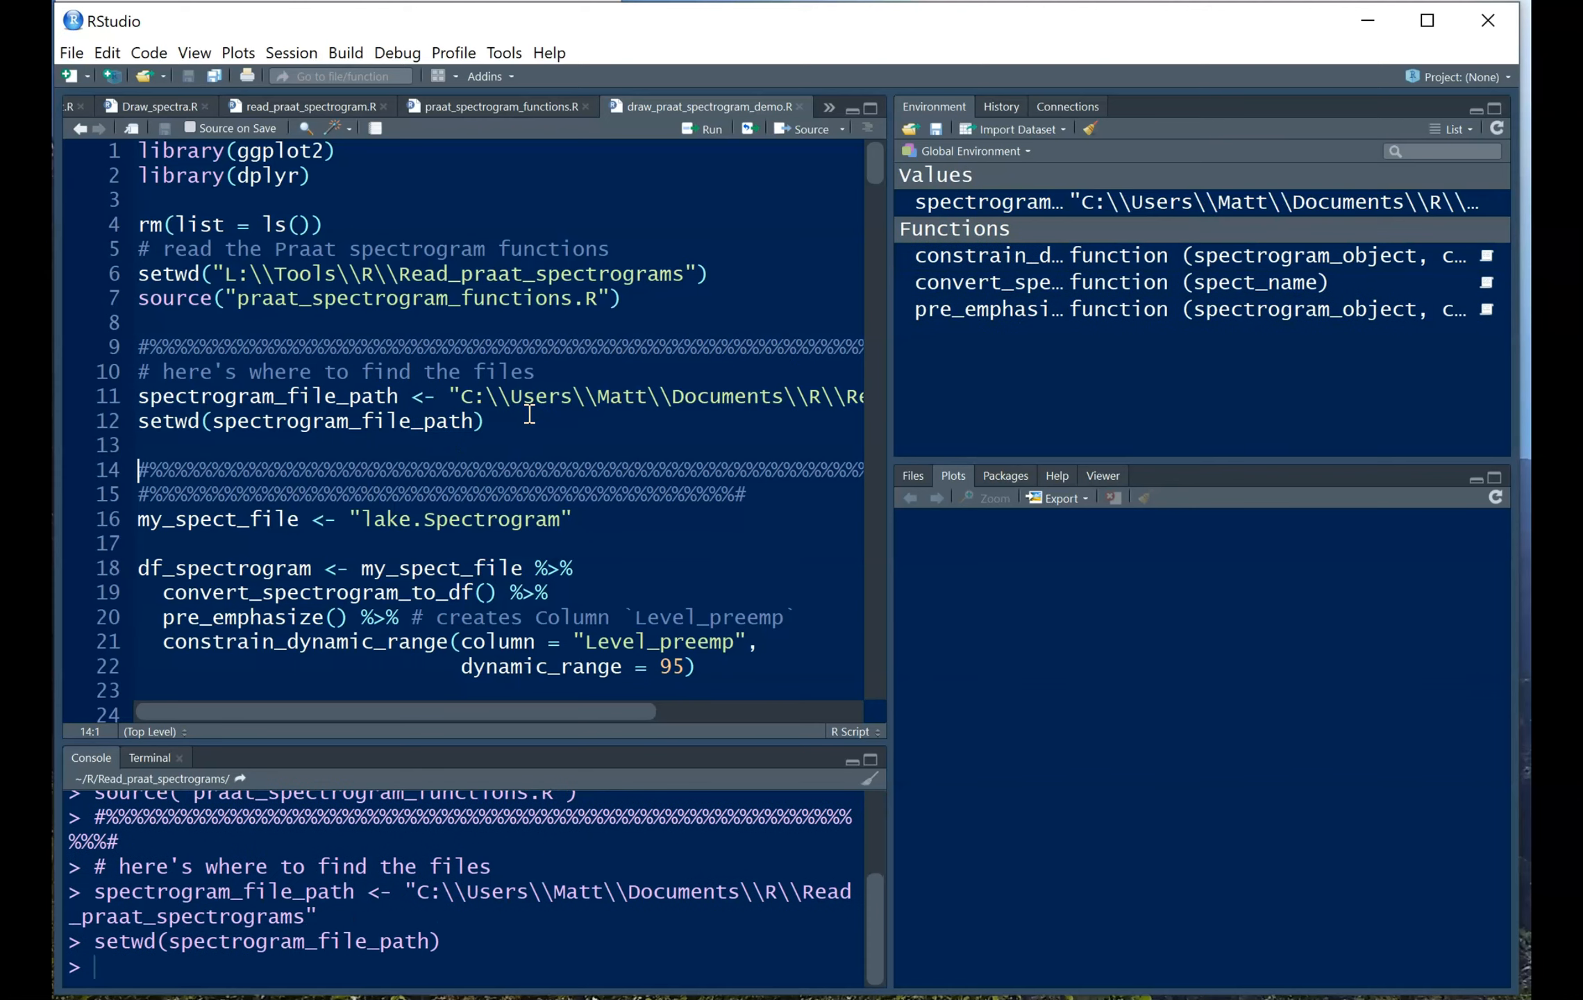
# Print the working directory with getwd() and move to the lake.Spectrogram file-path line.
pyautogui.write('getwd()')
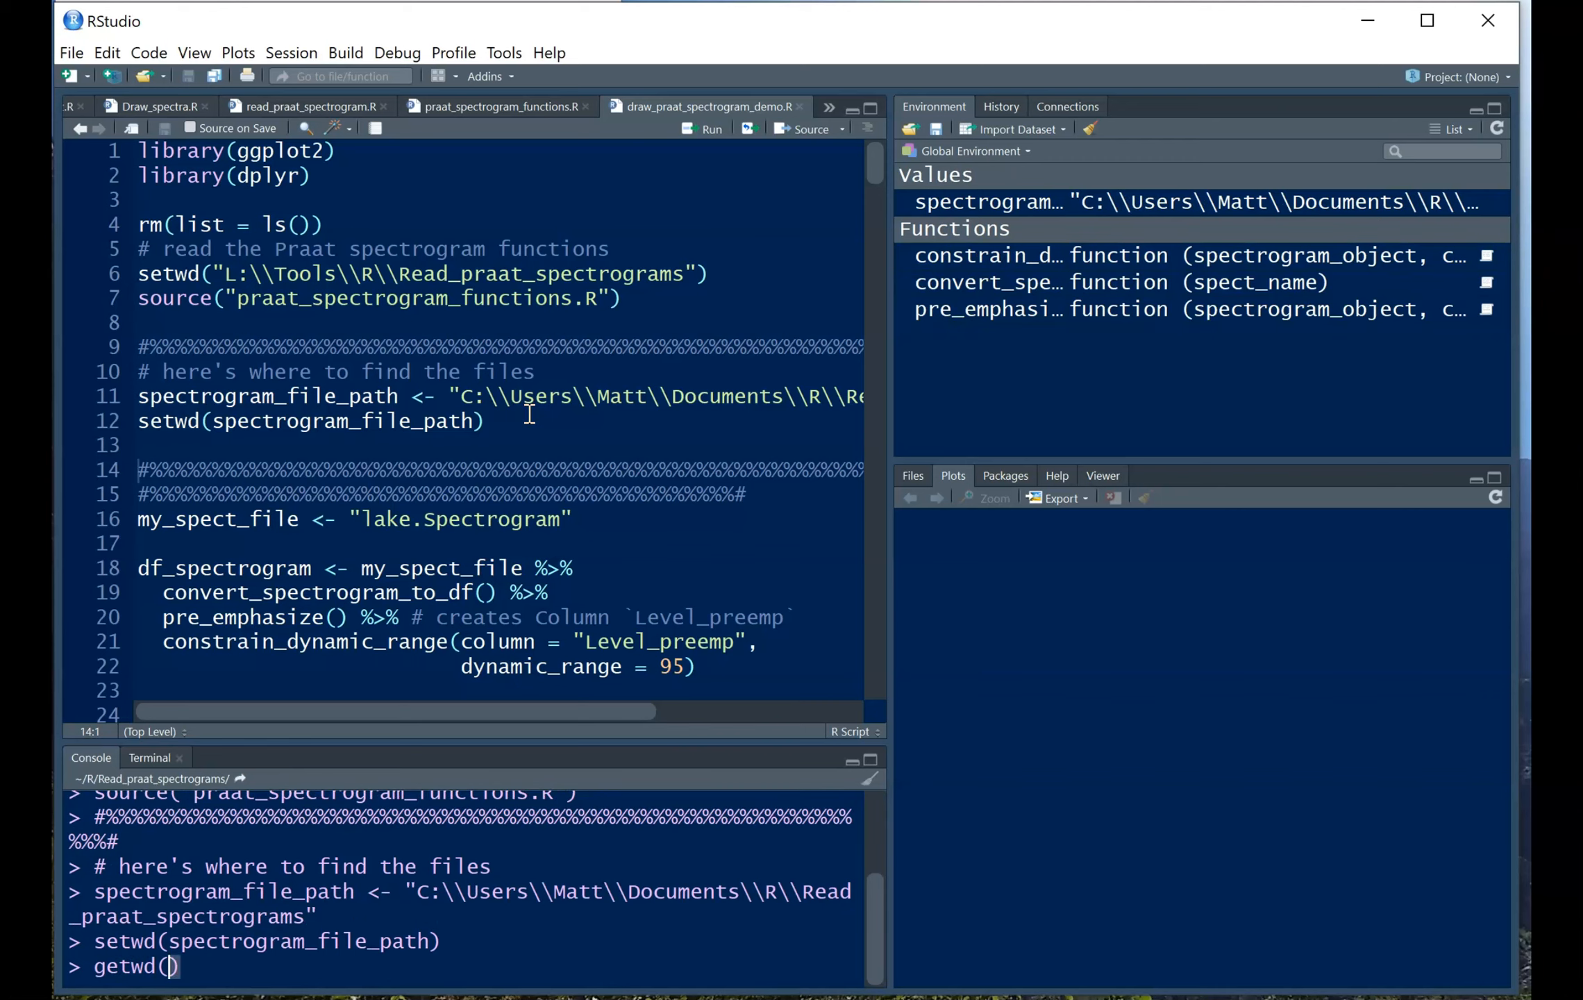
pyautogui.press('Return')
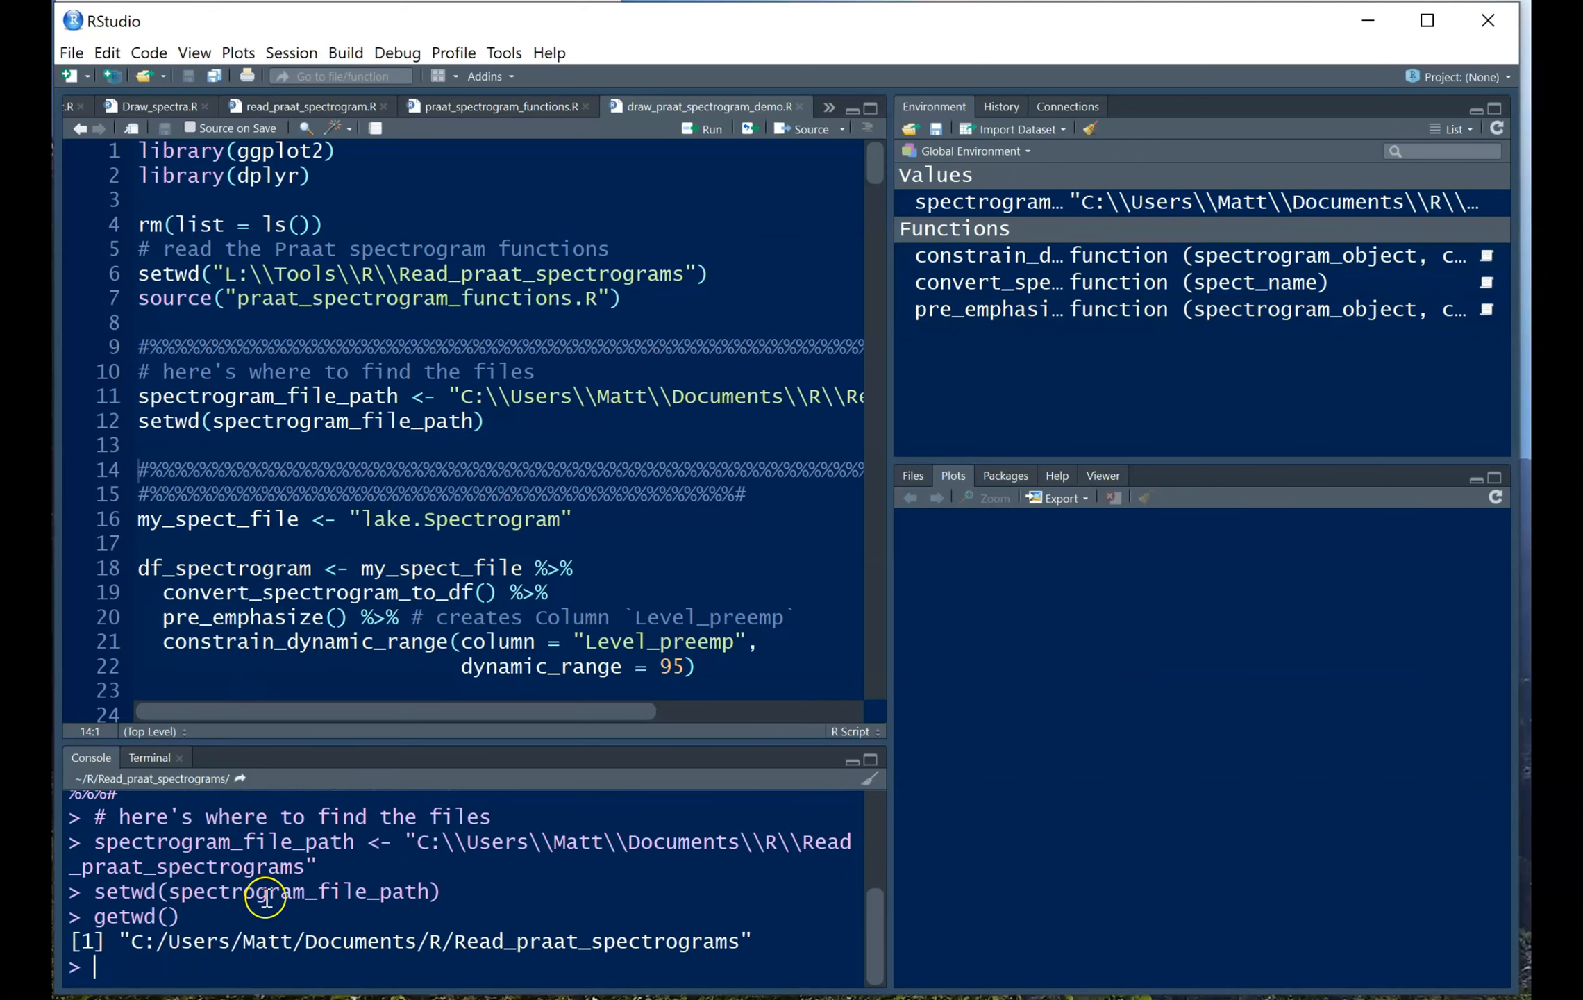
pyautogui.moveTo(587, 933)
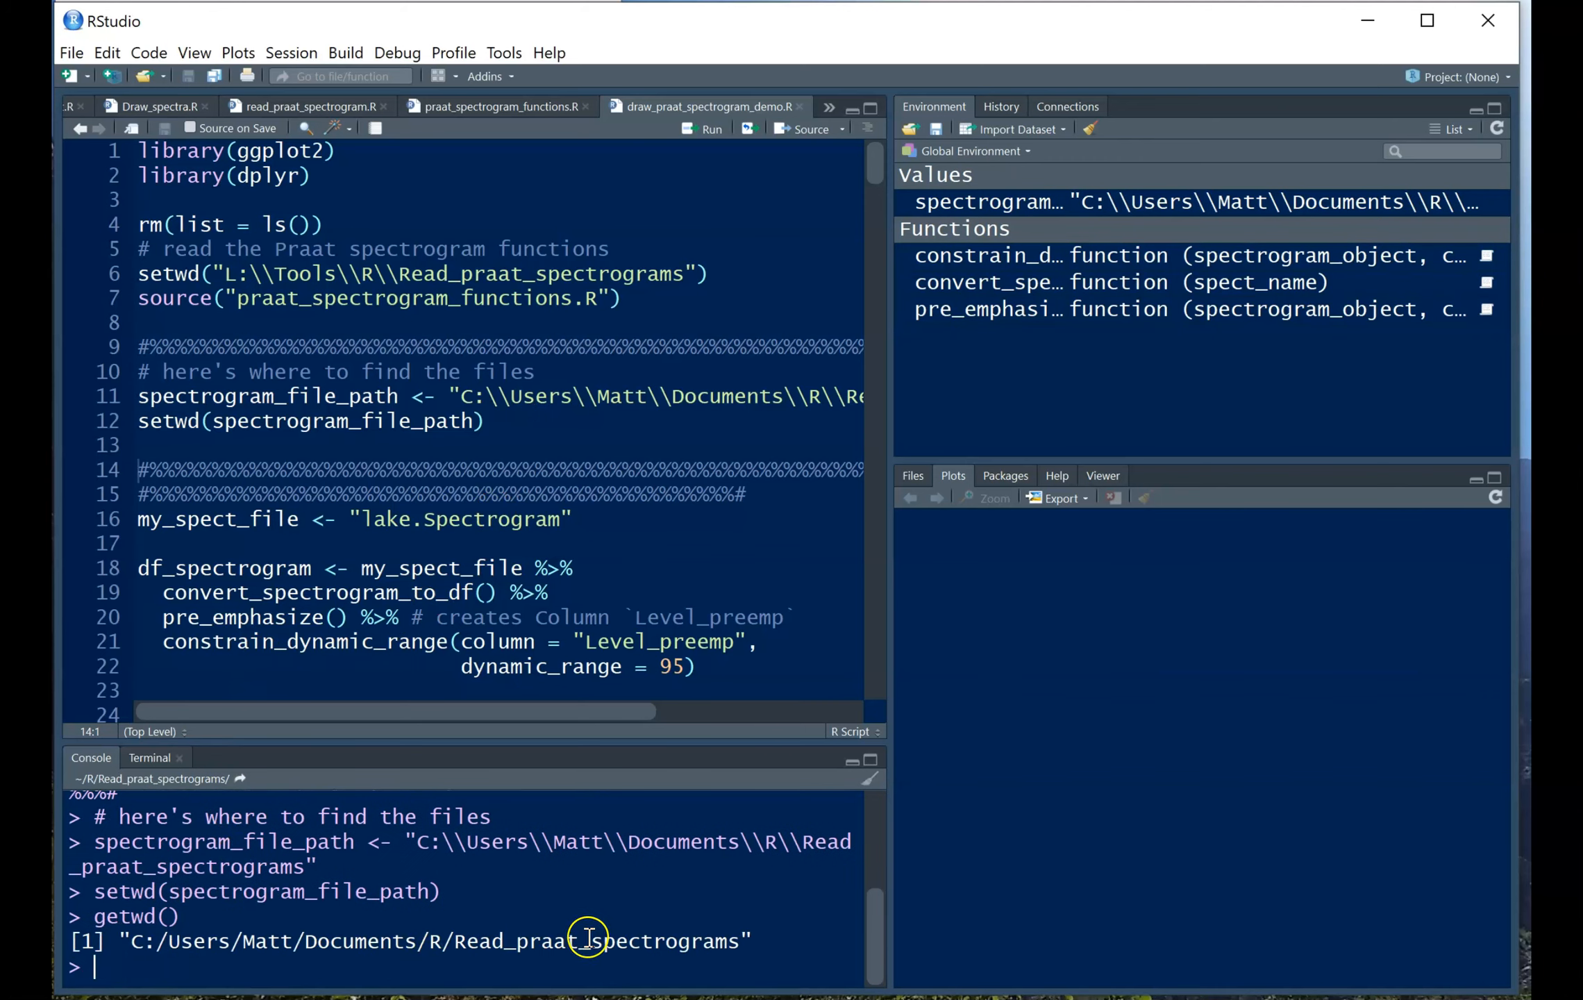
pyautogui.moveTo(509, 536)
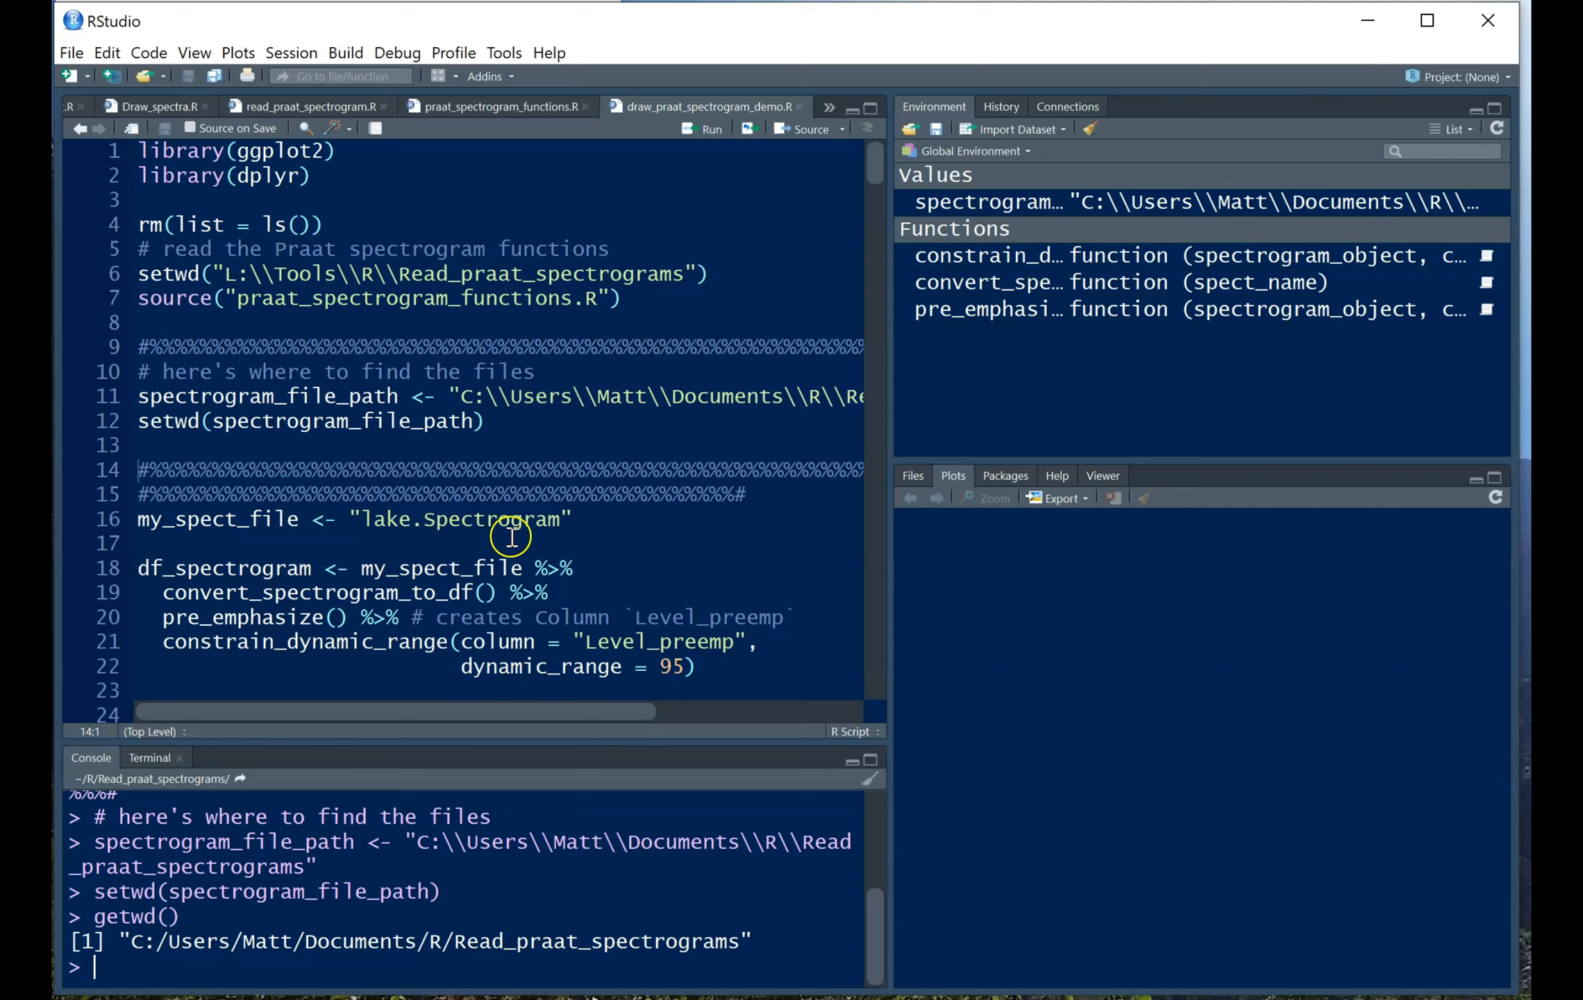
pyautogui.moveTo(591, 521)
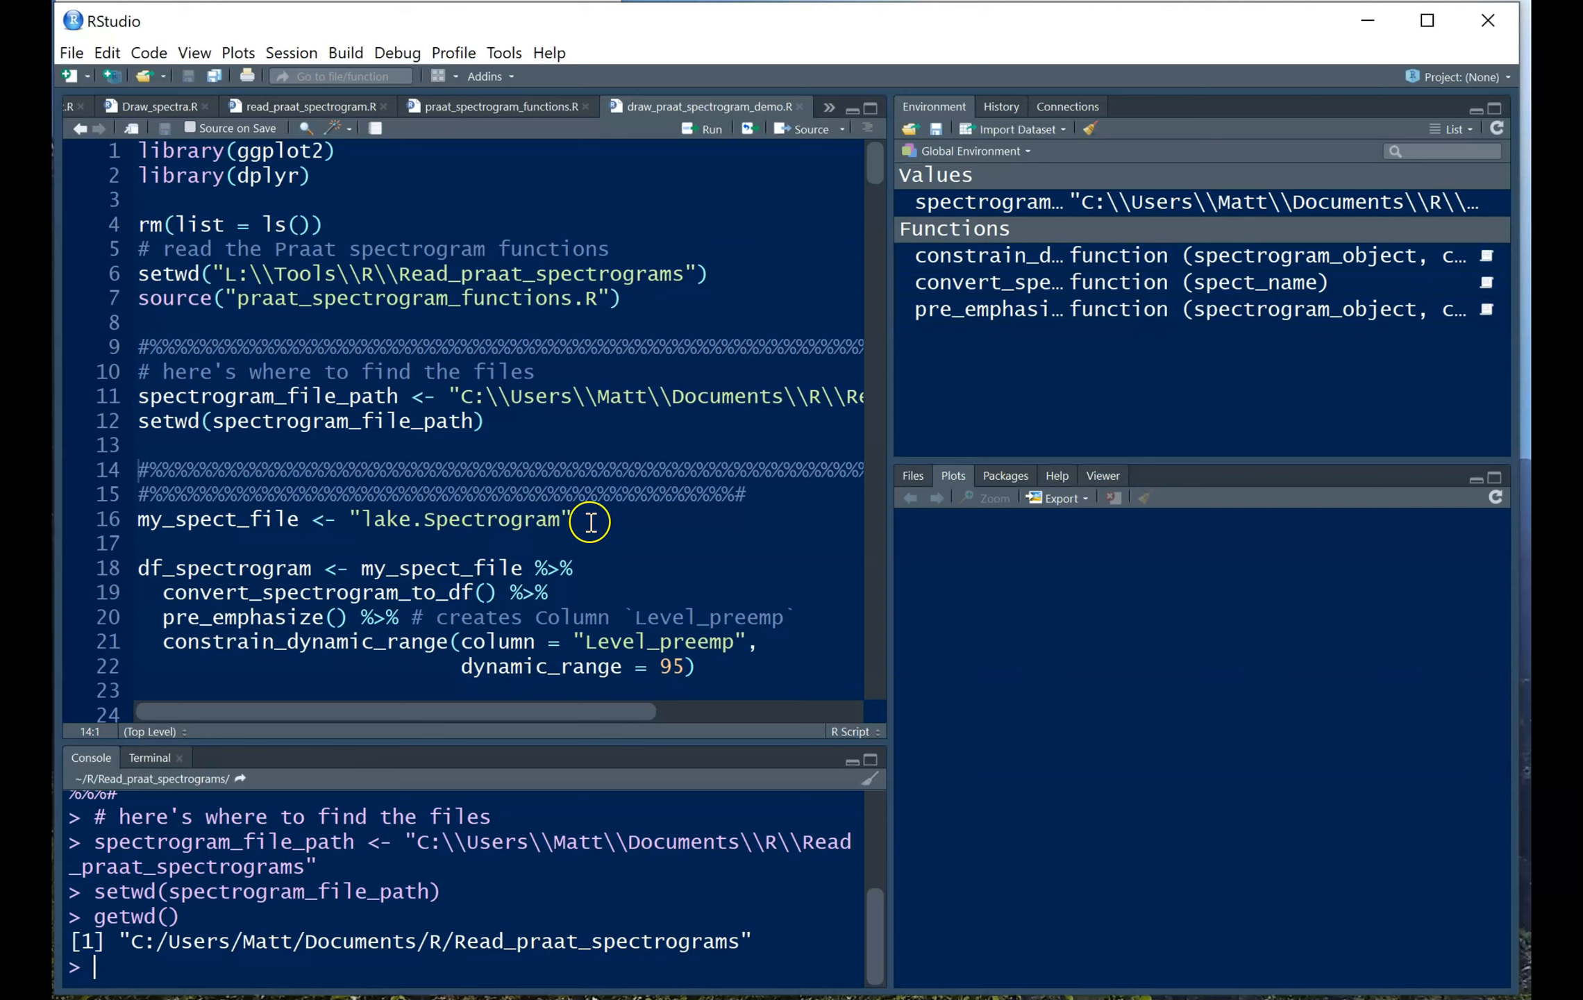
pyautogui.click(579, 519)
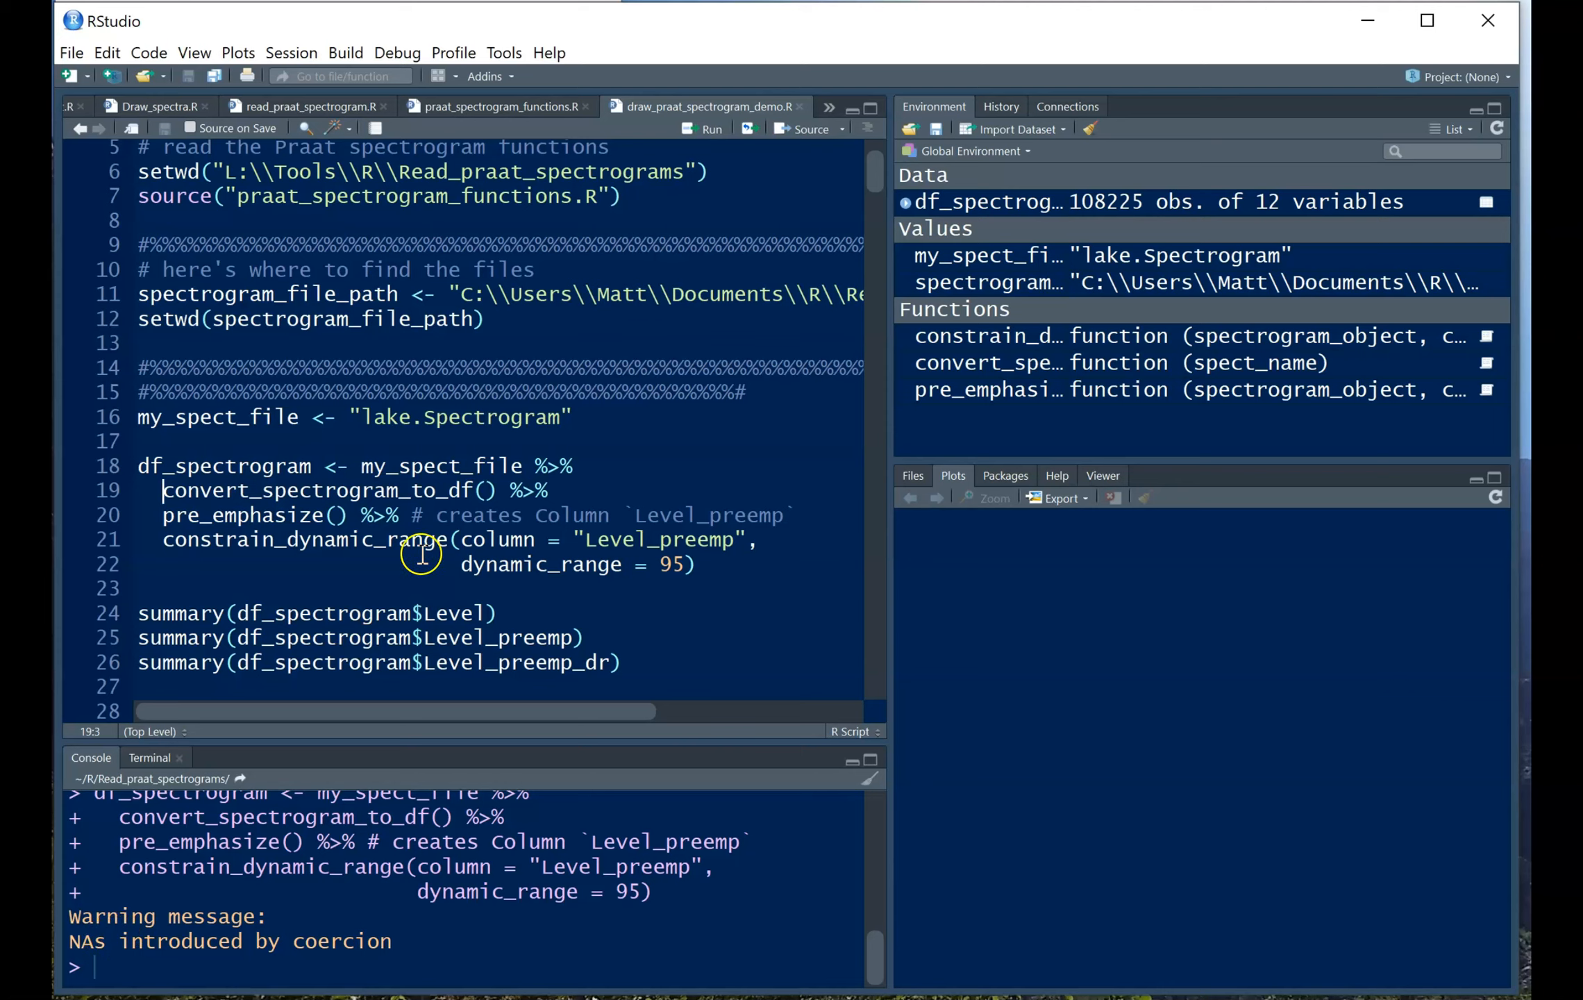
pyautogui.moveTo(487, 529)
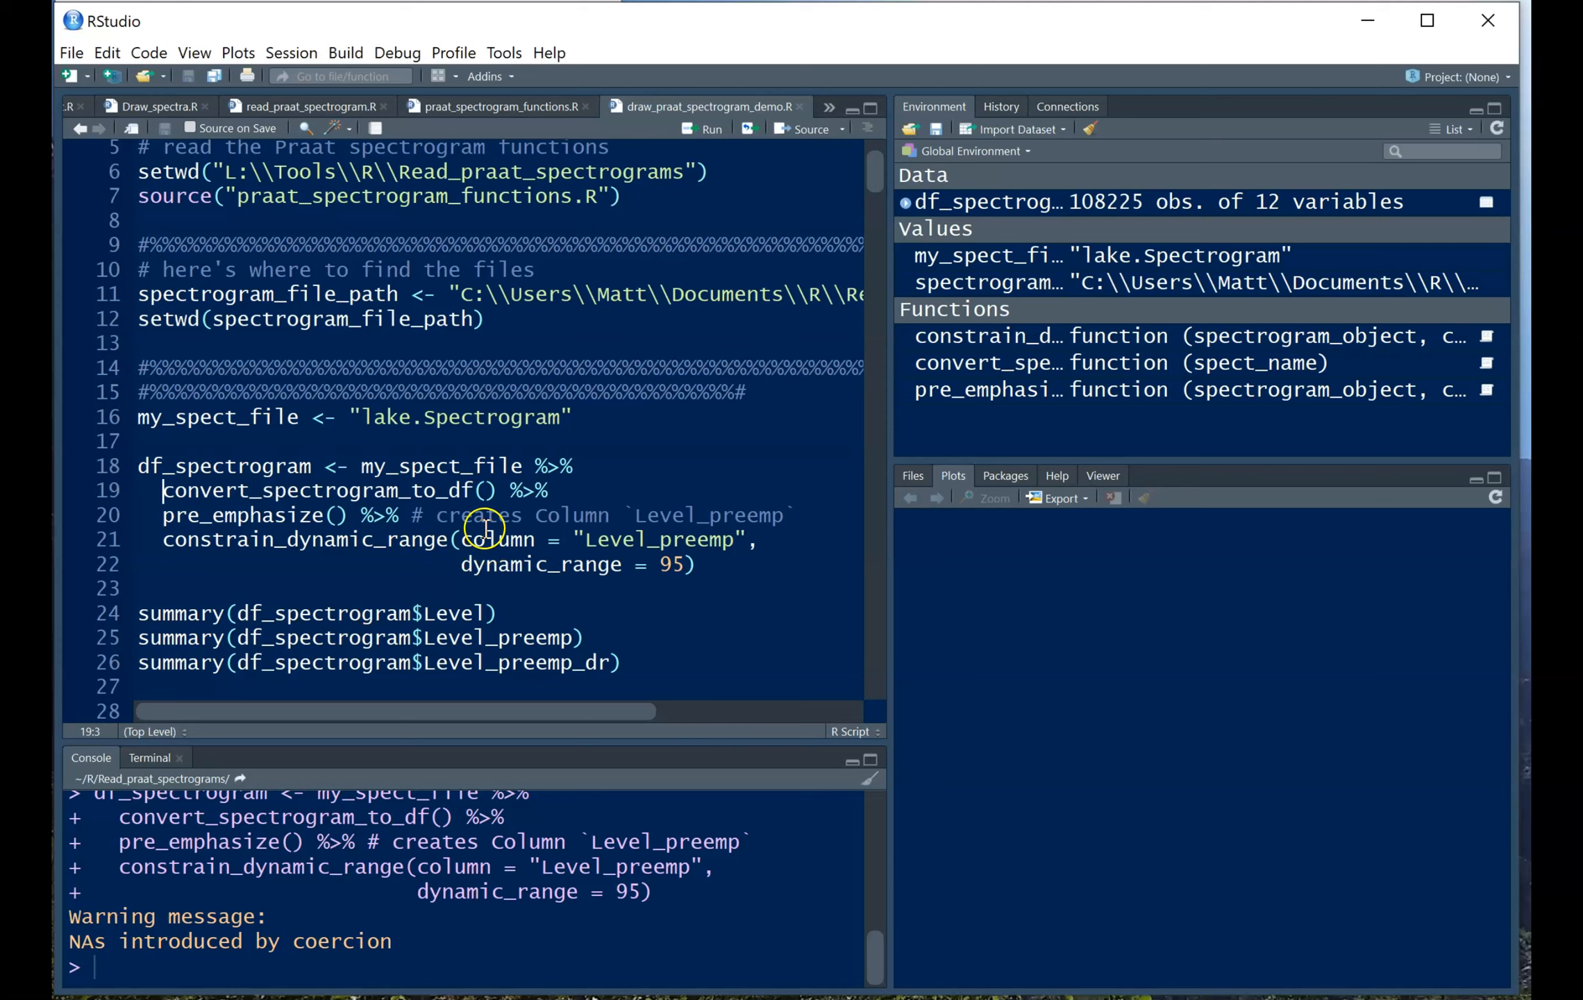
pyautogui.click(424, 495)
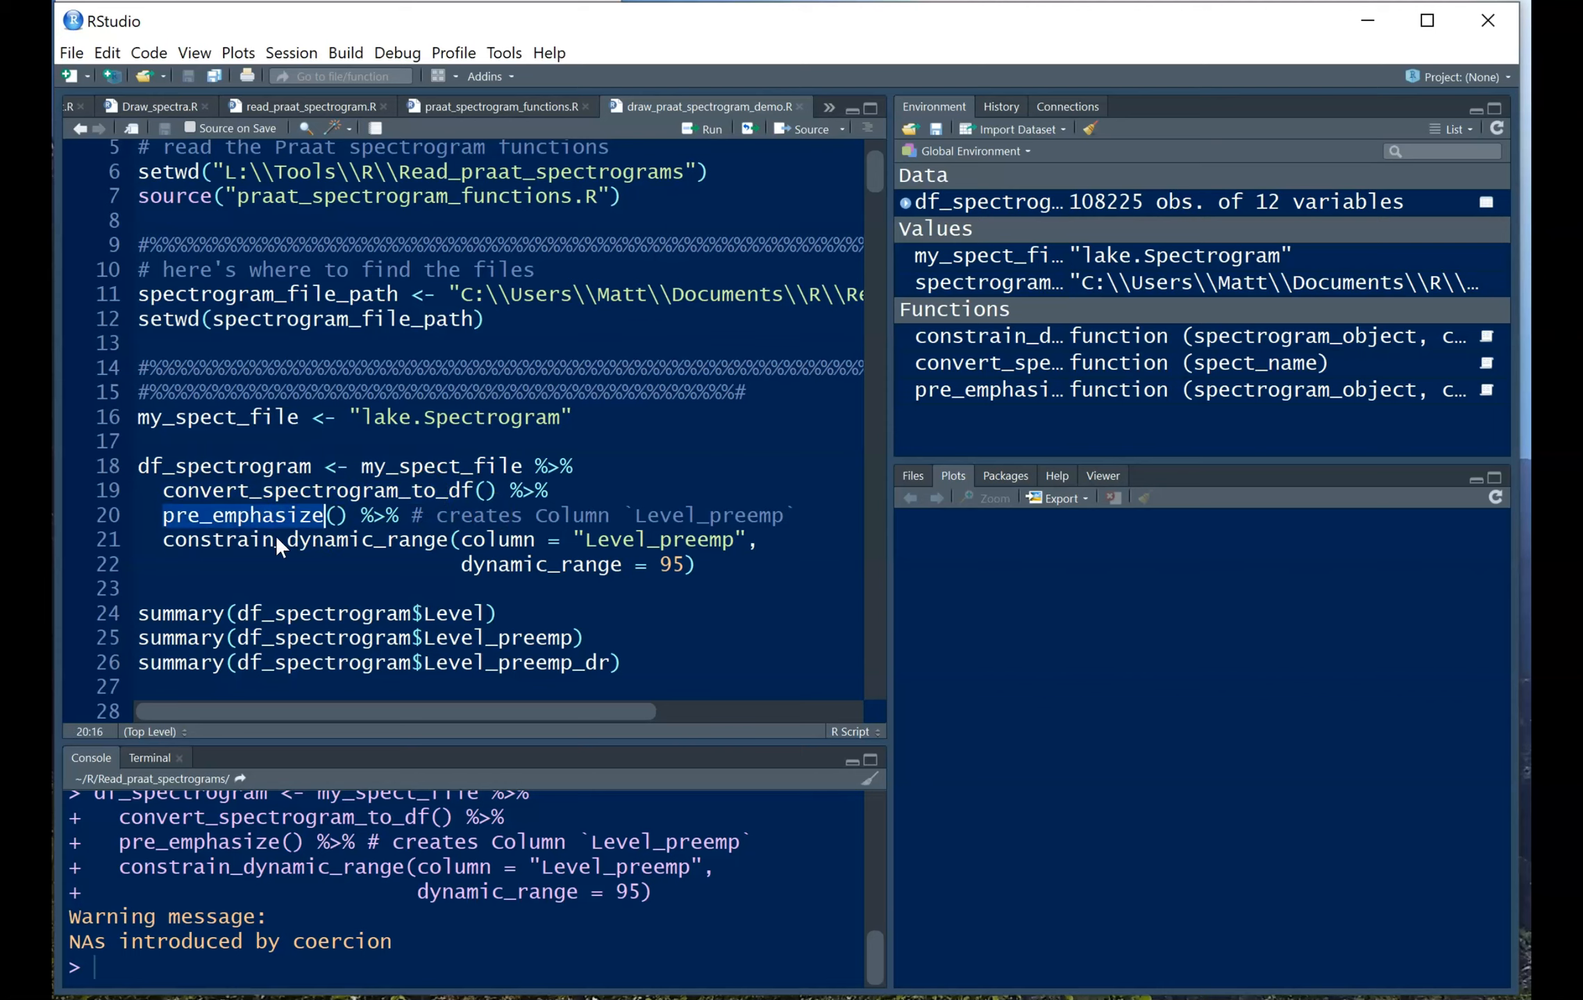
pyautogui.click(318, 588)
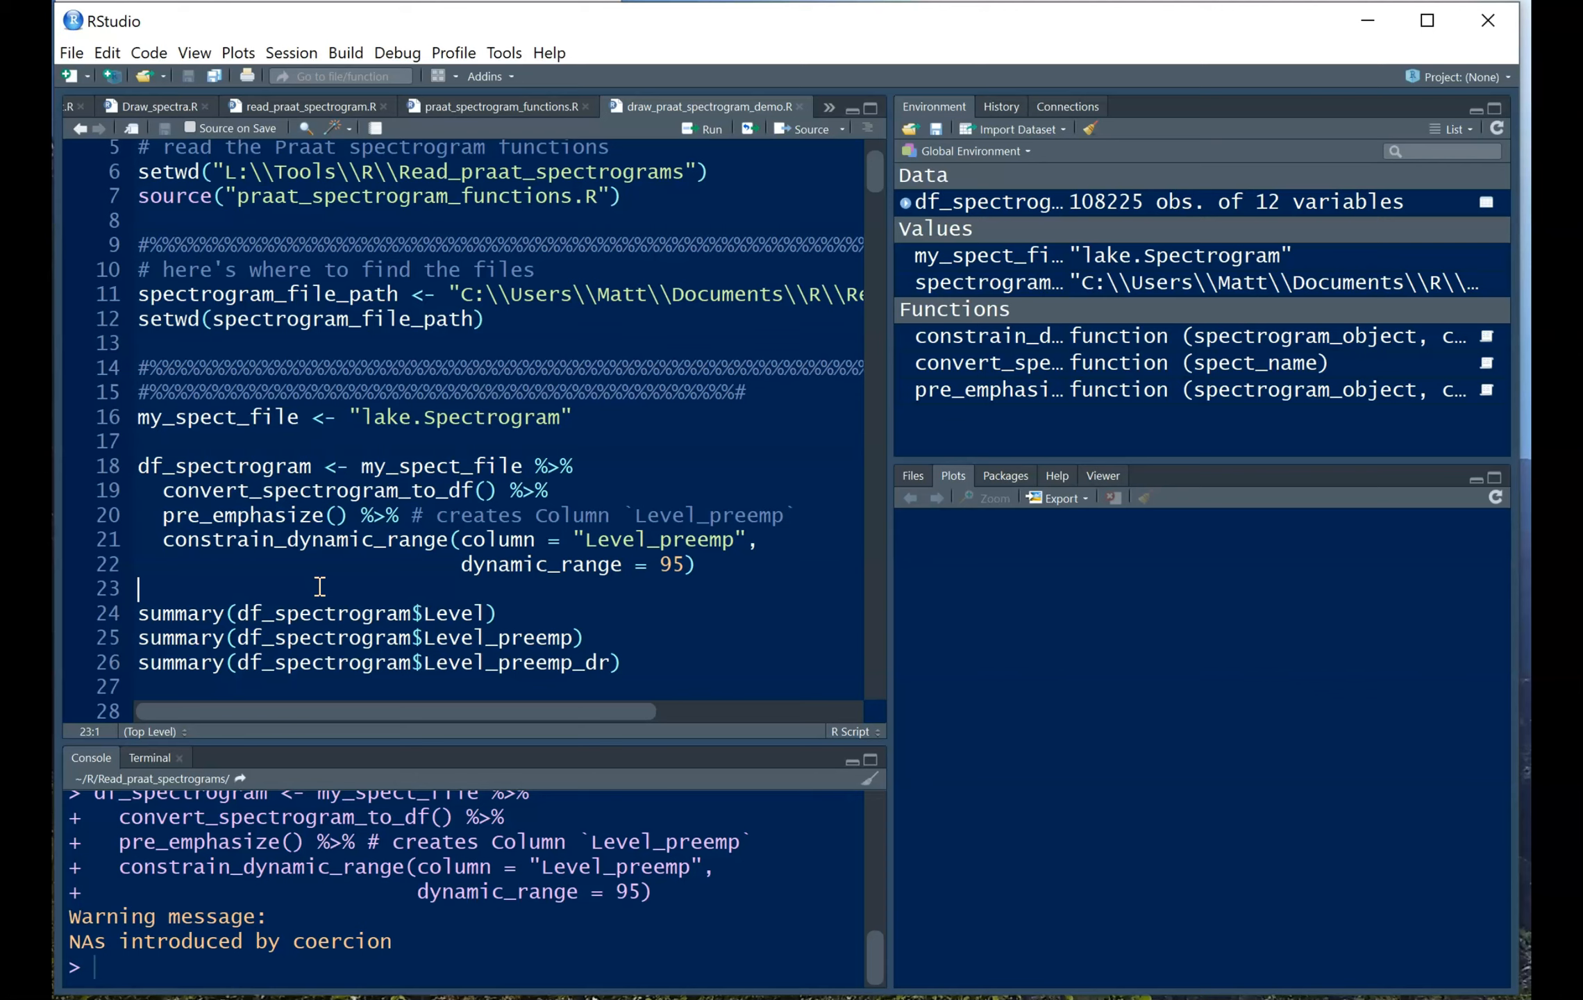
pyautogui.moveTo(351, 549)
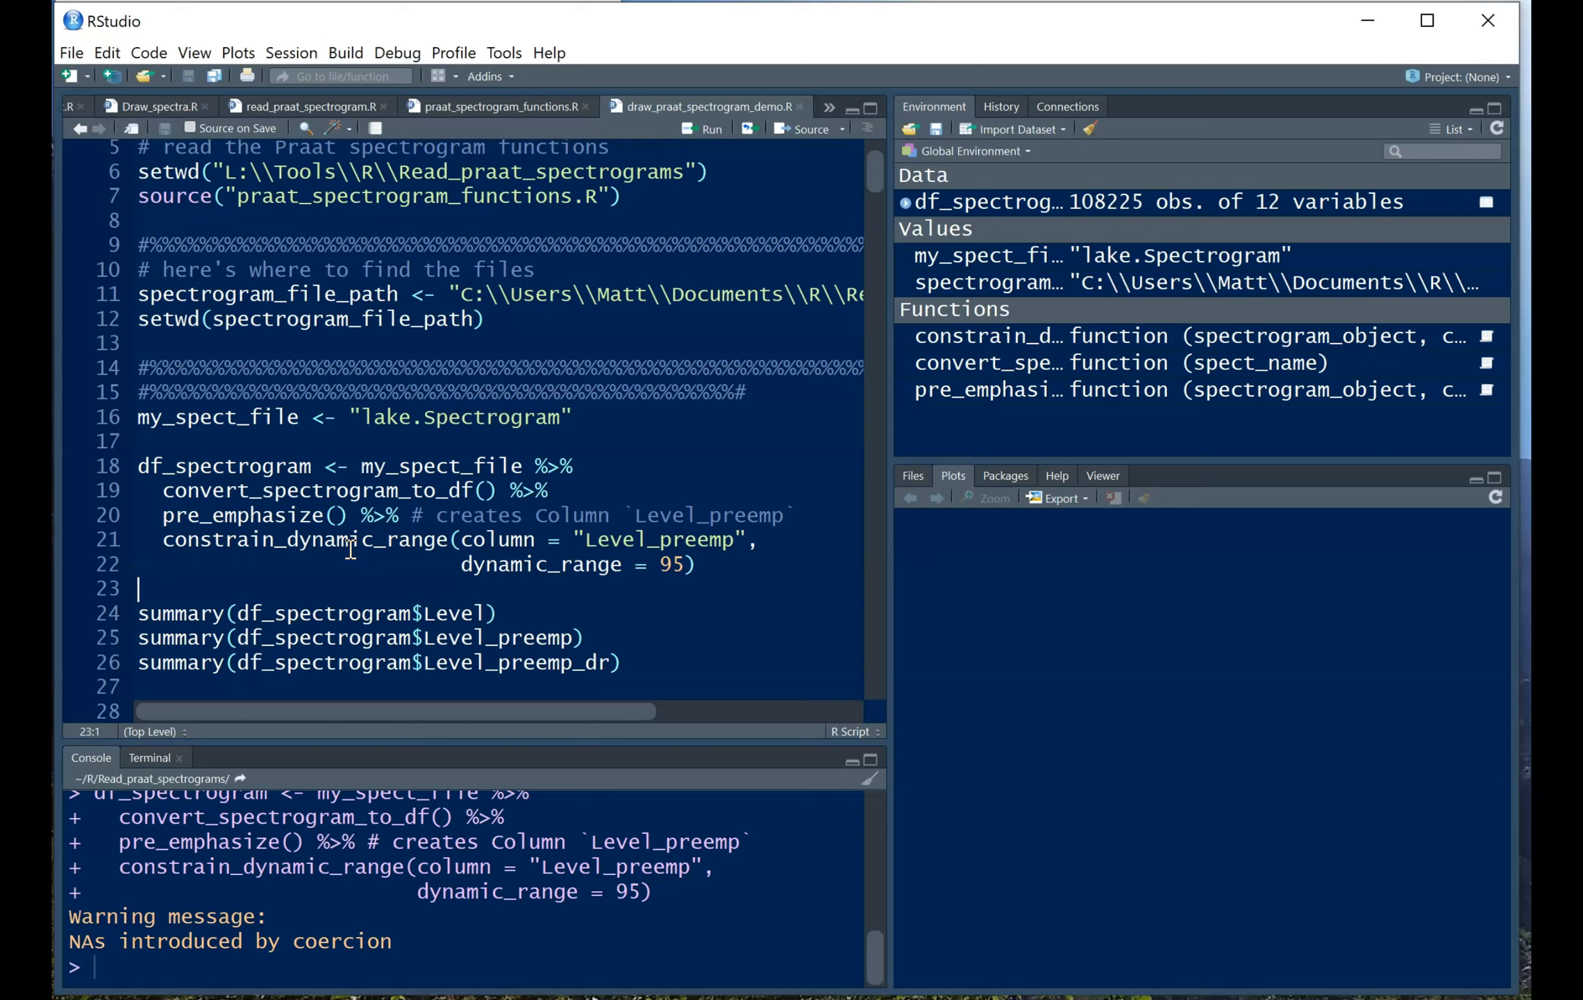
pyautogui.moveTo(674, 502)
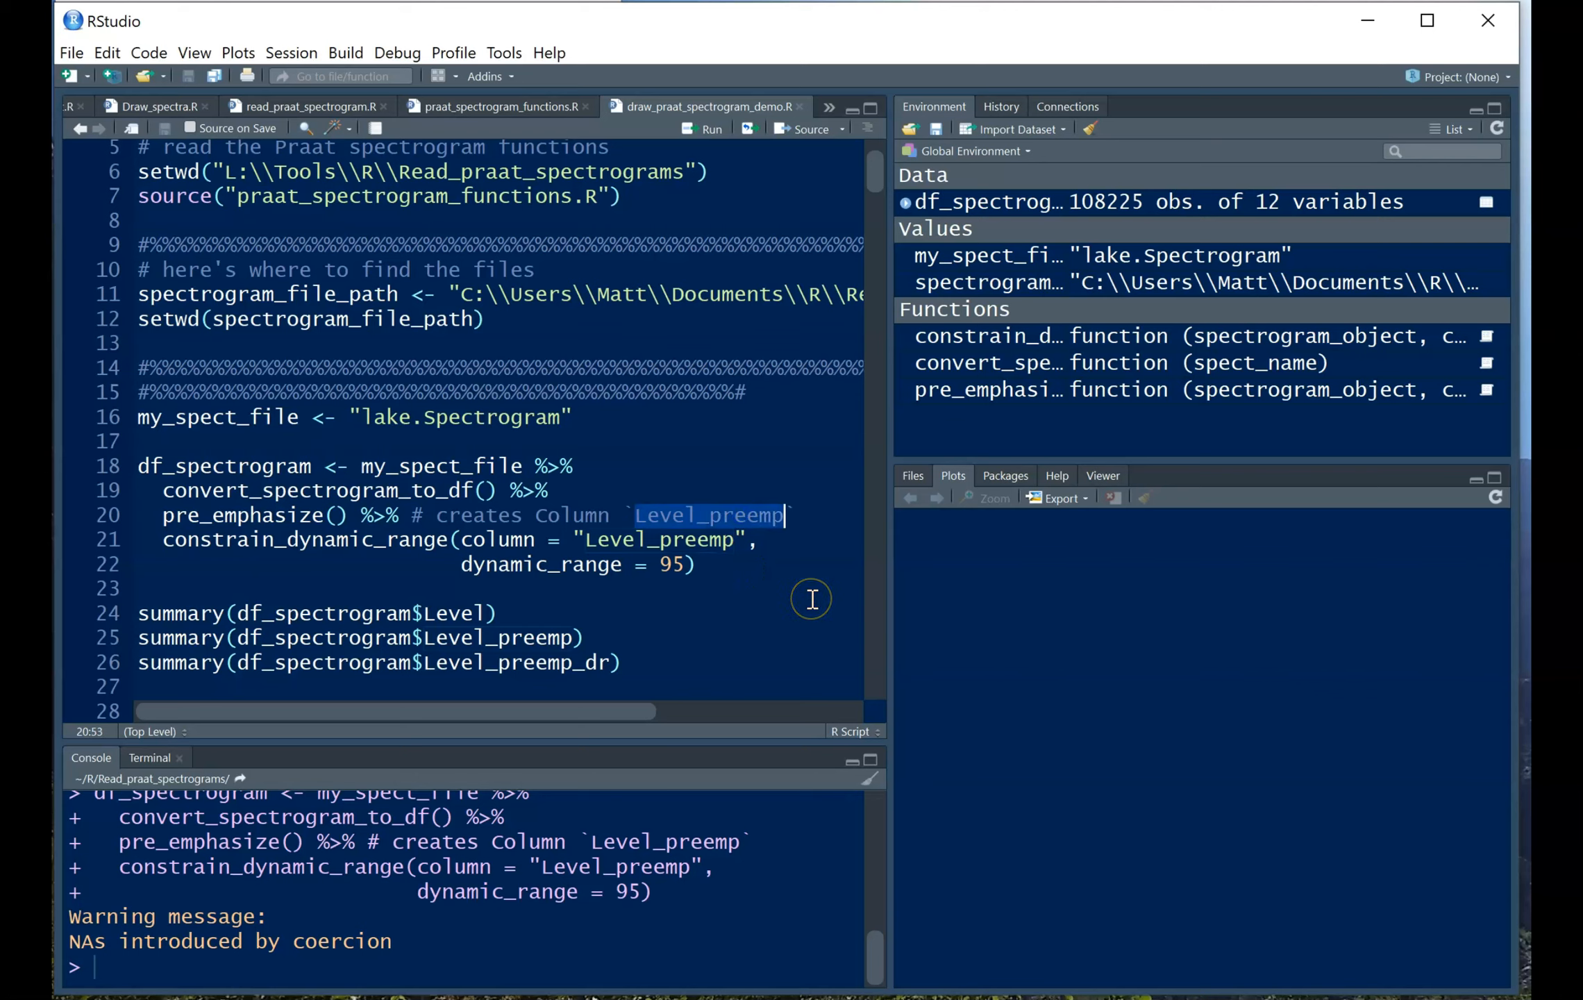
pyautogui.moveTo(530, 558)
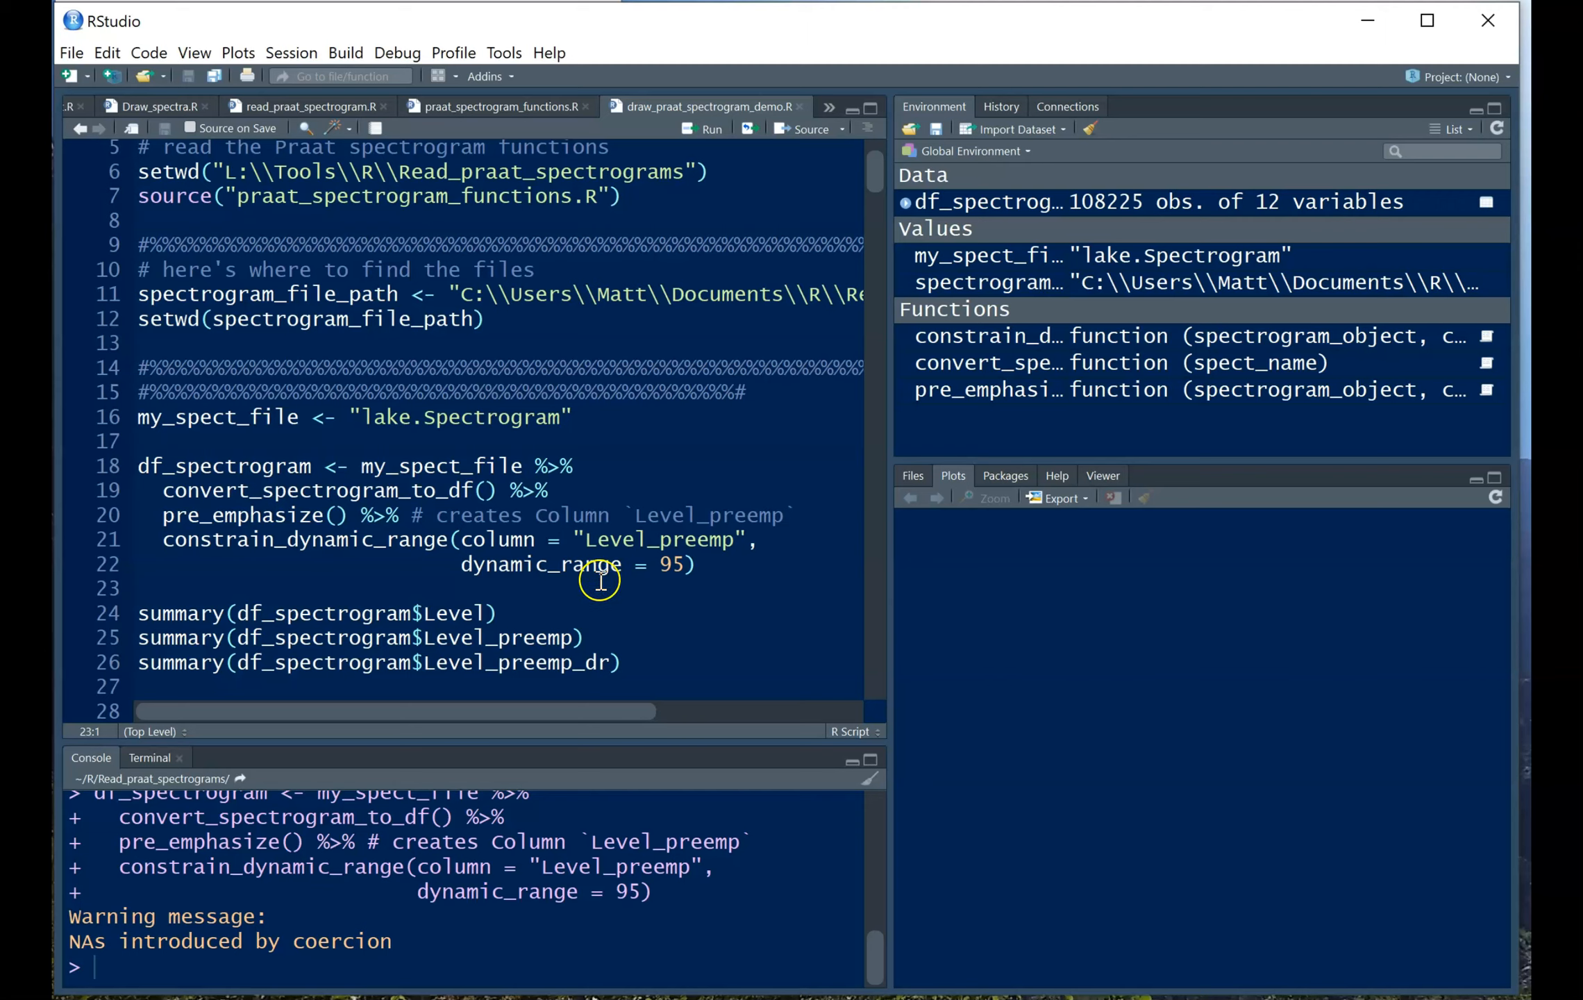
pyautogui.moveTo(654, 591)
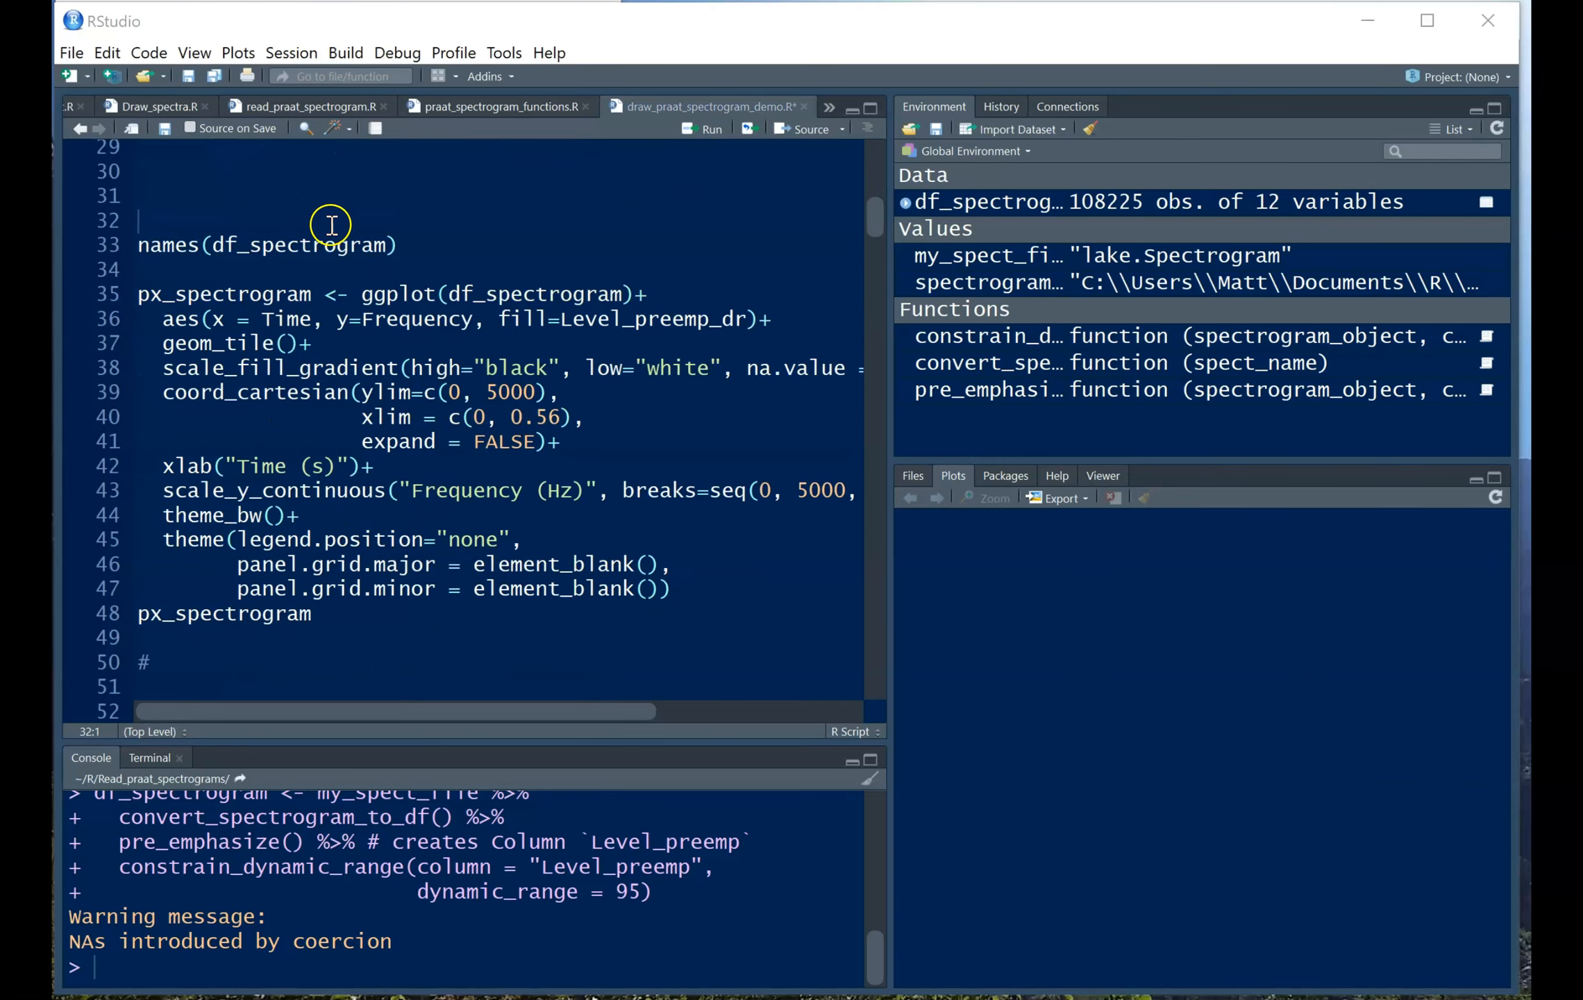
# List df_spectrogram's column names and draw px_spectrogram, then enlarge the plot.
pyautogui.click(404, 244)
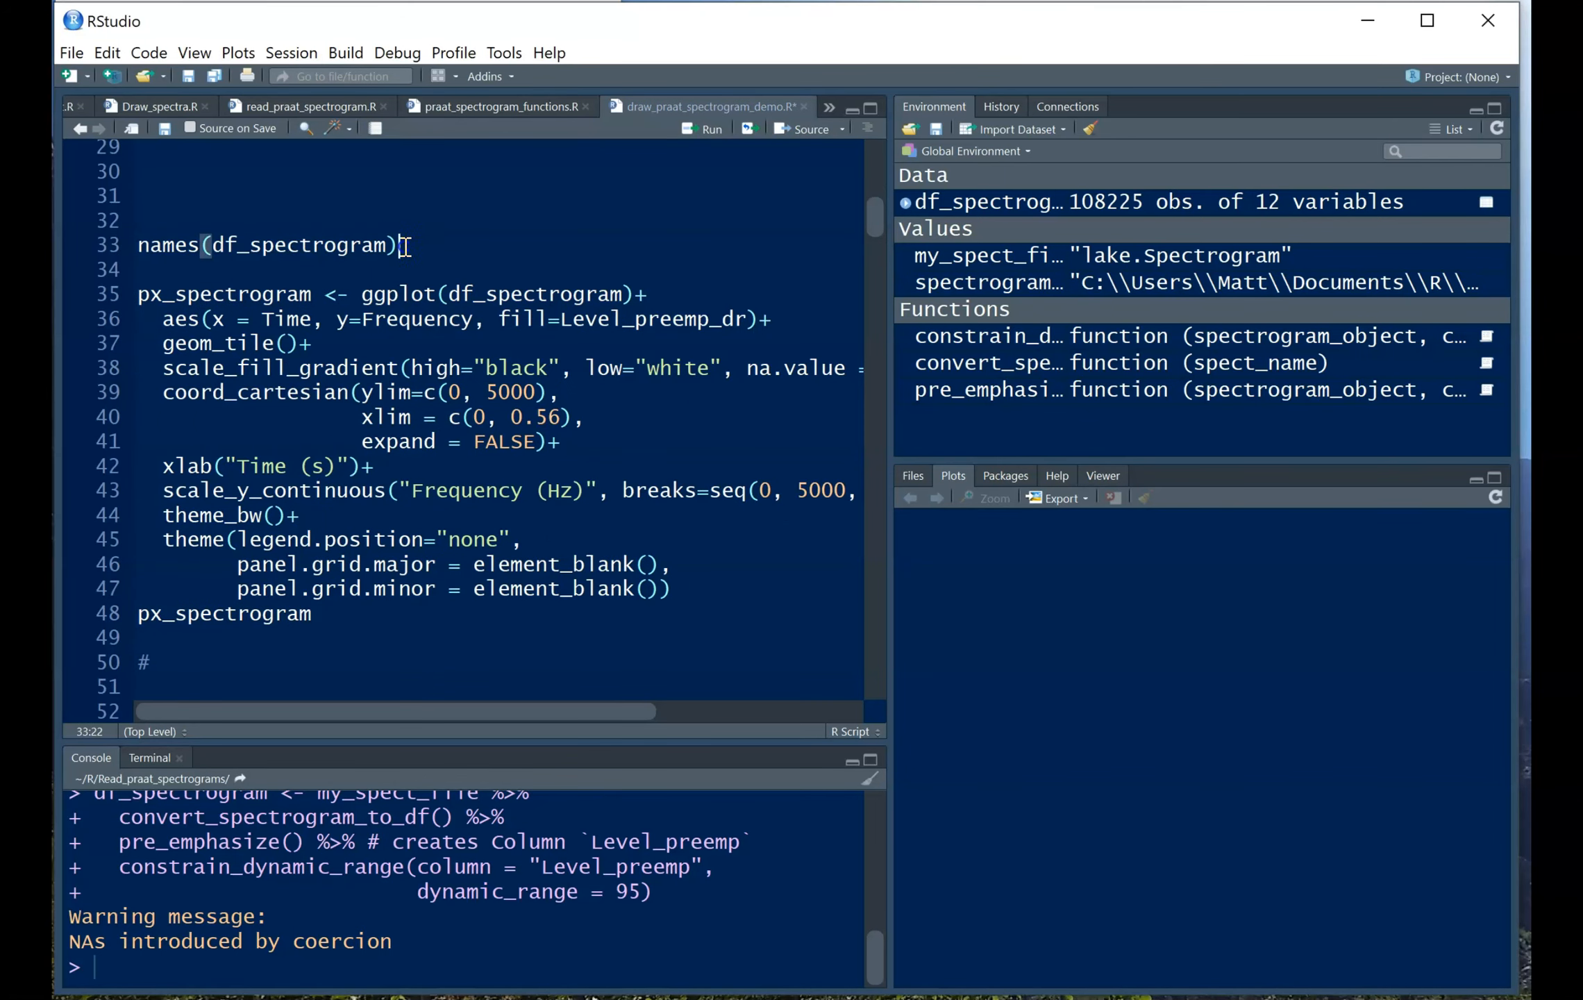
pyautogui.click(704, 129)
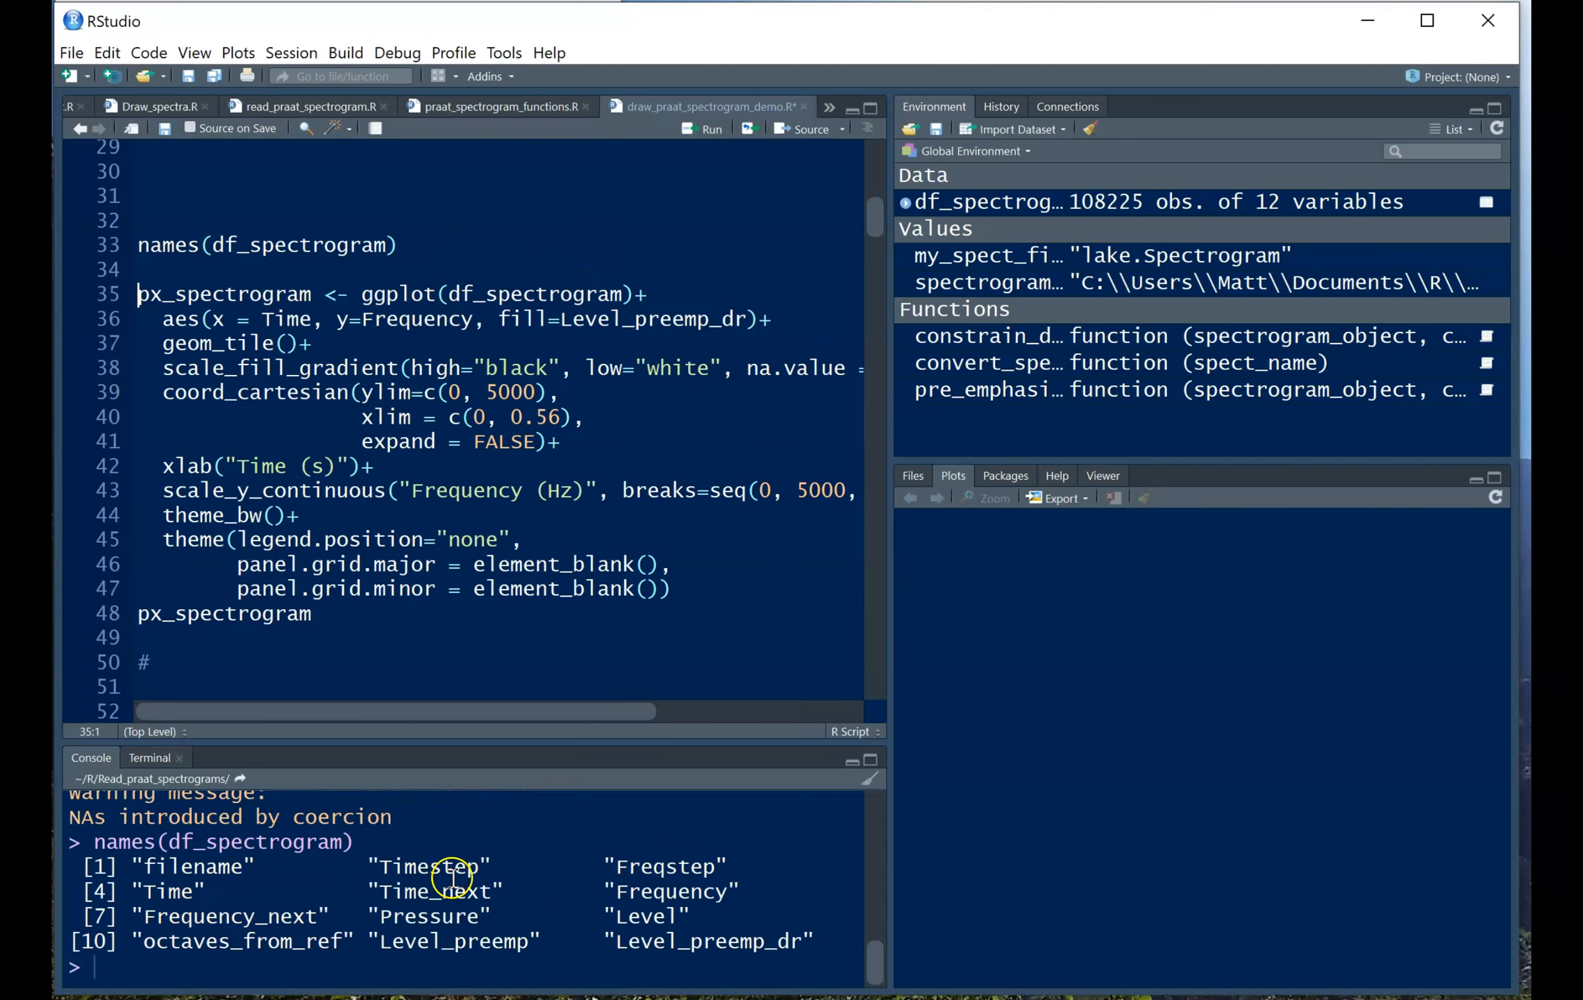
pyautogui.moveTo(389, 899)
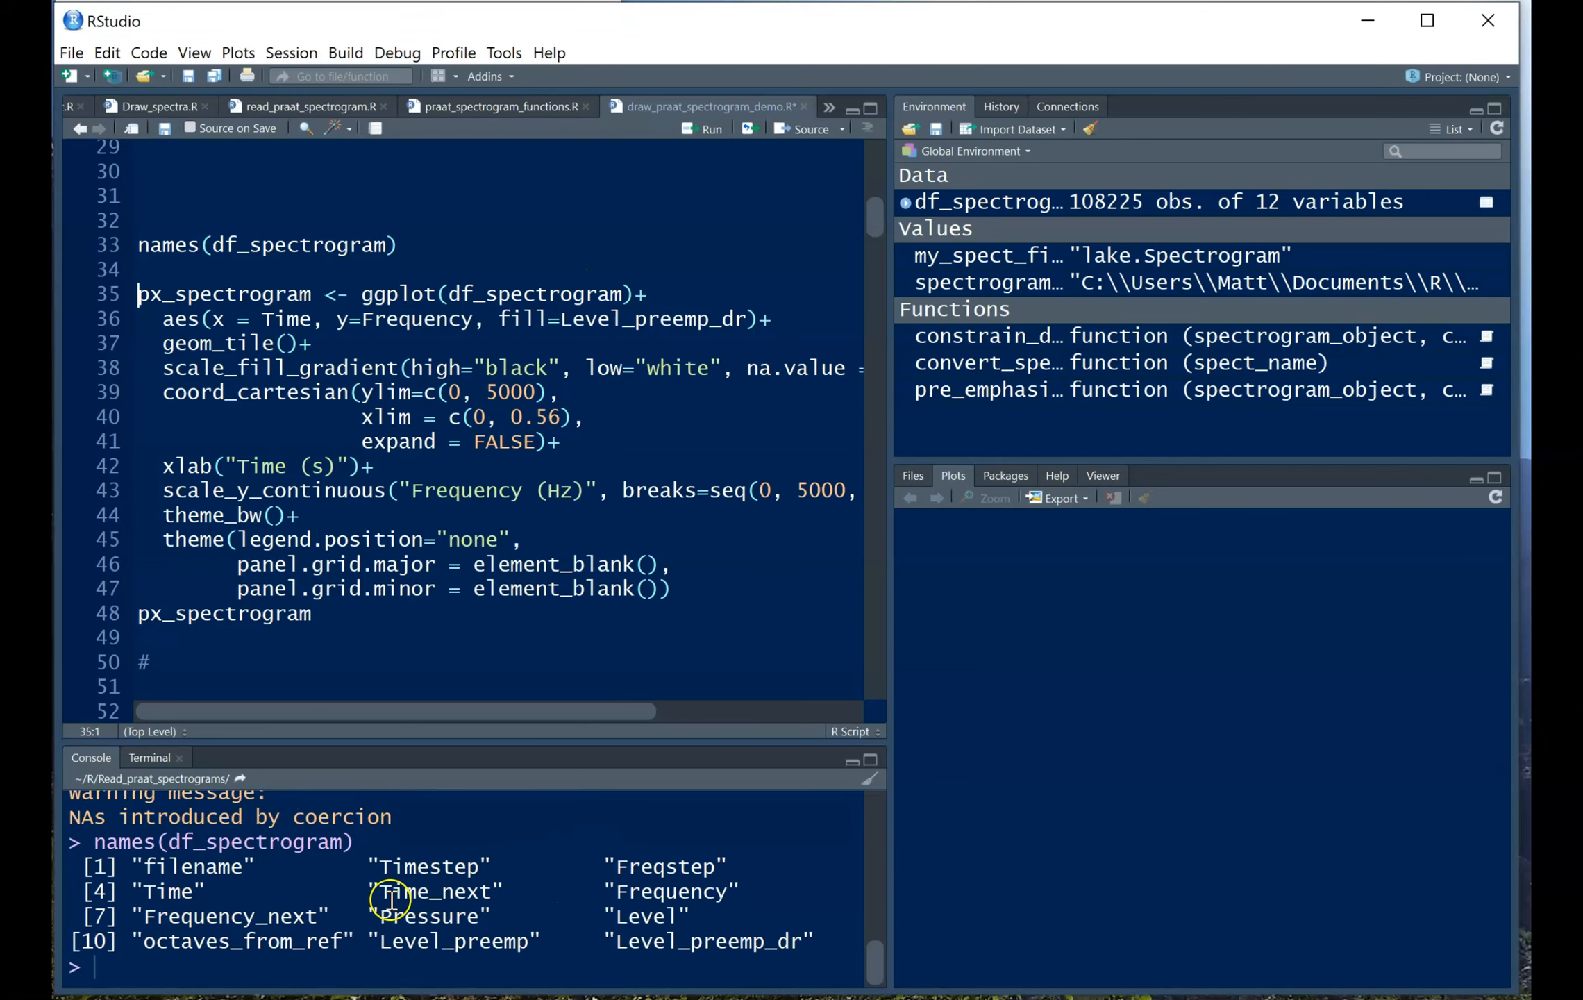
pyautogui.moveTo(252, 915)
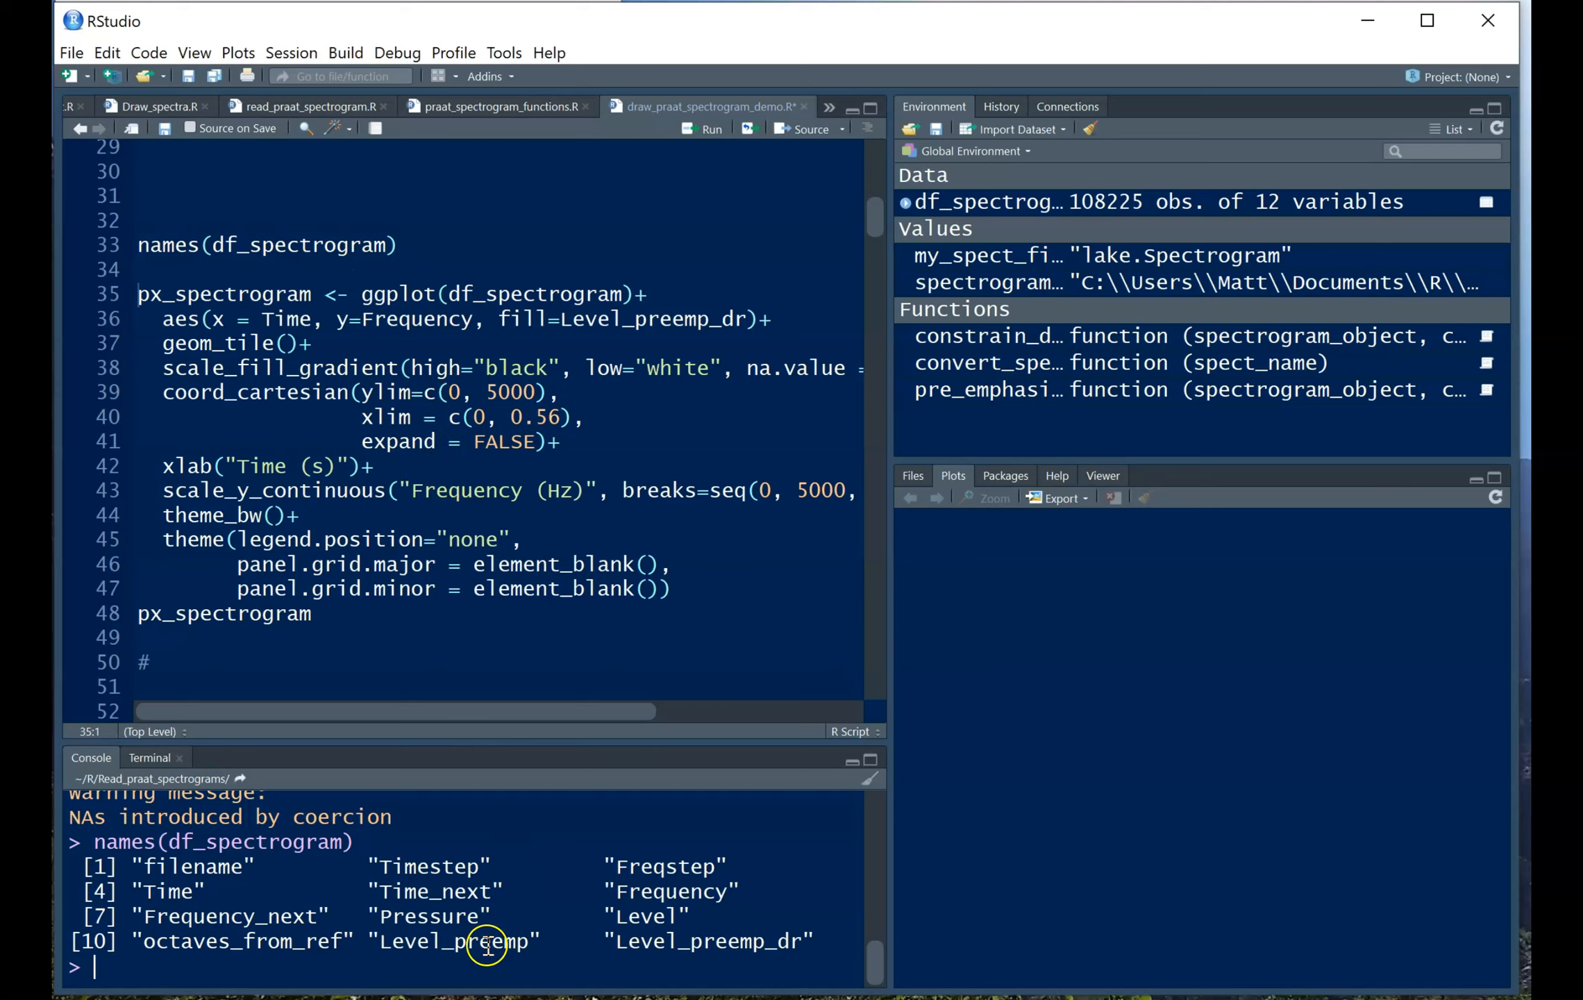
pyautogui.moveTo(770, 937)
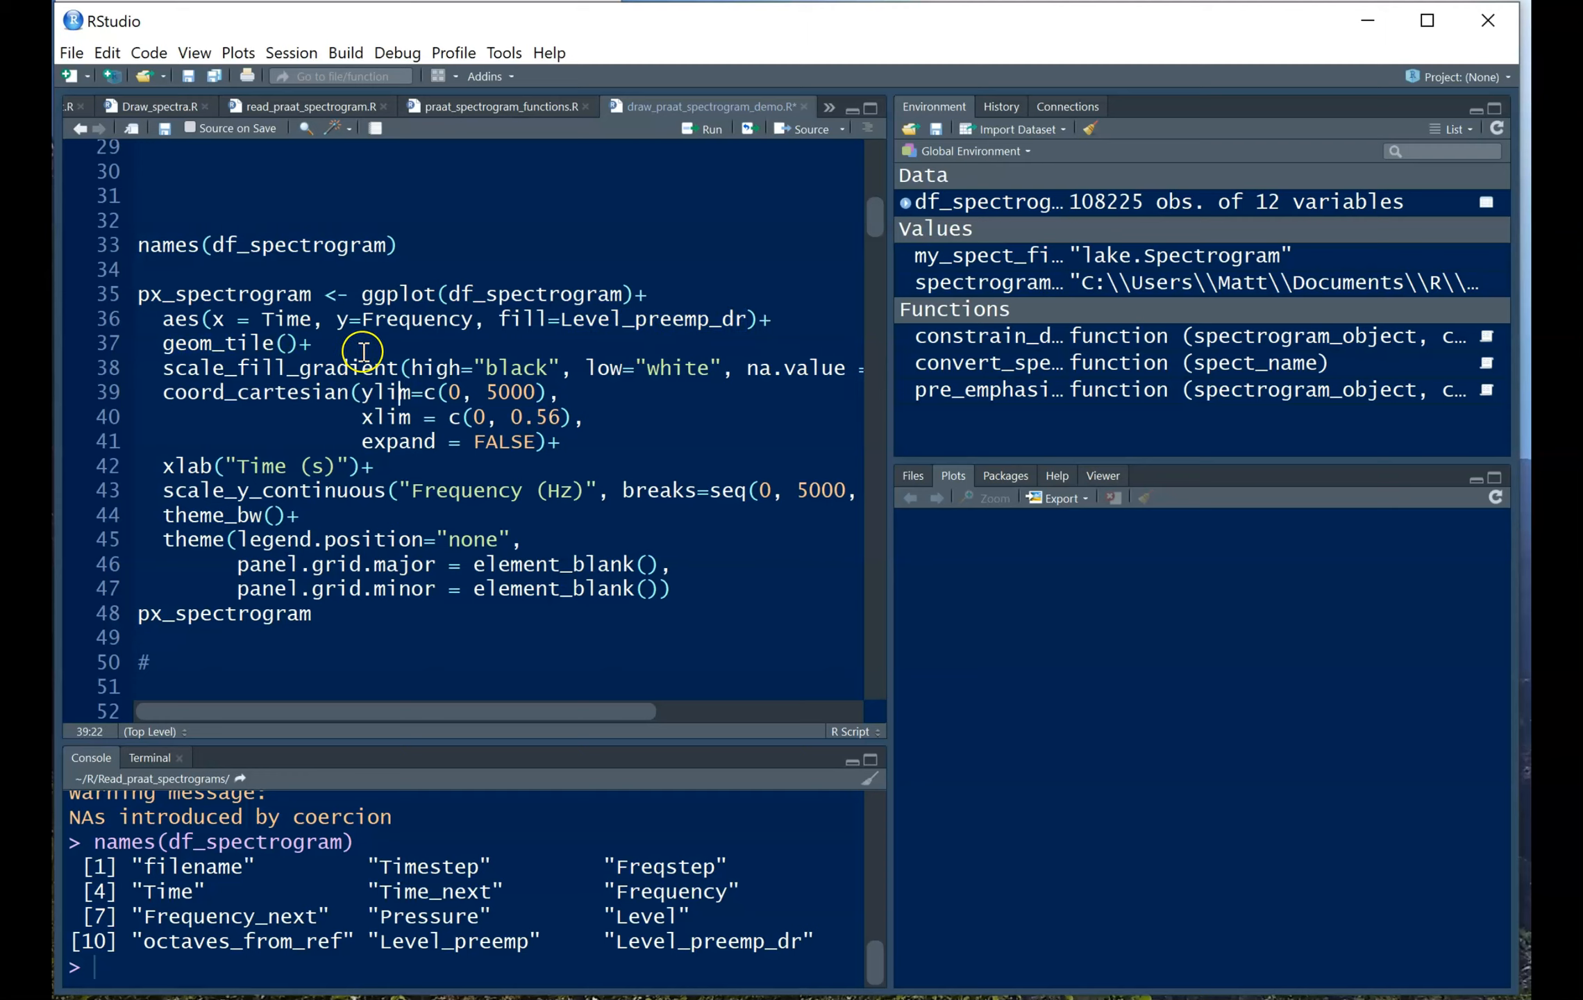
pyautogui.click(707, 128)
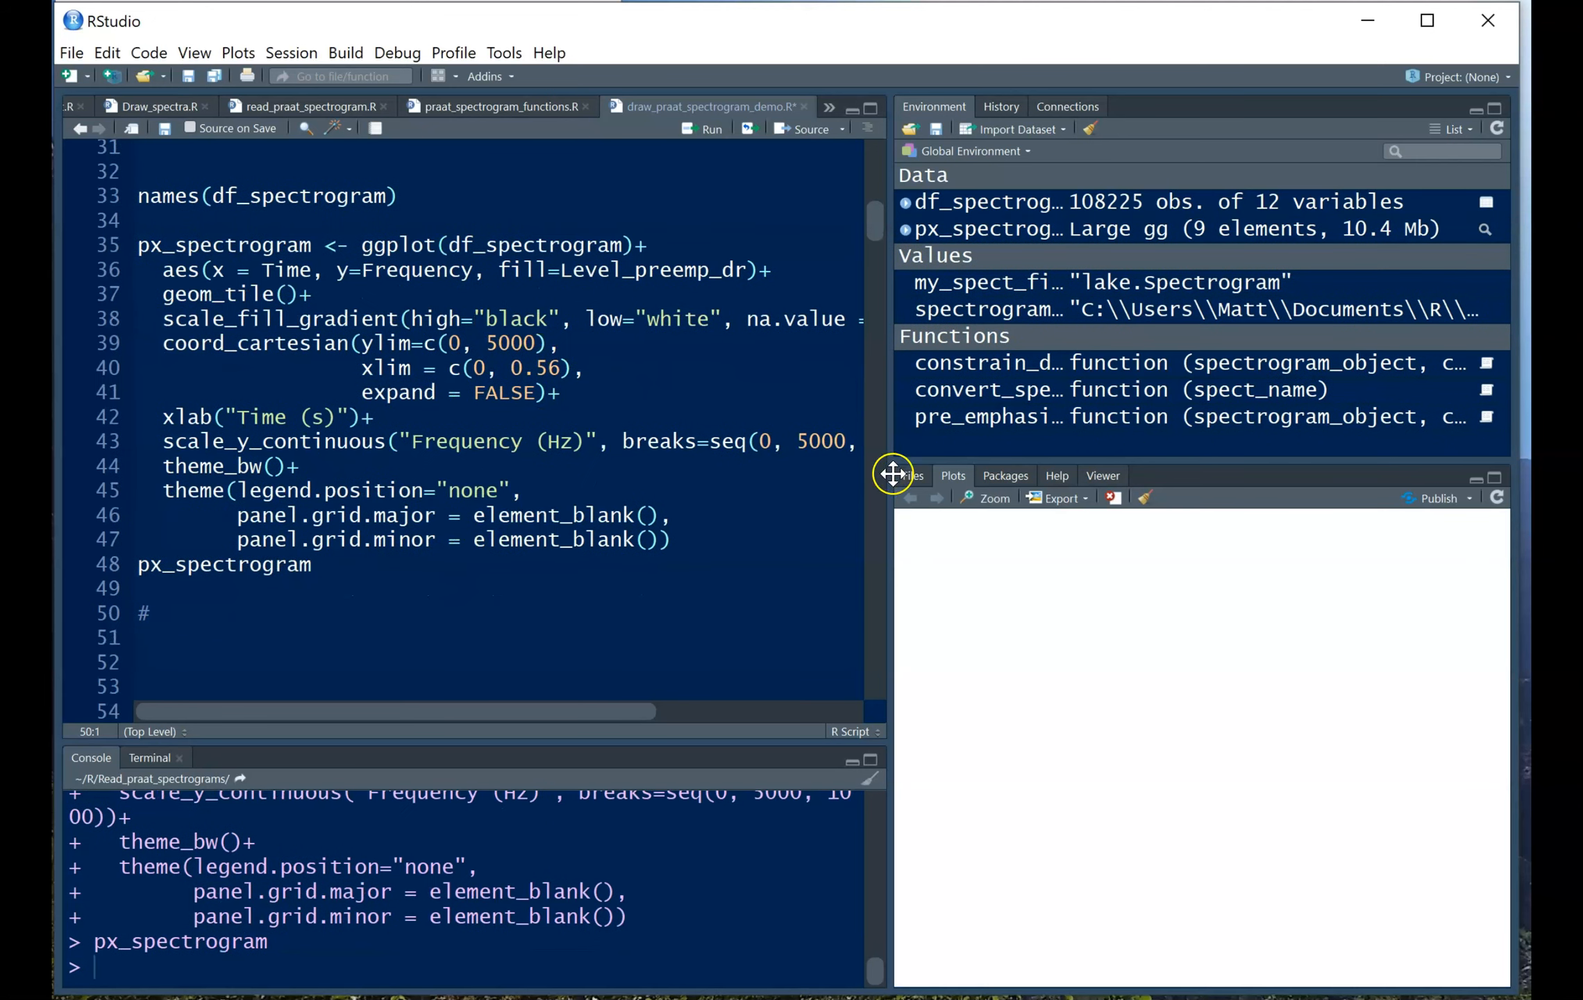
pyautogui.click(992, 498)
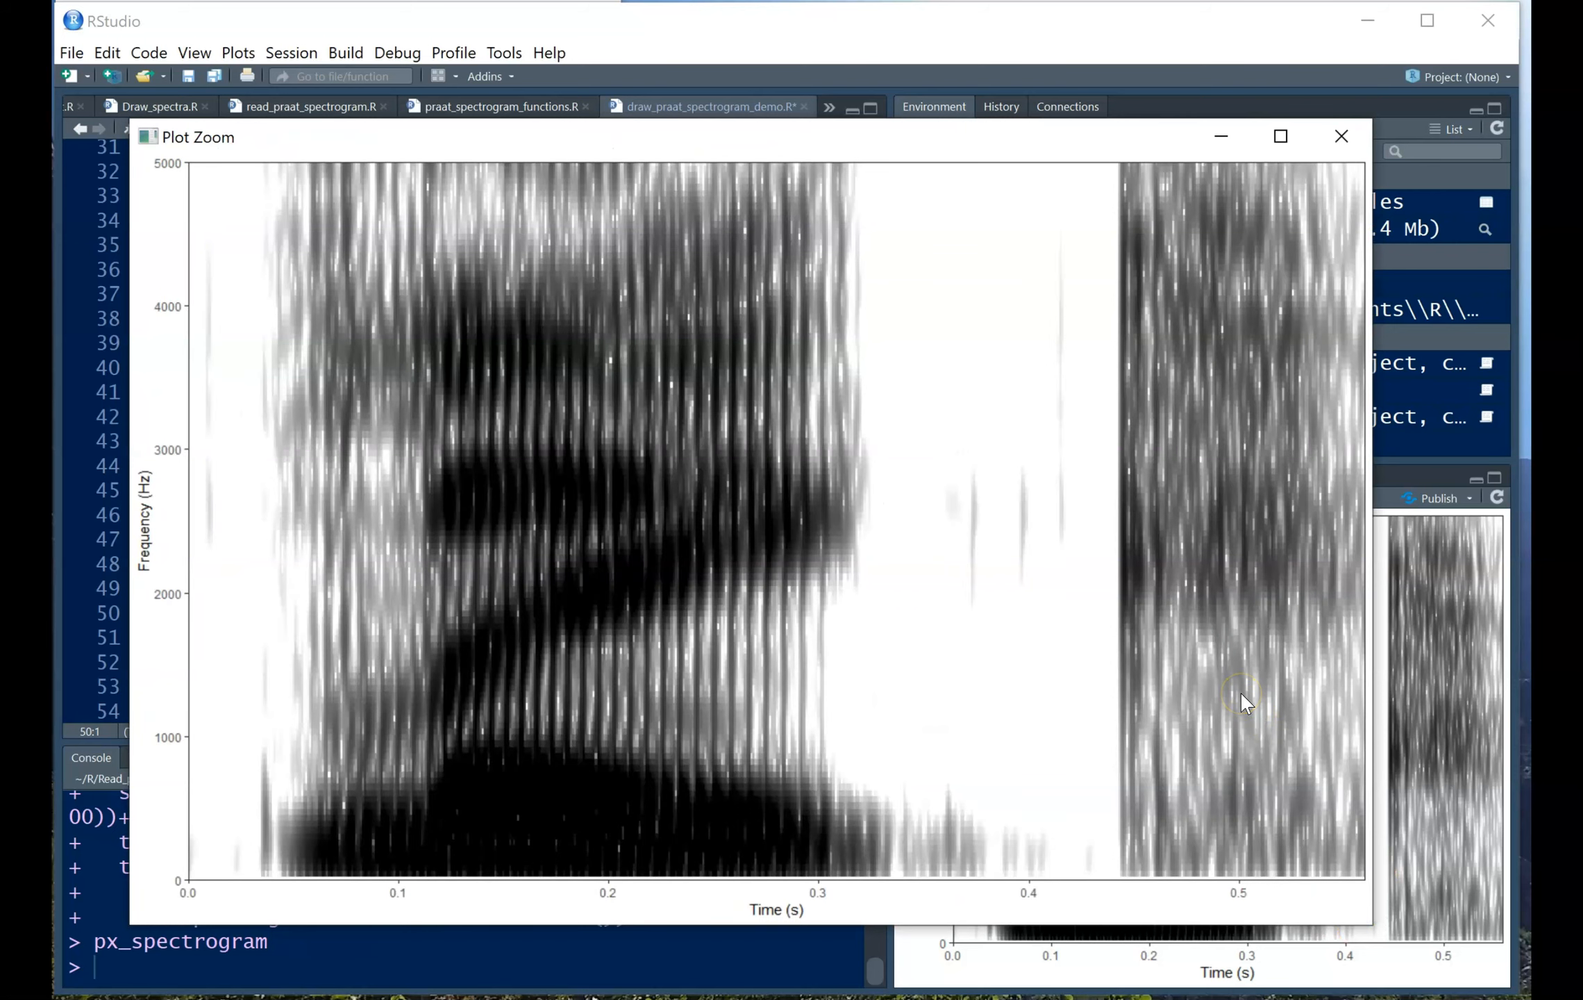
pyautogui.moveTo(1267, 562)
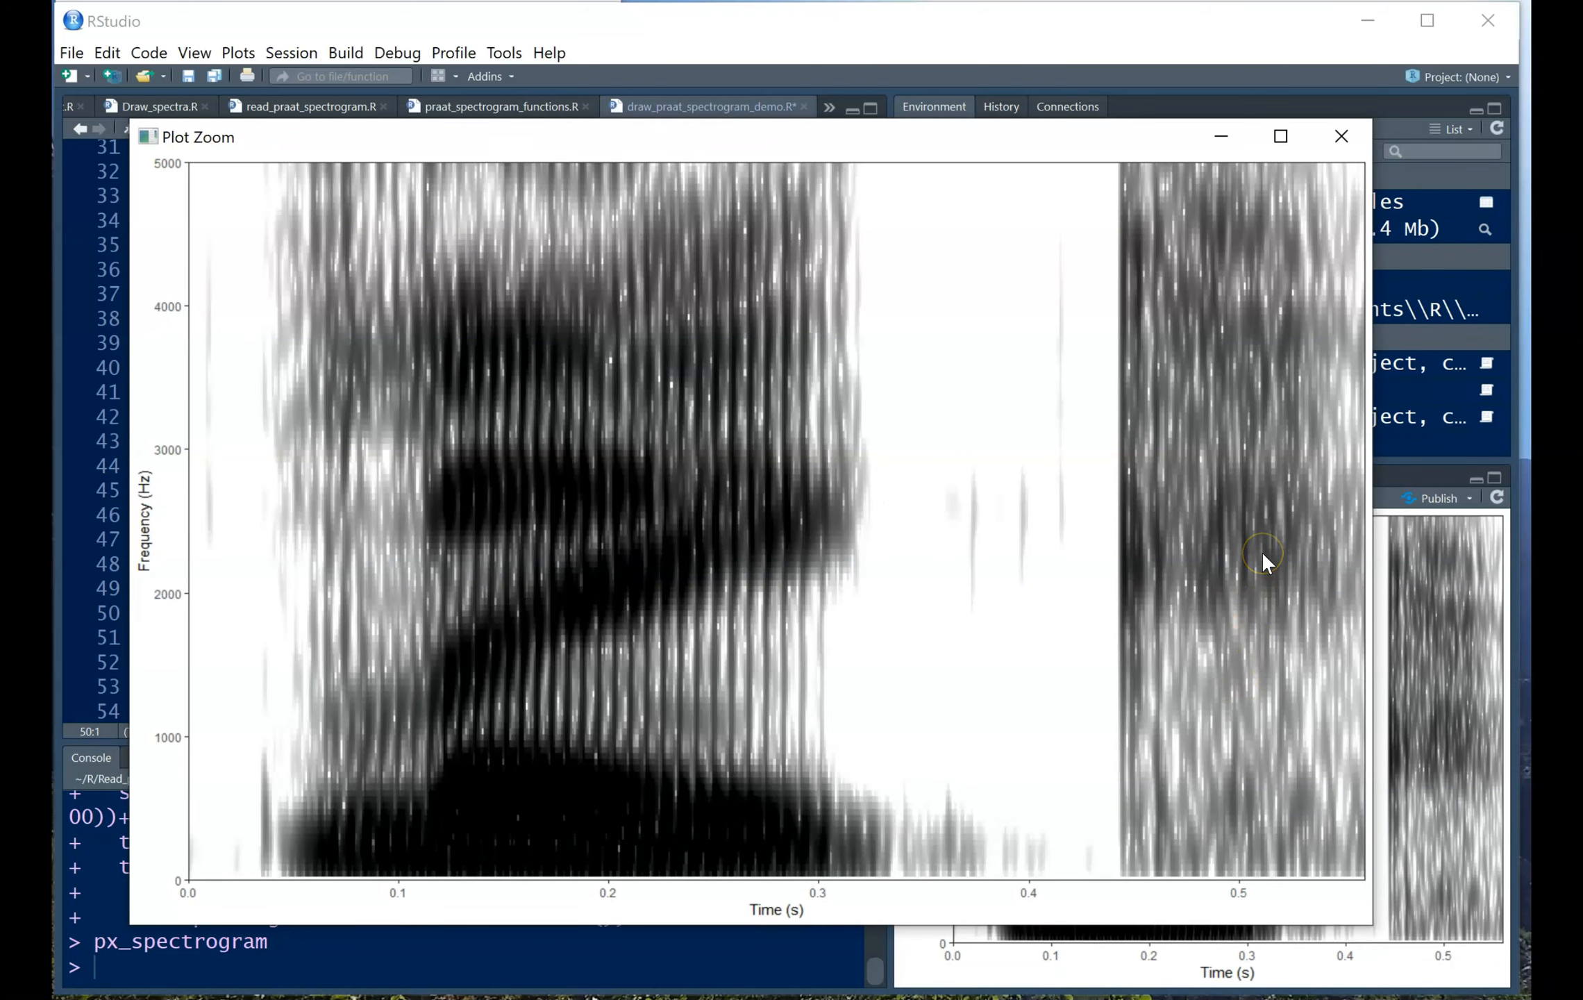
# Zoom in on the grayscale 0–5000 Hz lake spectrogram.
pyautogui.click(1341, 136)
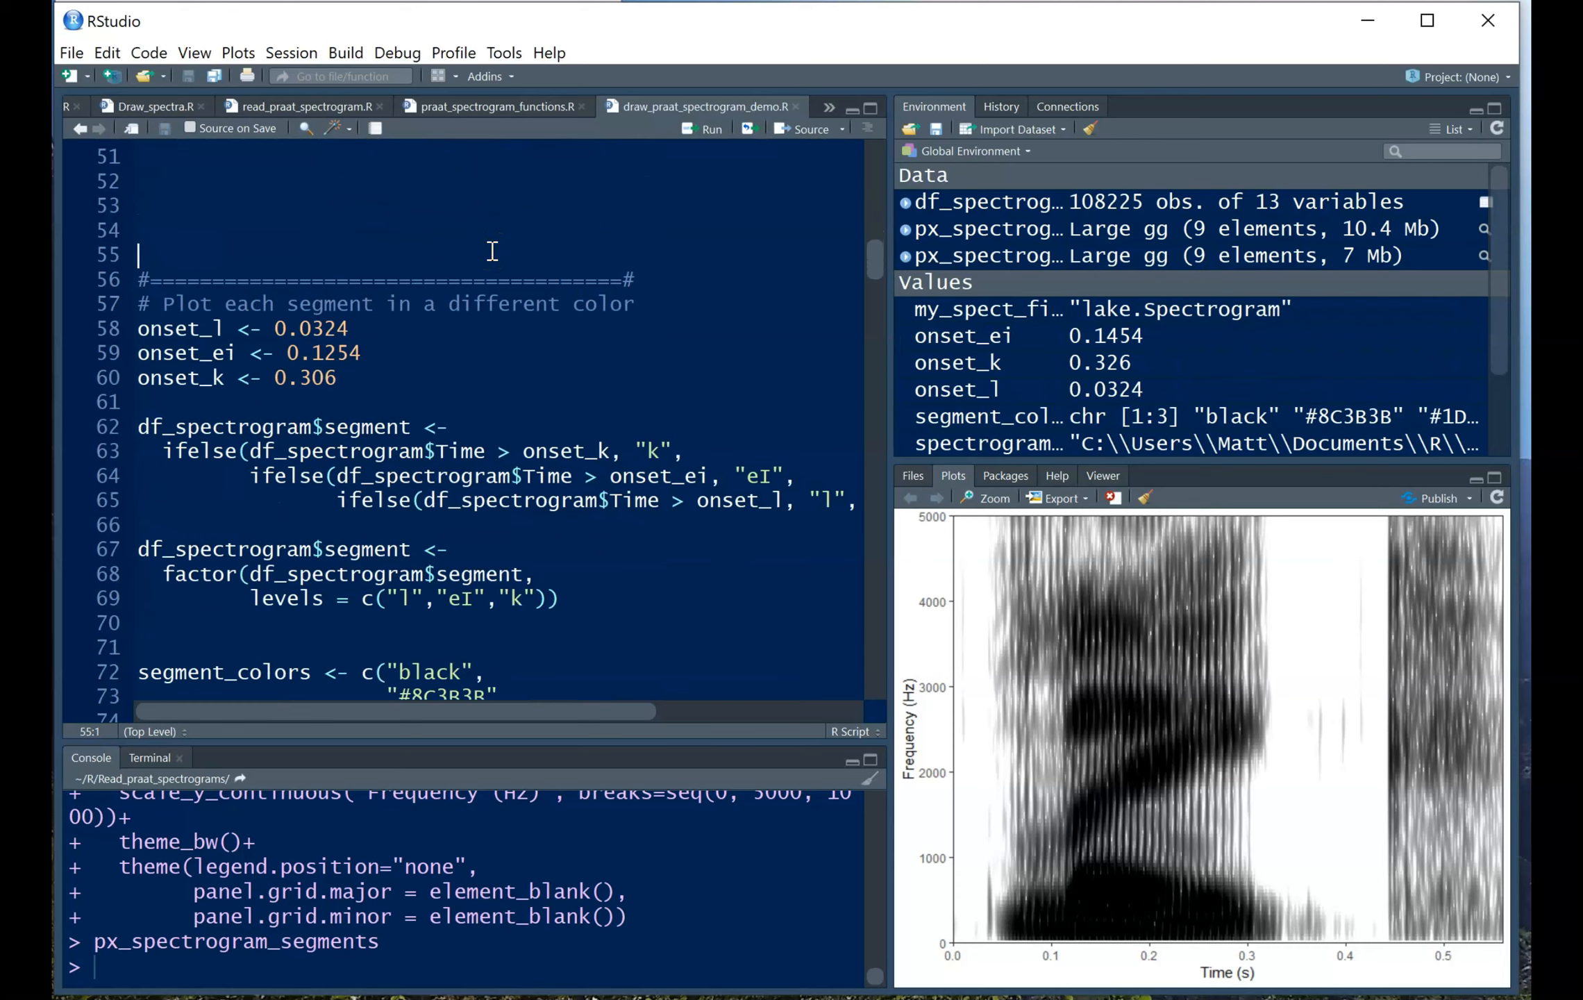
# Run the l, eI, k onsets, segment factor and segment_colors, and review the alpha mapping.
pyautogui.click(137, 329)
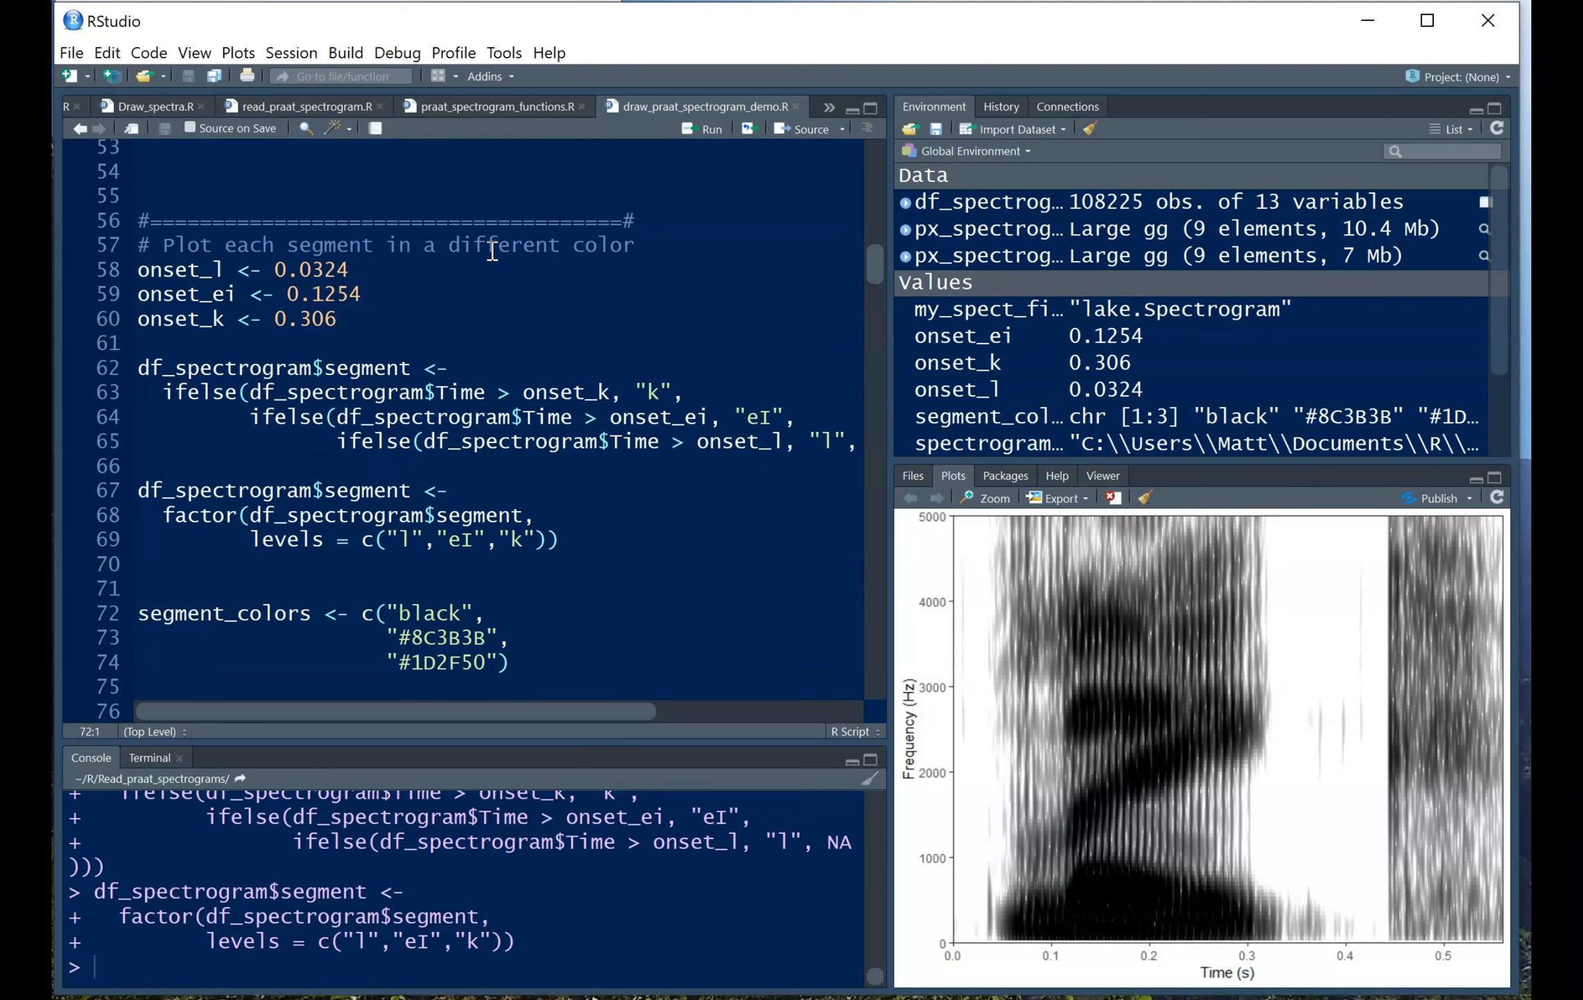
pyautogui.scroll(-3)
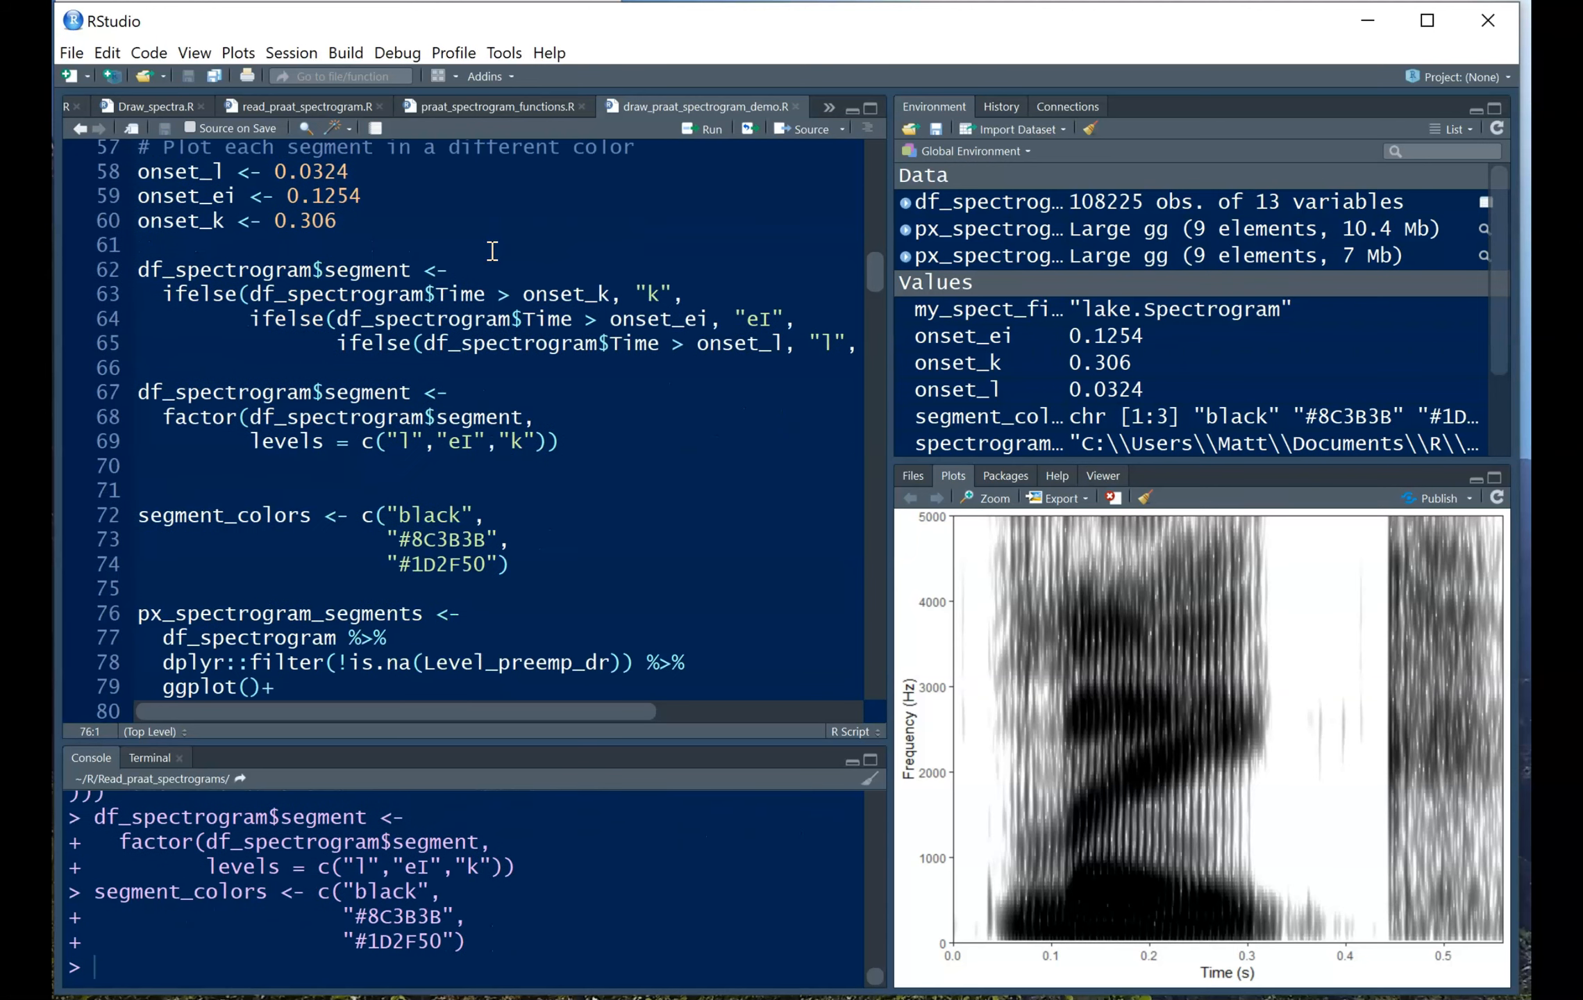
pyautogui.scroll(-3)
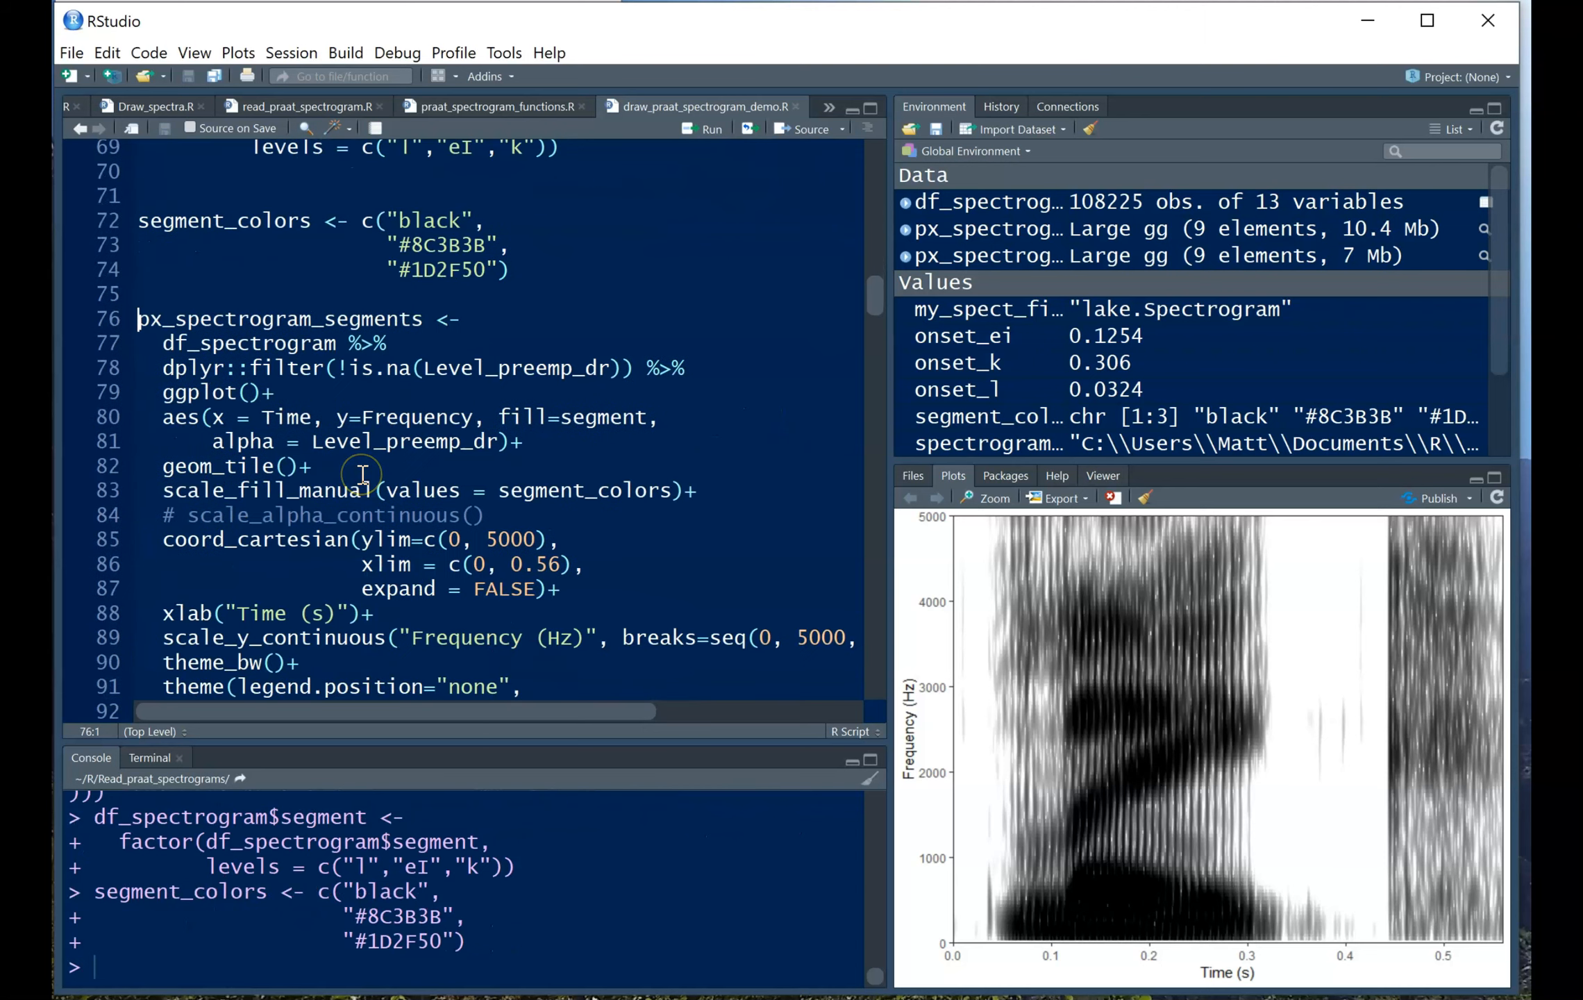
pyautogui.moveTo(589, 415)
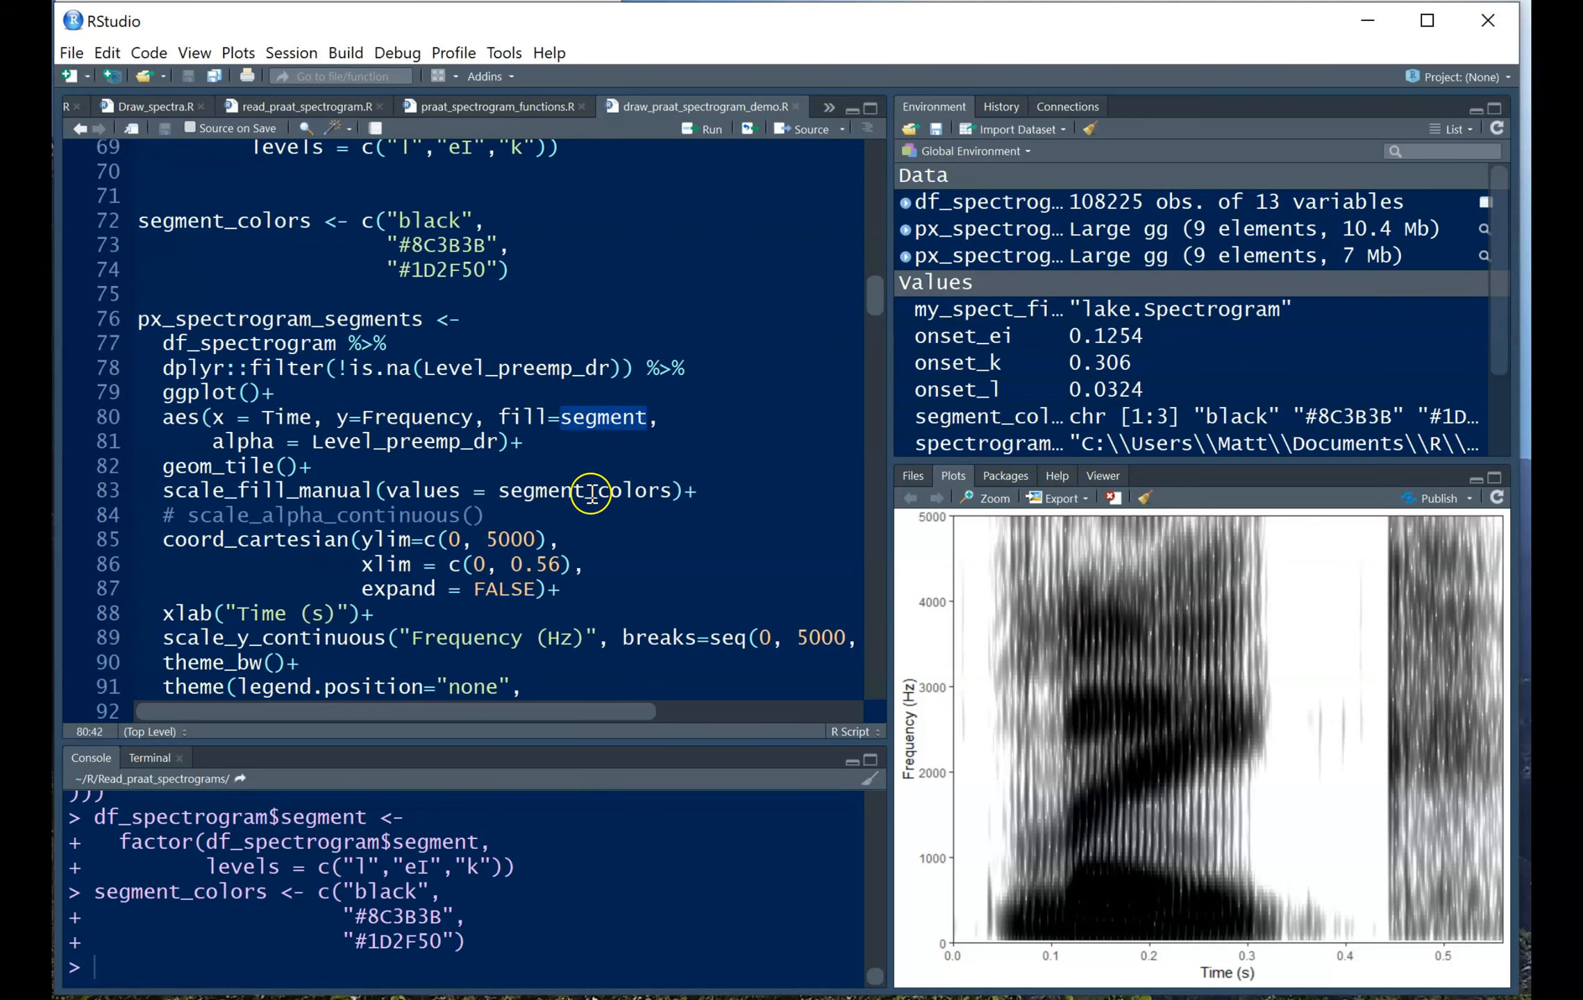
pyautogui.moveTo(624, 417)
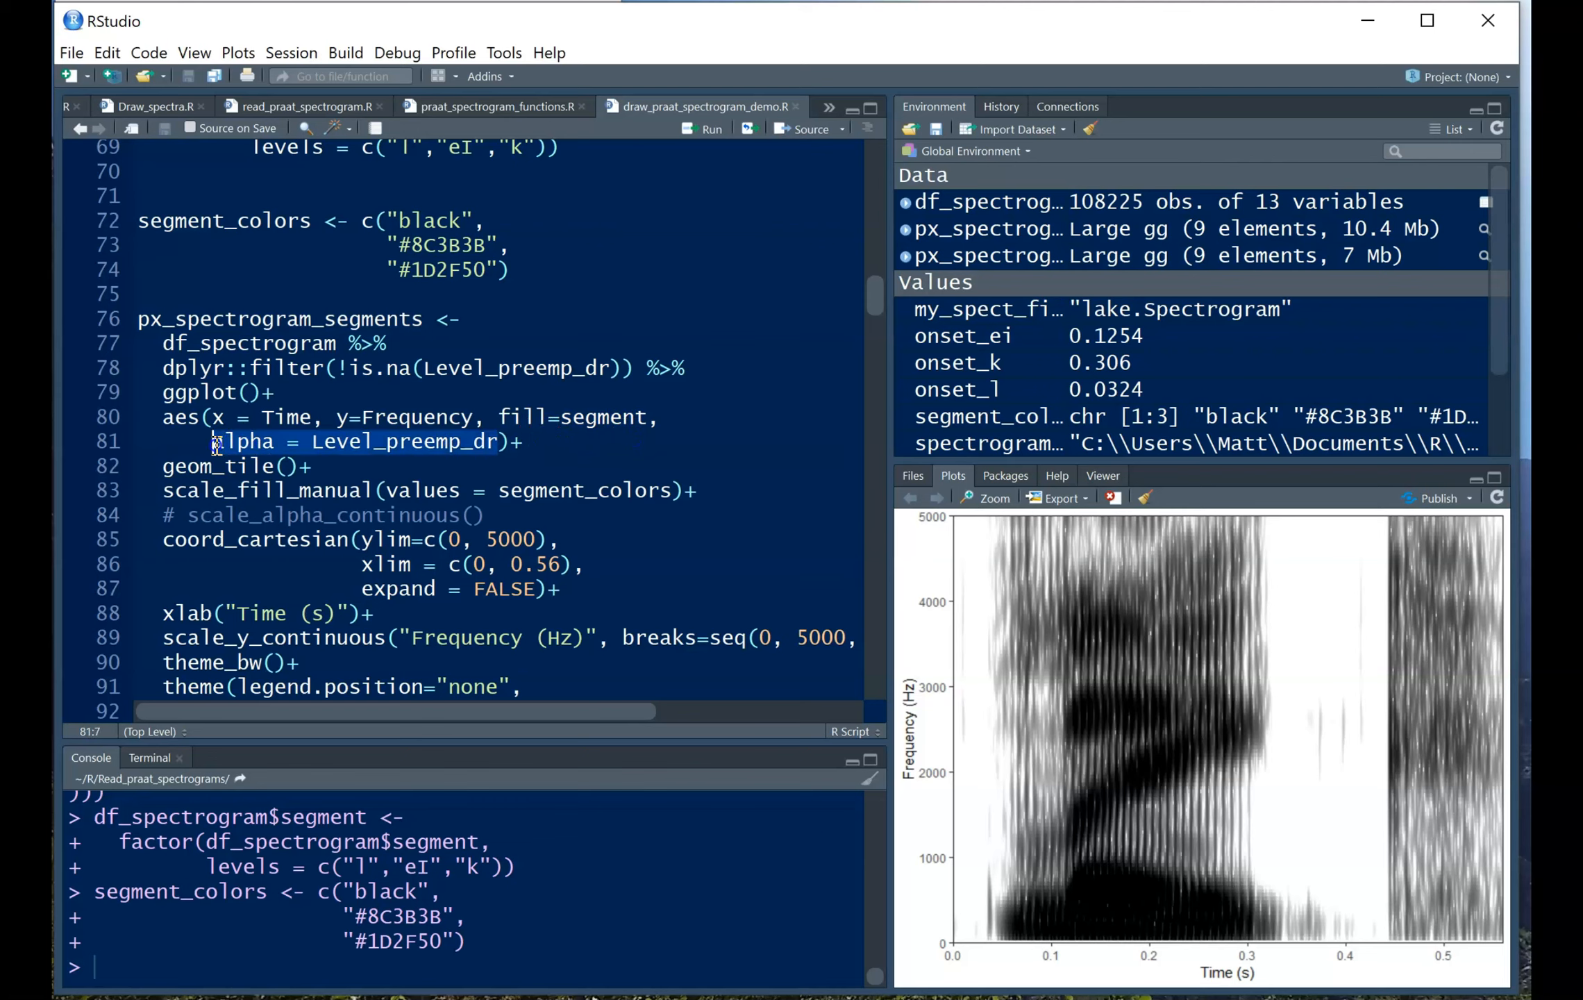
pyautogui.click(552, 442)
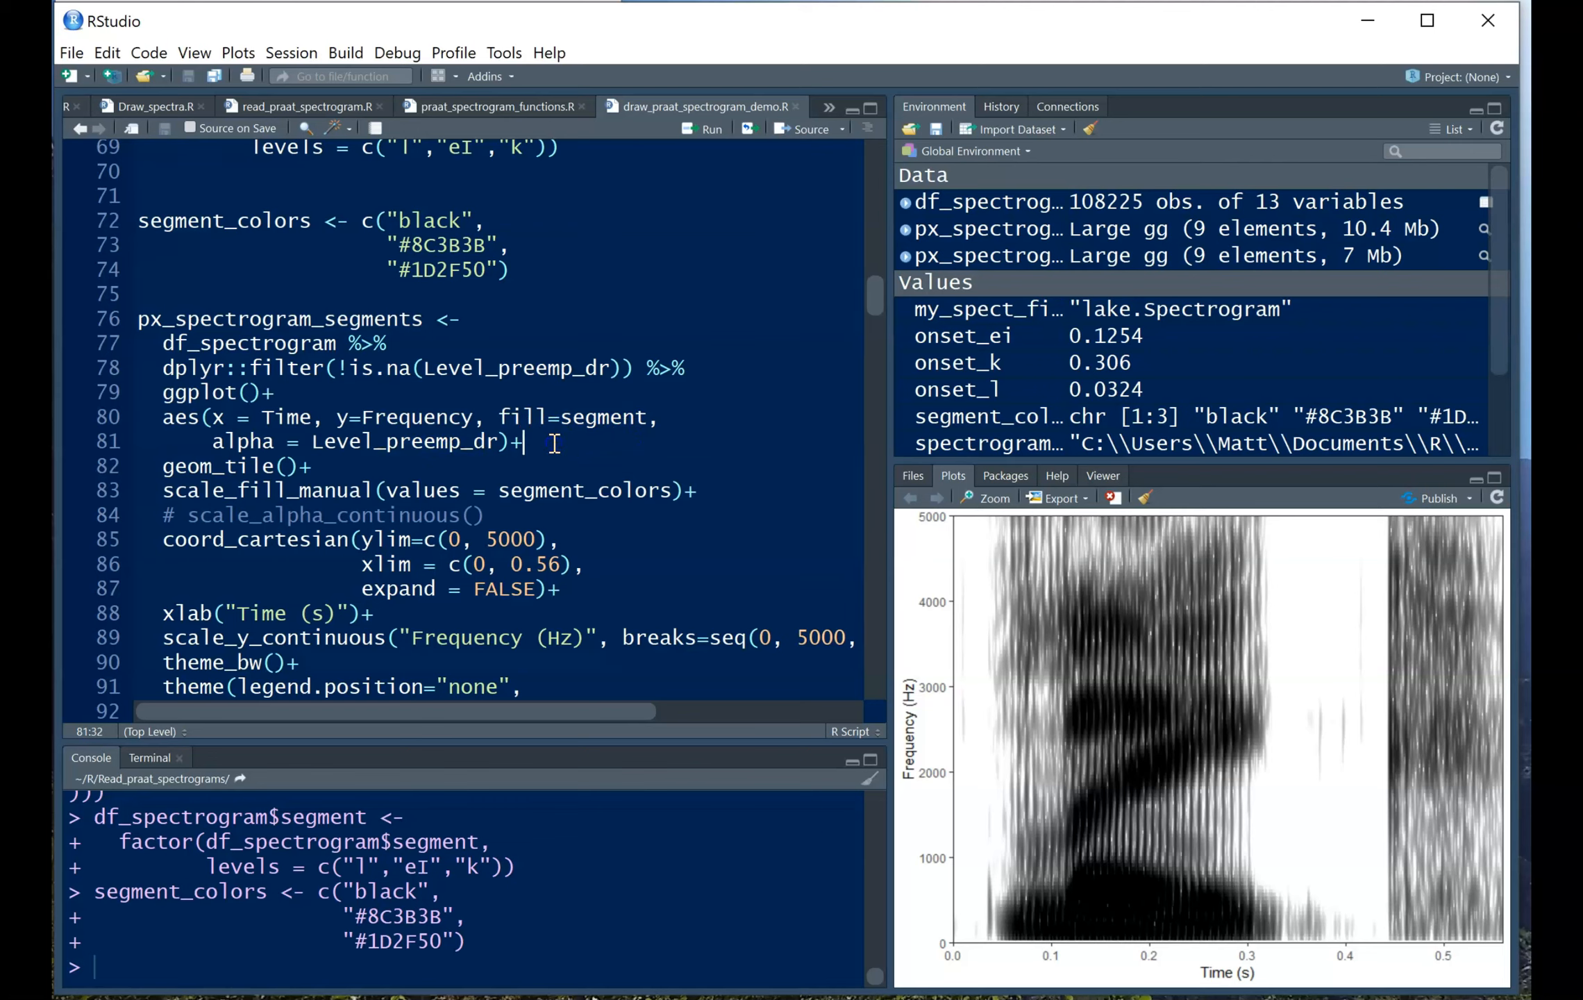
pyautogui.moveTo(511, 320)
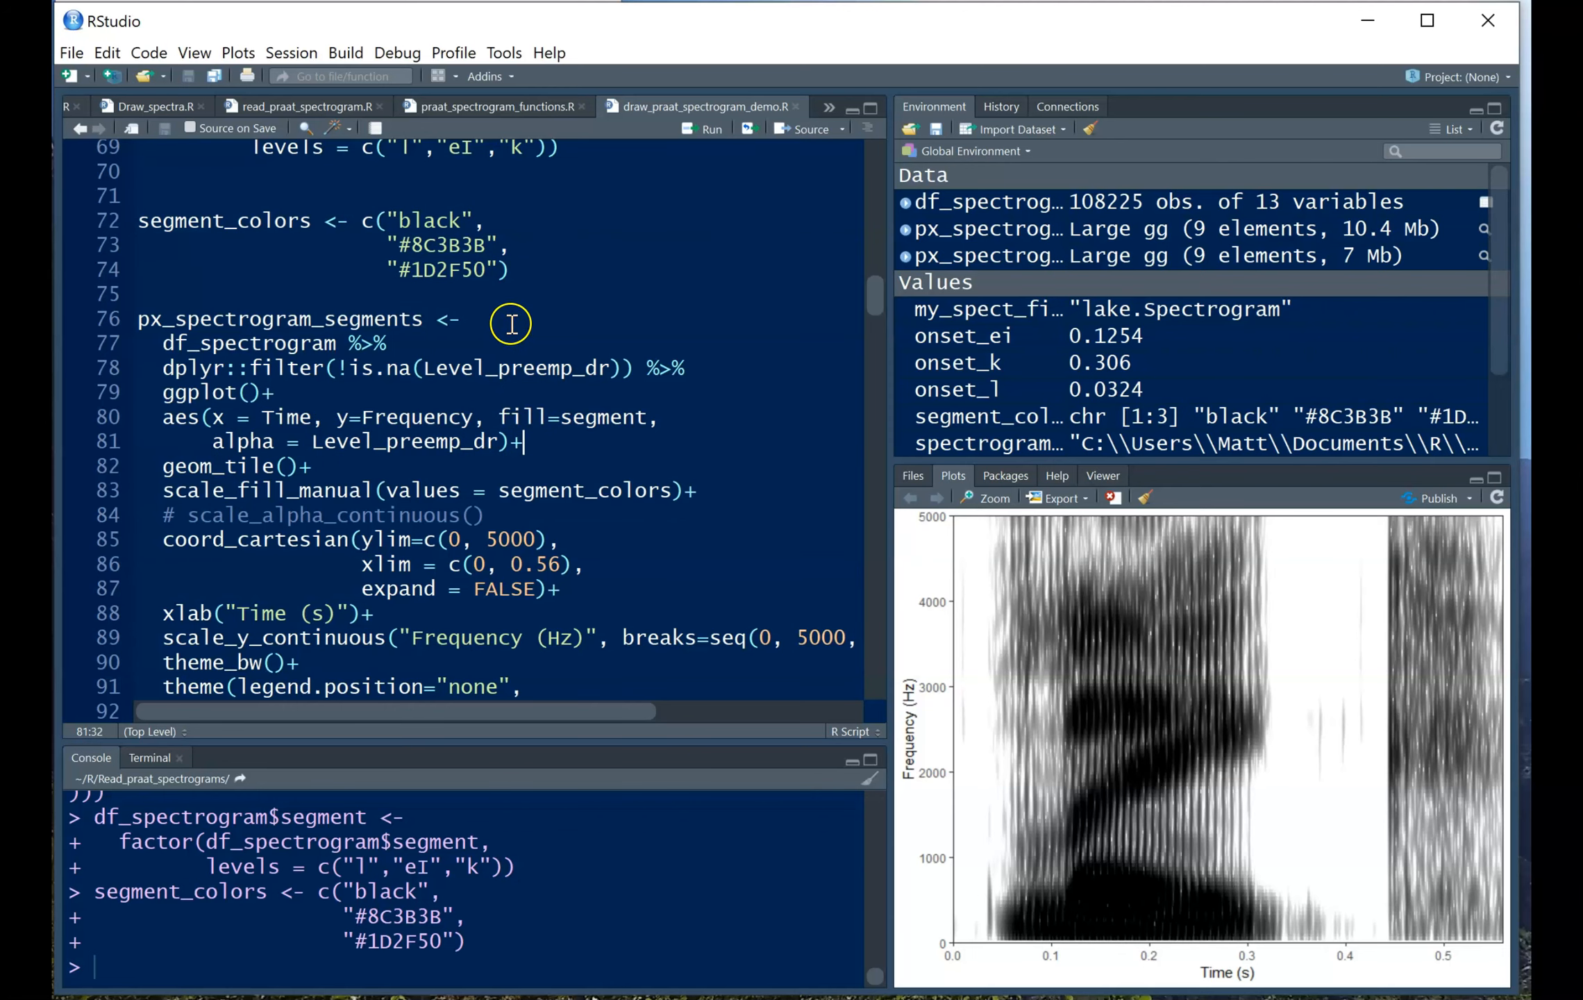
pyautogui.click(520, 293)
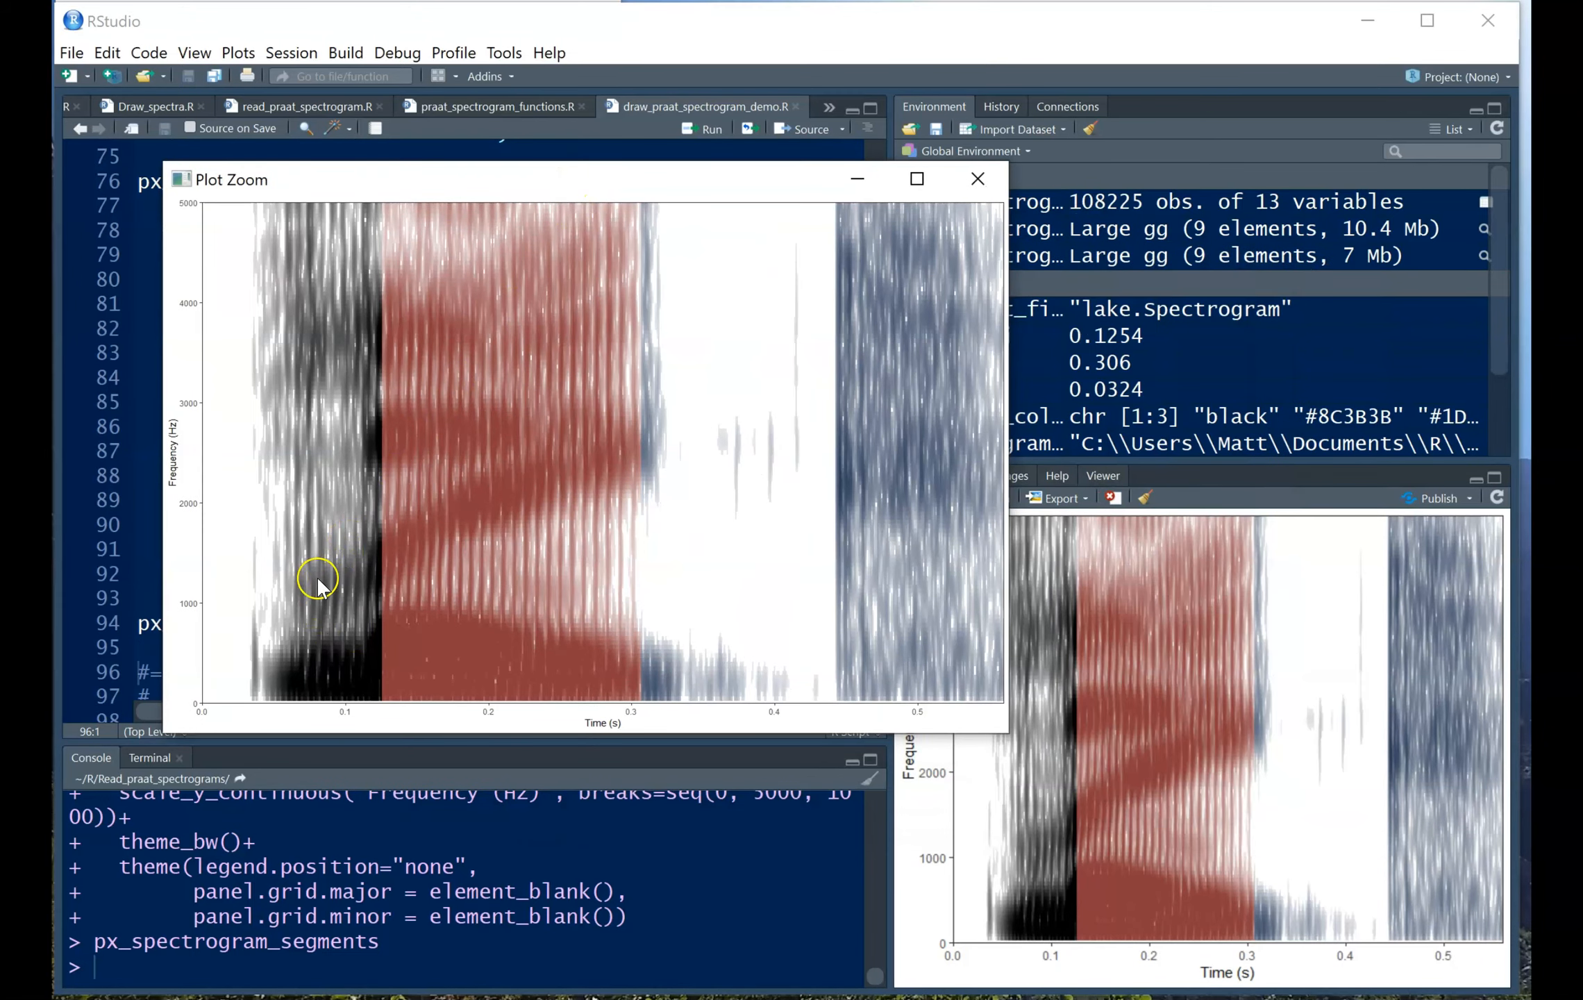
pyautogui.moveTo(532, 564)
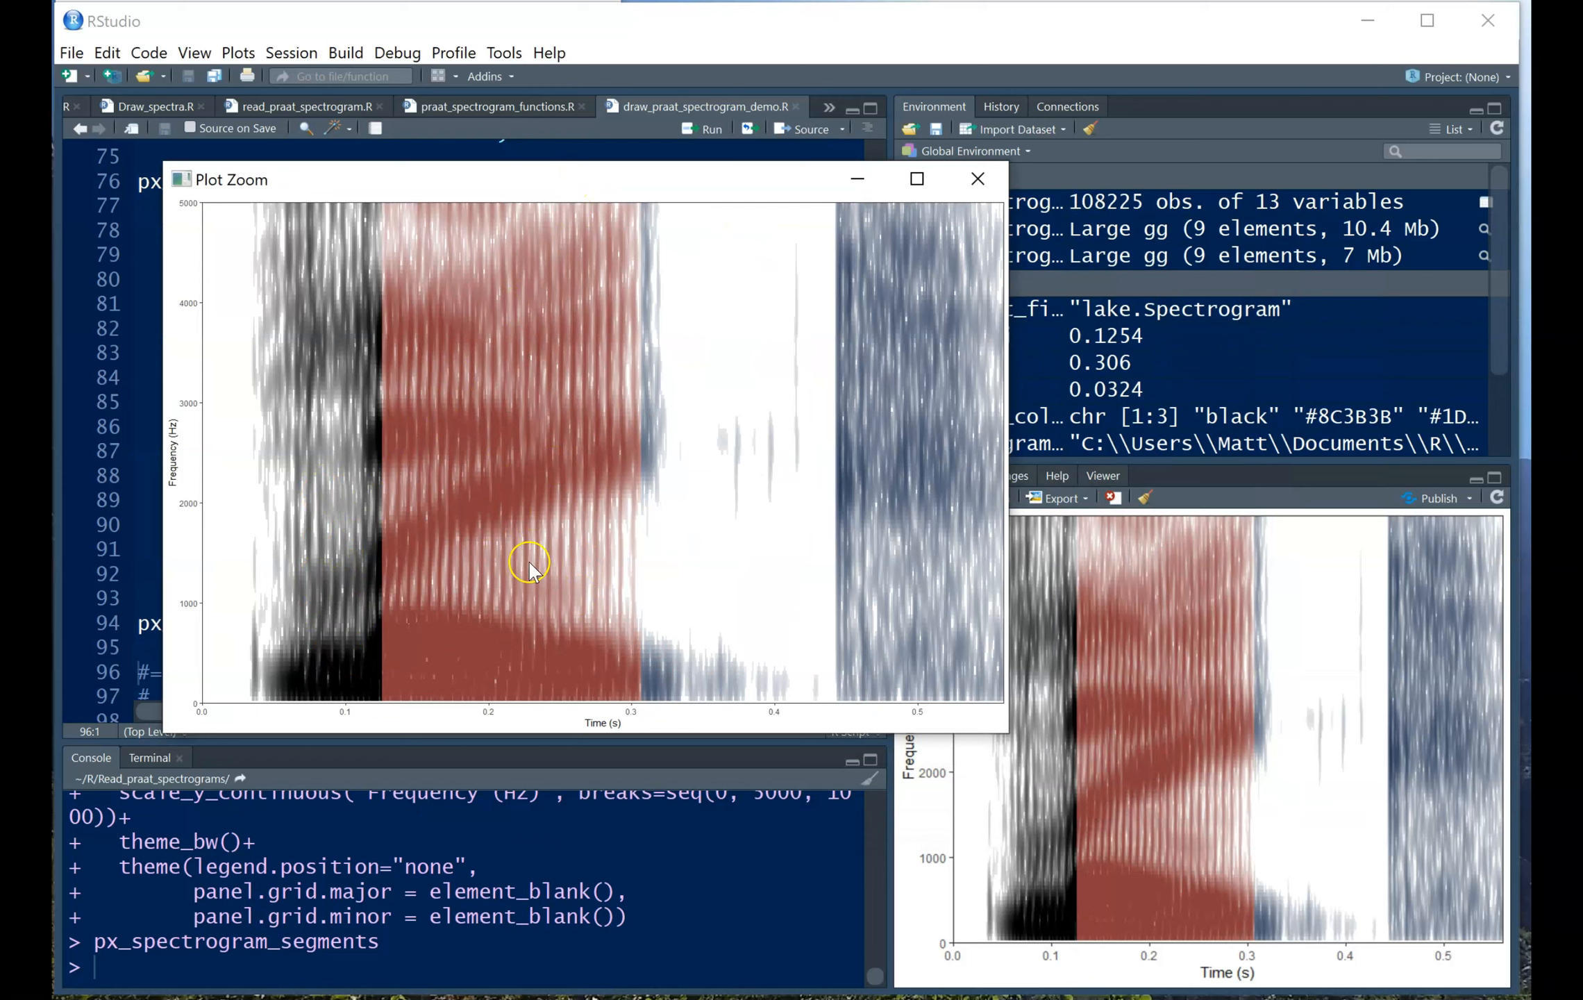
pyautogui.moveTo(792, 550)
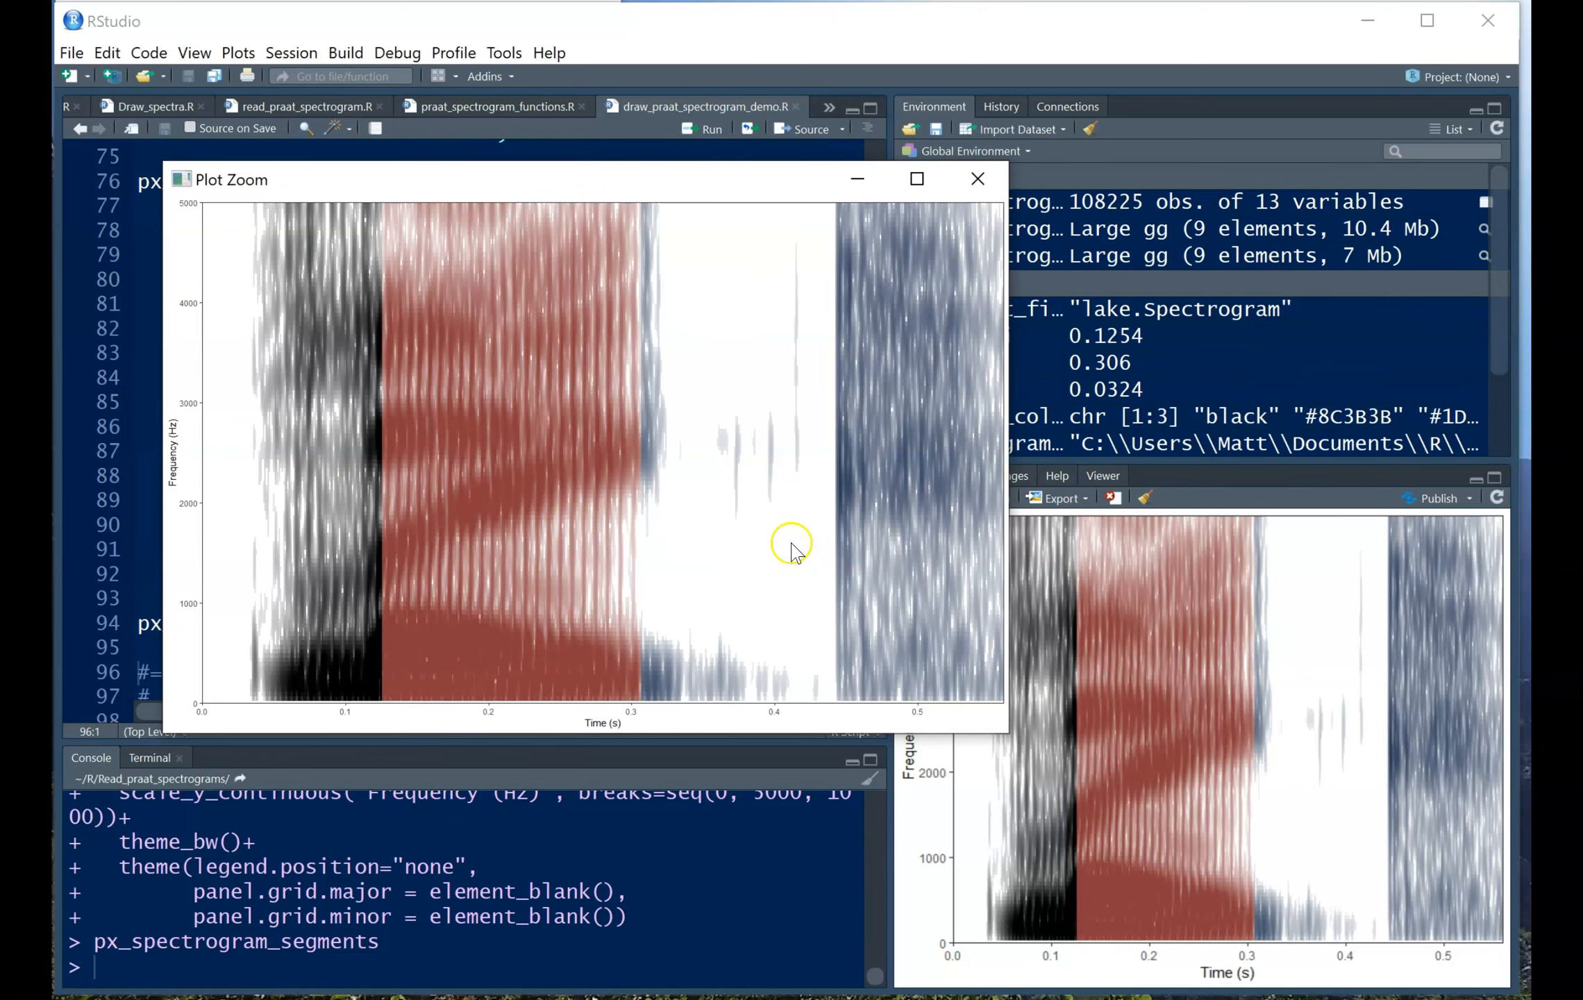
pyautogui.moveTo(731, 520)
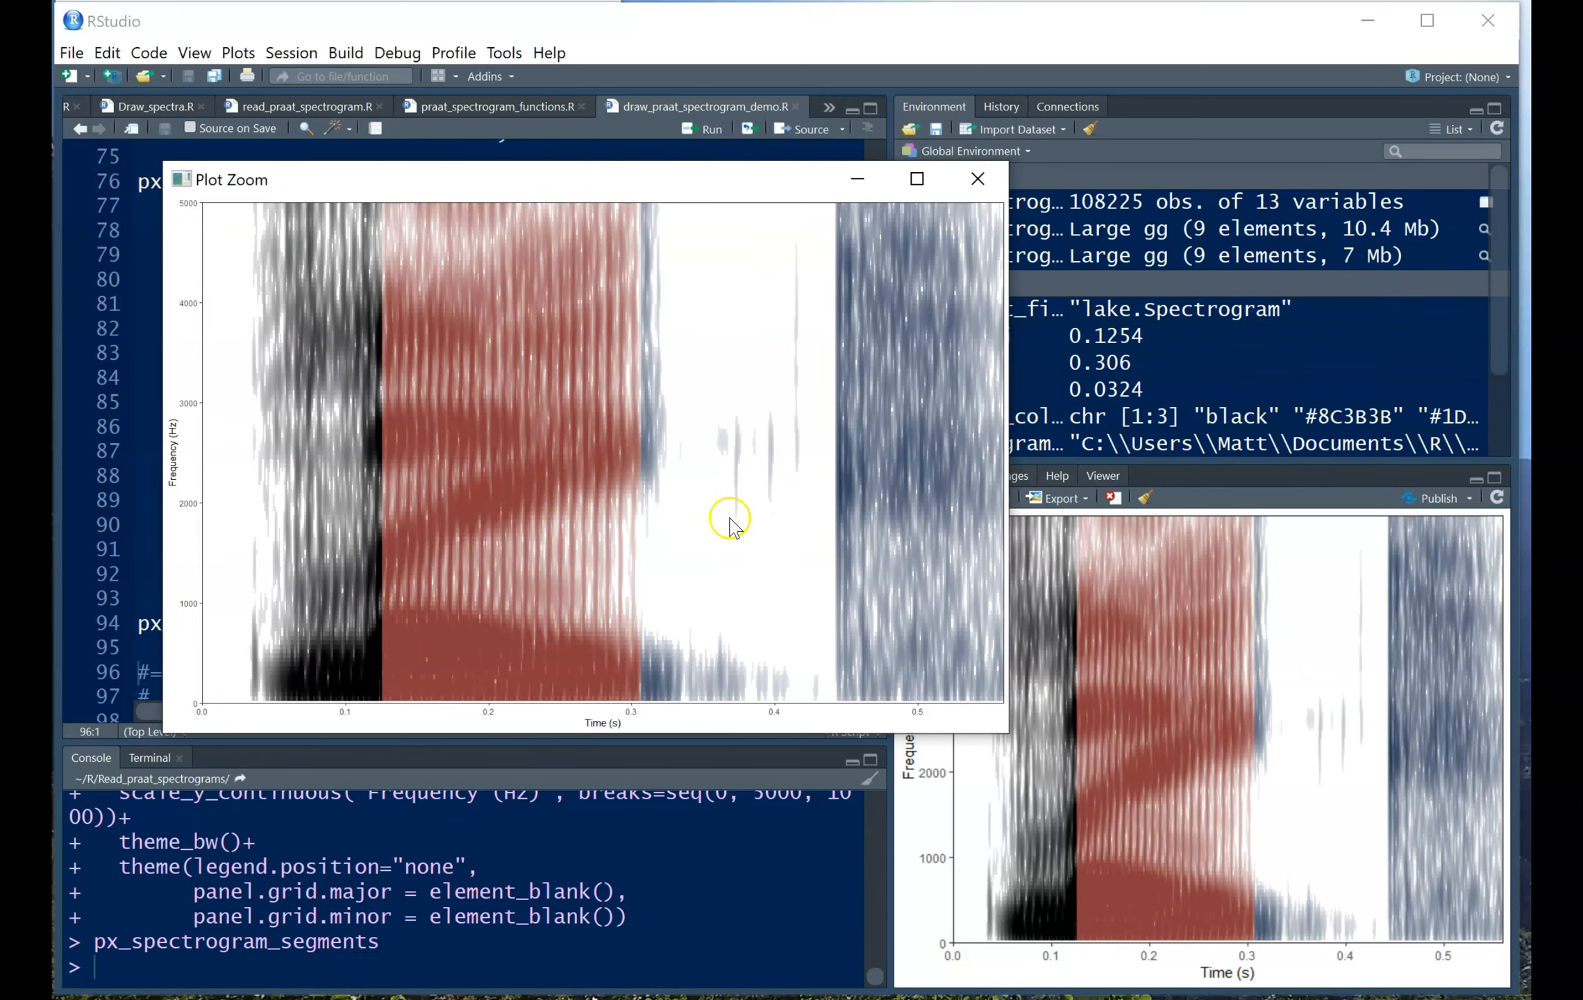
pyautogui.moveTo(711, 523)
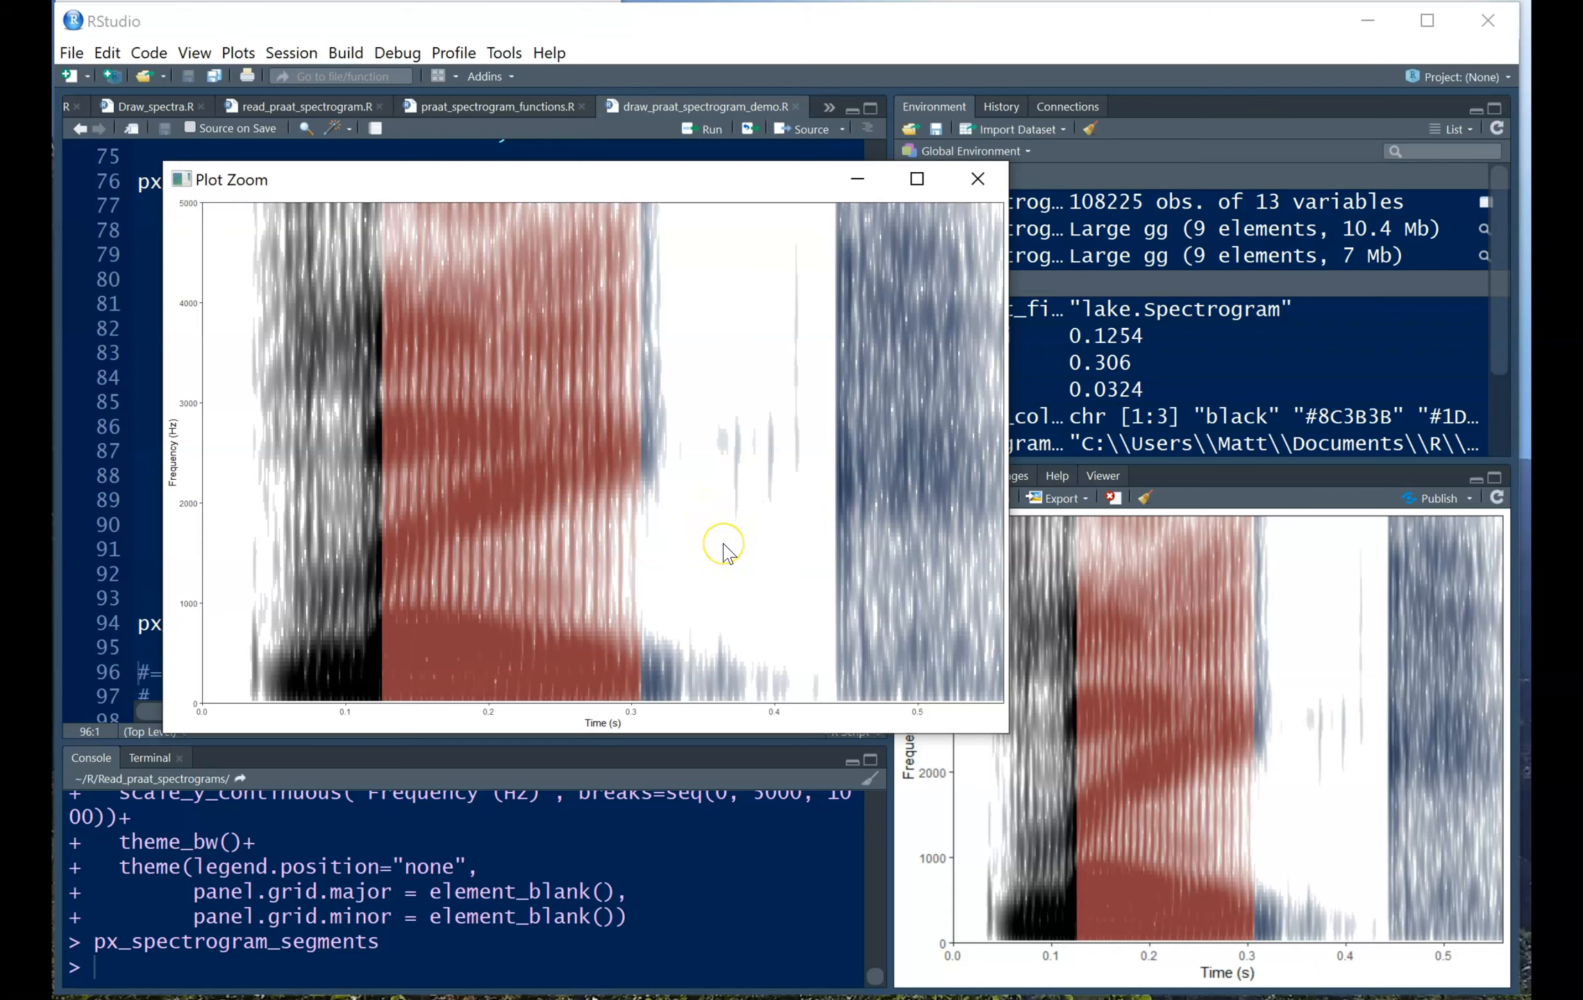
pyautogui.moveTo(709, 523)
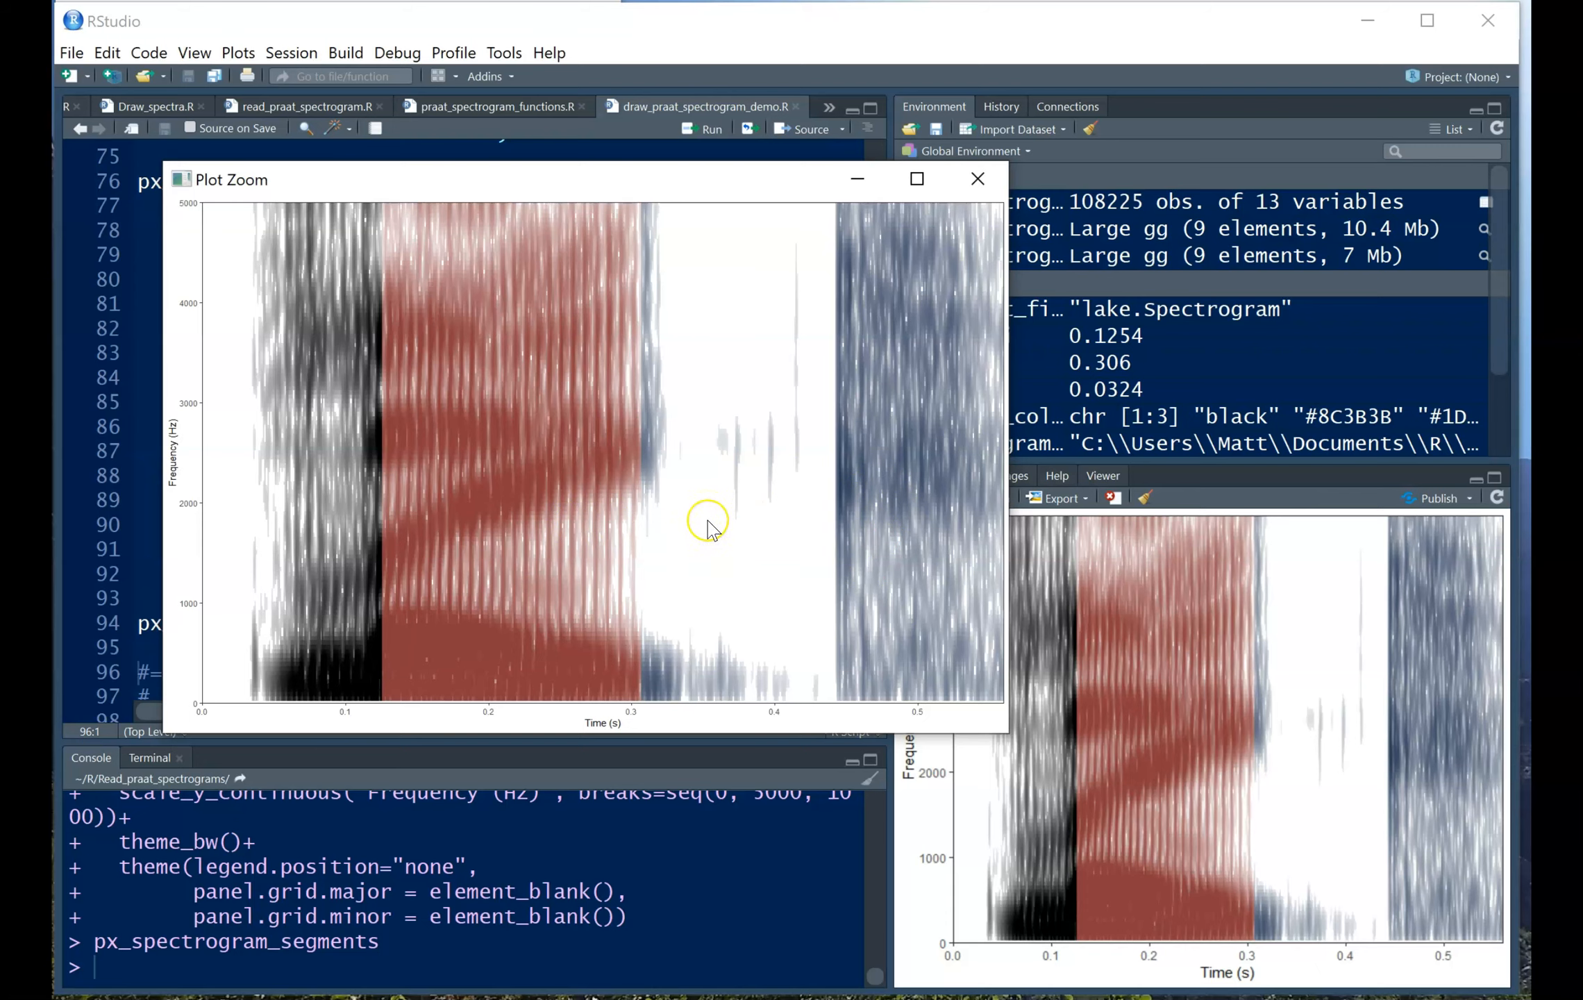
pyautogui.moveTo(909, 384)
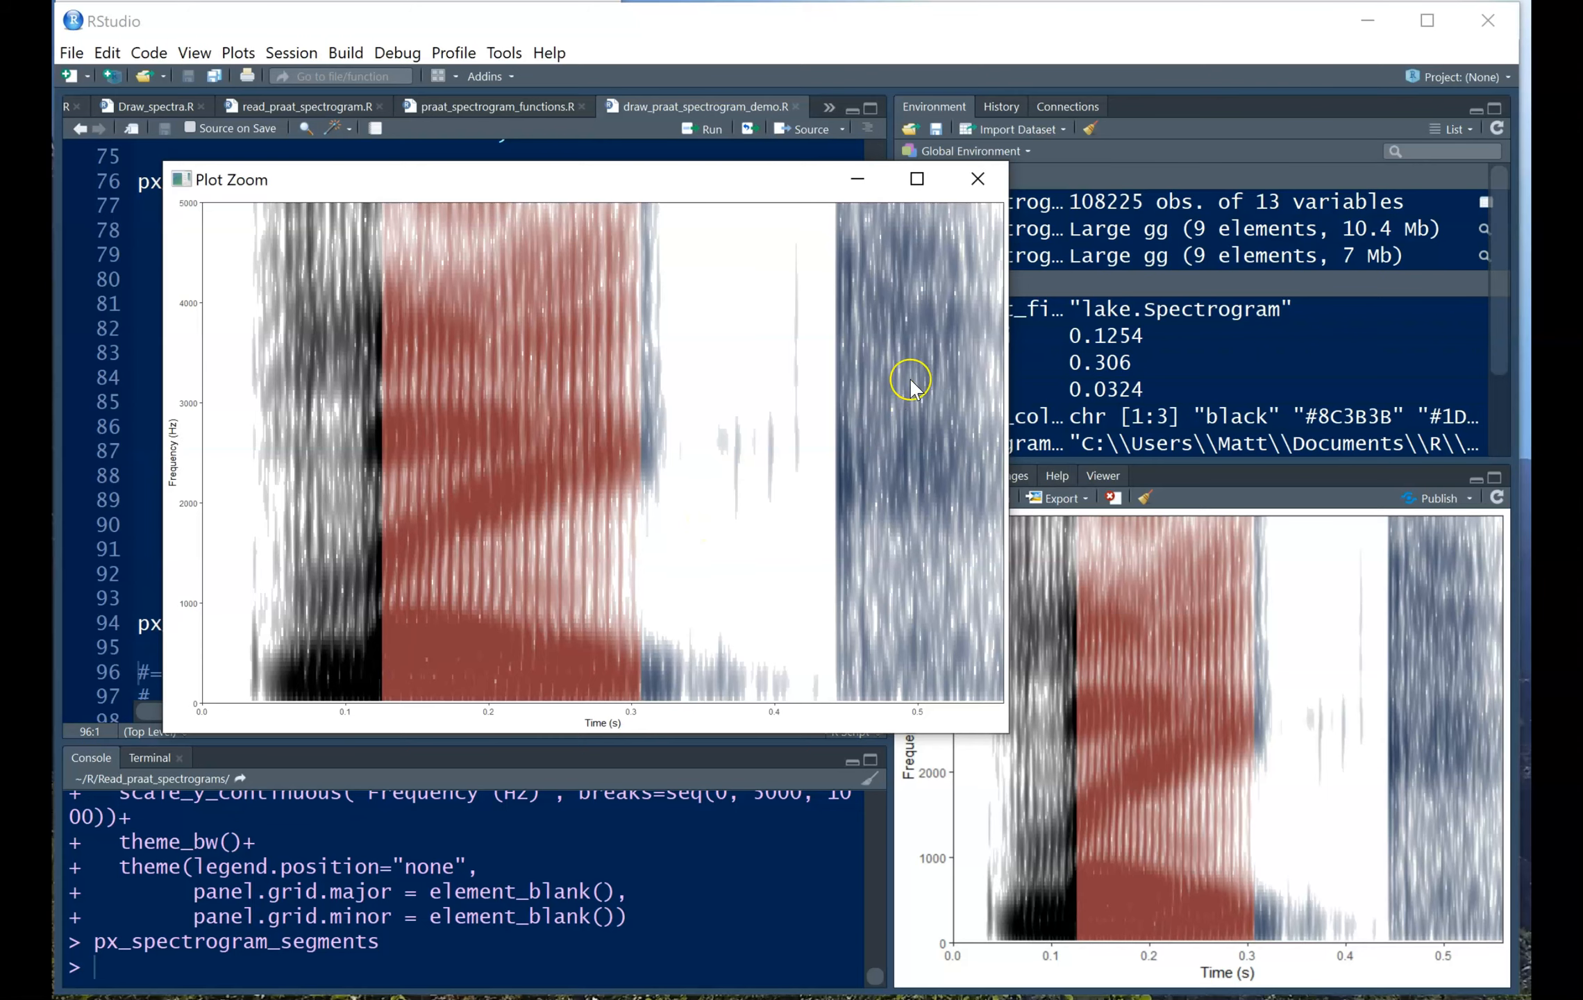
# Close the enlarged black, red and blue segment-coloured spectrogram.
pyautogui.click(975, 179)
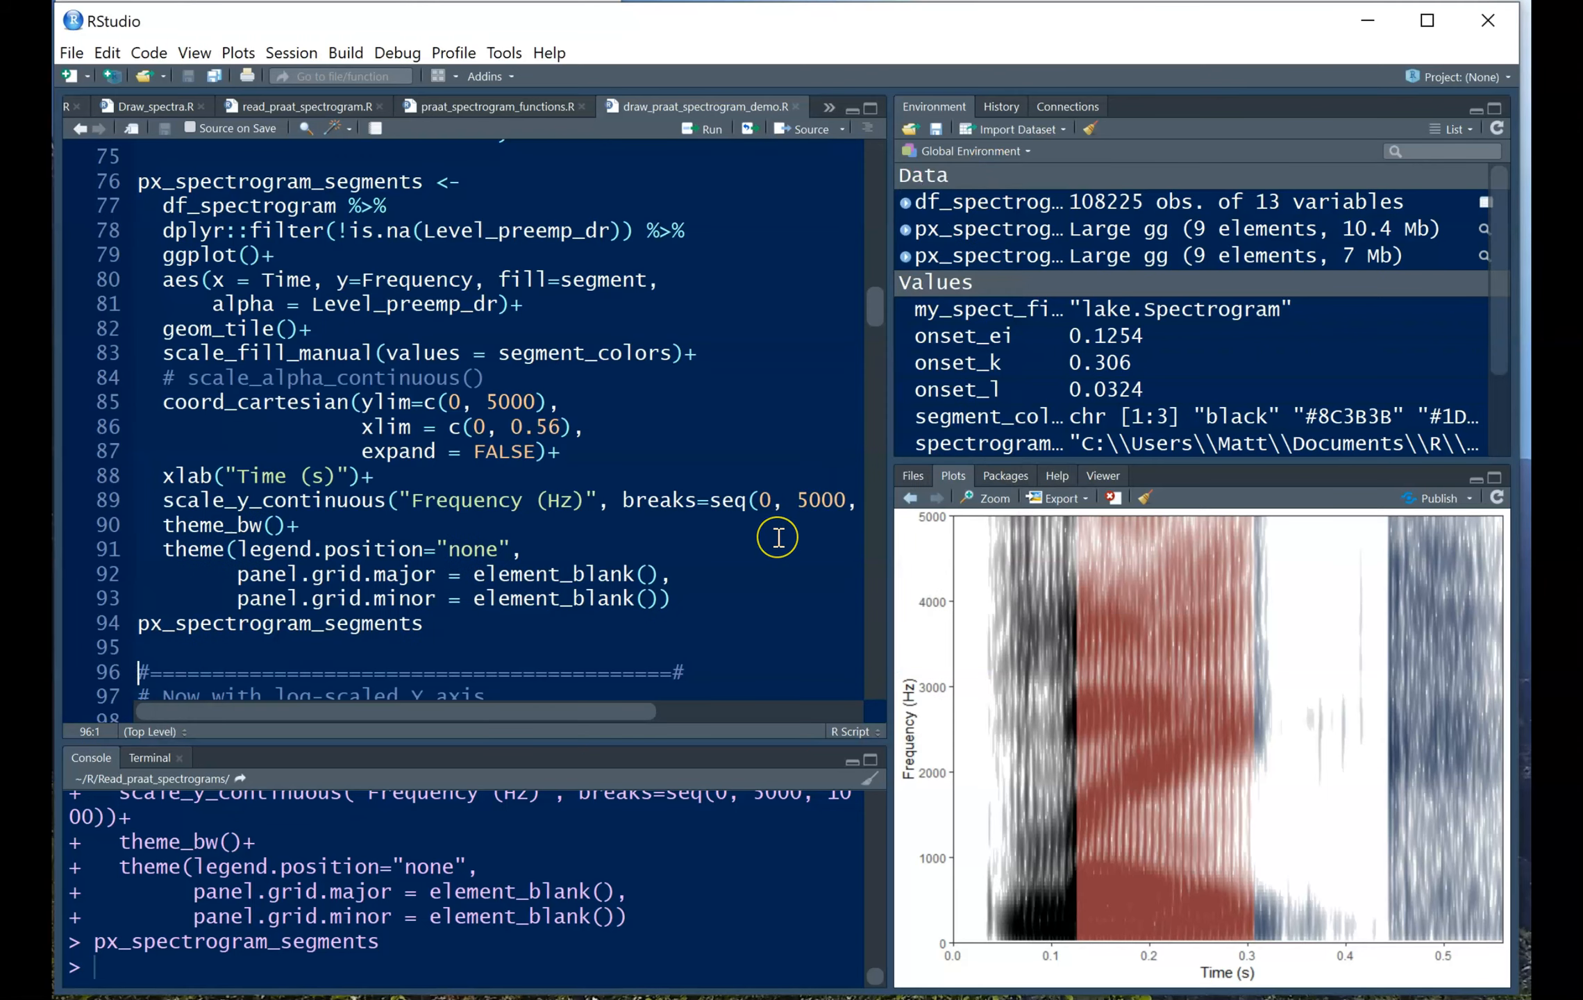
# Close the enlarged plot and review geom_rect and its ymax frequency mapping.
pyautogui.scroll(-3)
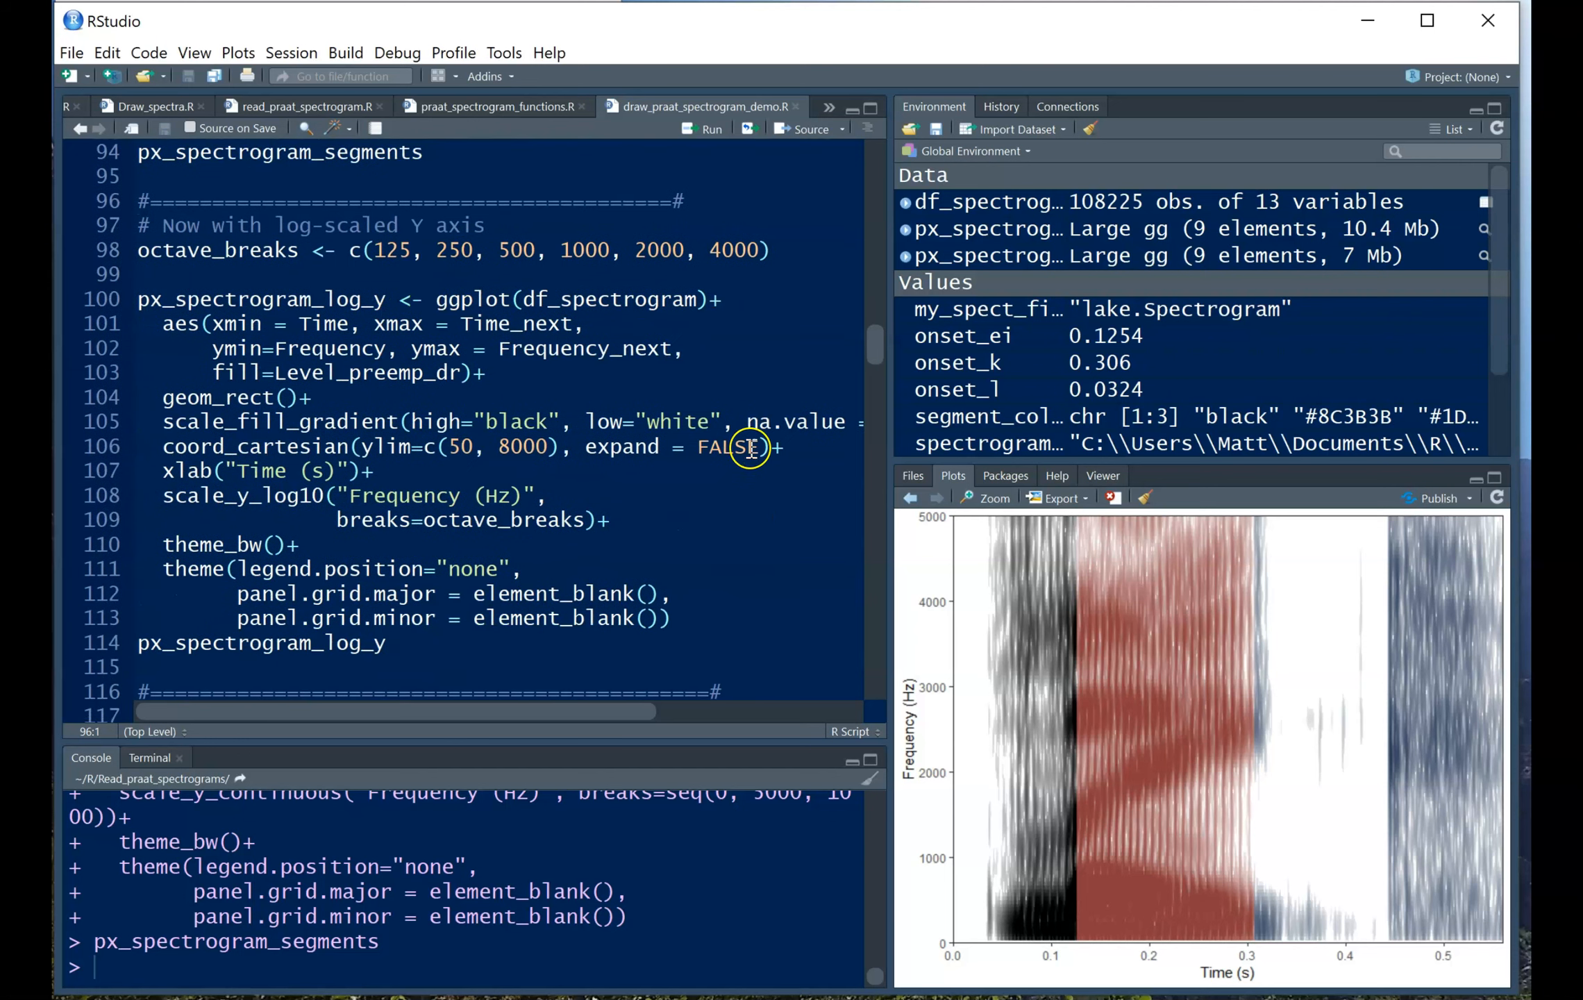
pyautogui.click(986, 498)
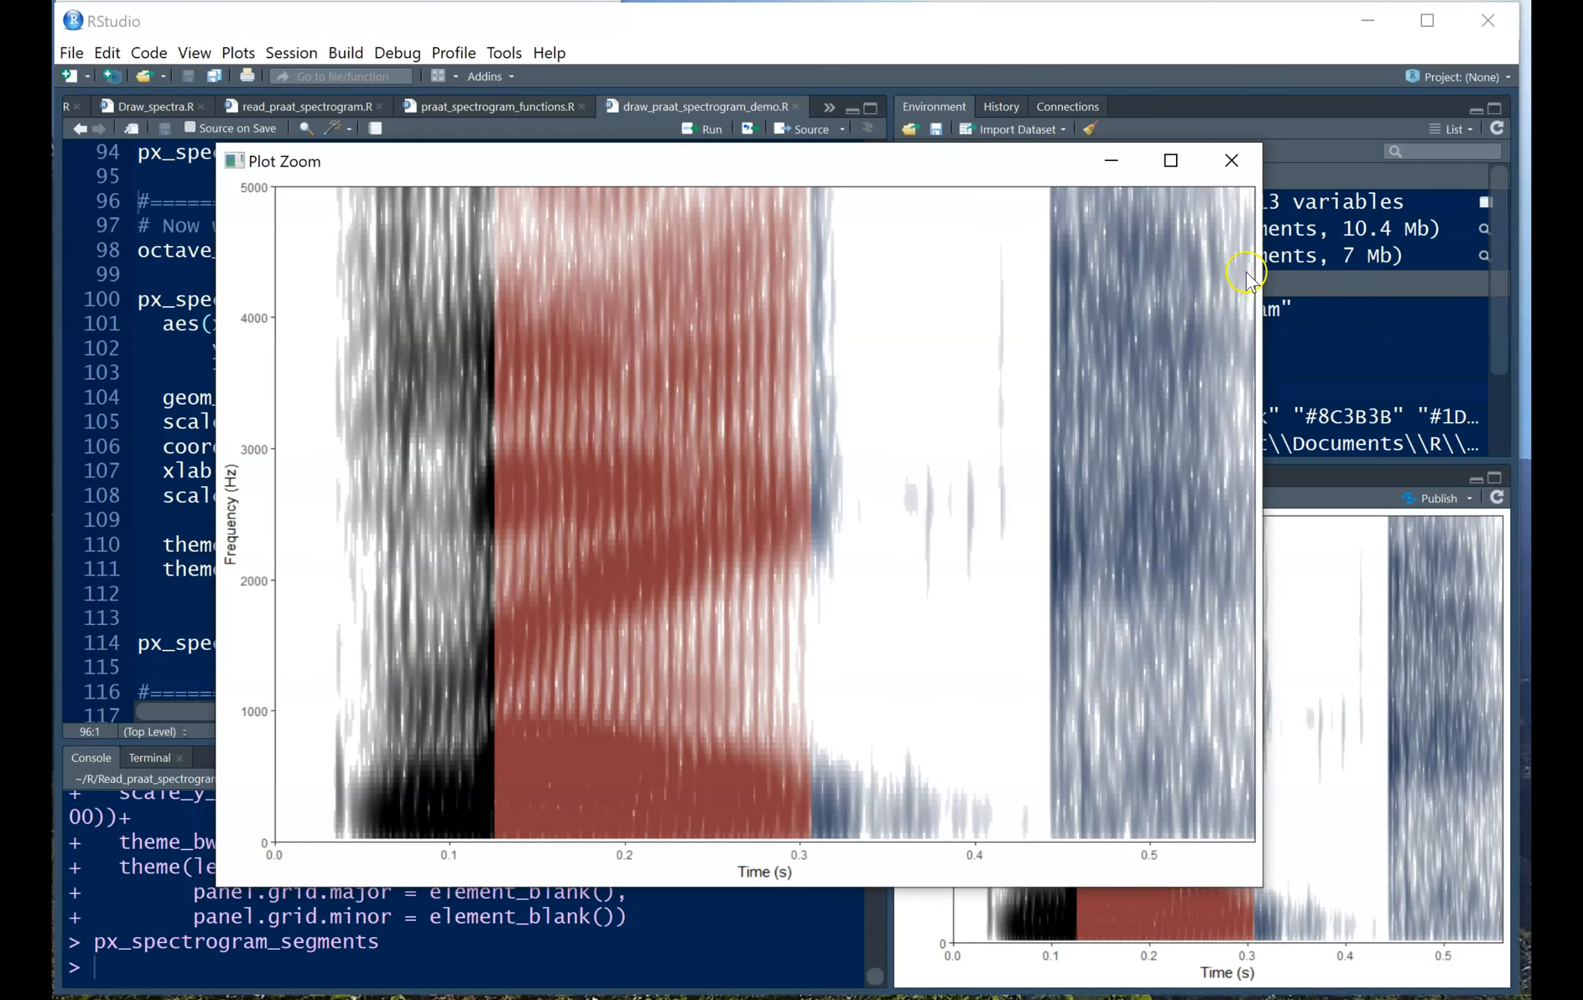
pyautogui.click(1230, 161)
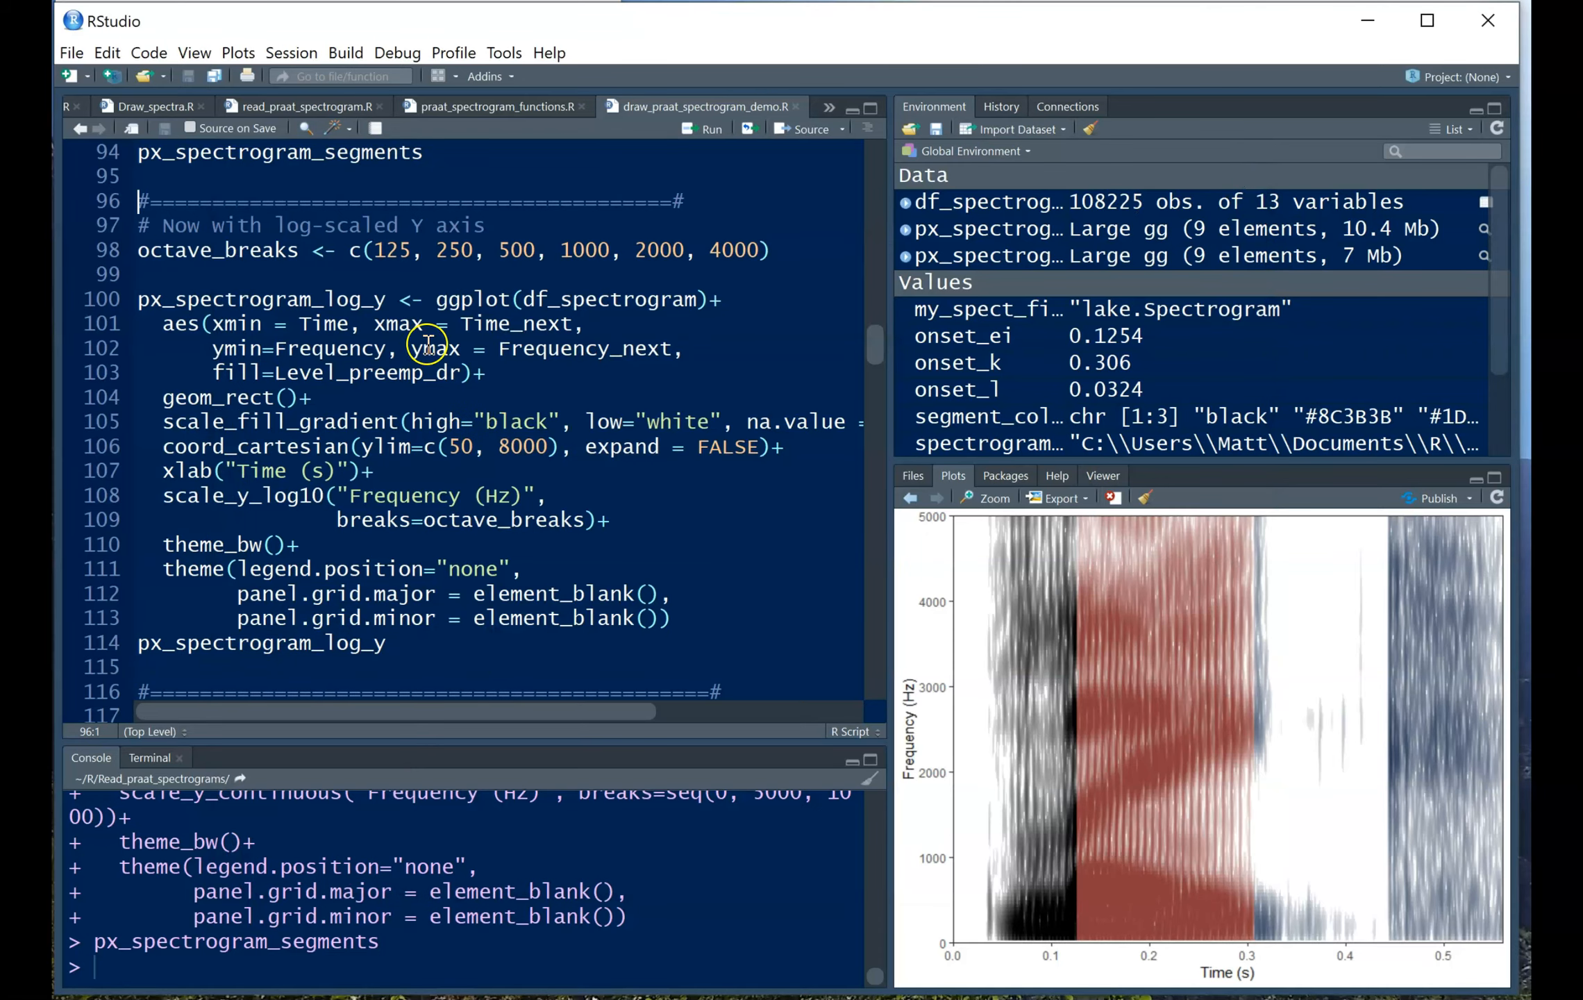
pyautogui.moveTo(313, 507)
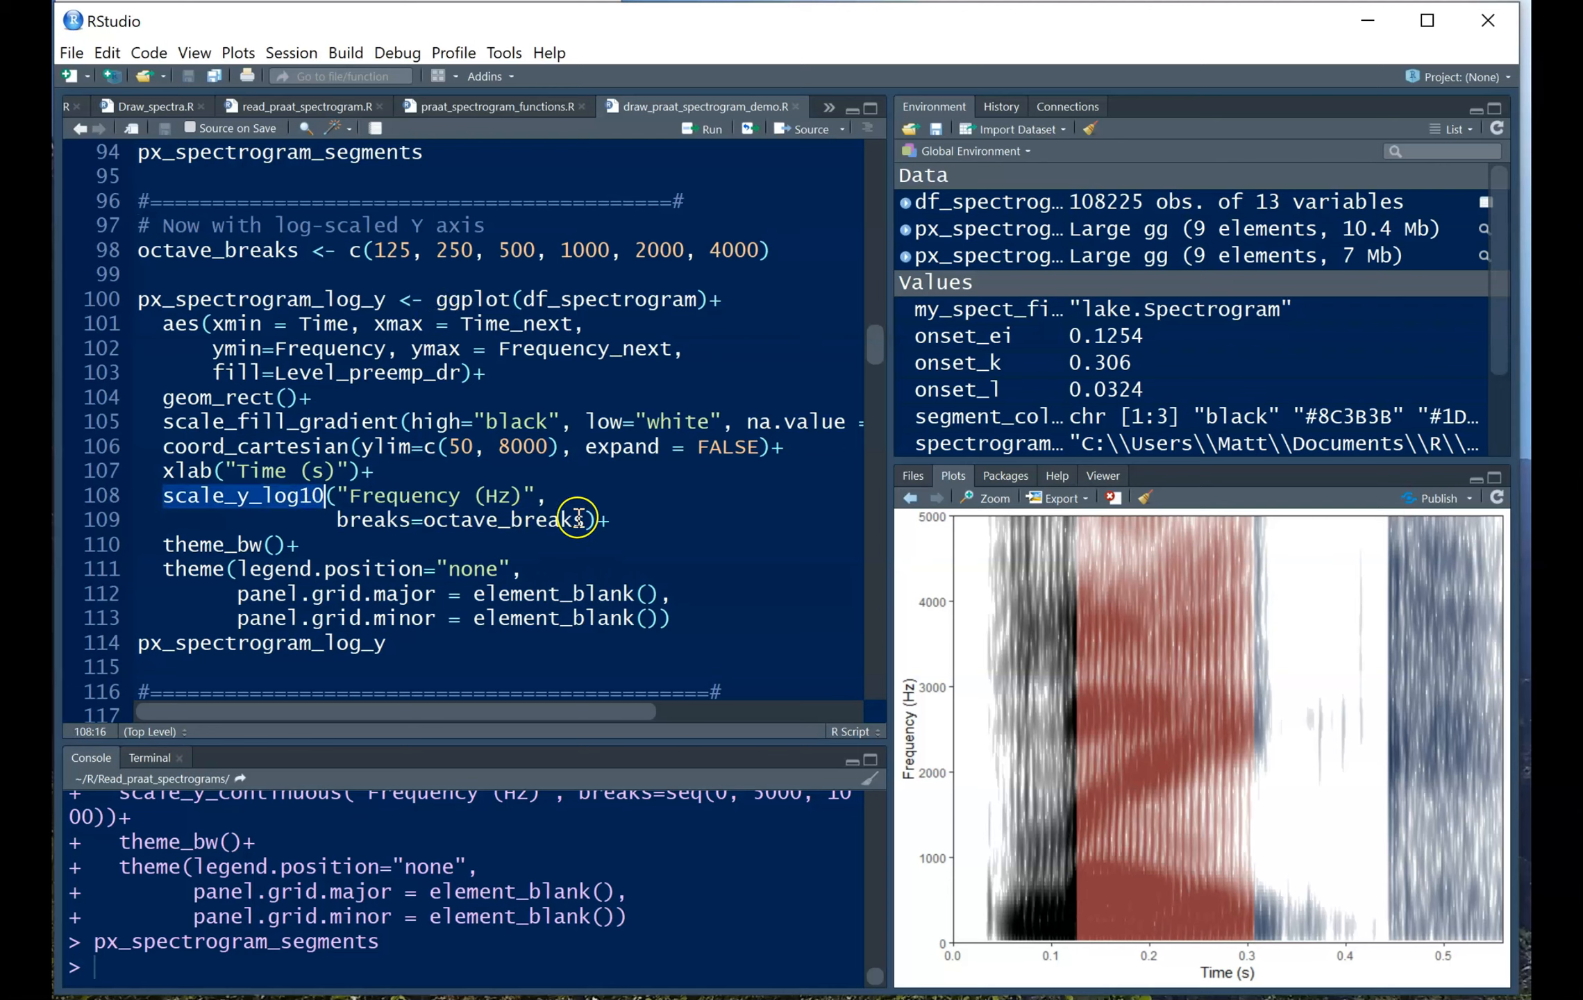
pyautogui.moveTo(949, 868)
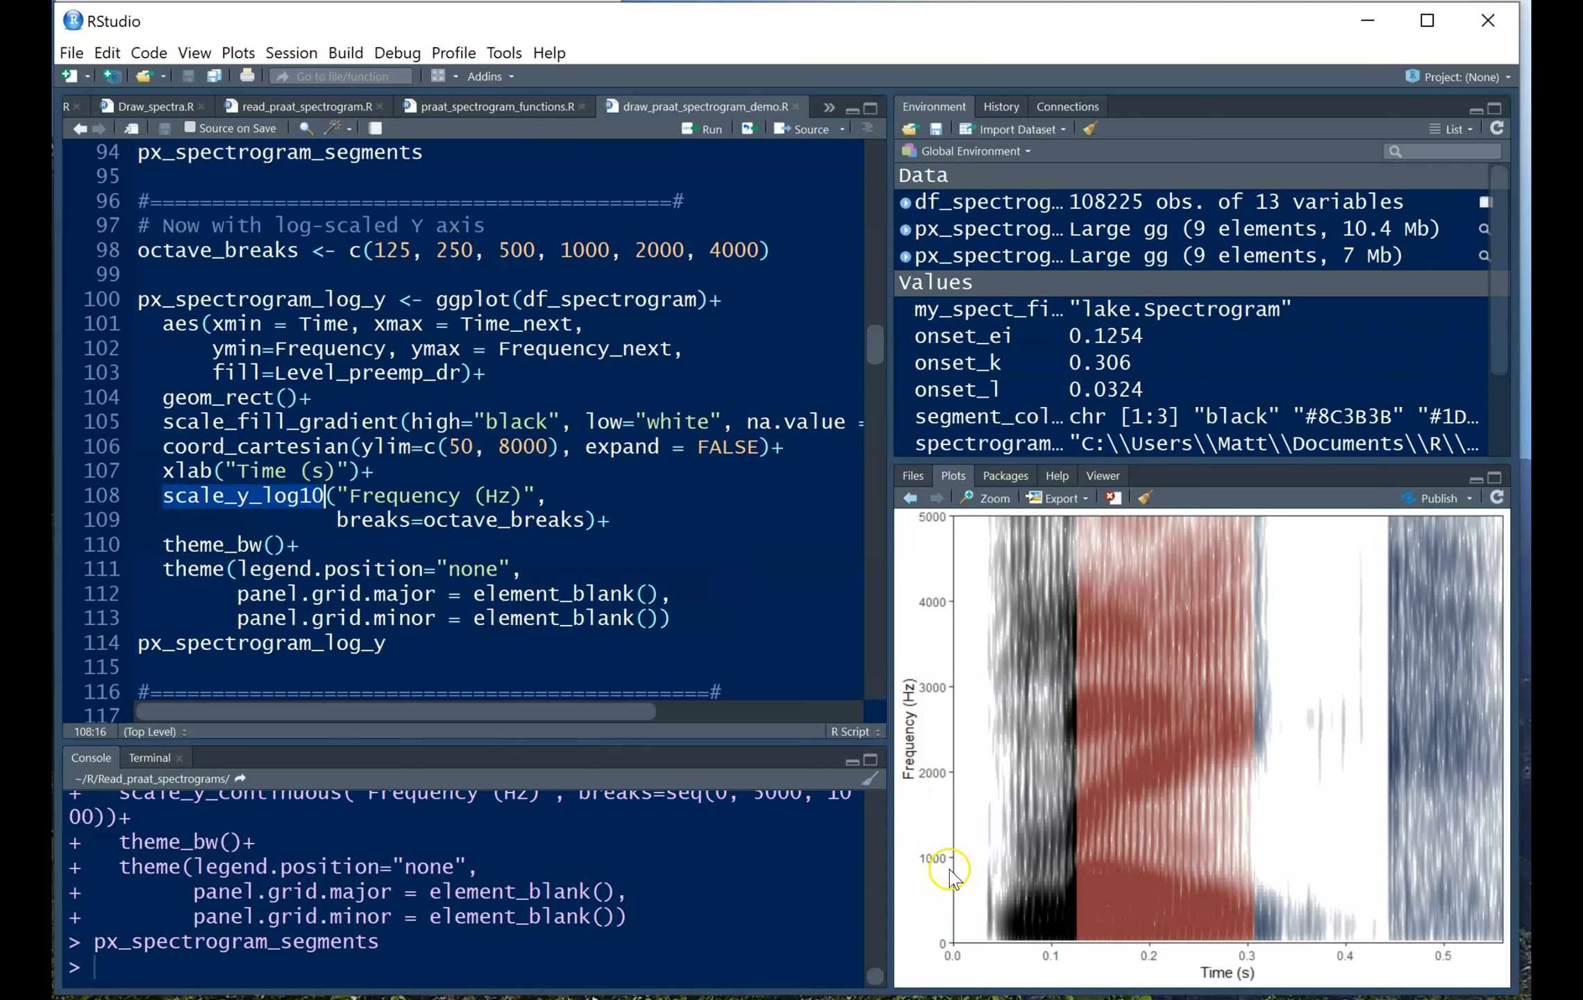
pyautogui.moveTo(964, 684)
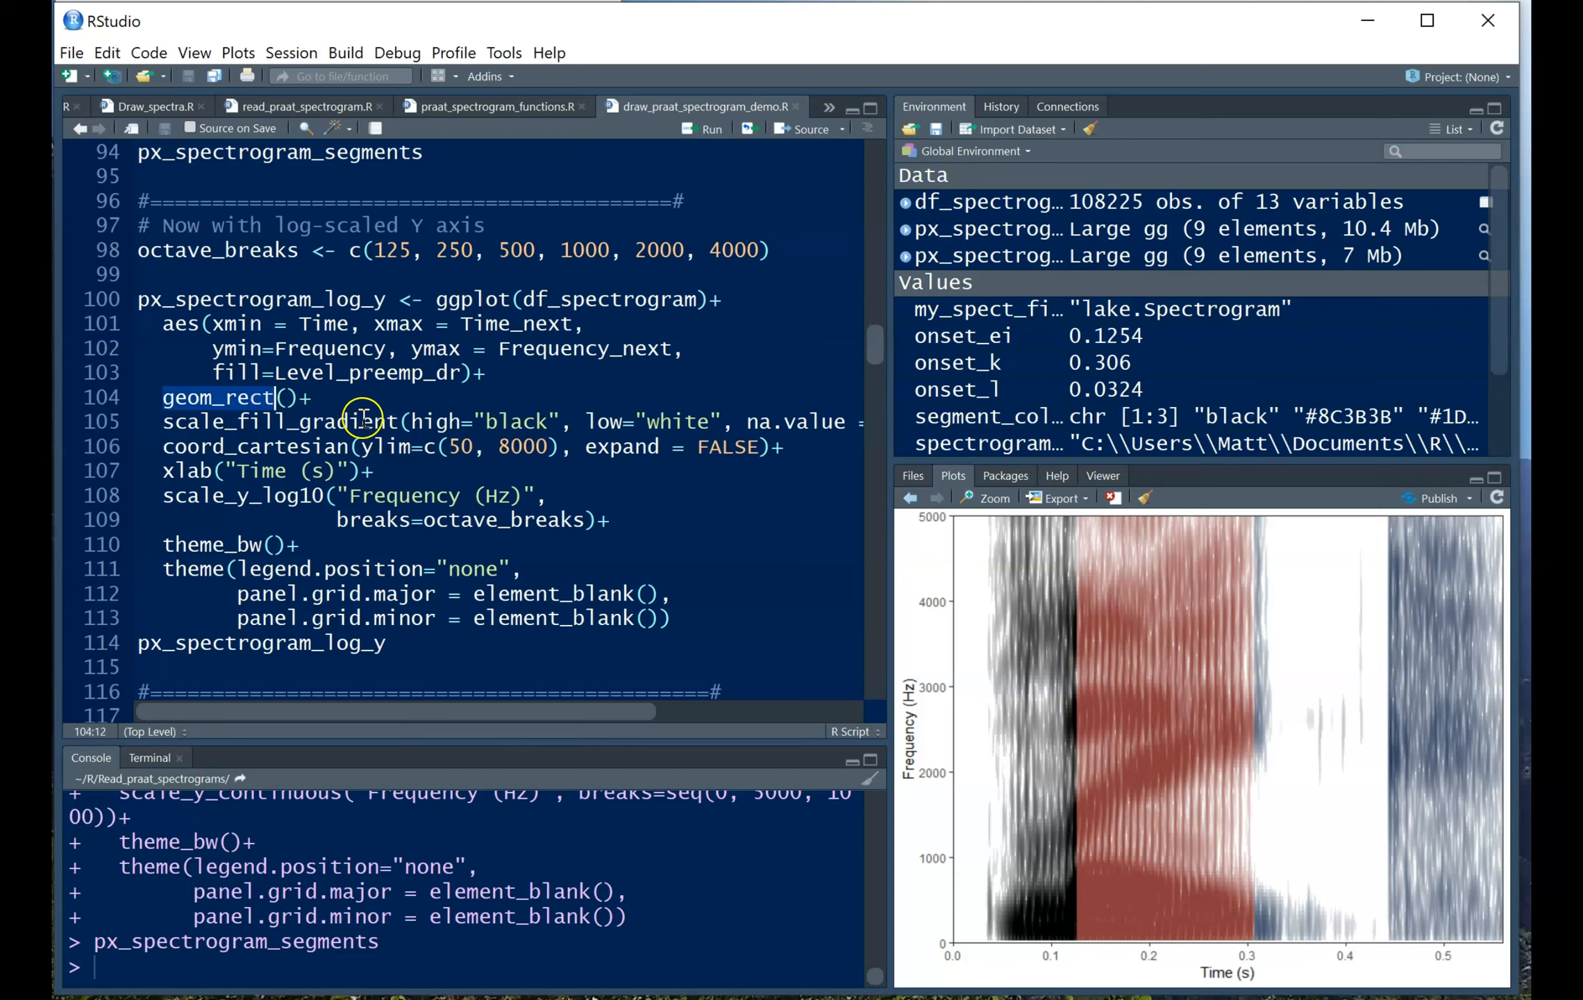
pyautogui.click(256, 322)
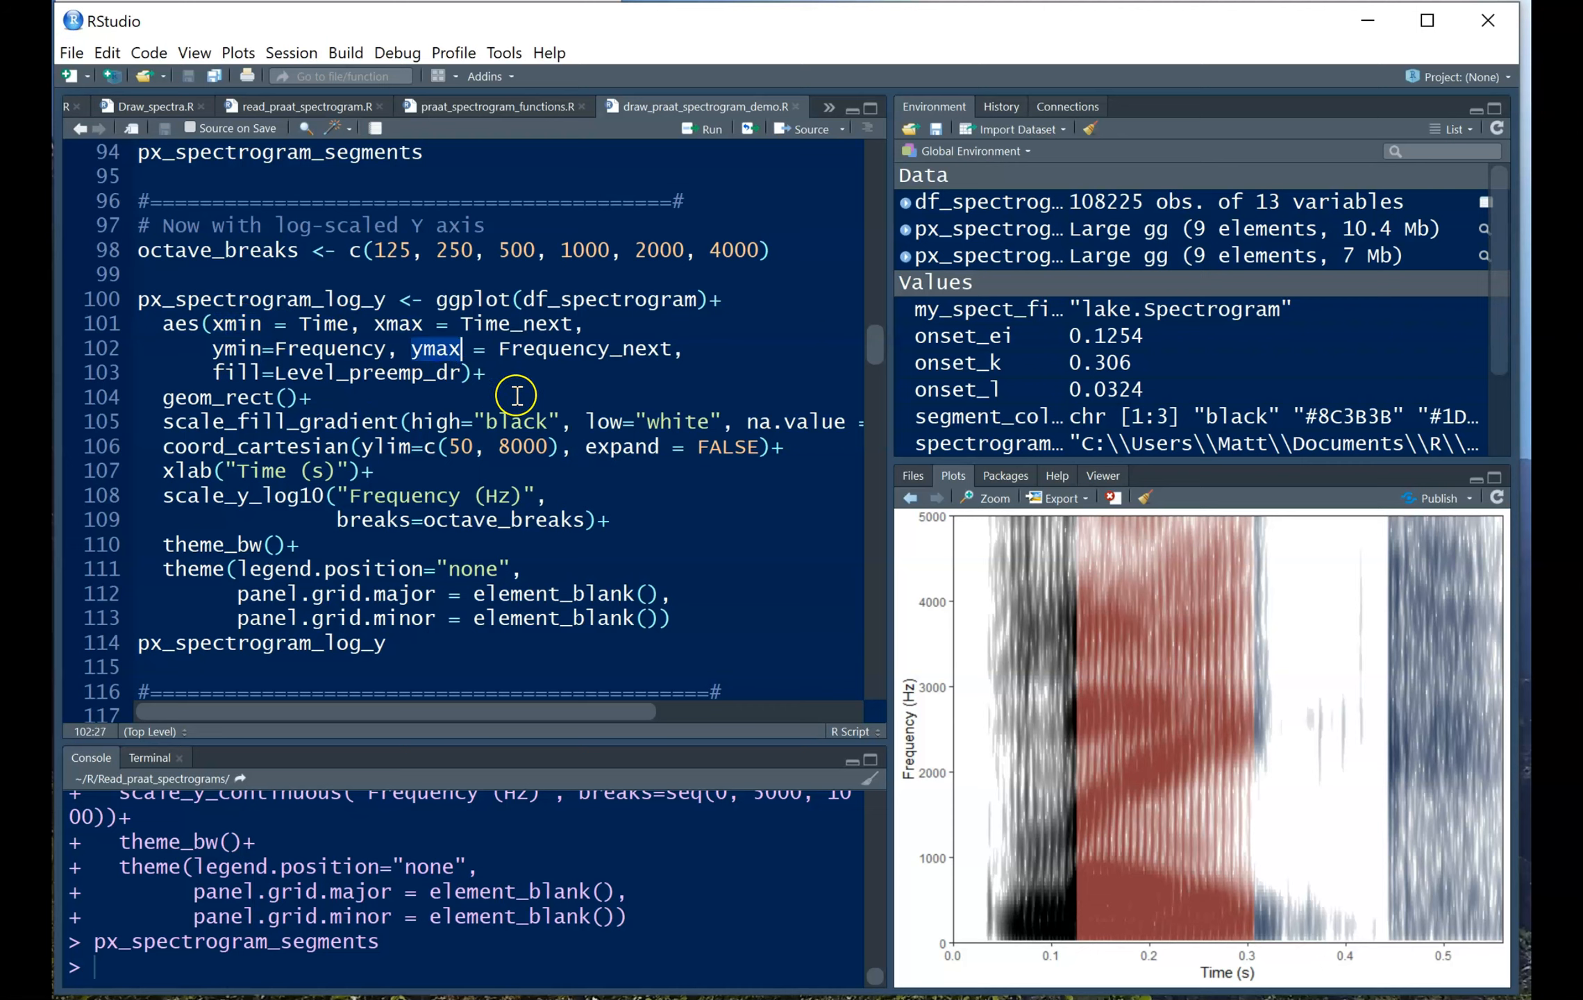
pyautogui.click(336, 323)
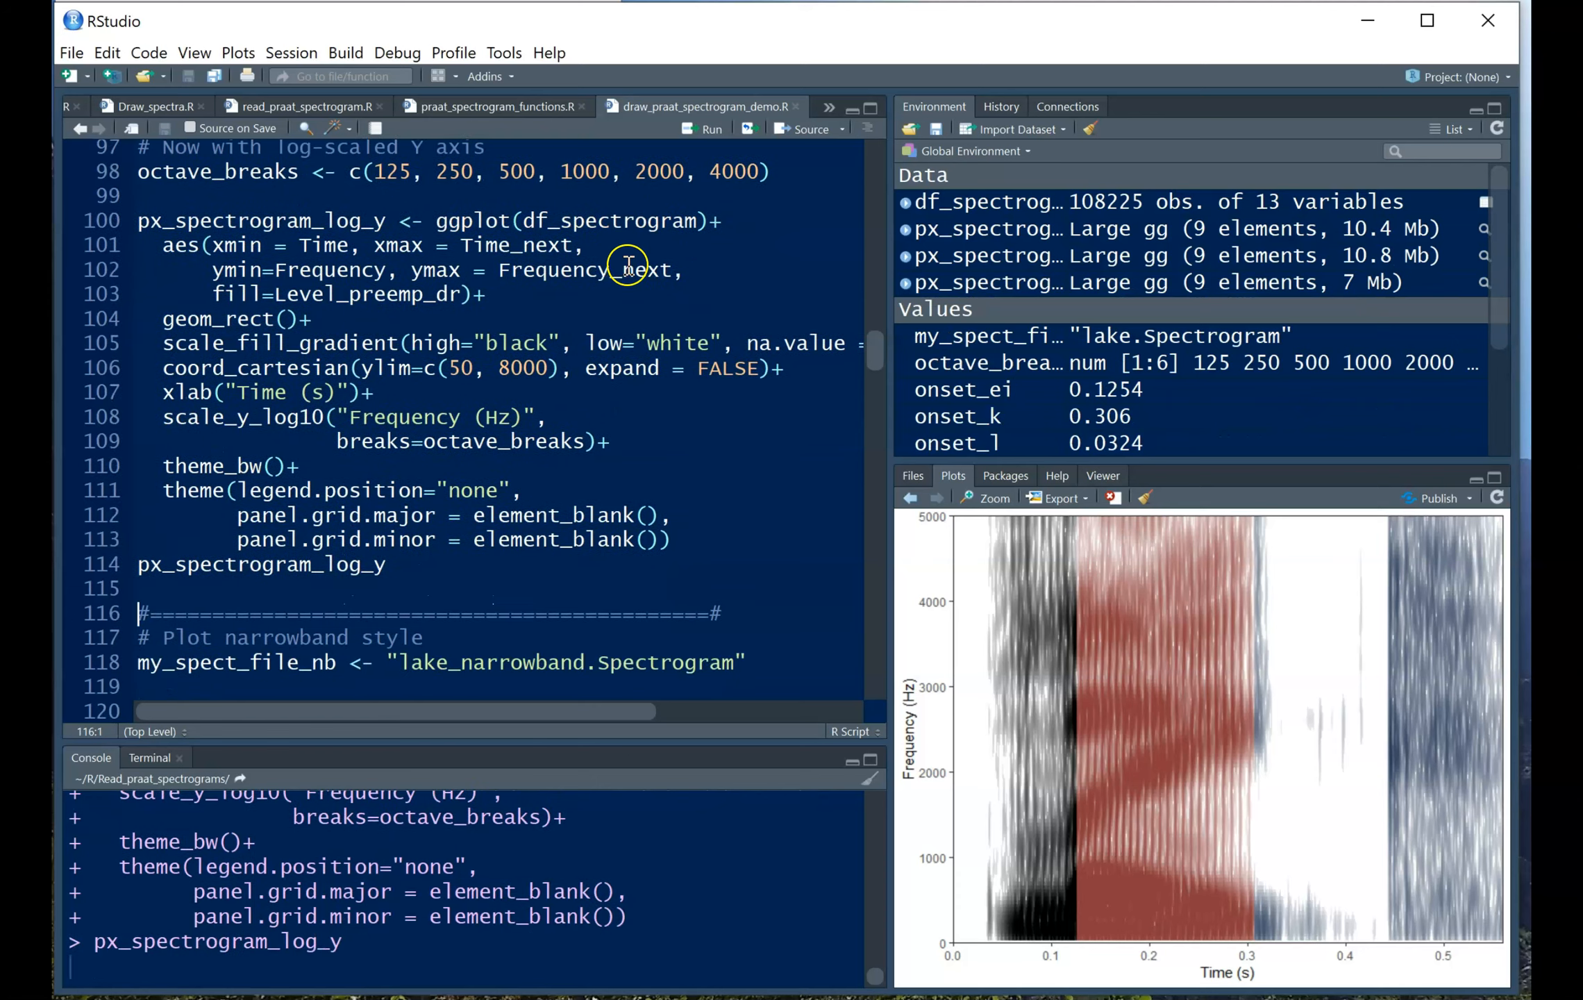
# Inspect the greyscale log-frequency lake spectrogram enlarged in Plot Zoom, then close it.
pyautogui.click(703, 129)
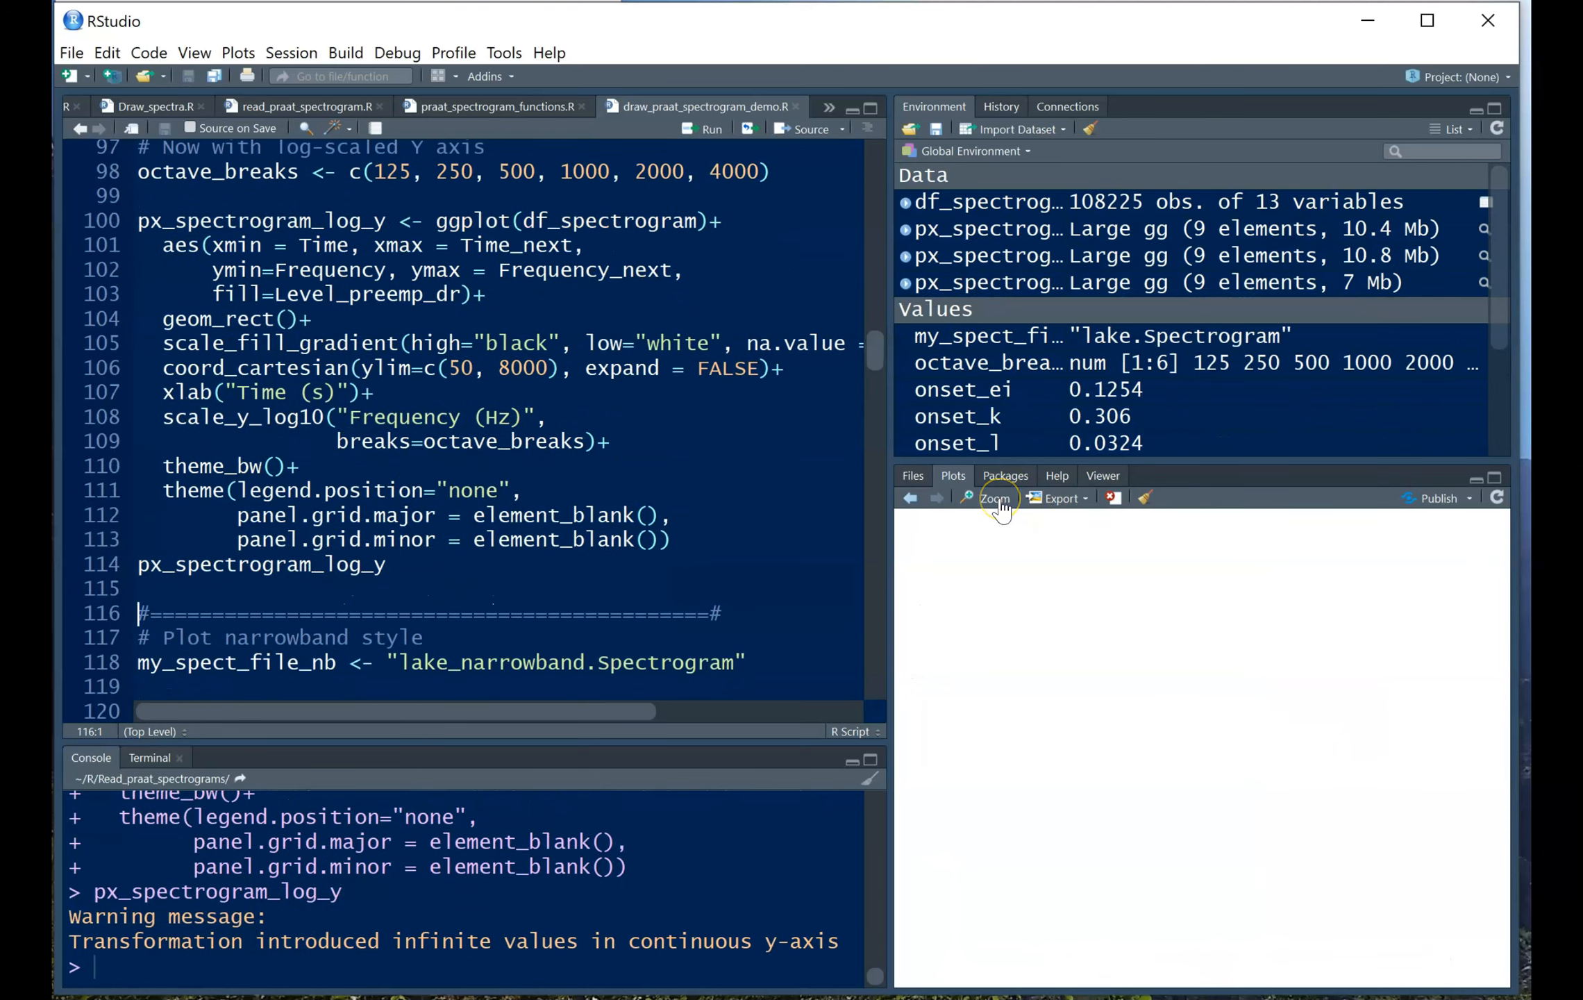
pyautogui.click(993, 498)
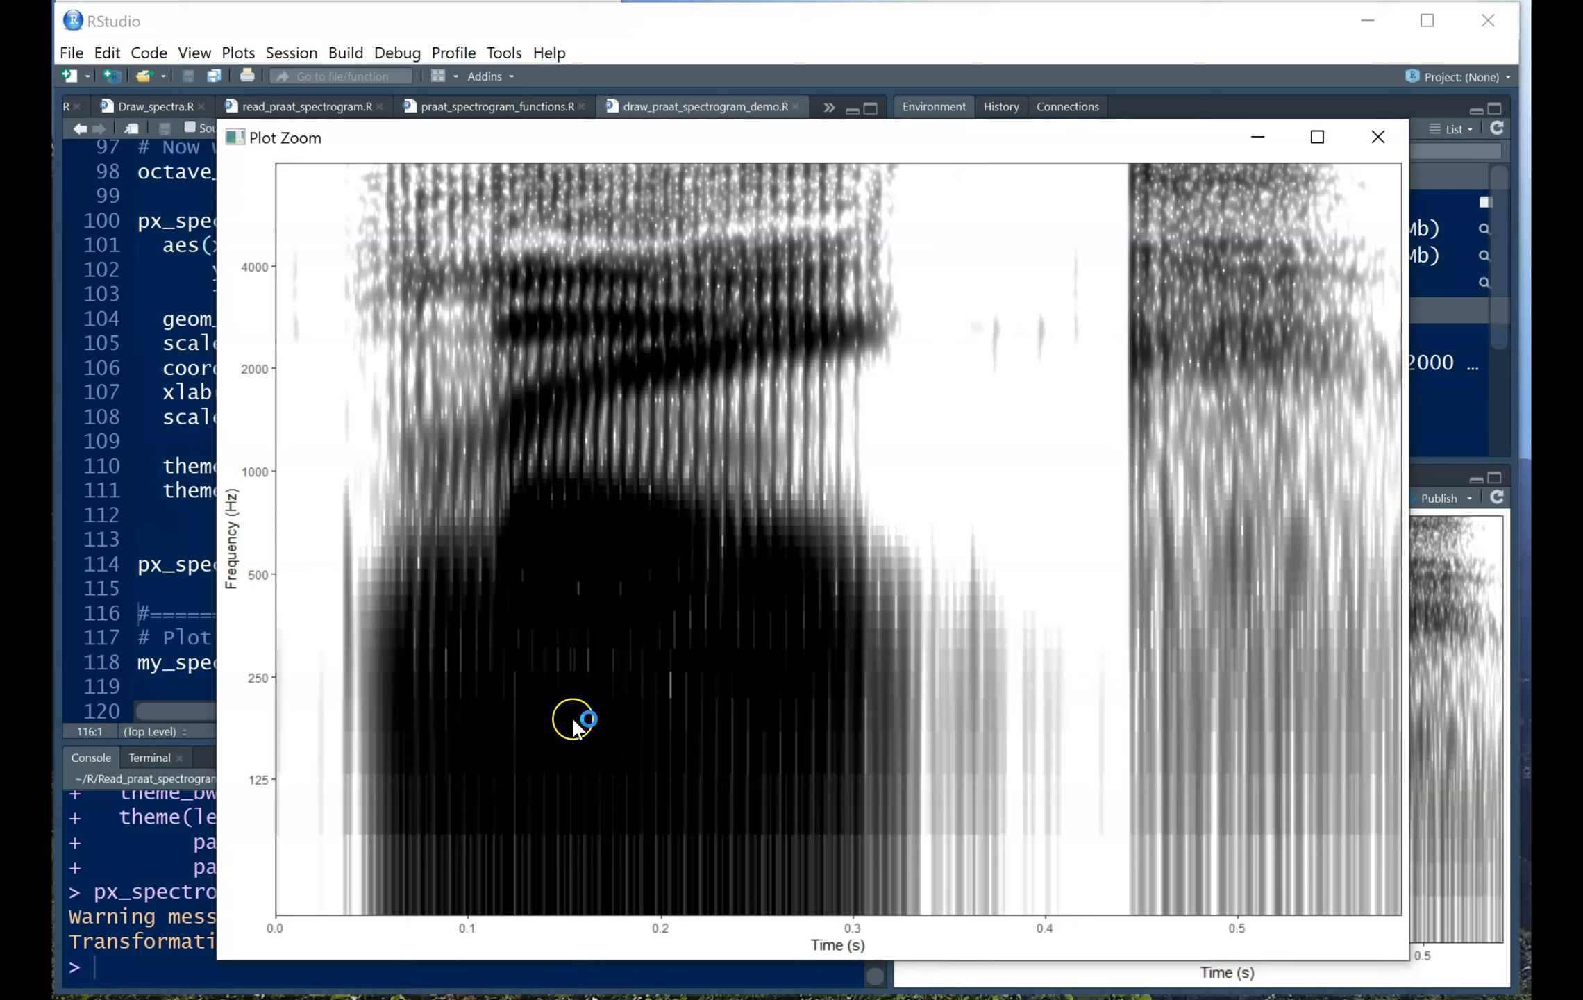
pyautogui.moveTo(848, 502)
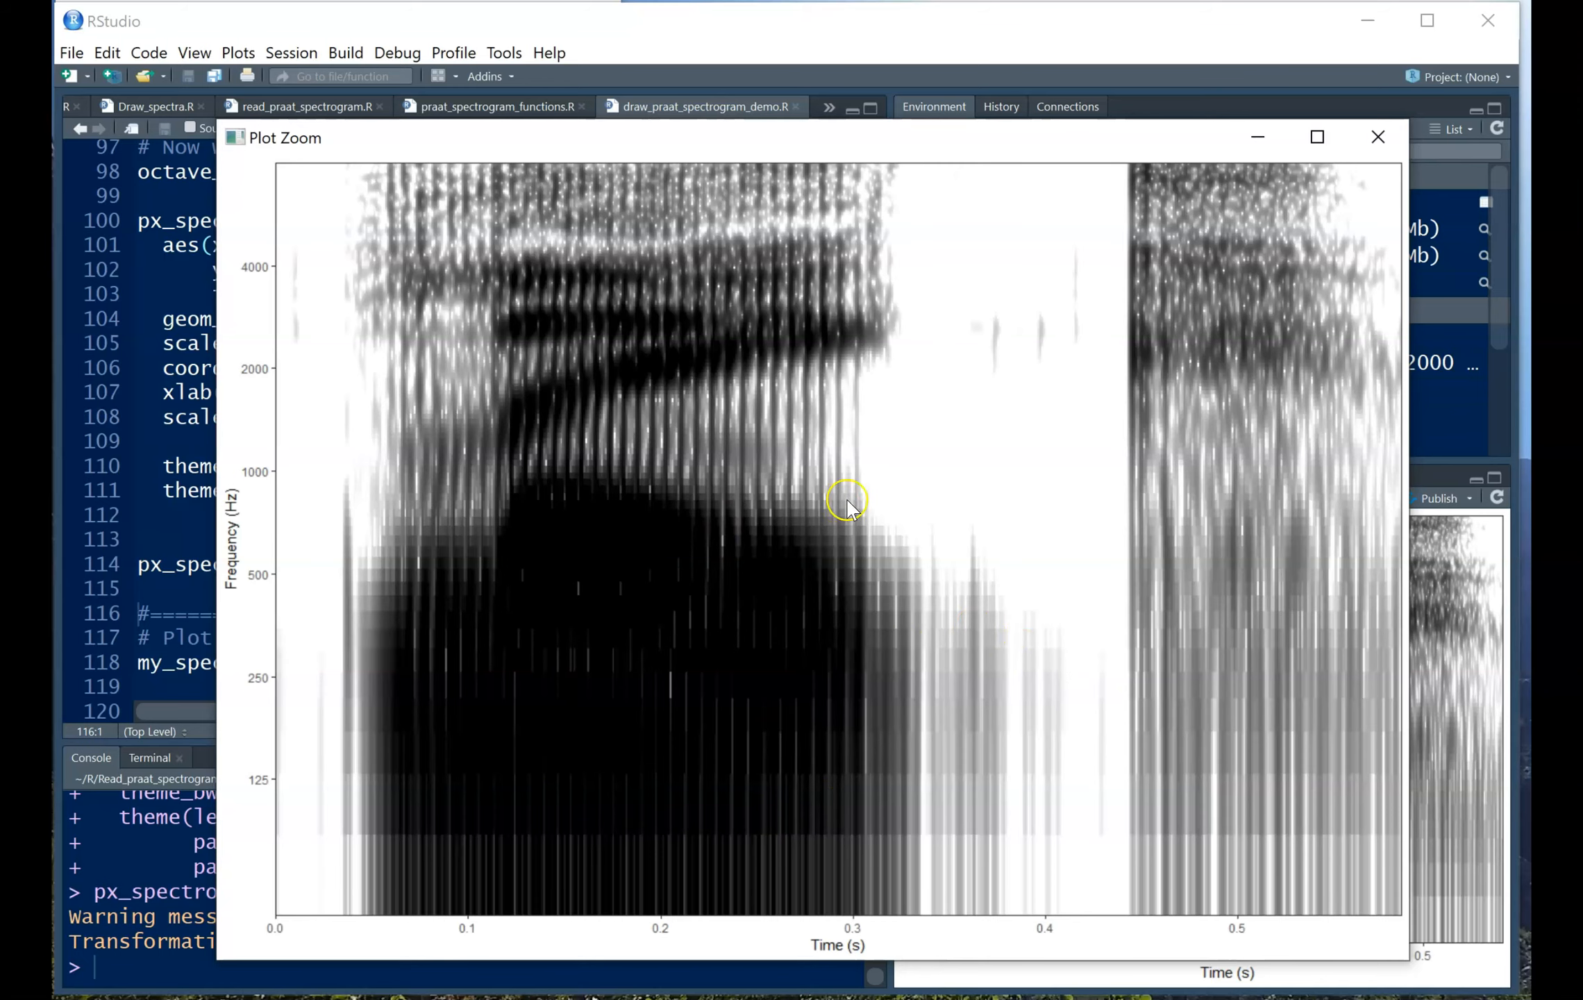
pyautogui.moveTo(1341, 182)
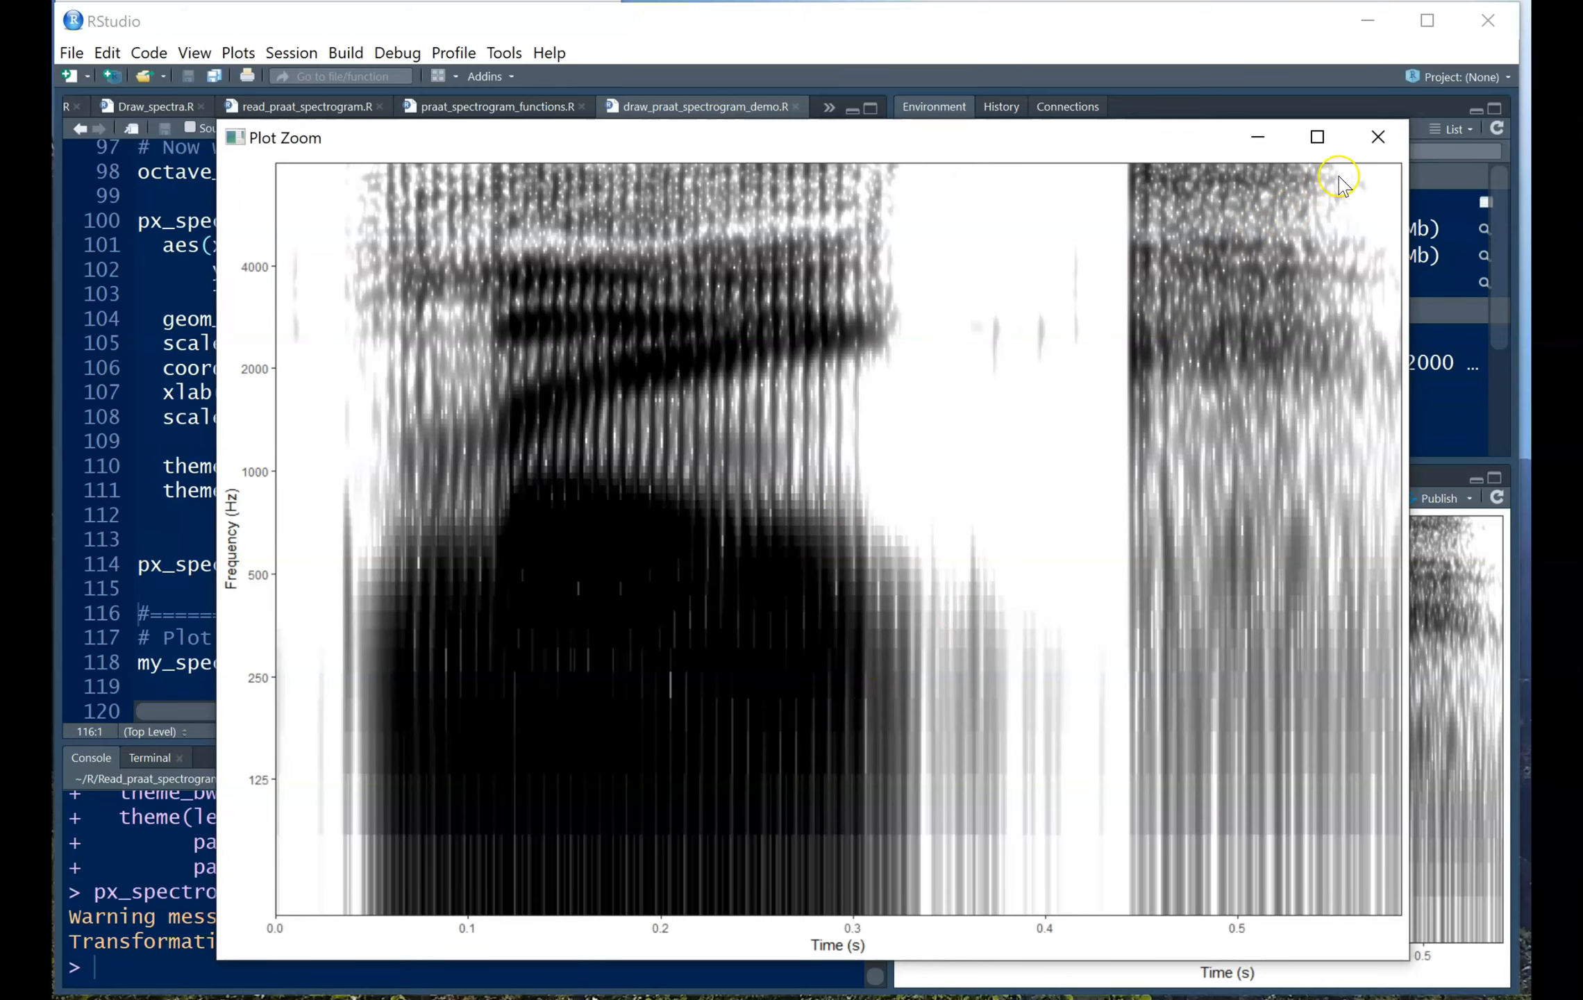
pyautogui.click(1378, 136)
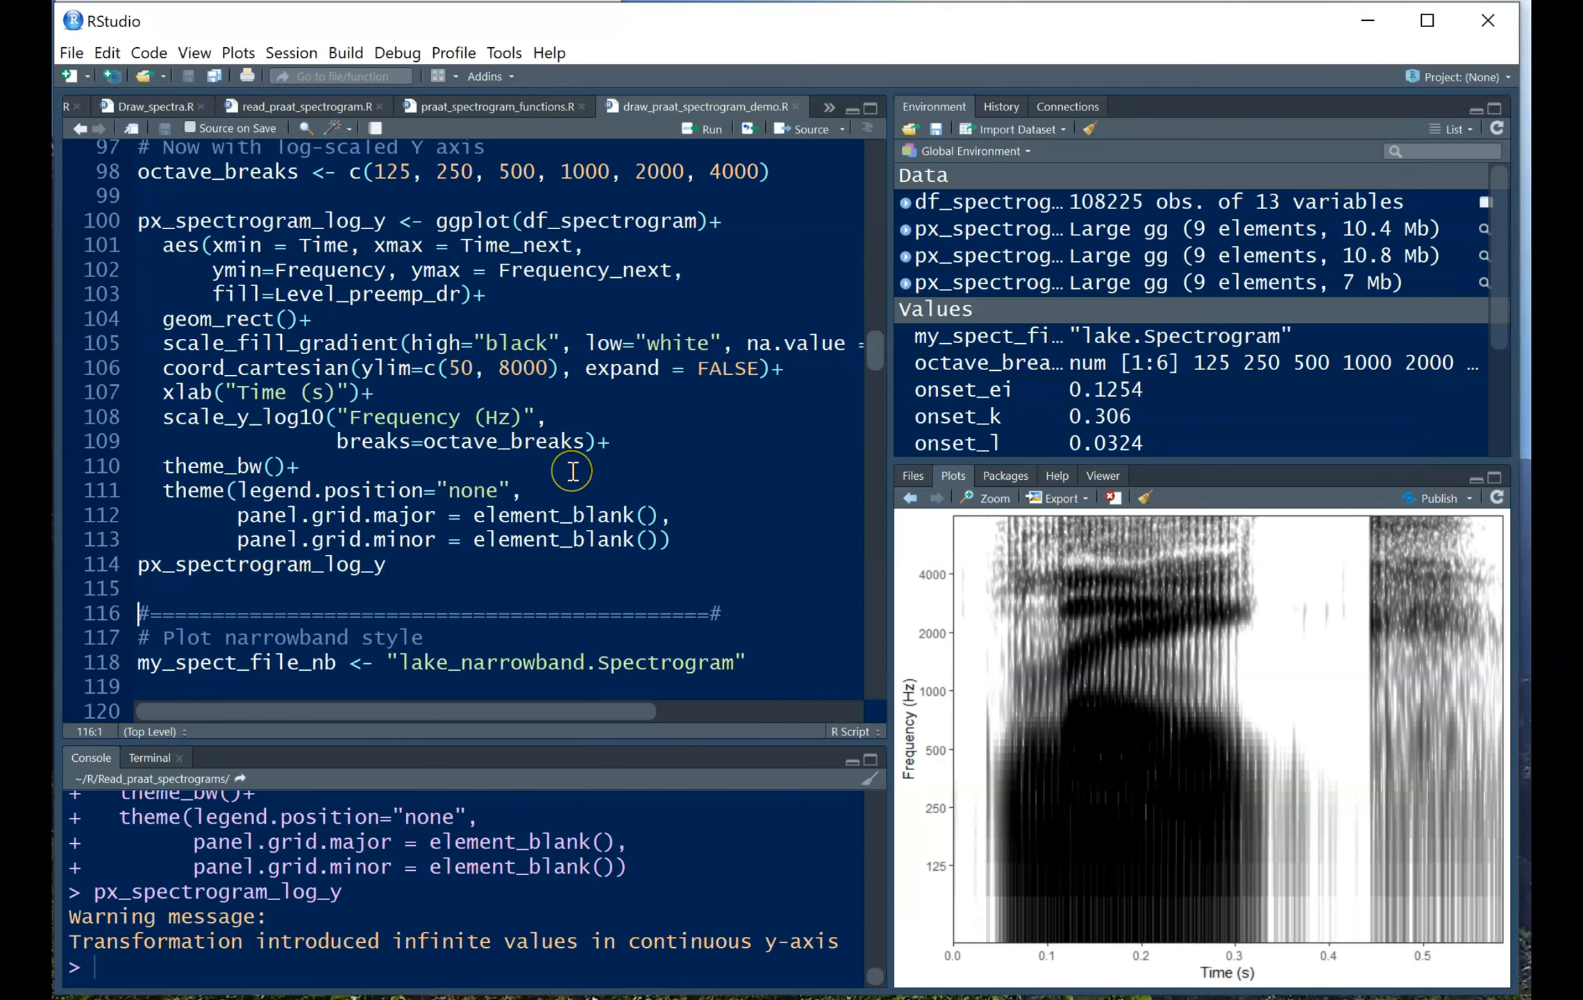
# Run lines 118–141 of 'Plot narrowband style' to load lake_narrowband.Spectrogram and build px_spectrogram_log_y_nb.
pyautogui.scroll(-3)
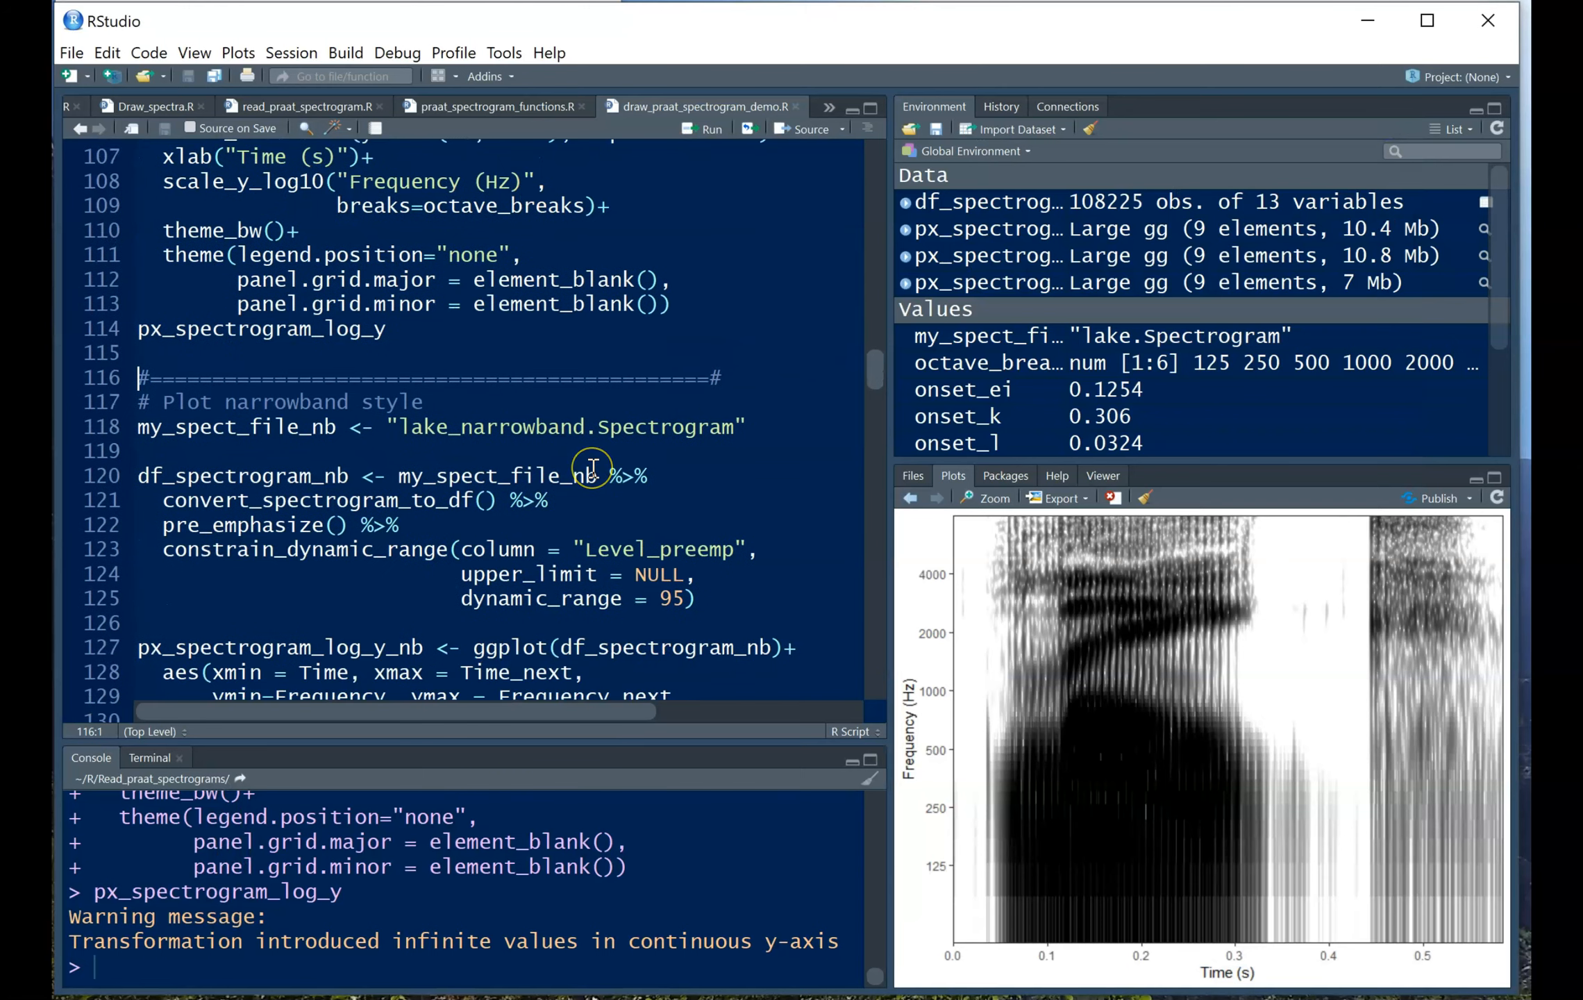
pyautogui.scroll(-3)
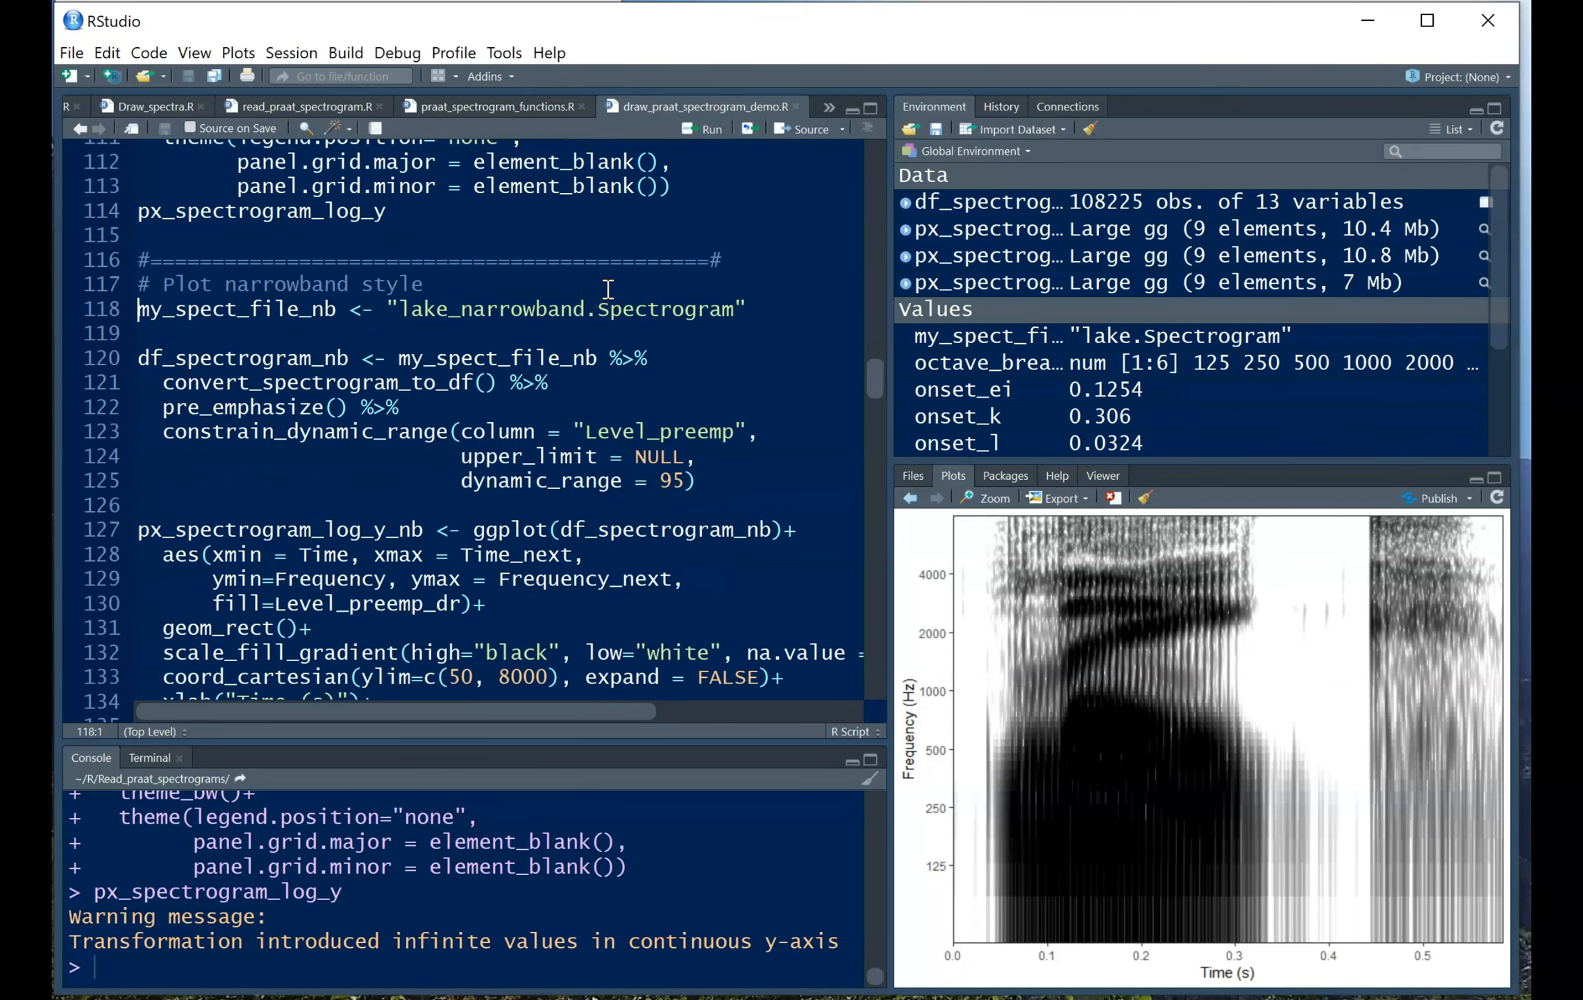
pyautogui.moveTo(634, 364)
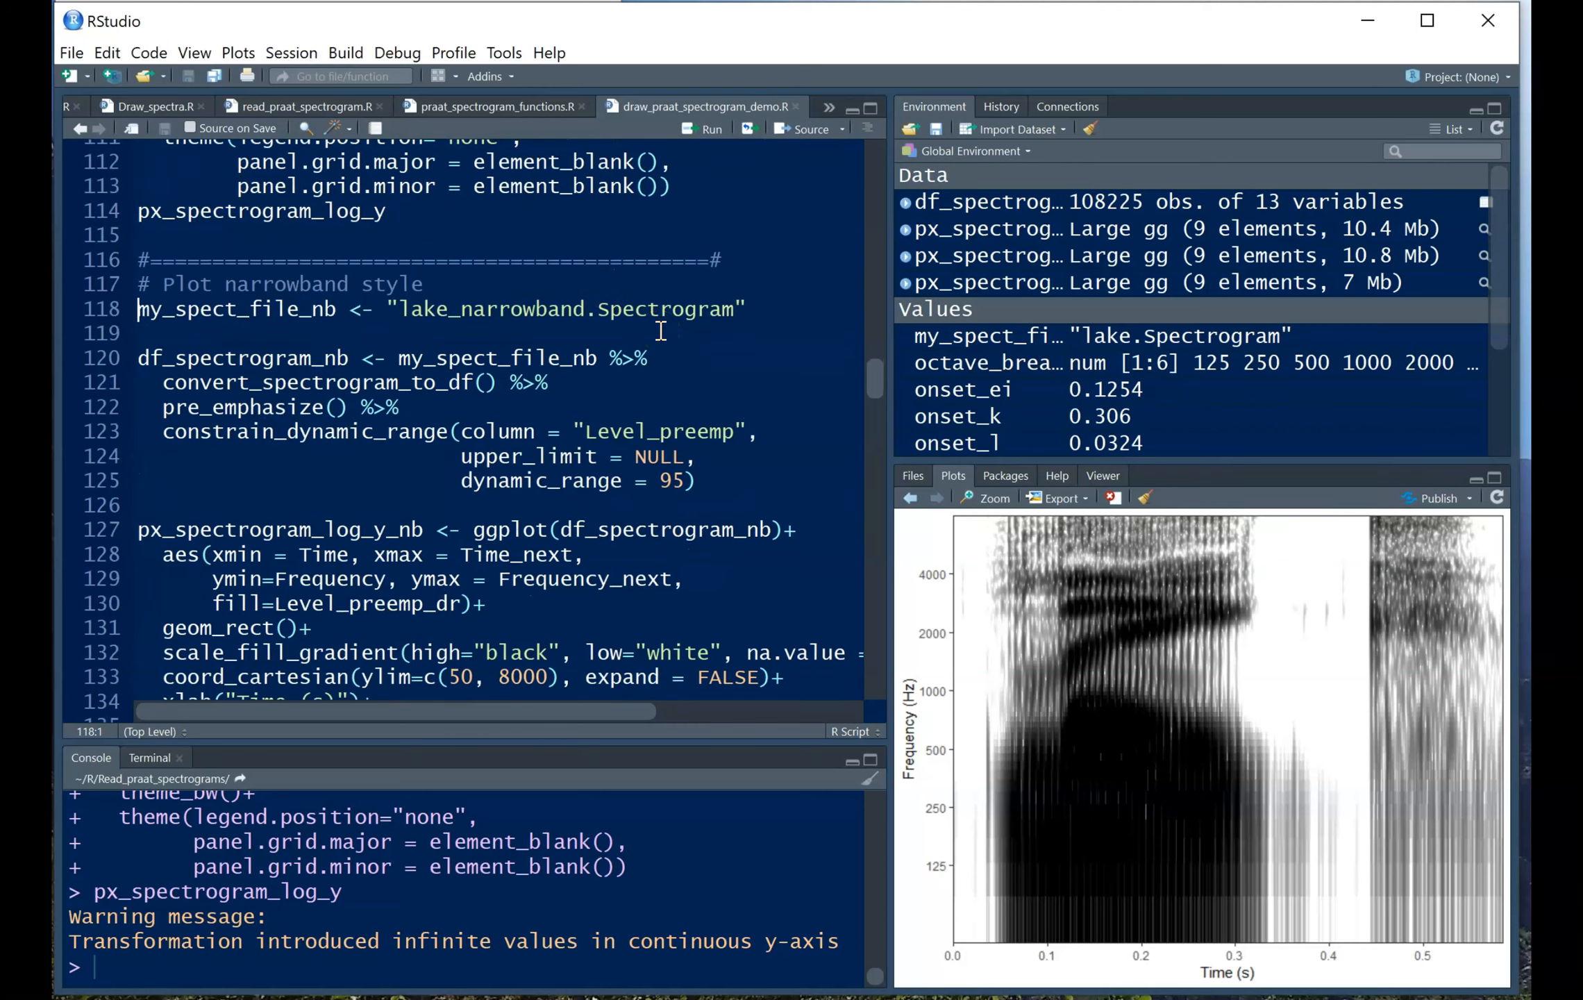
pyautogui.click(710, 129)
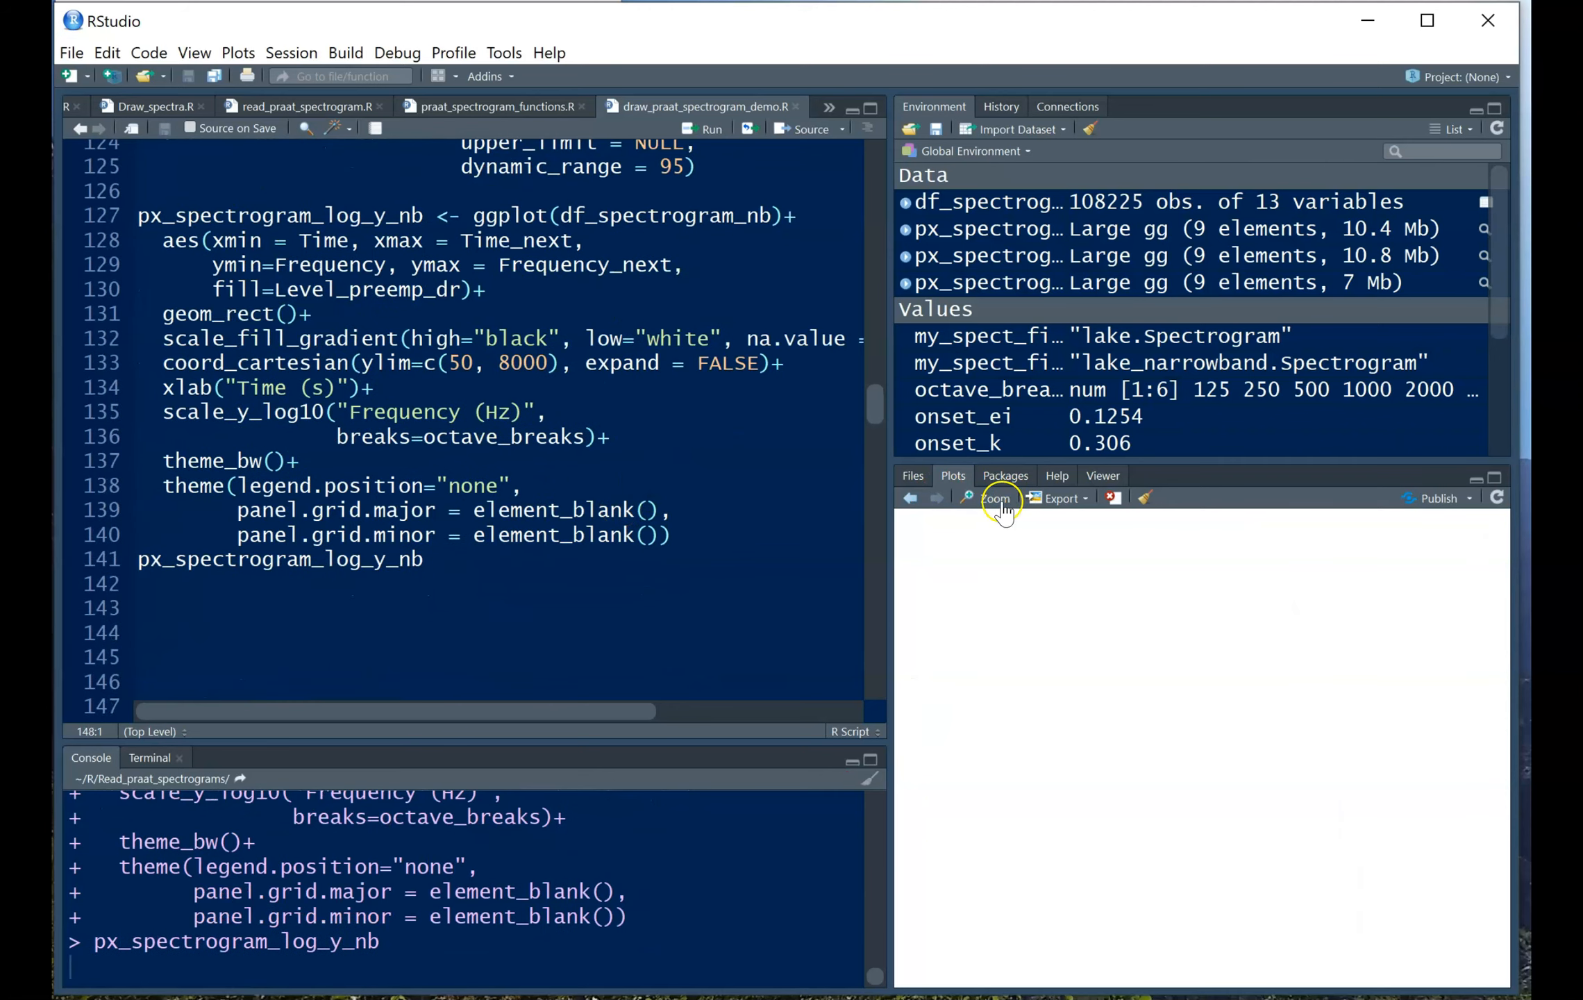
# Enlarge the narrowband log-axis spectrogram px_spectrogram_log_y_nb in Plot Zoom.
pyautogui.click(993, 498)
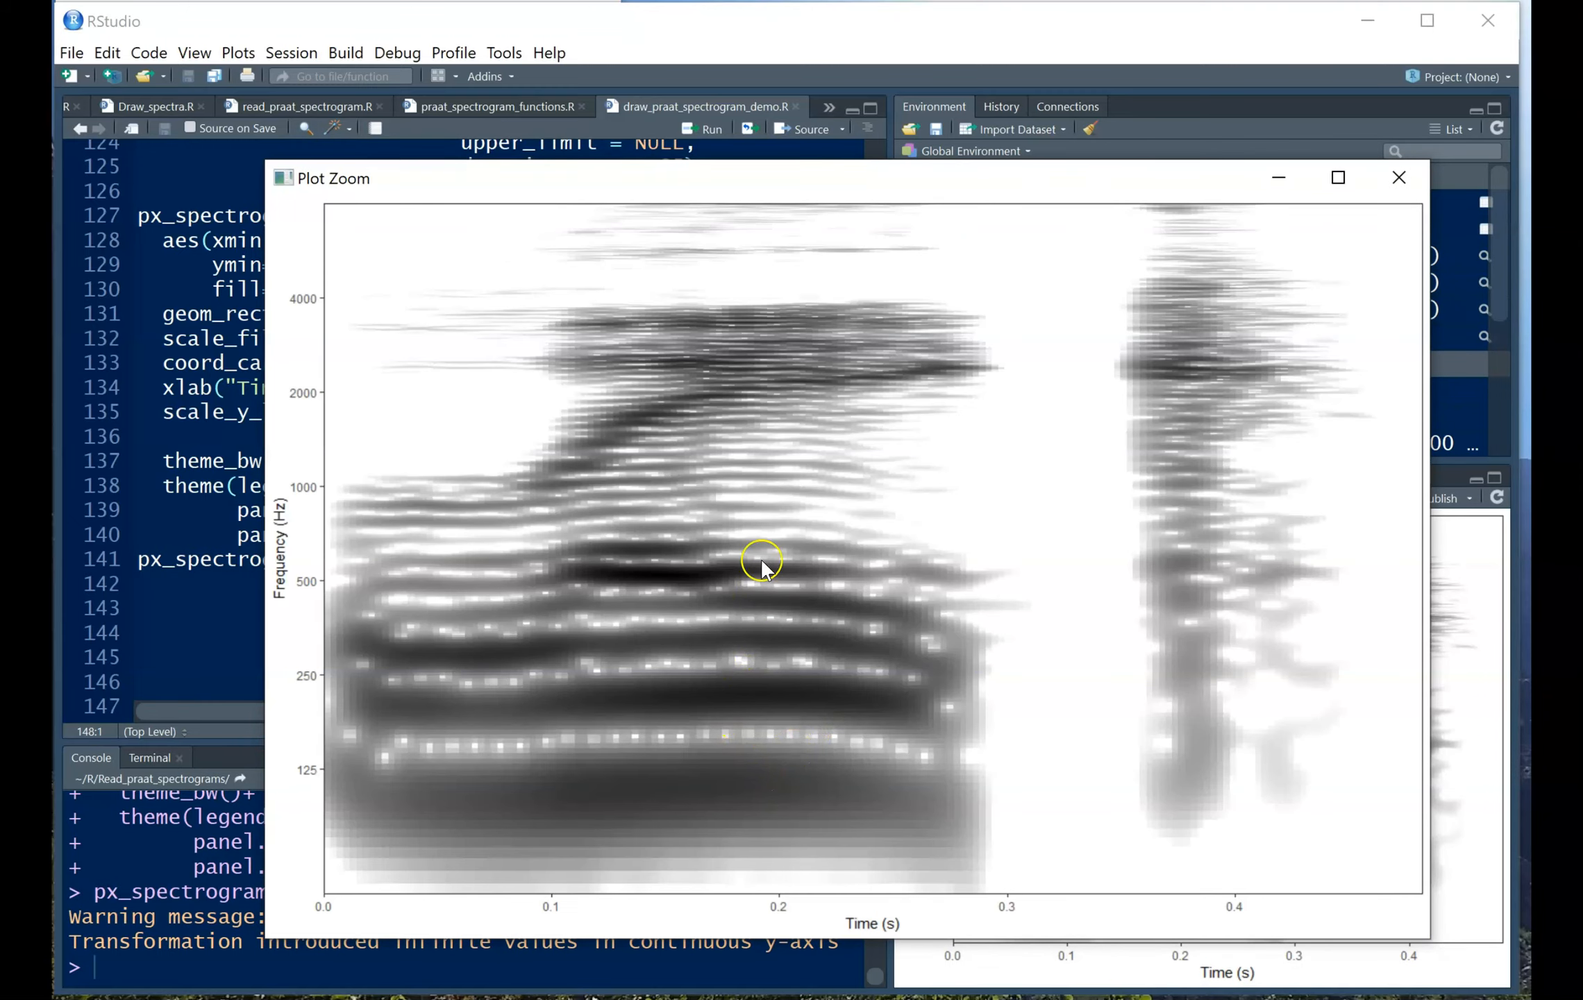
pyautogui.moveTo(772, 755)
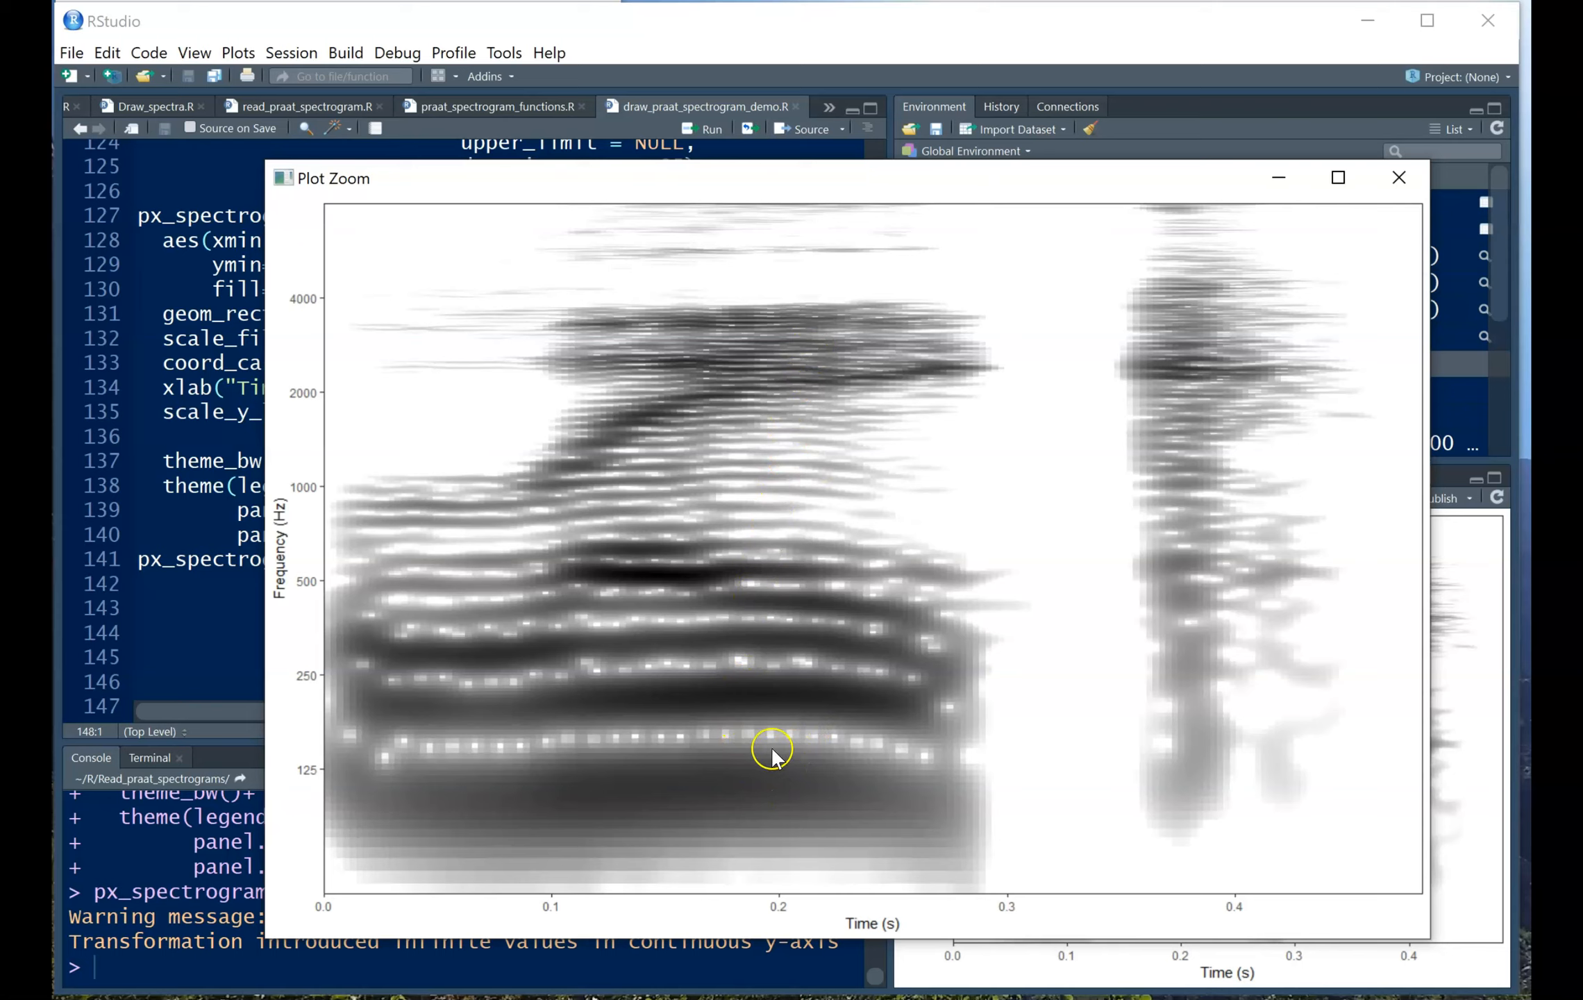
pyautogui.moveTo(792, 525)
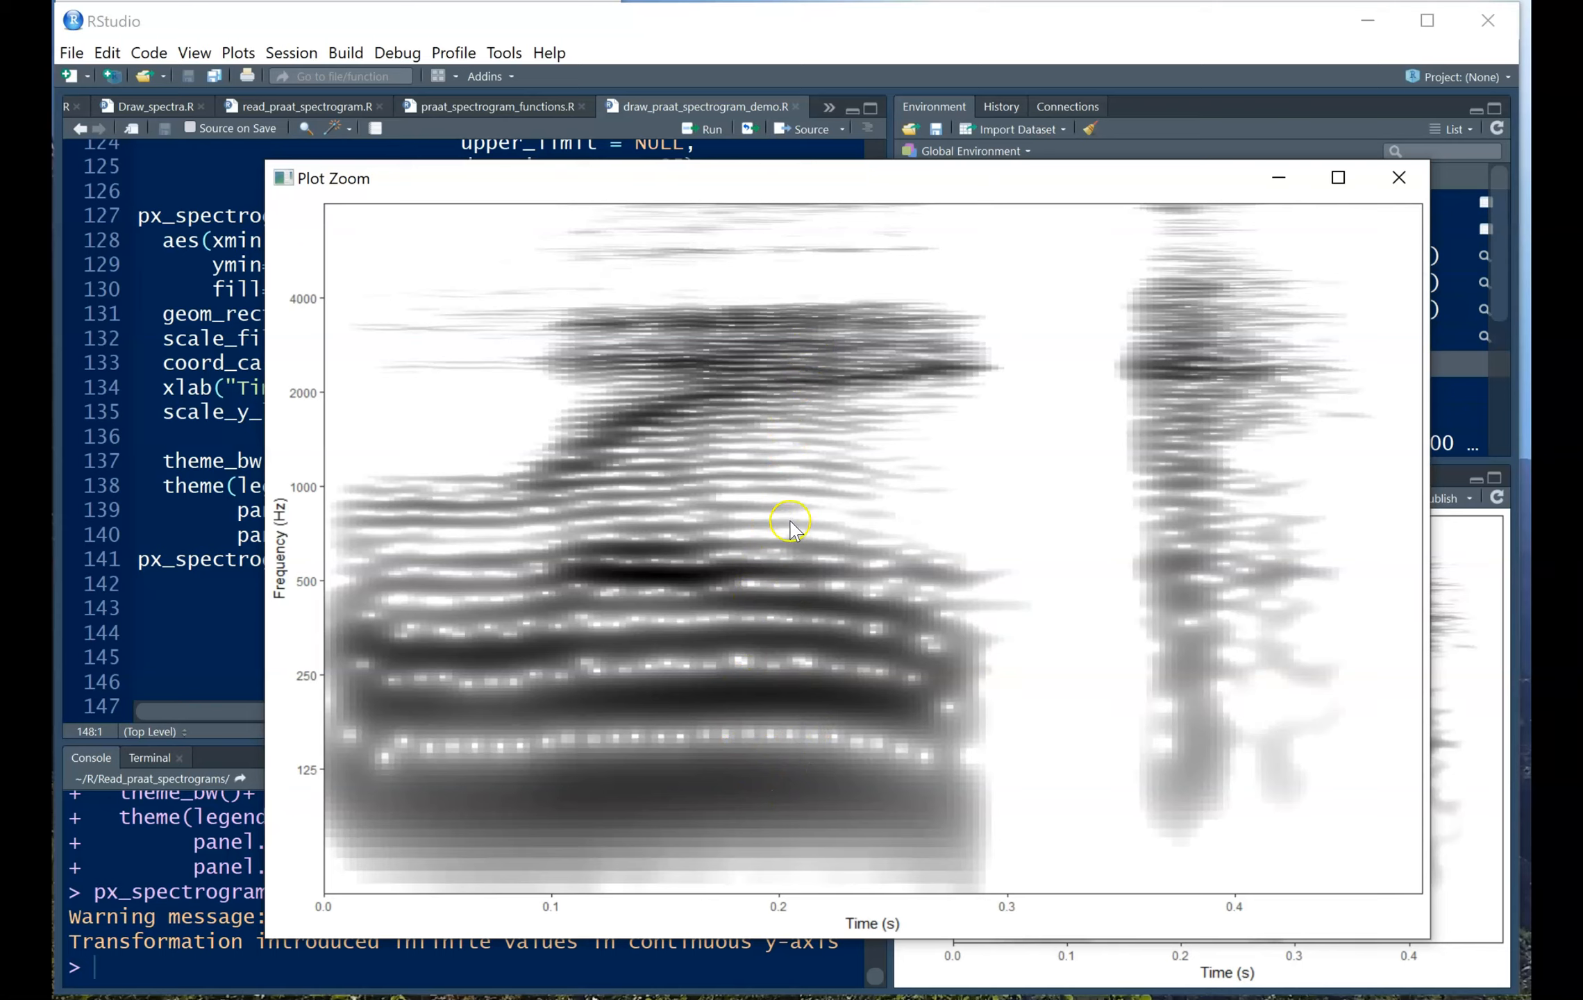
pyautogui.moveTo(802, 397)
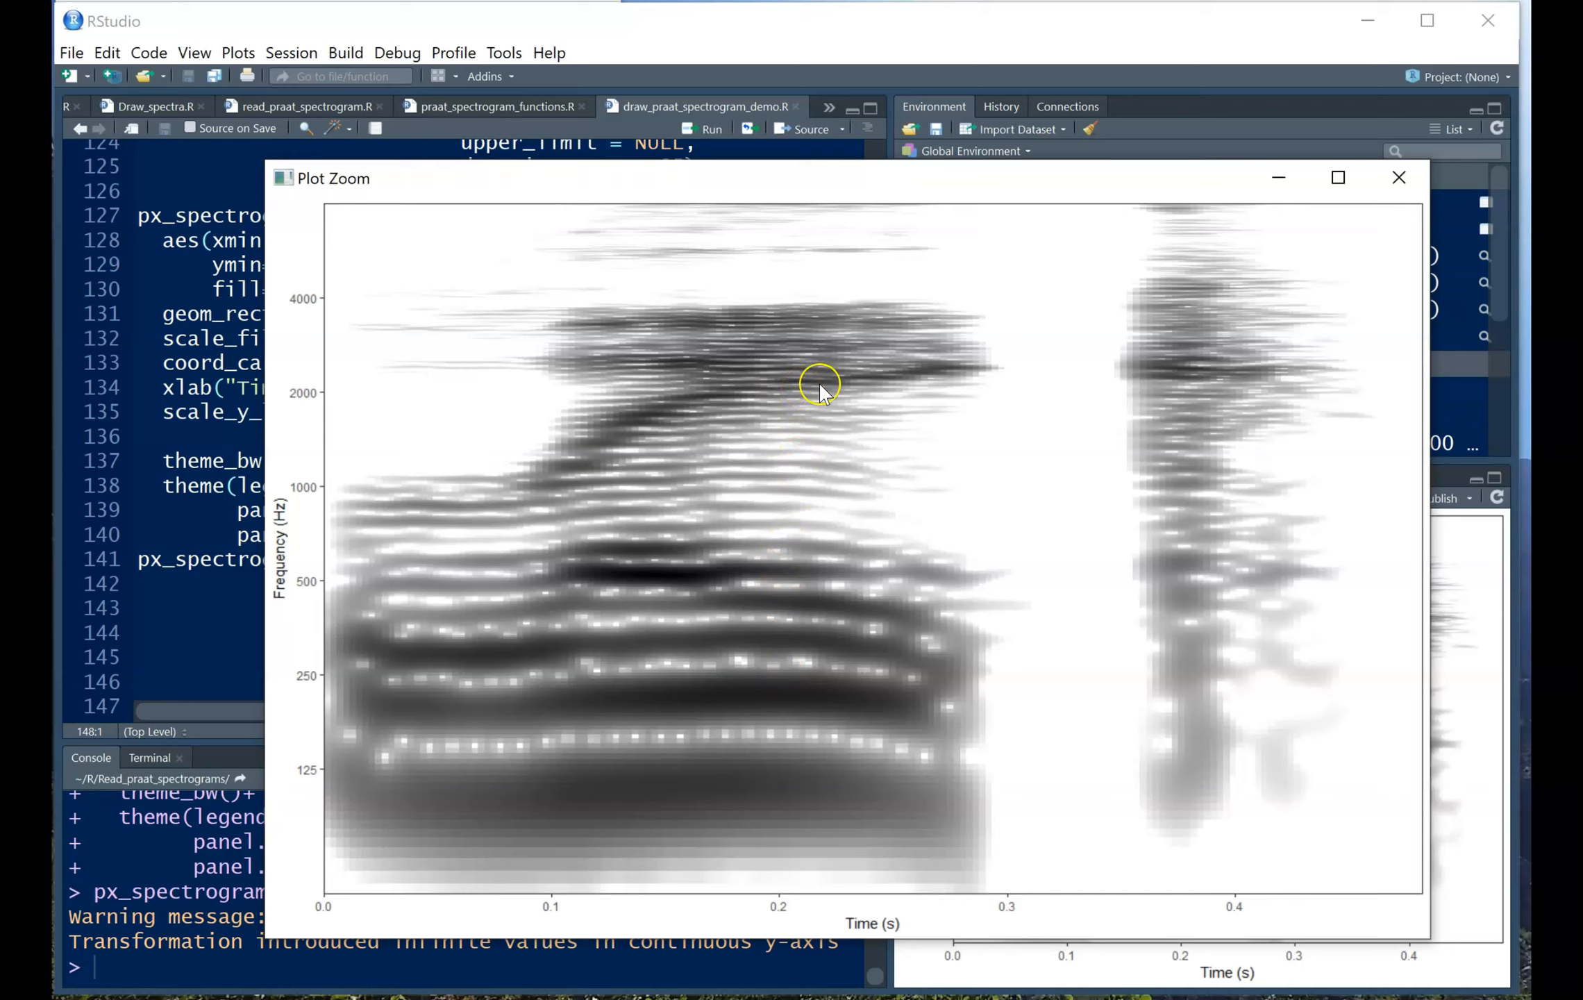
pyautogui.moveTo(838, 394)
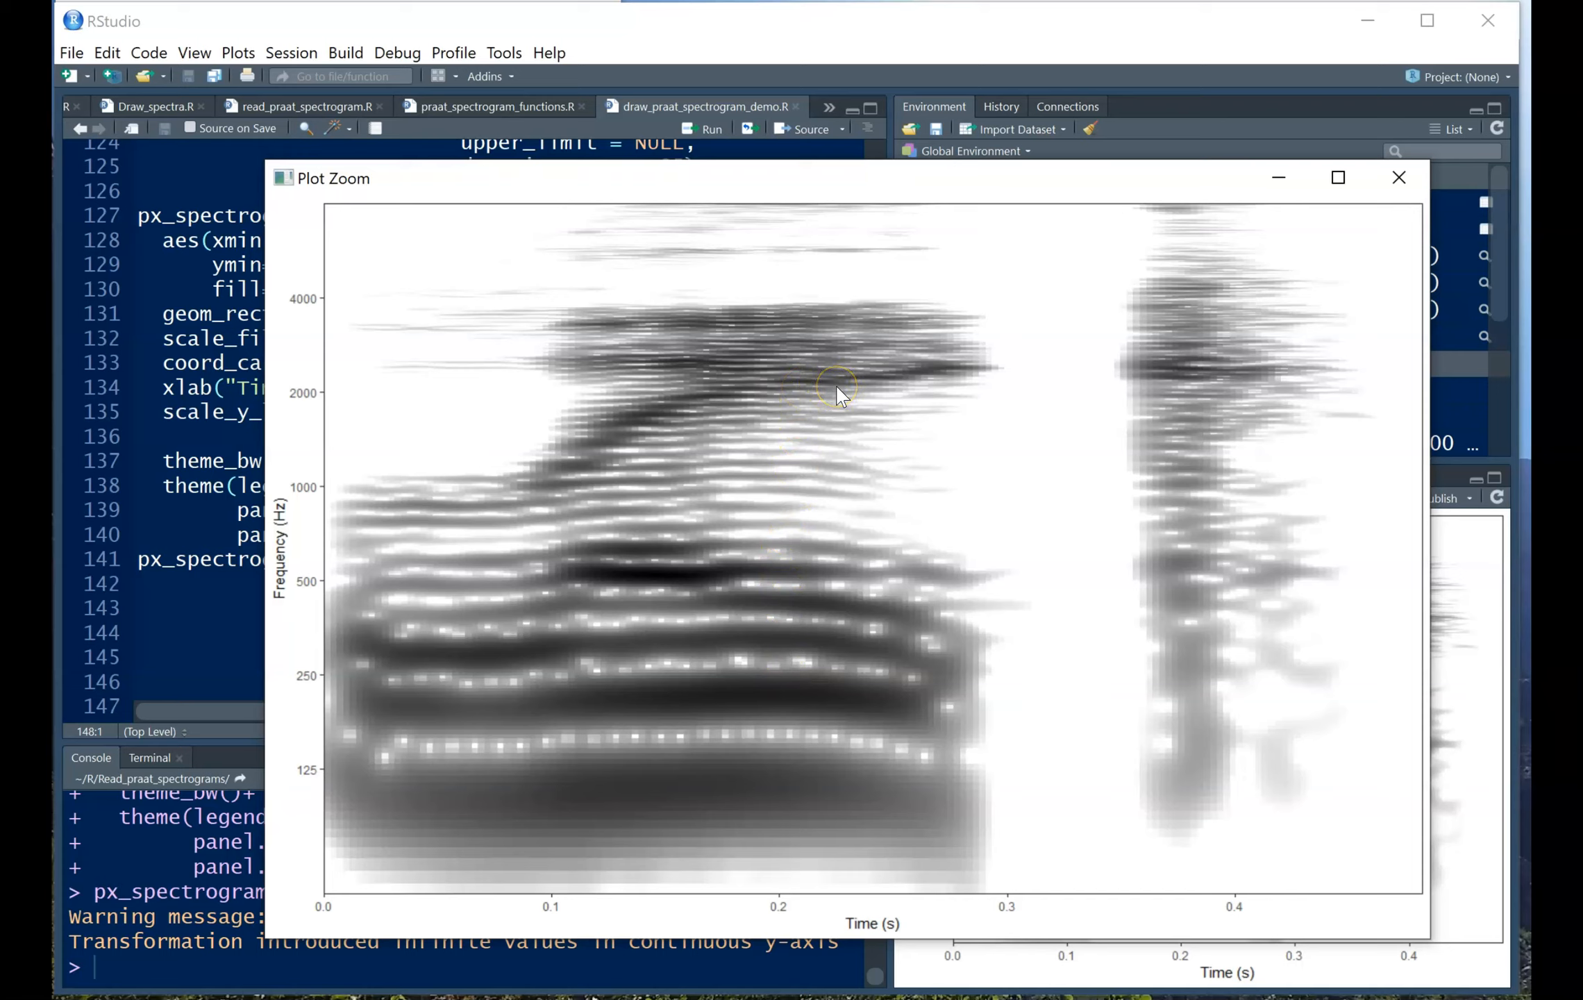
pyautogui.moveTo(691, 758)
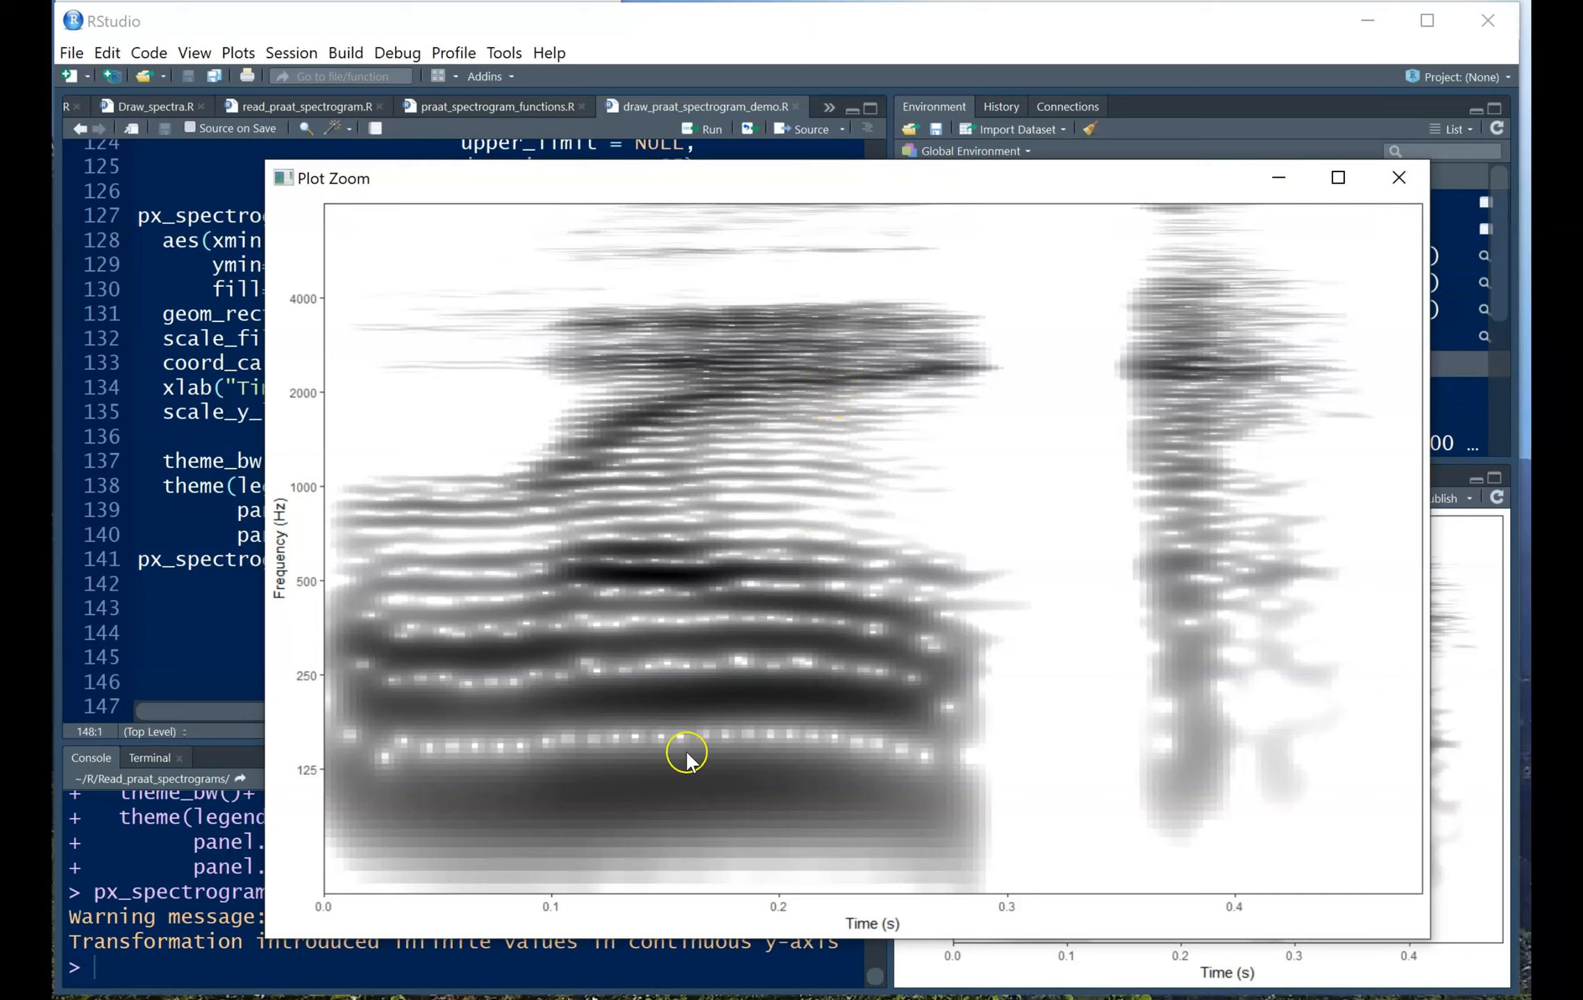
pyautogui.moveTo(848, 767)
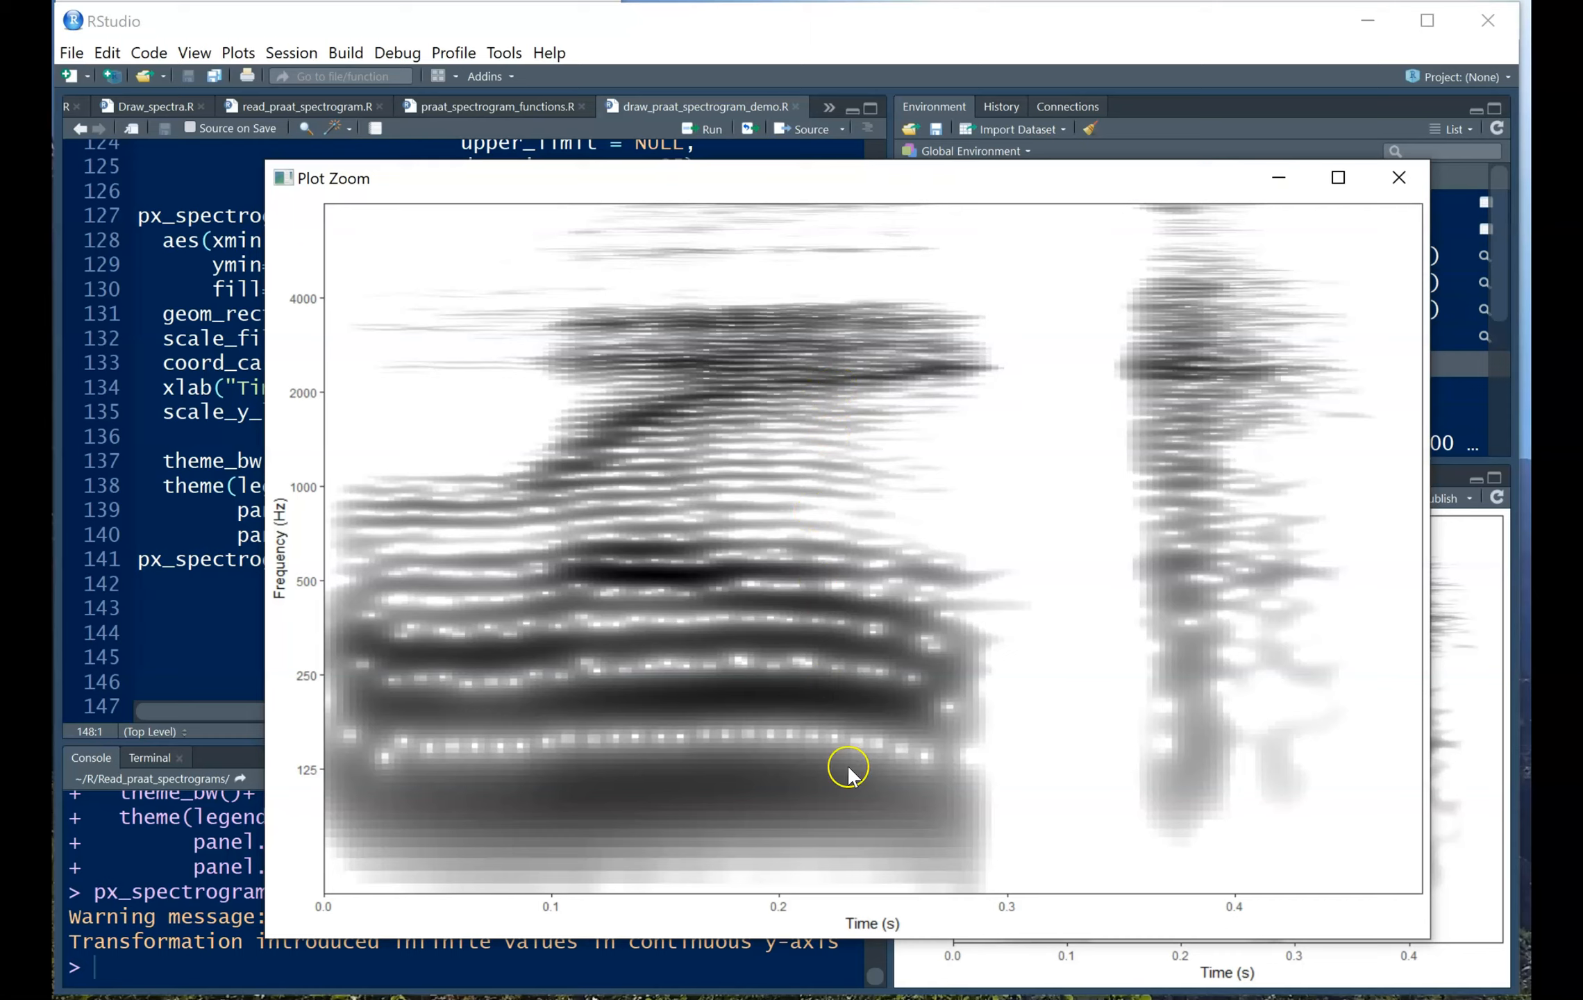
pyautogui.moveTo(1027, 682)
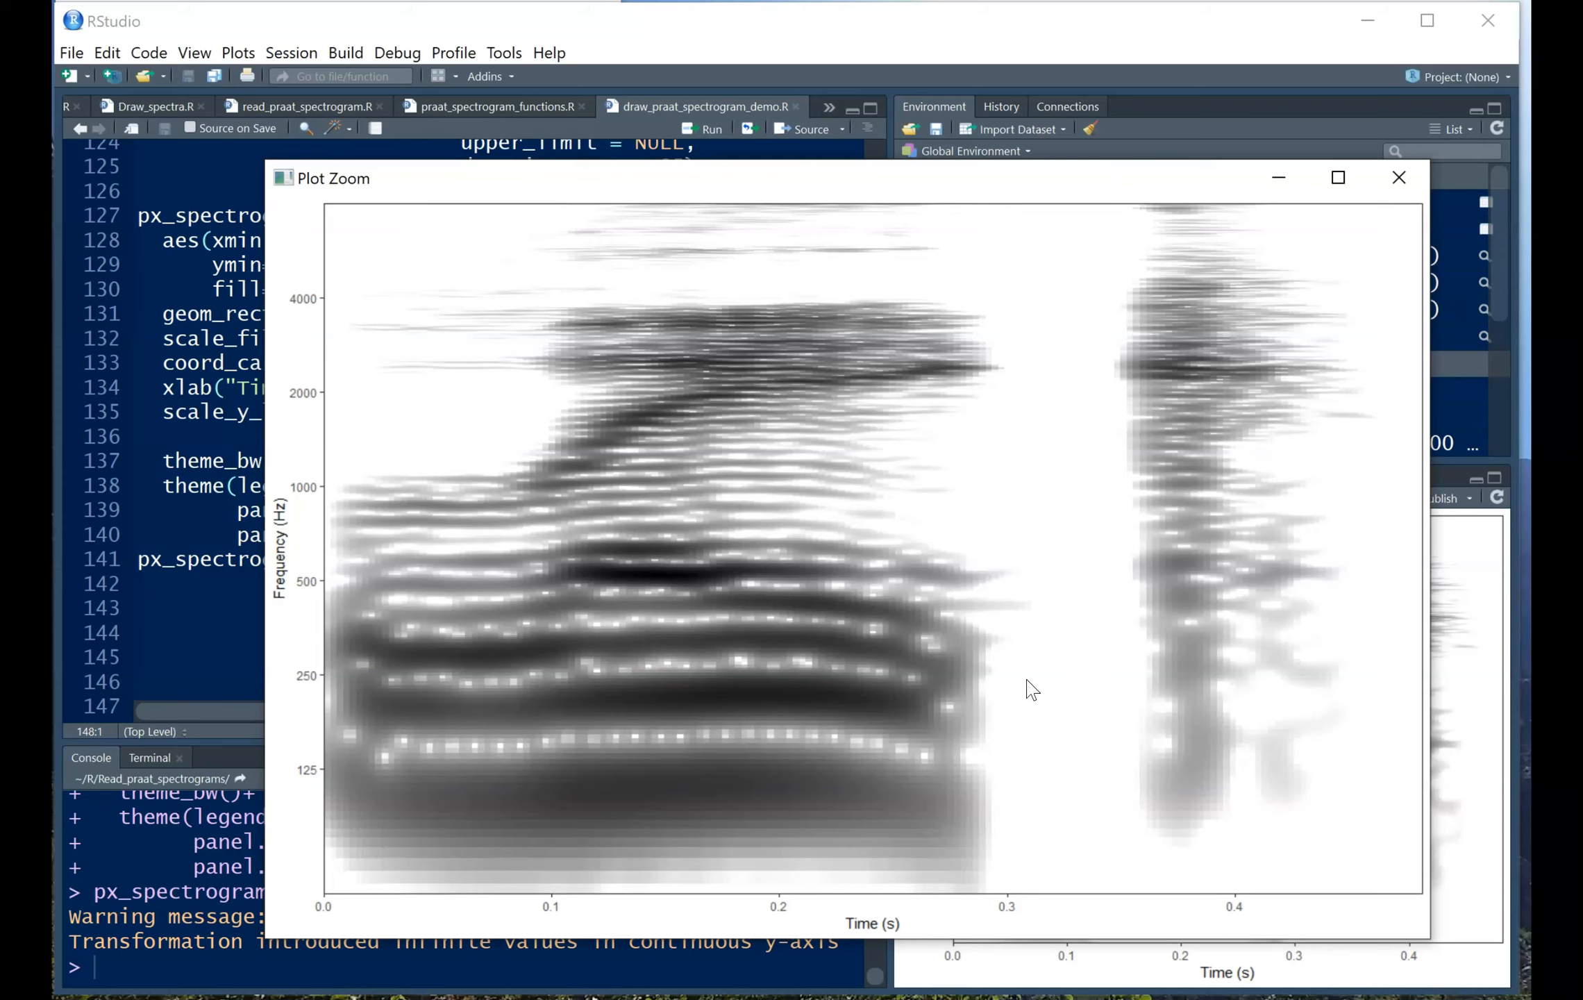
pyautogui.moveTo(1048, 631)
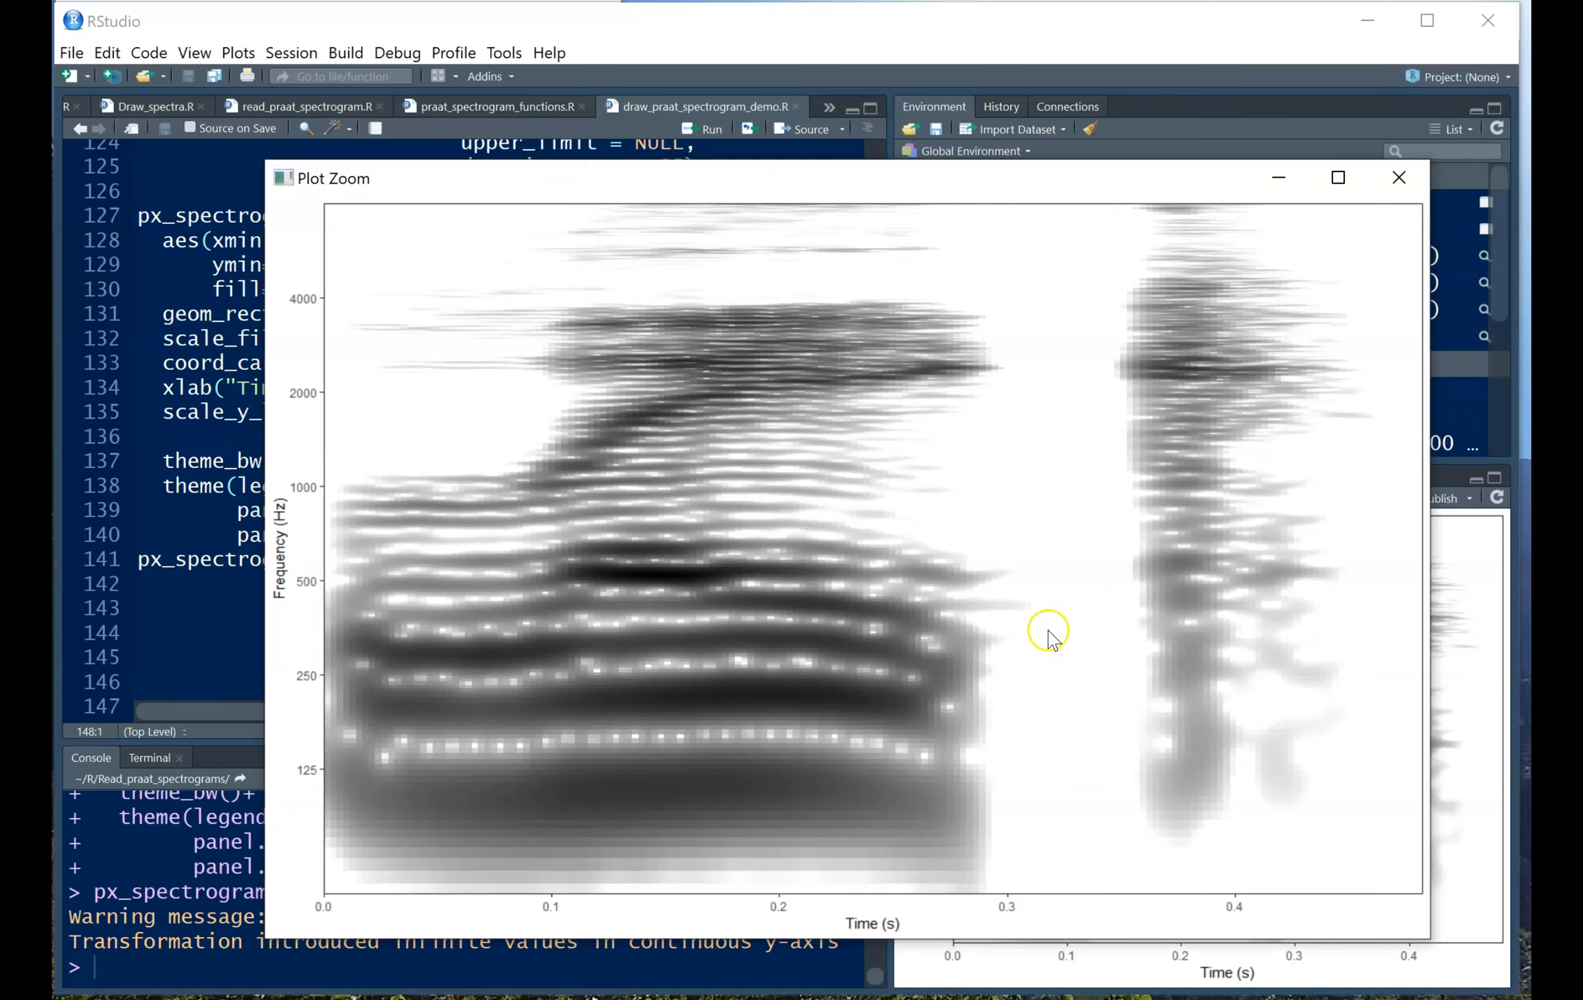
# Close Plot Zoom, move to the '# Save some images' code, and review the Export menu.
pyautogui.click(1403, 177)
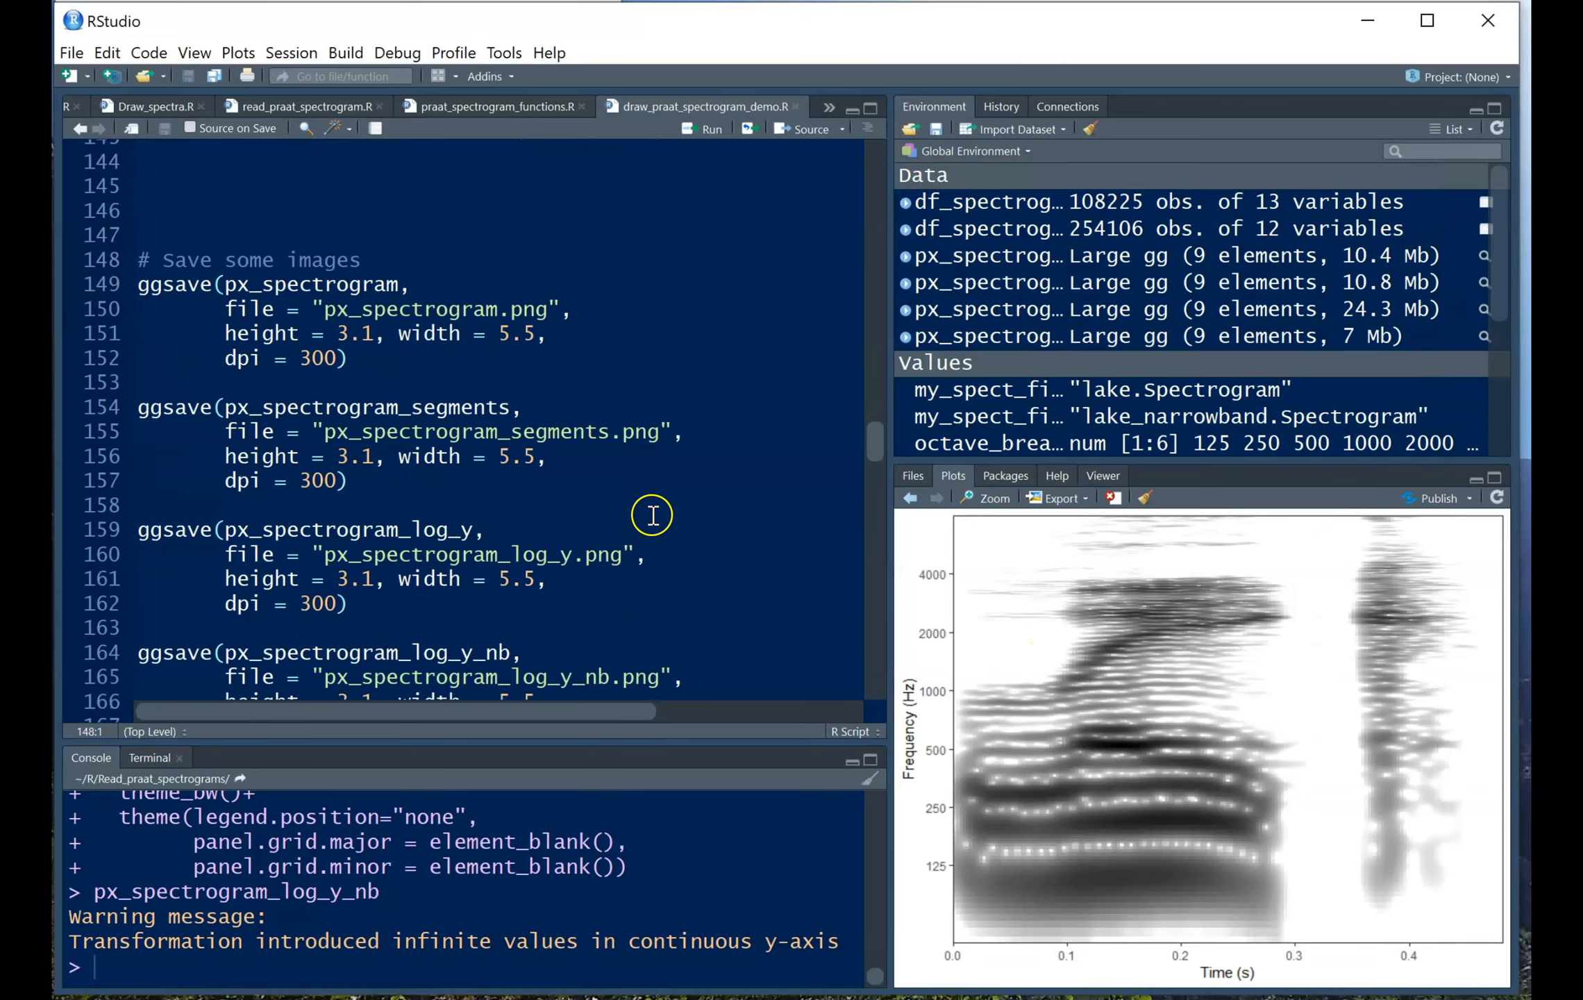
pyautogui.moveTo(676, 453)
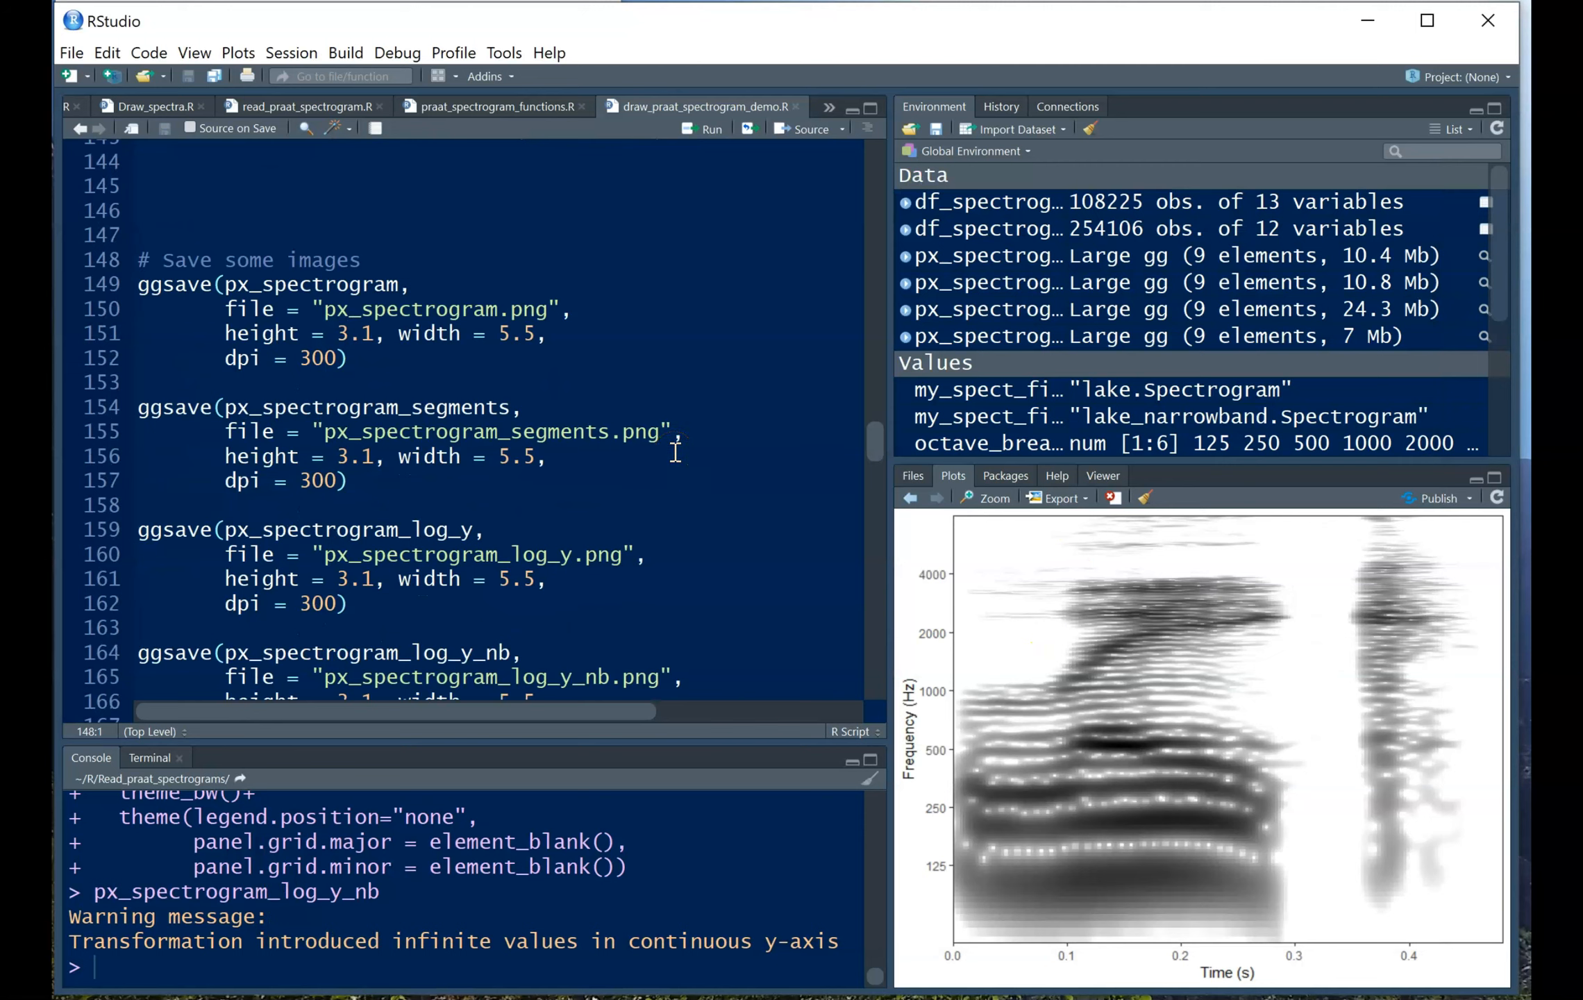
pyautogui.click(136, 284)
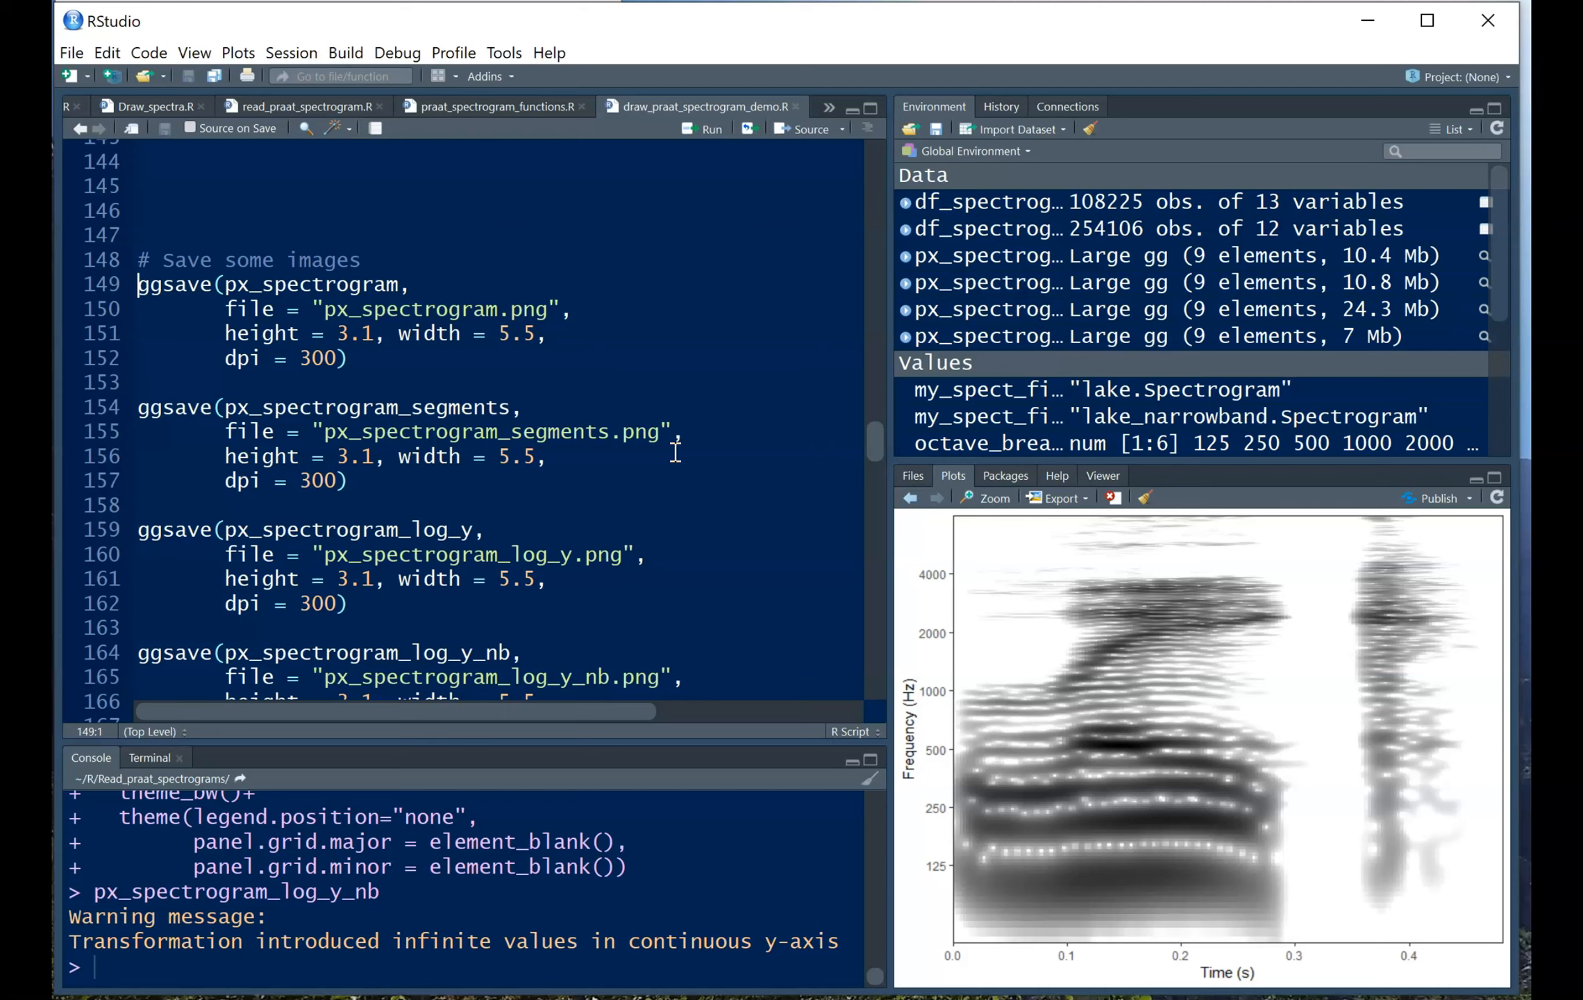
pyautogui.click(1061, 497)
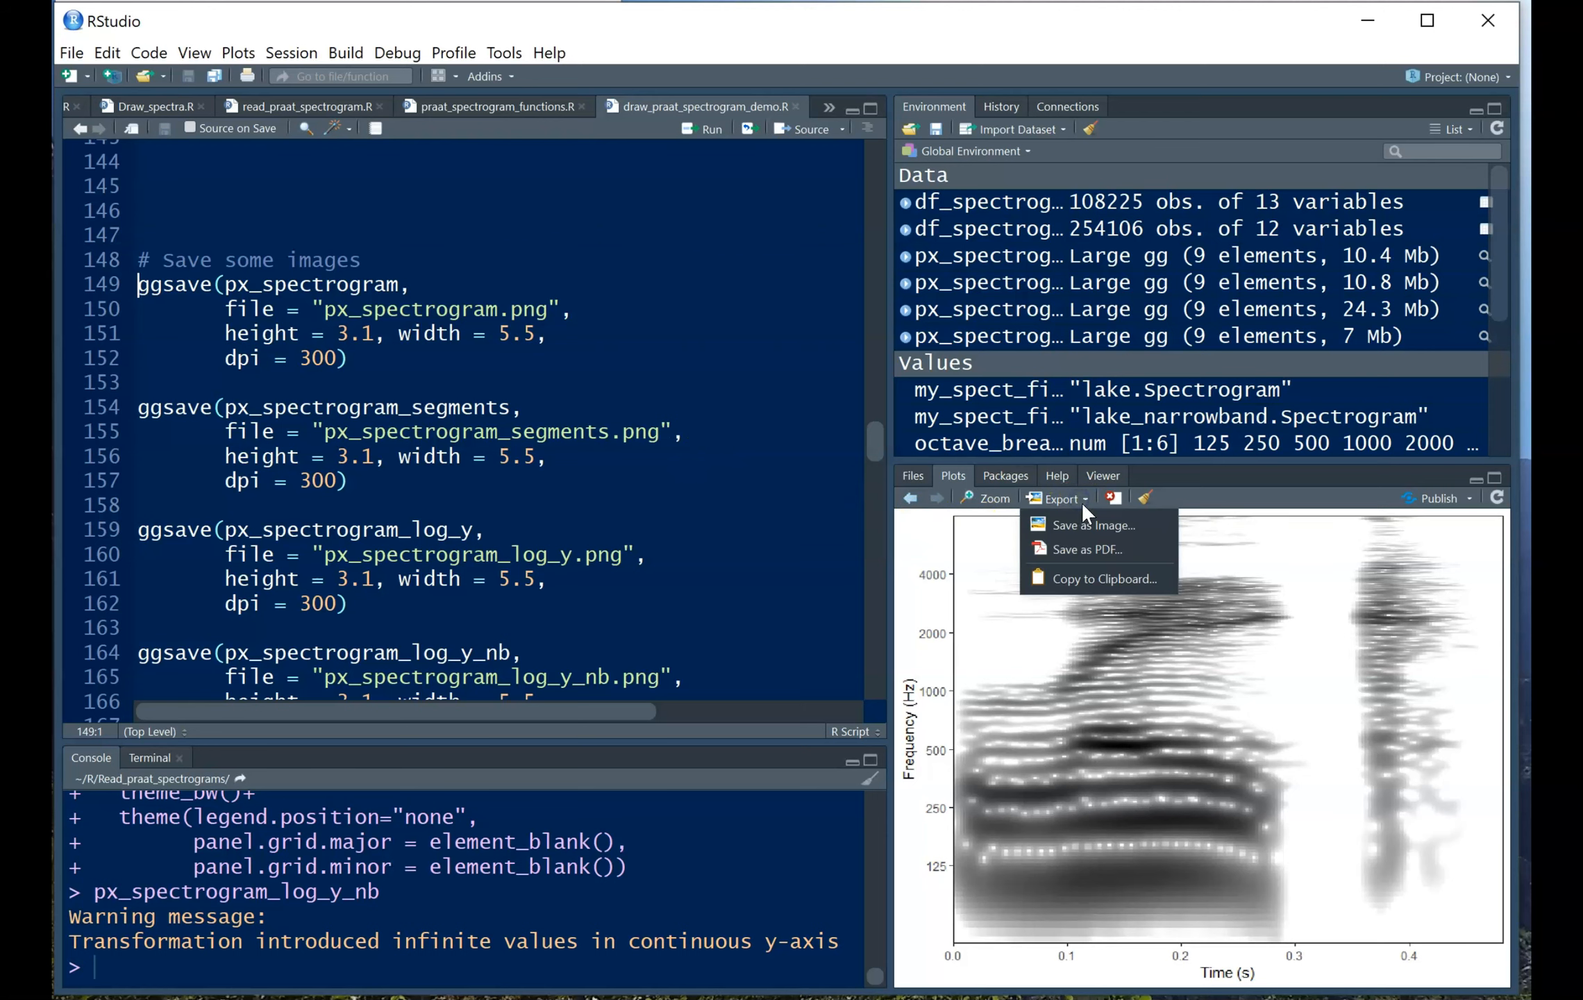
pyautogui.moveTo(1094, 525)
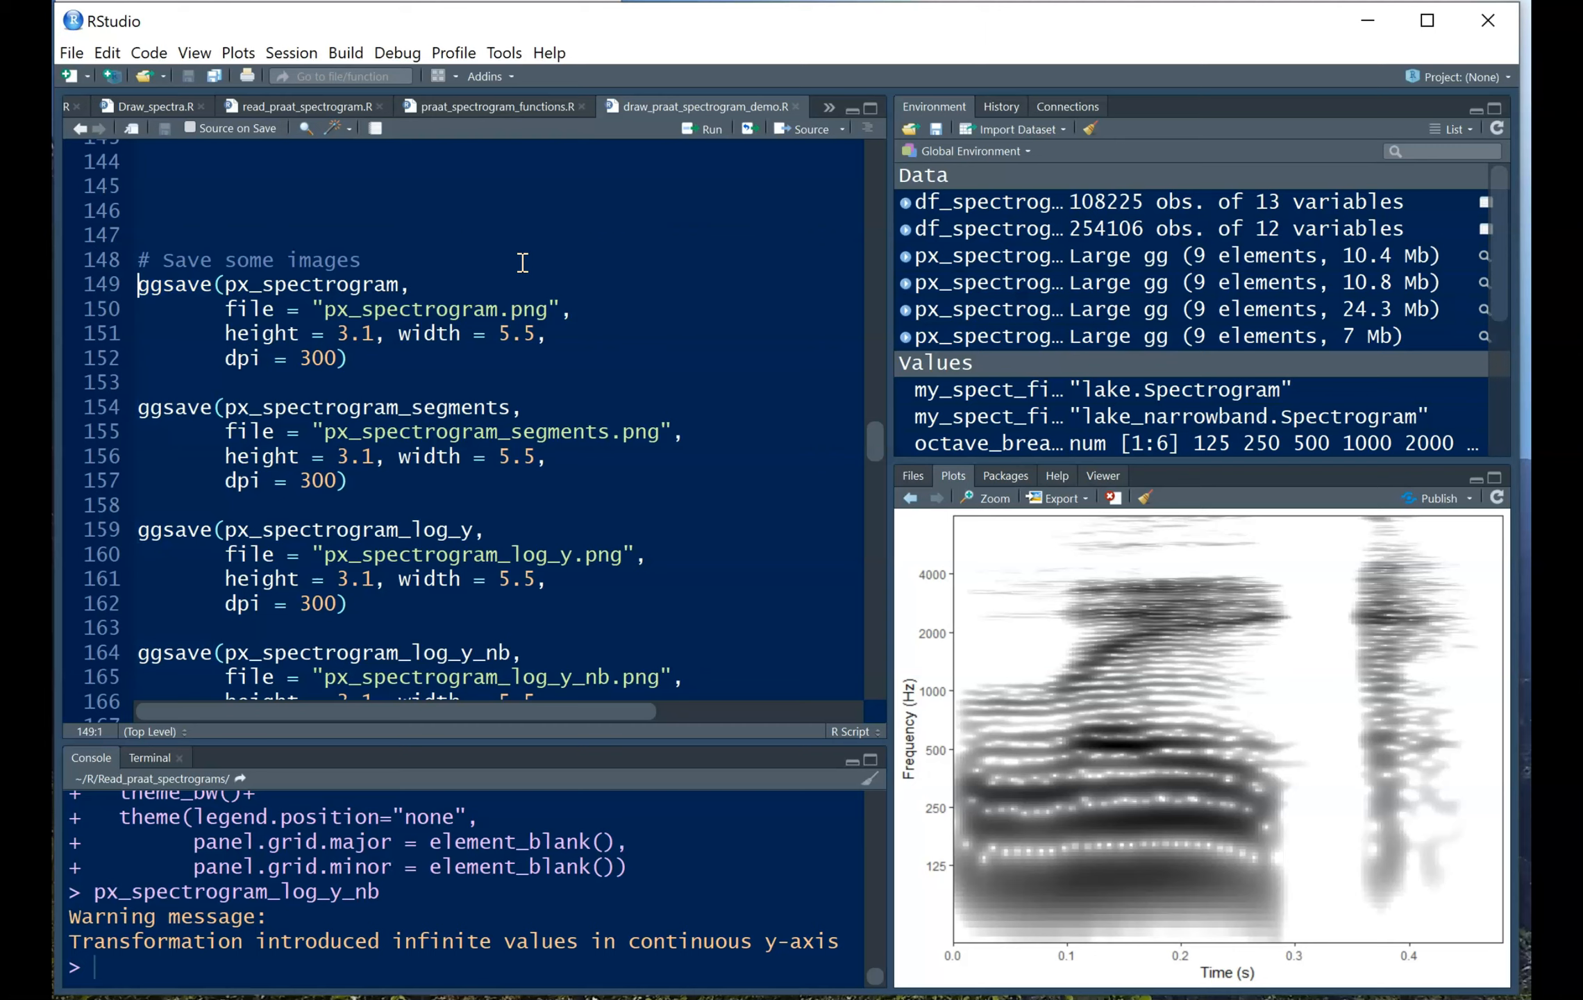
pyautogui.click(342, 359)
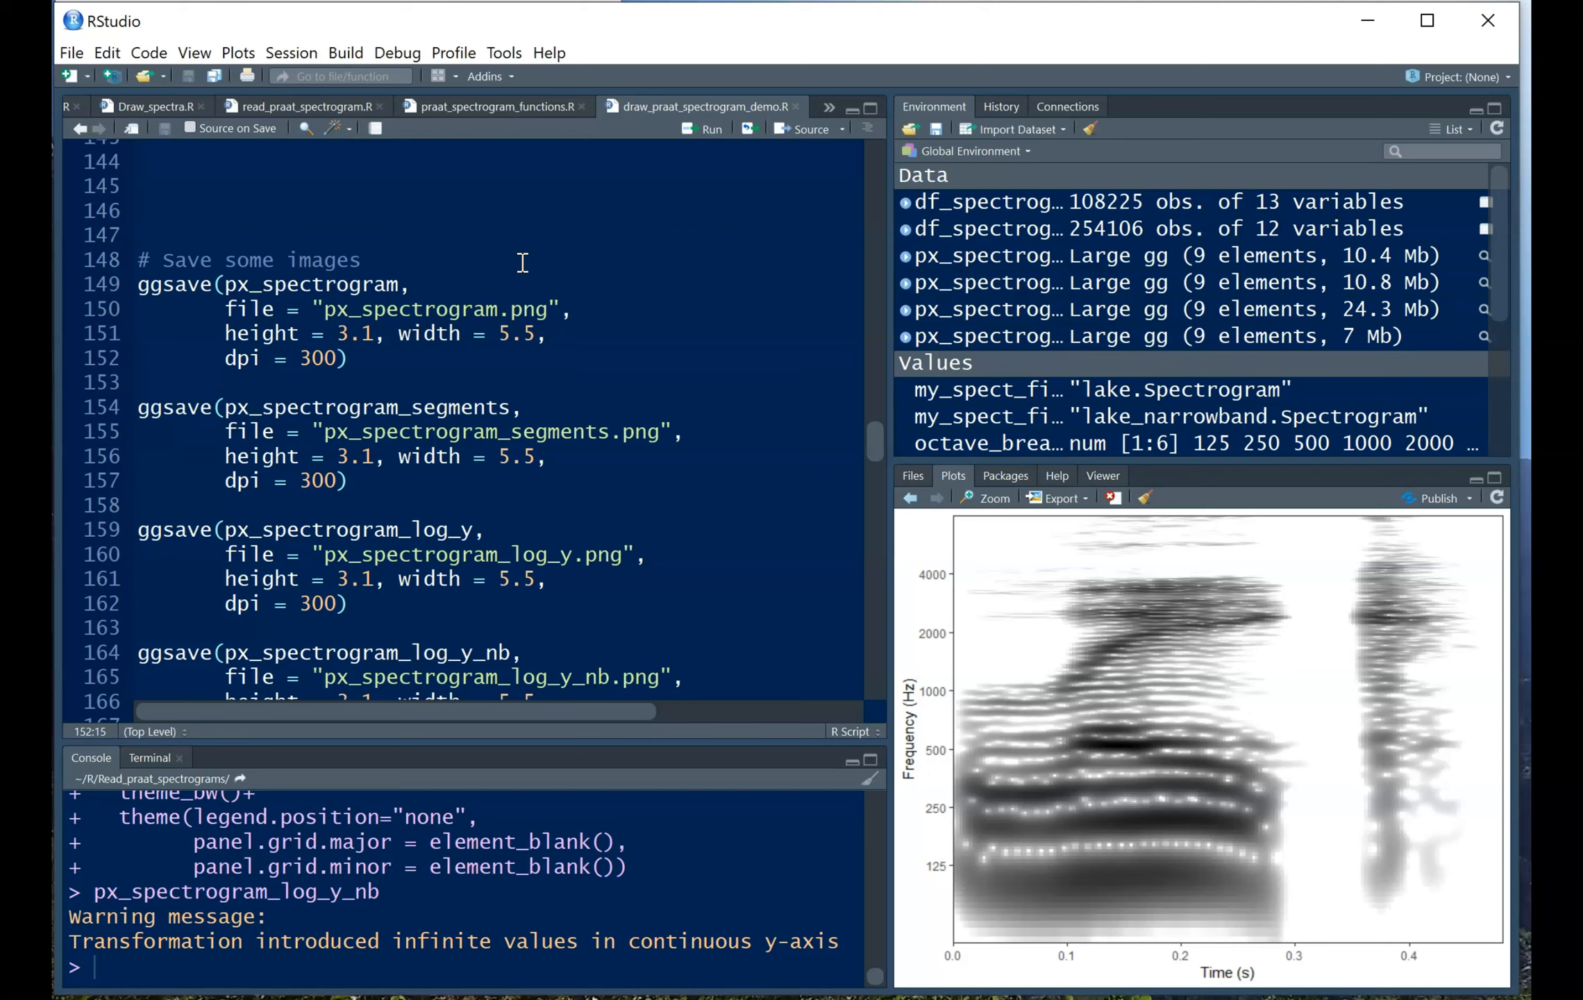
# Run the first ggsave call writing px_spectrogram_4_log_y_nb.png.
pyautogui.click(313, 284)
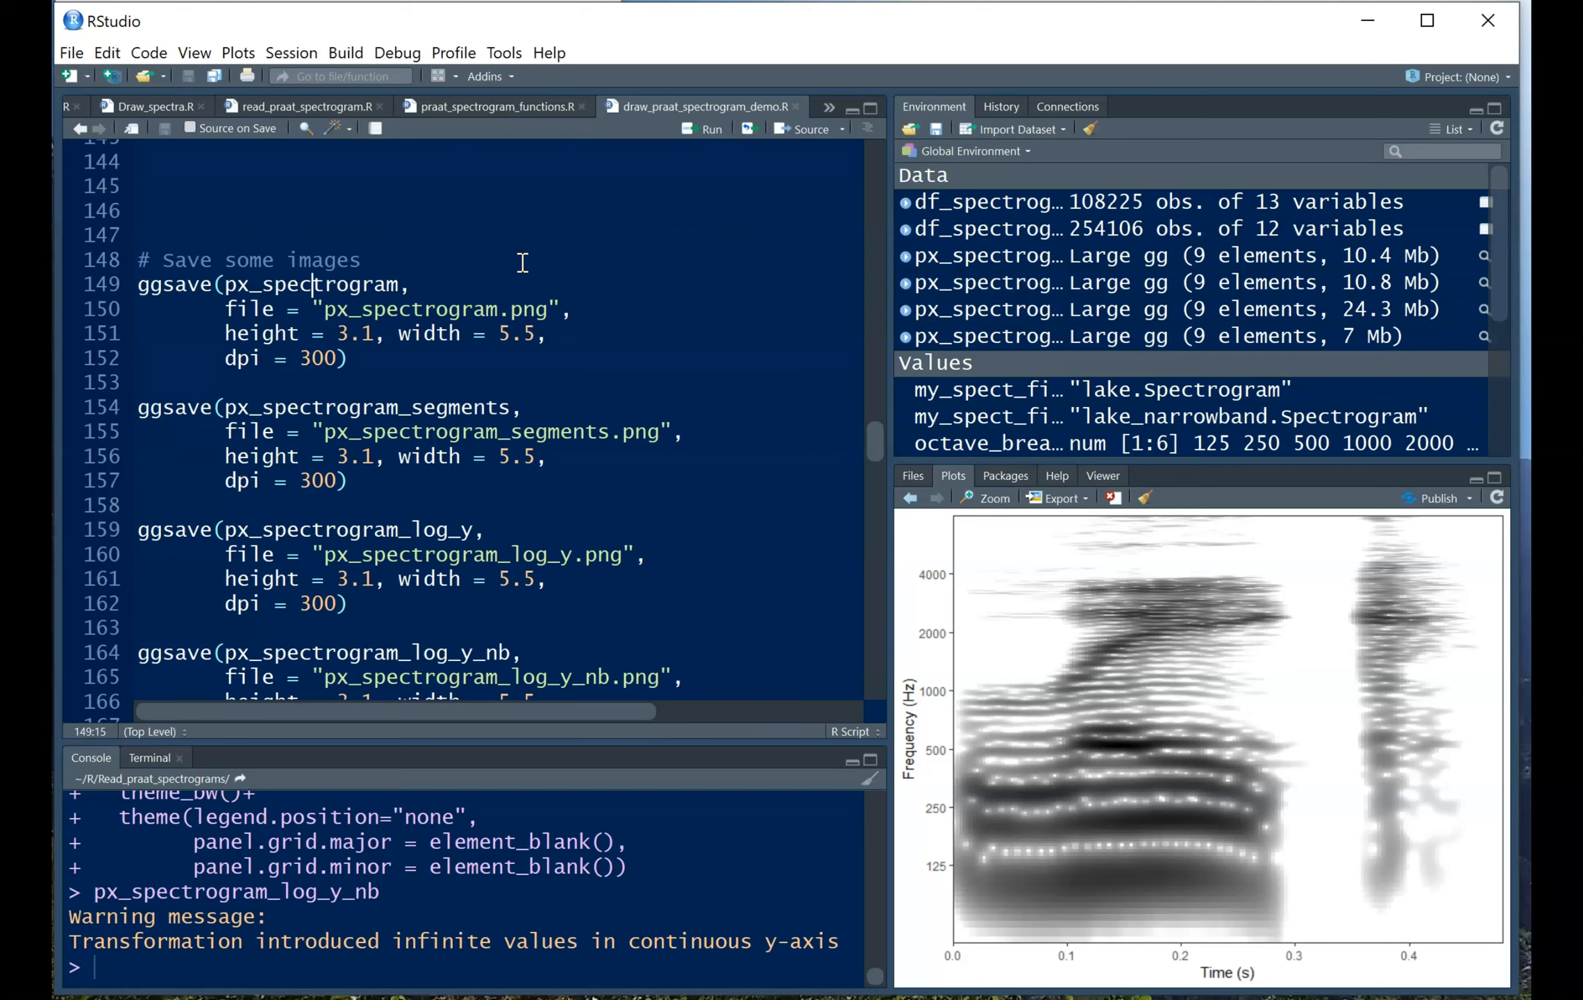
pyautogui.click(138, 284)
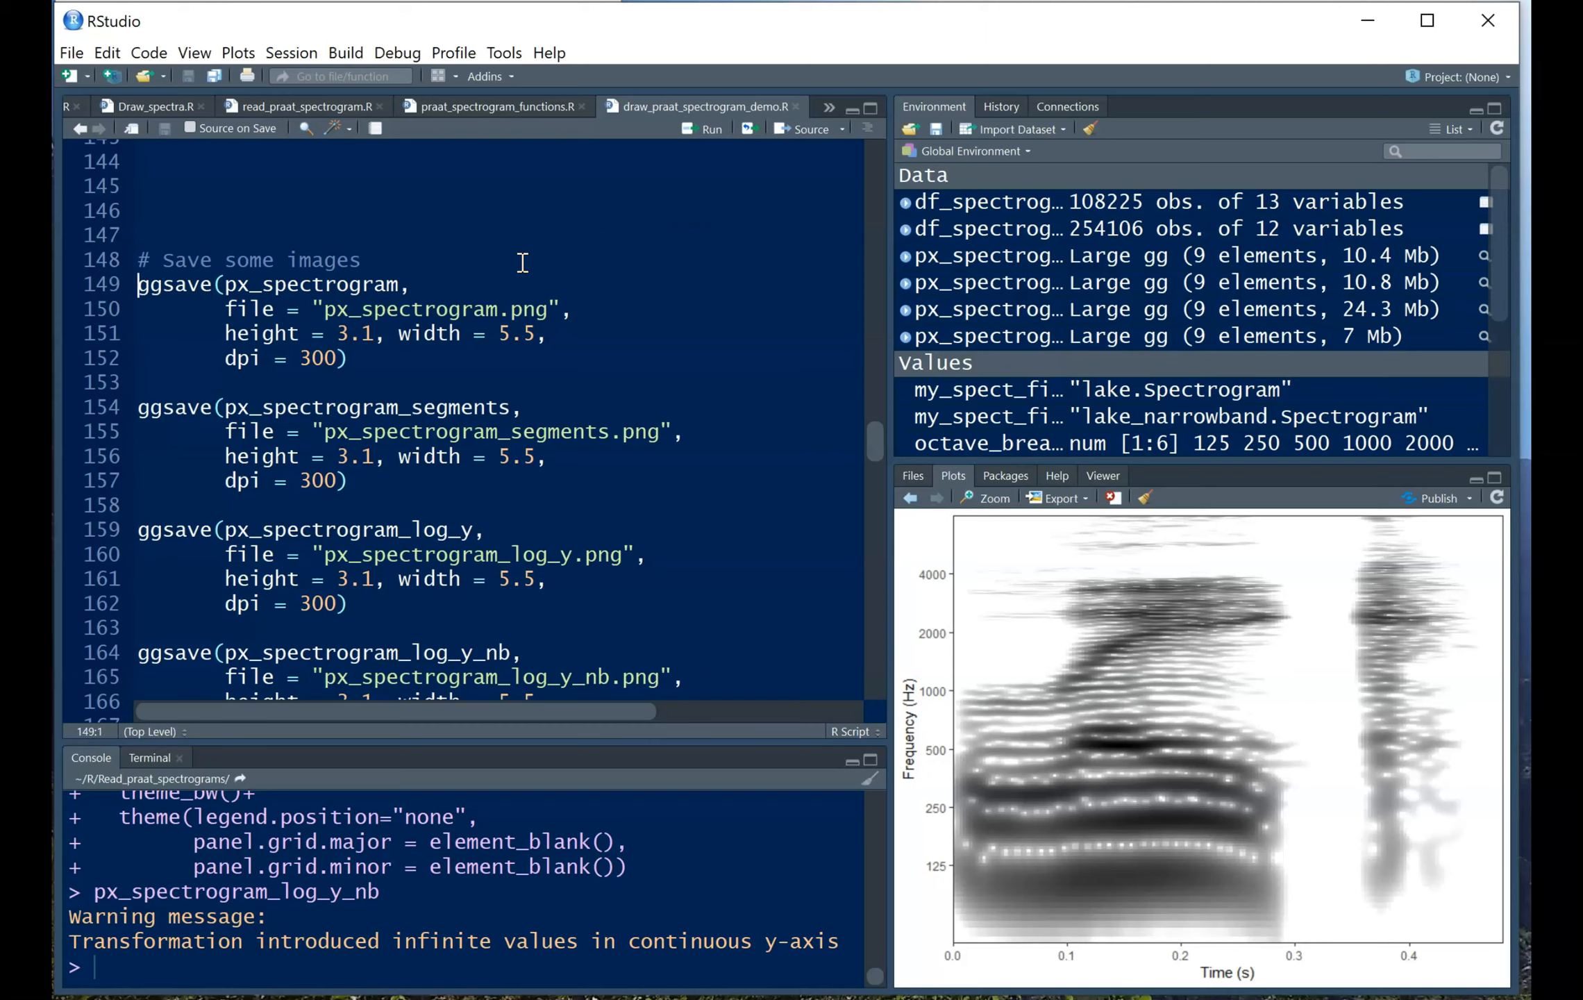
pyautogui.click(265, 358)
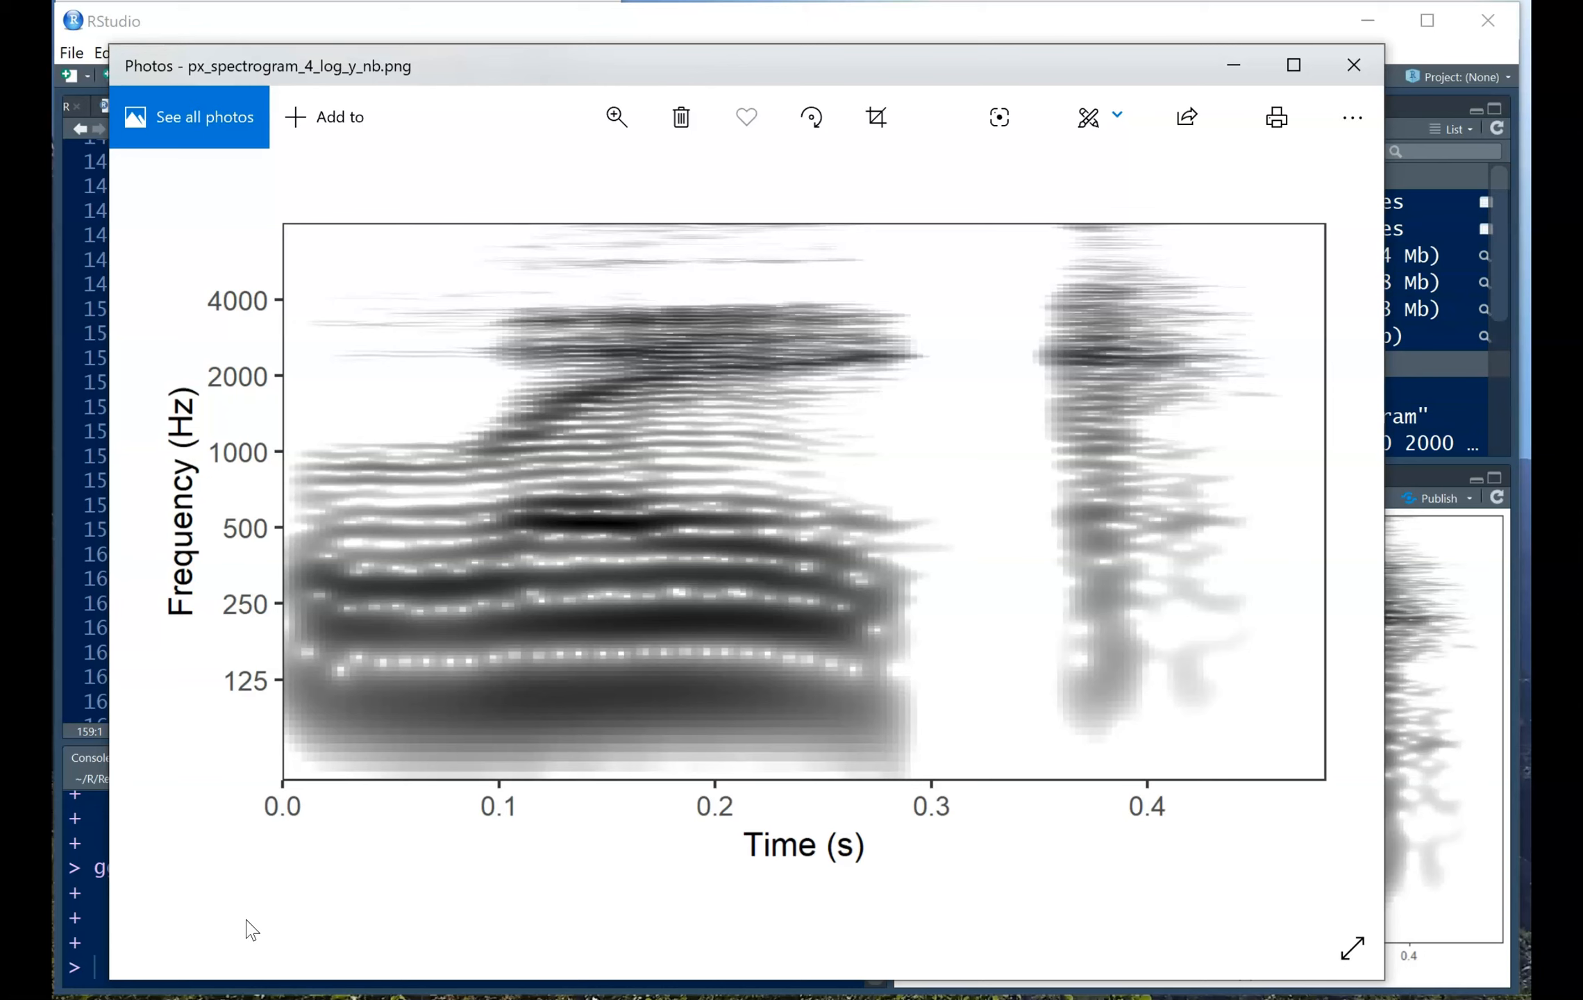
# Close the Photos preview of px_spectrogram_4_log_y_nb.png.
pyautogui.click(1352, 66)
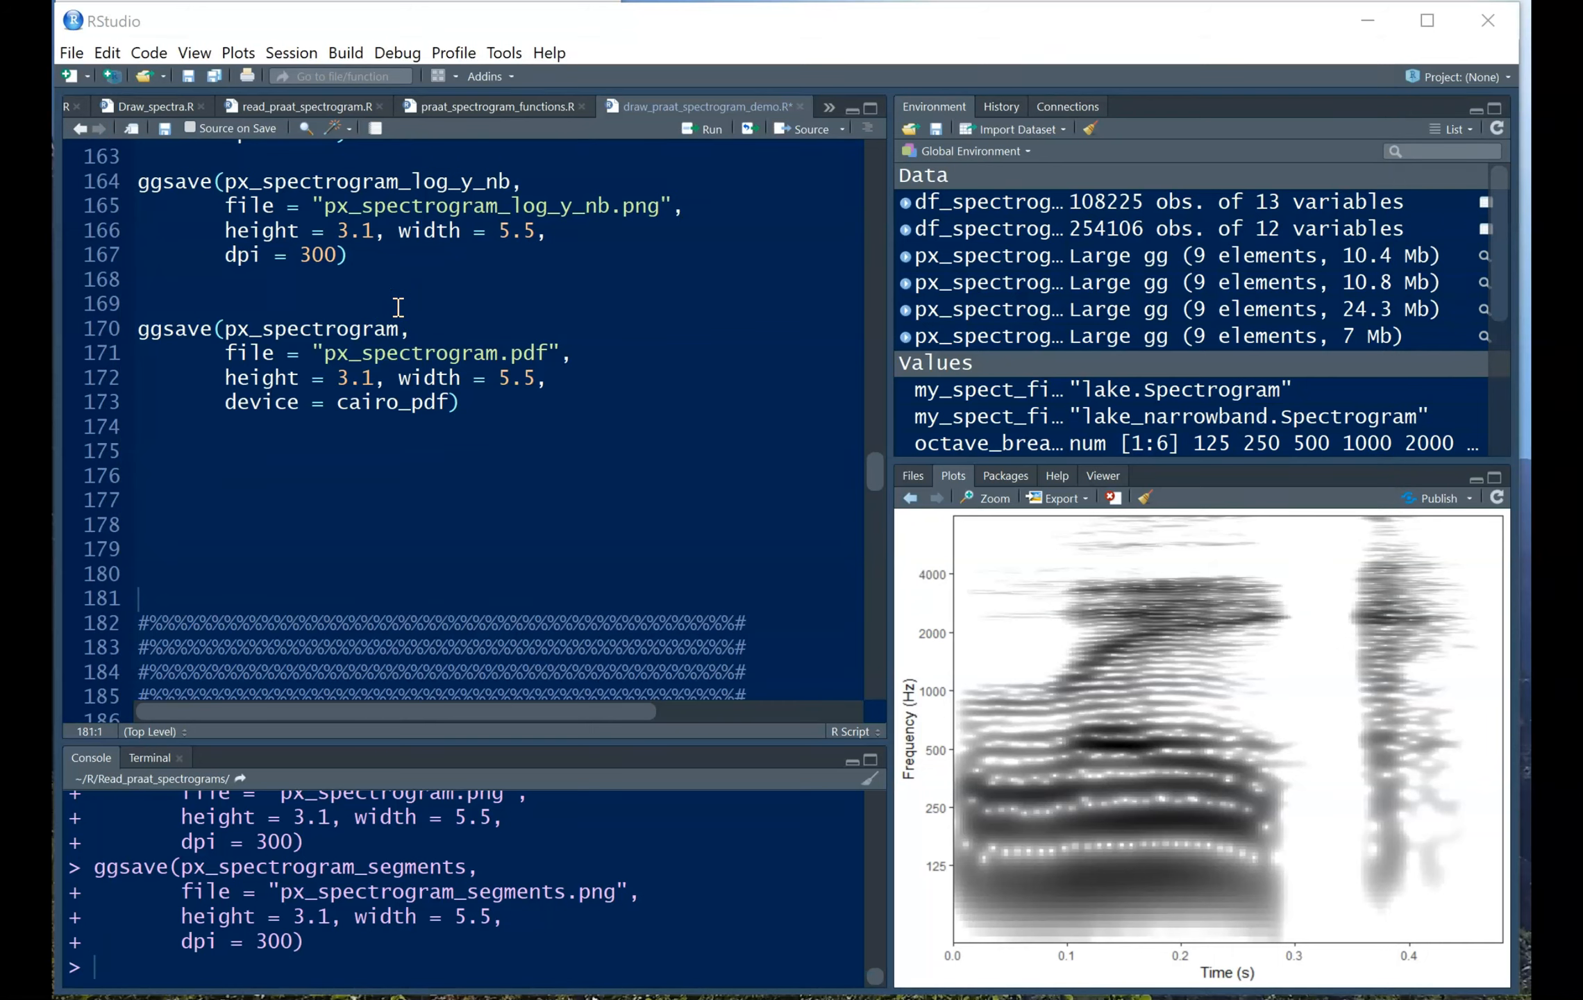
pyautogui.moveTo(641, 195)
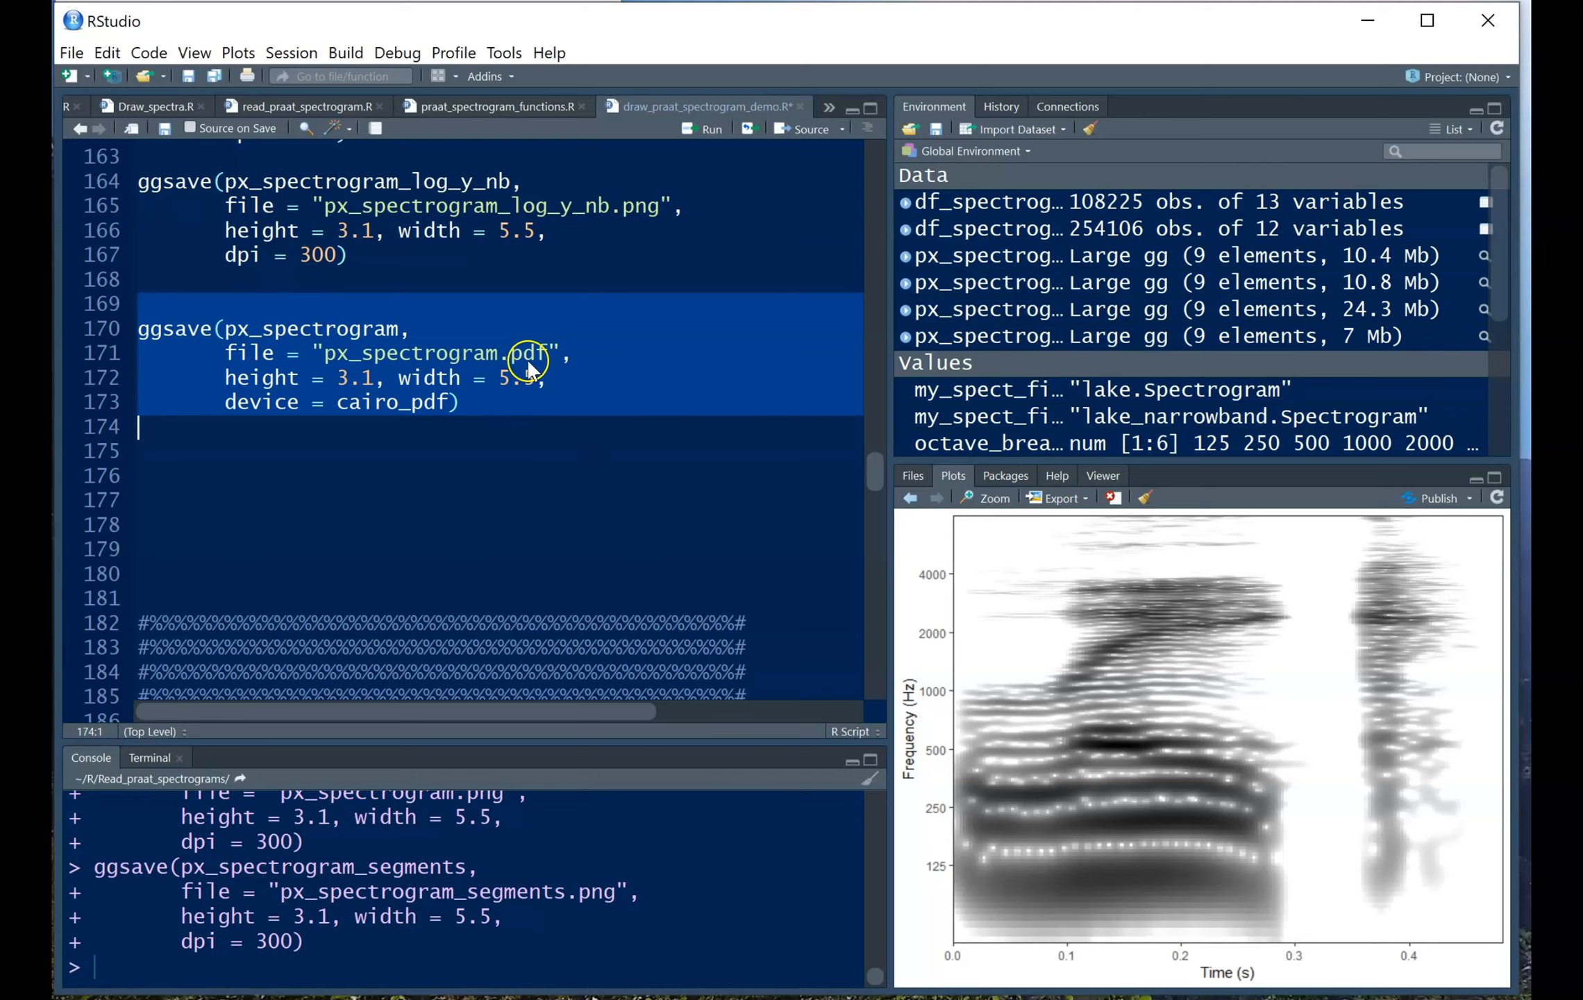
pyautogui.moveTo(455, 387)
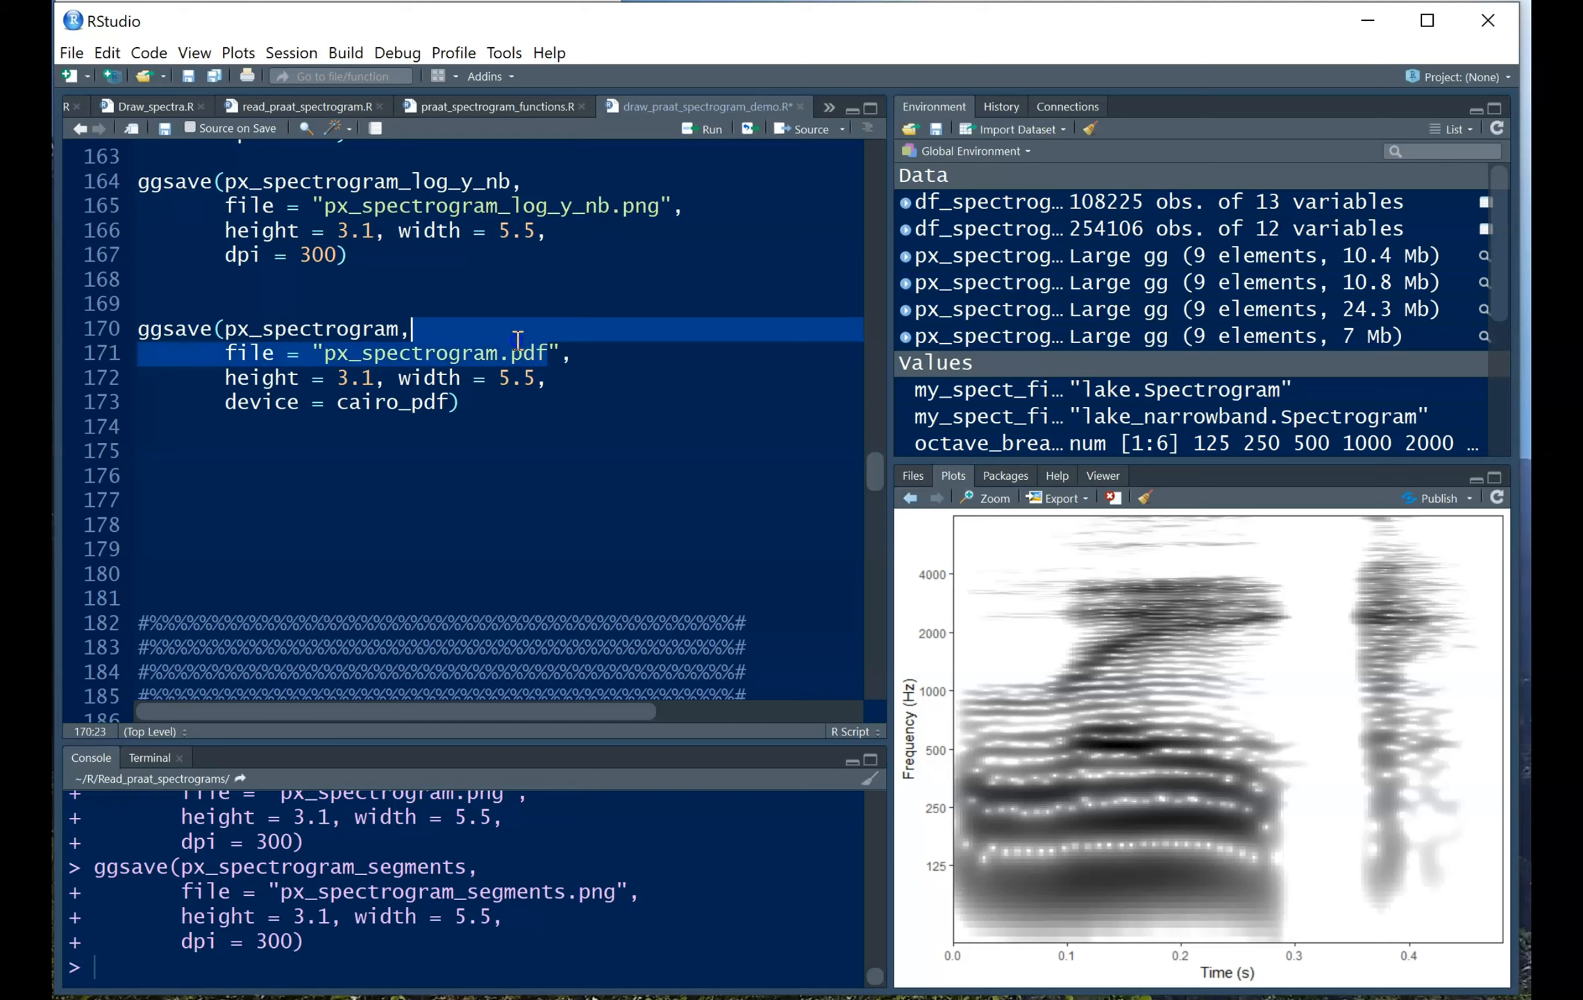
# Run the ggsave block (lines 170–173) saving px_spectrogram.pdf with cairo_pdf.
pyautogui.click(456, 402)
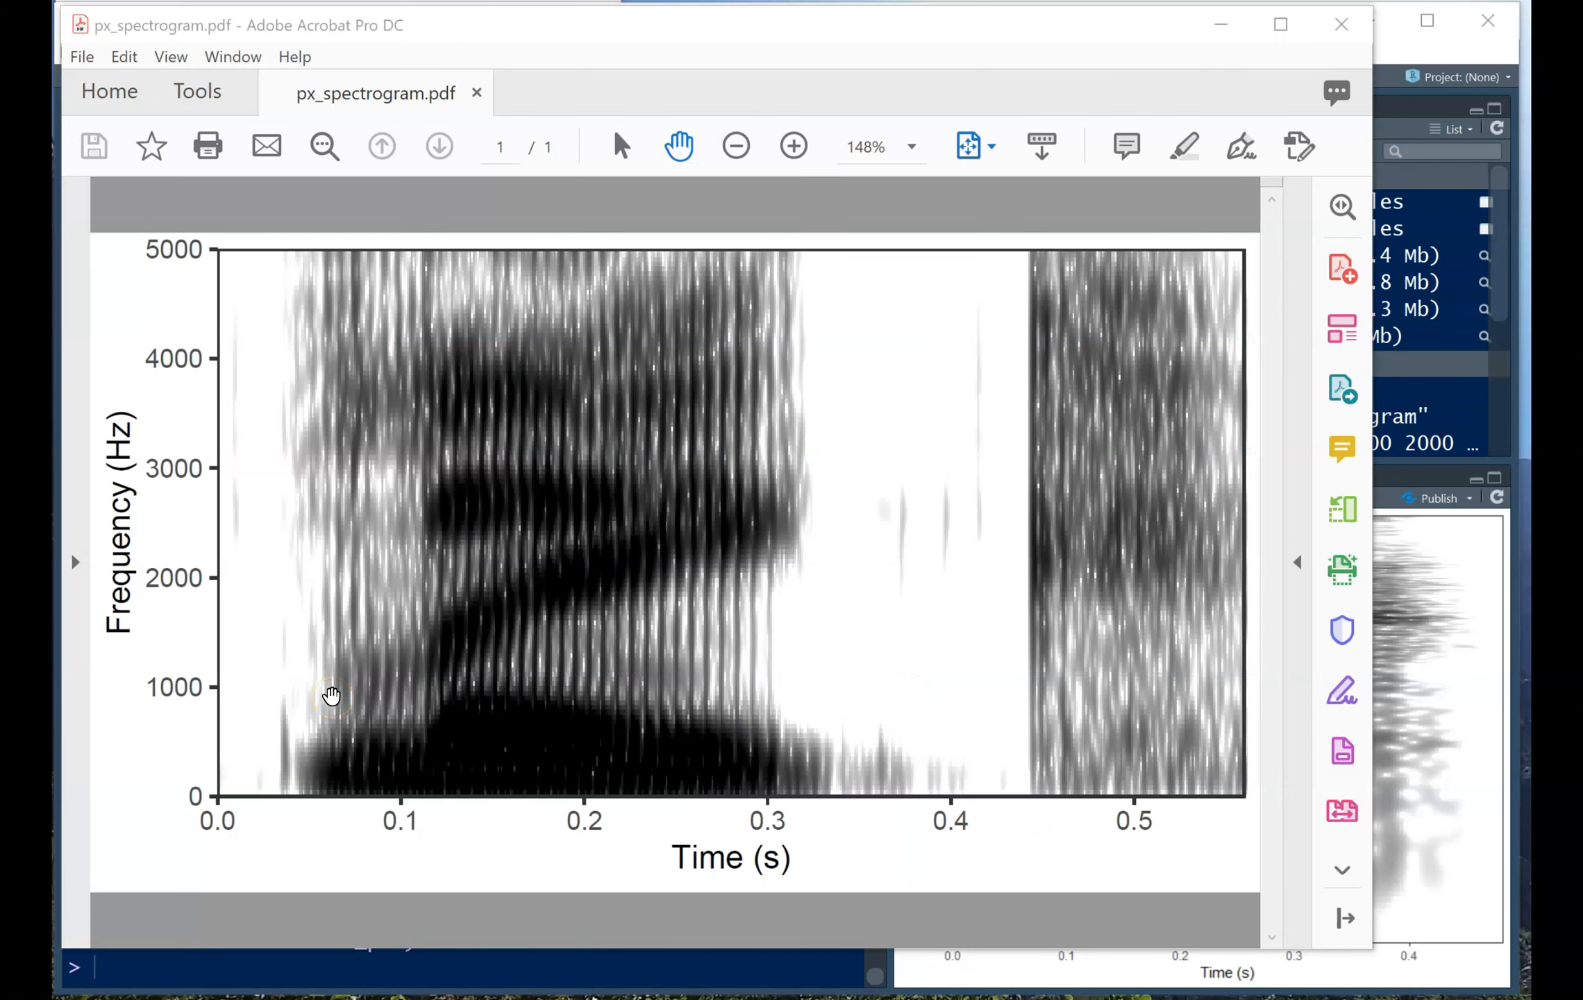
# Zoom px_spectrogram.pdf to 400% and 800% to inspect cells, then return to 148%.
pyautogui.click(794, 147)
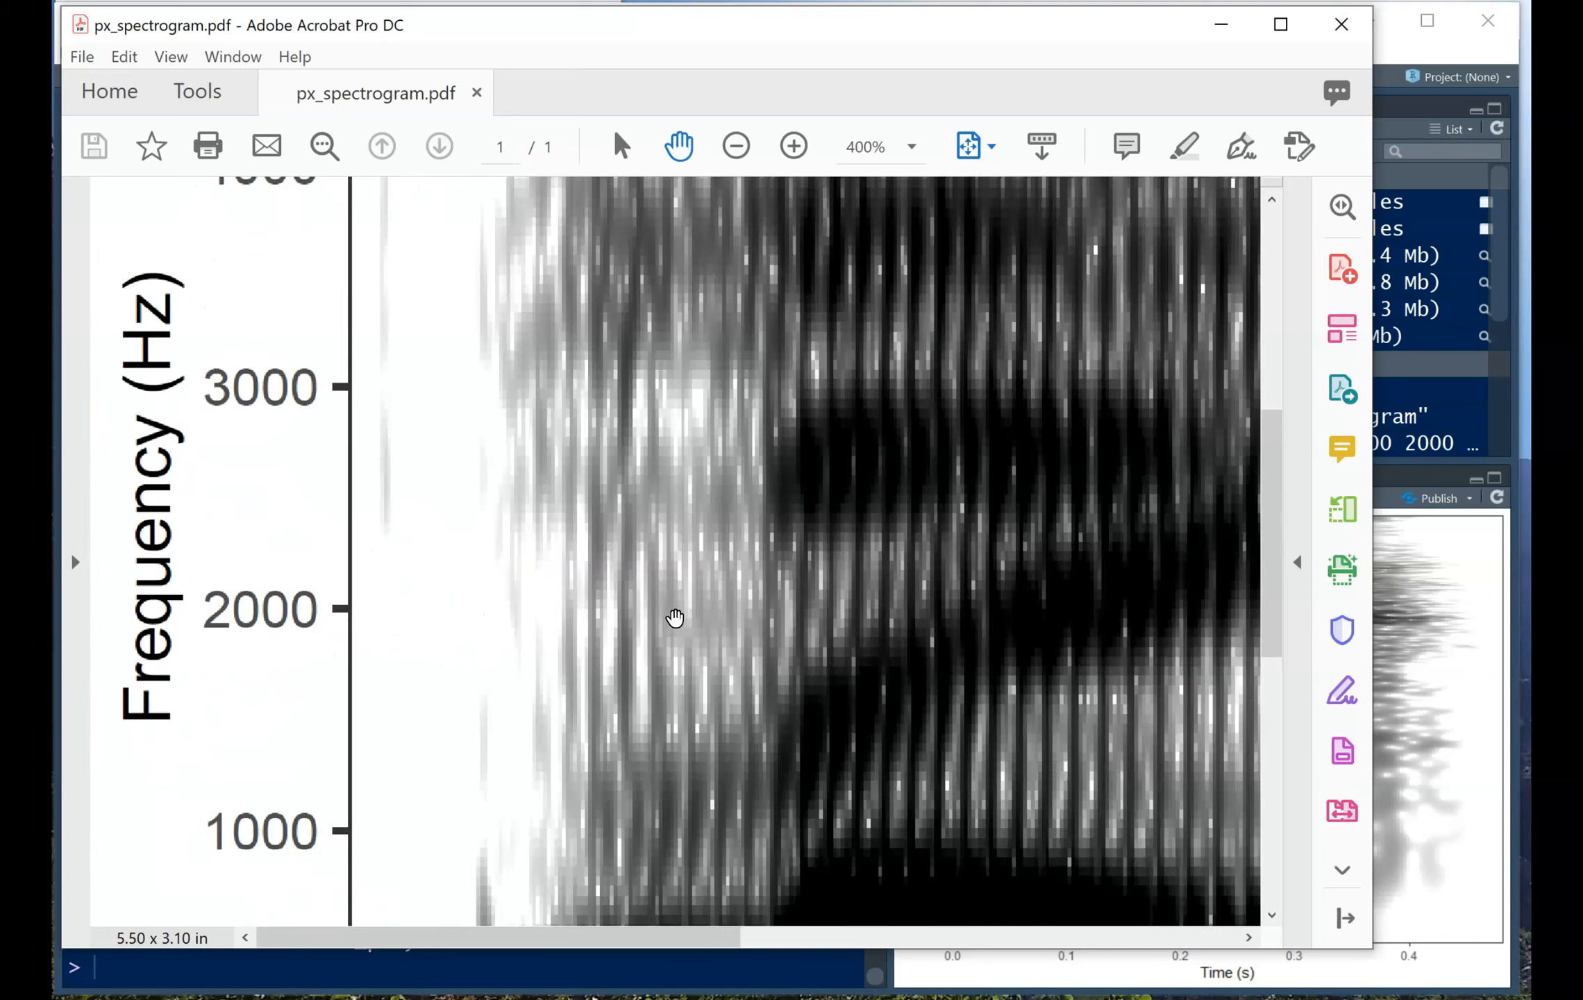
pyautogui.click(736, 145)
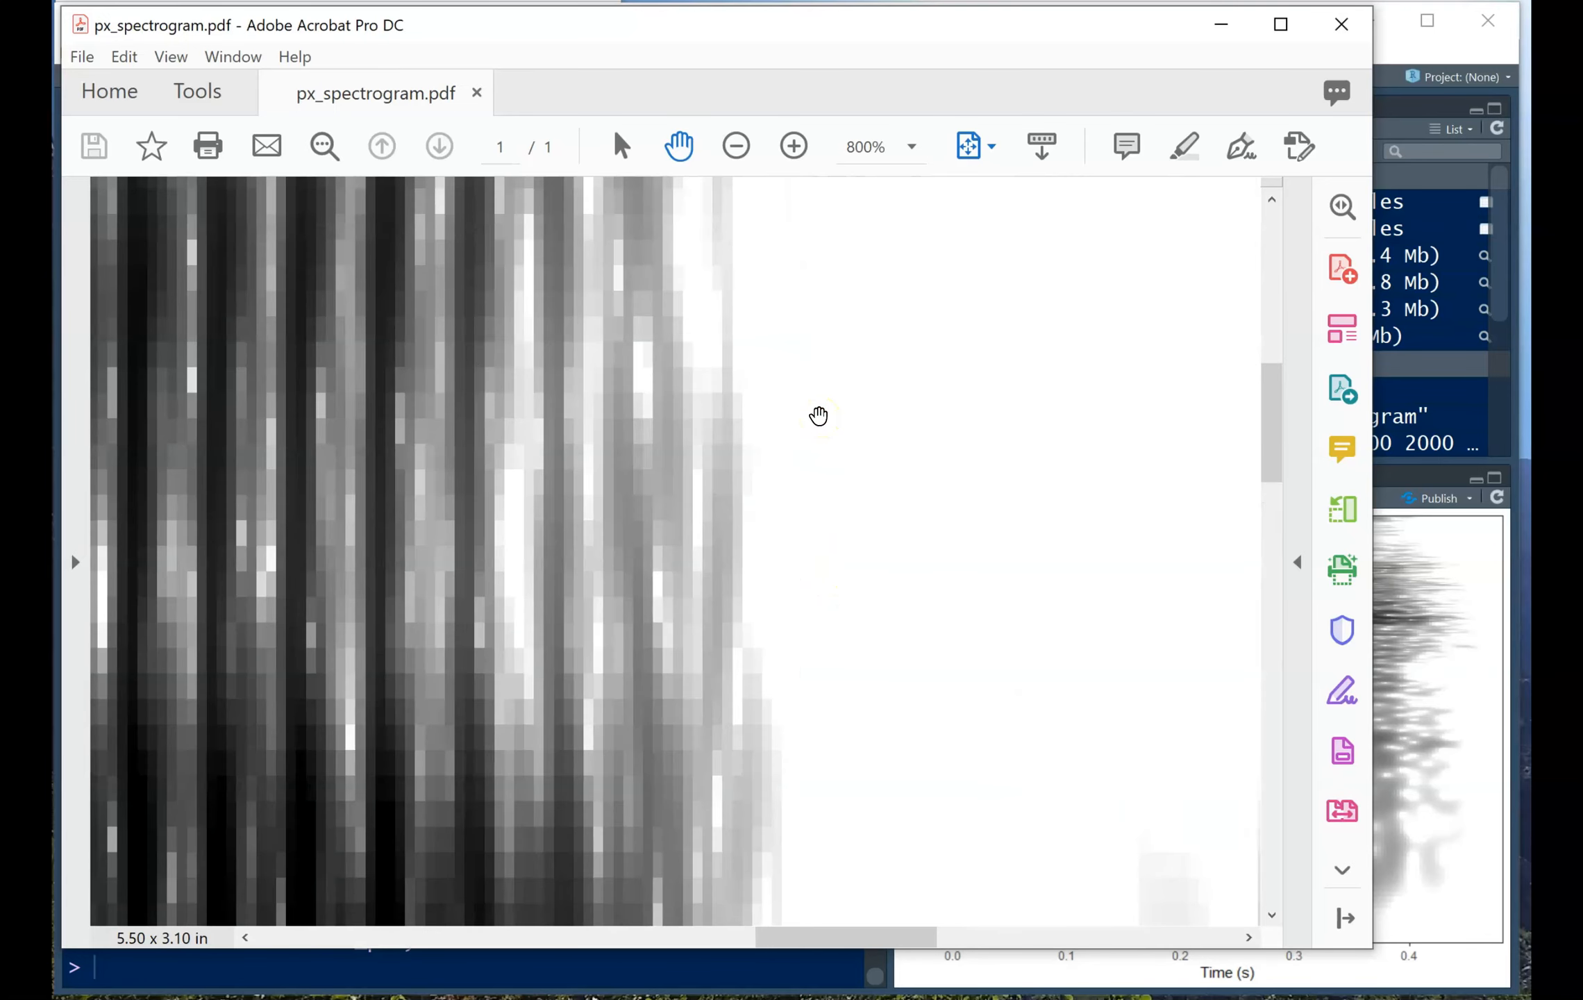
pyautogui.click(793, 146)
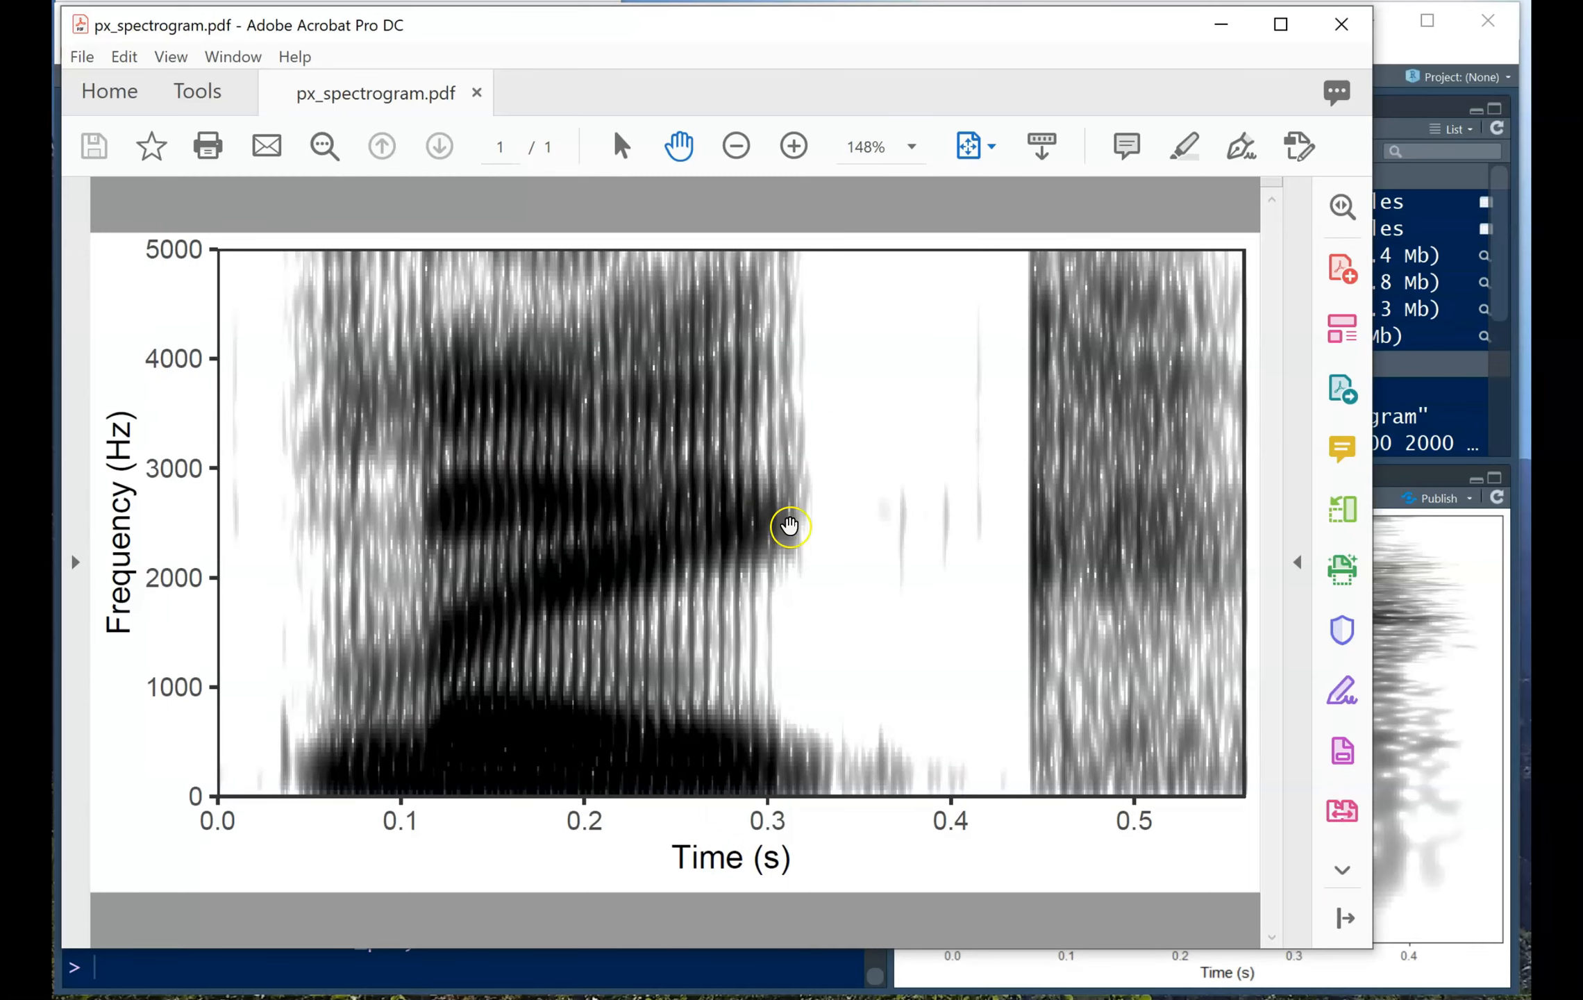
pyautogui.moveTo(811, 536)
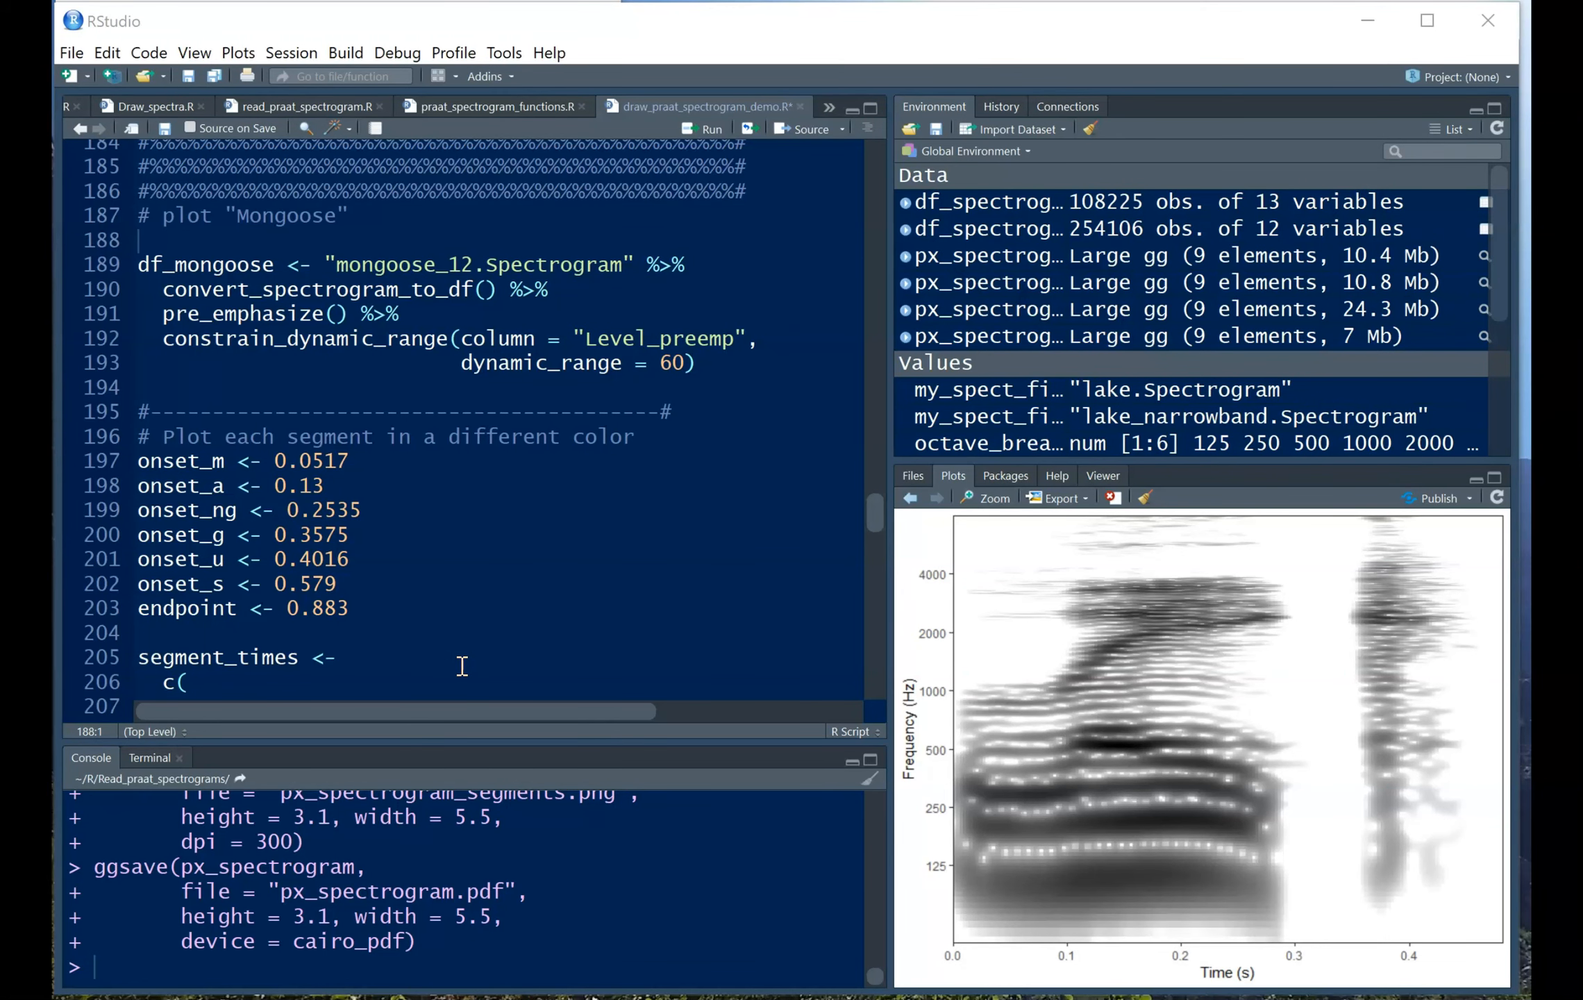
pyautogui.moveTo(463, 625)
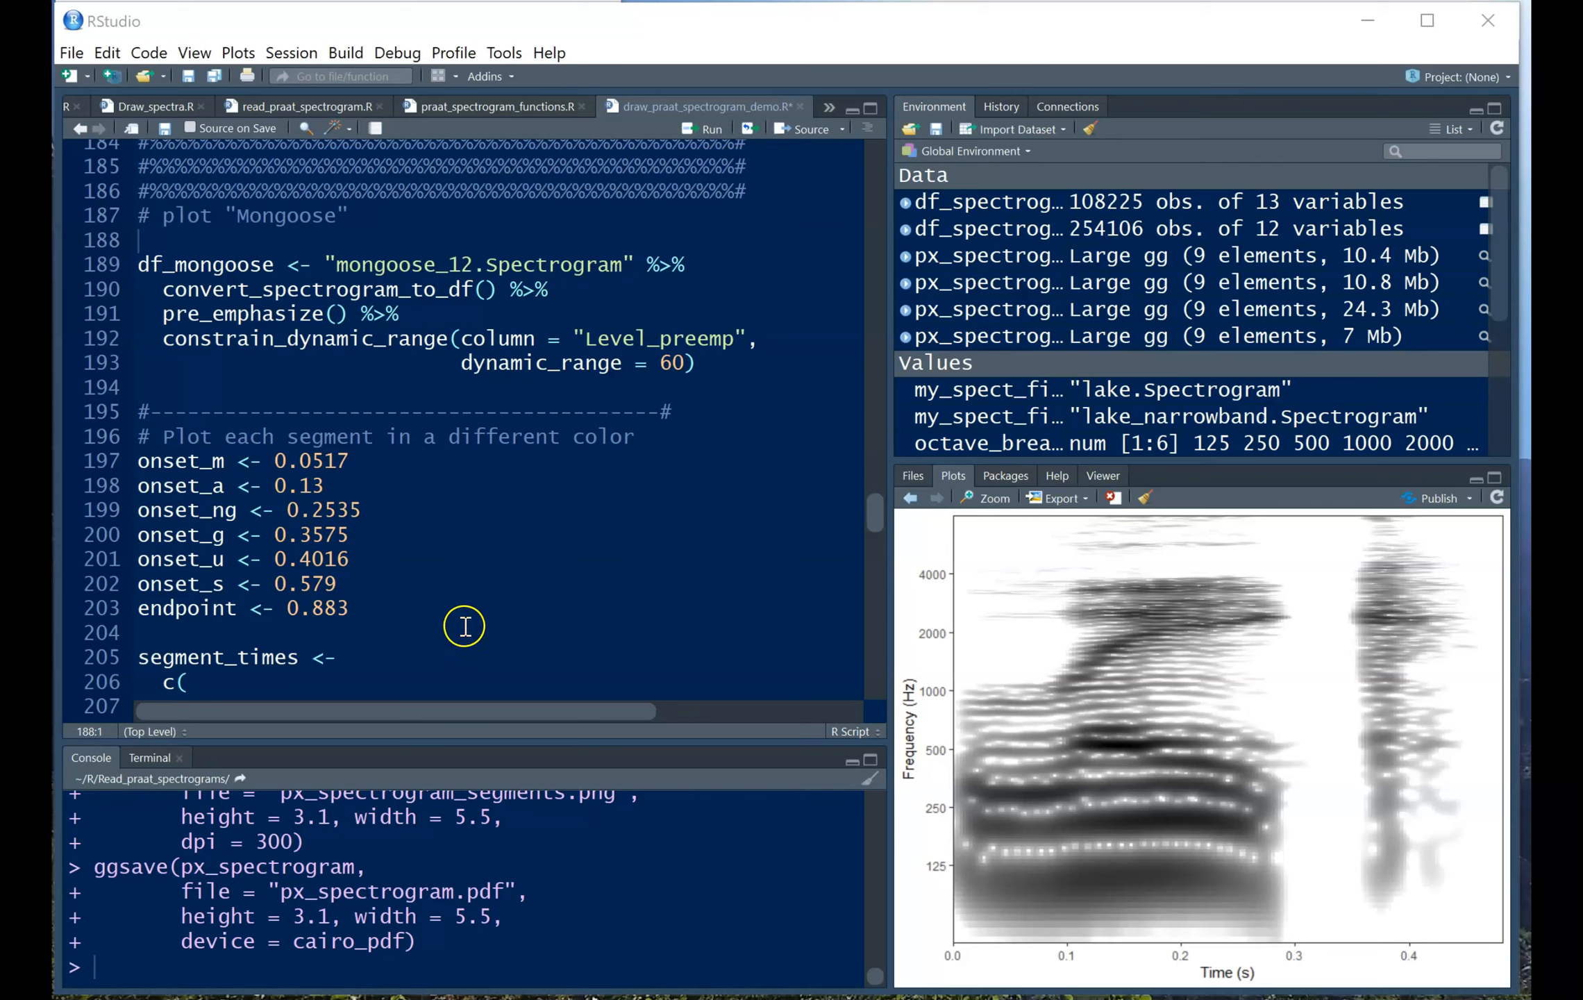
pyautogui.moveTo(374, 395)
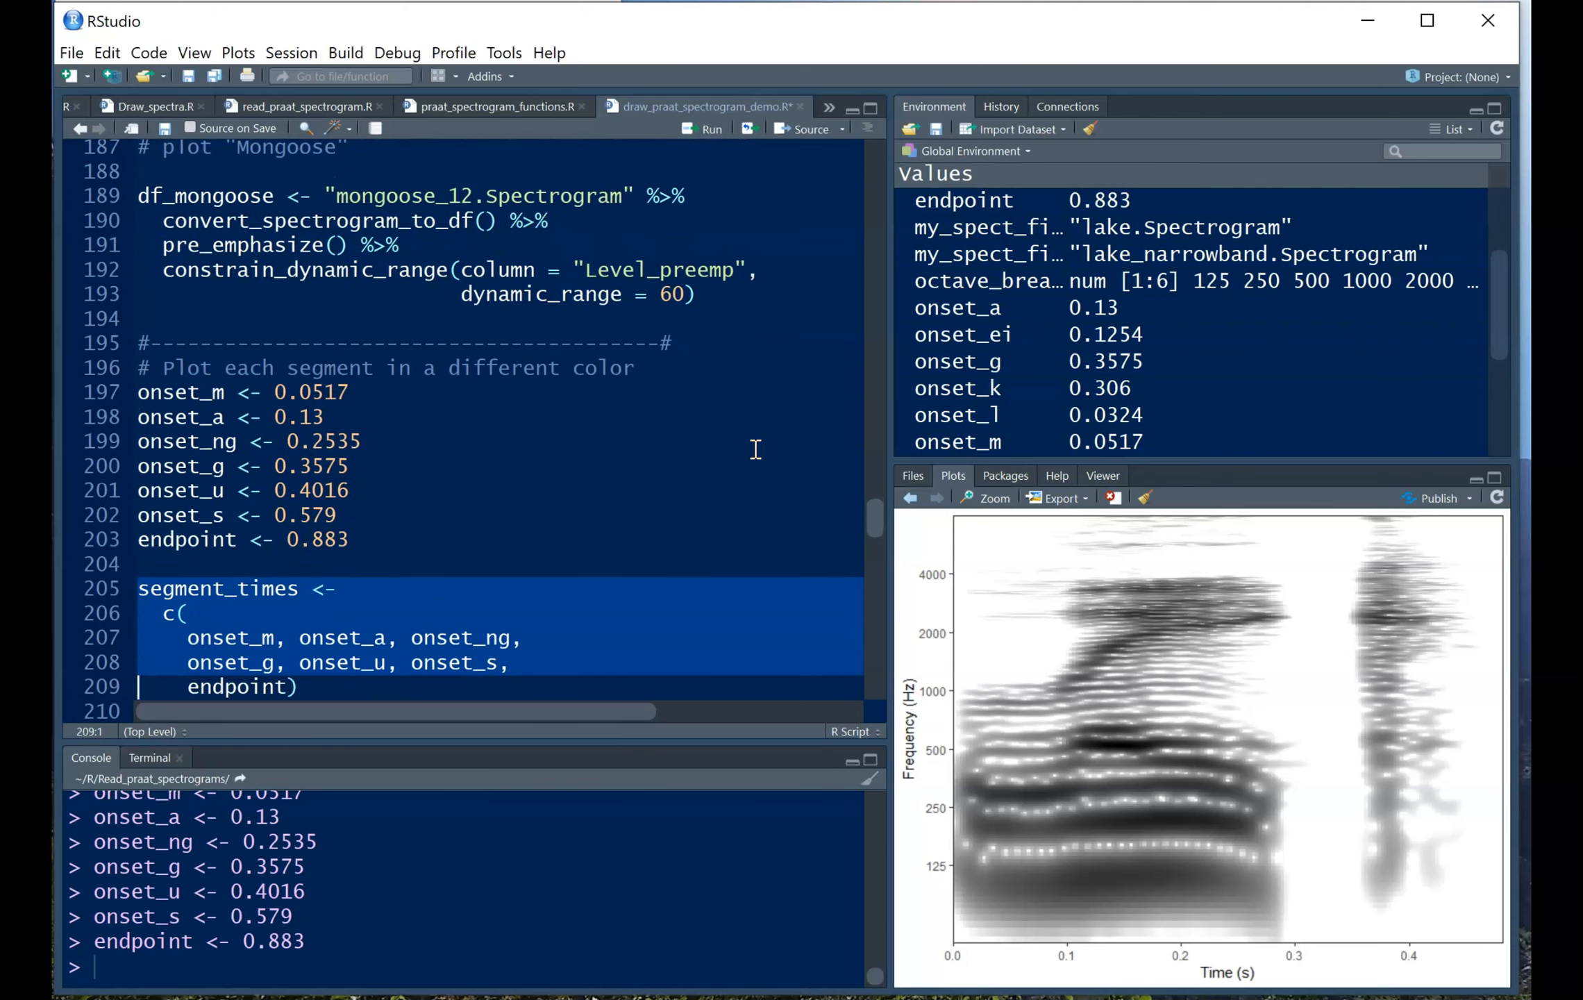
# Run the mongoose onset assignments and segment_times lines in the 'plot Mongoose' section.
pyautogui.scroll(-3)
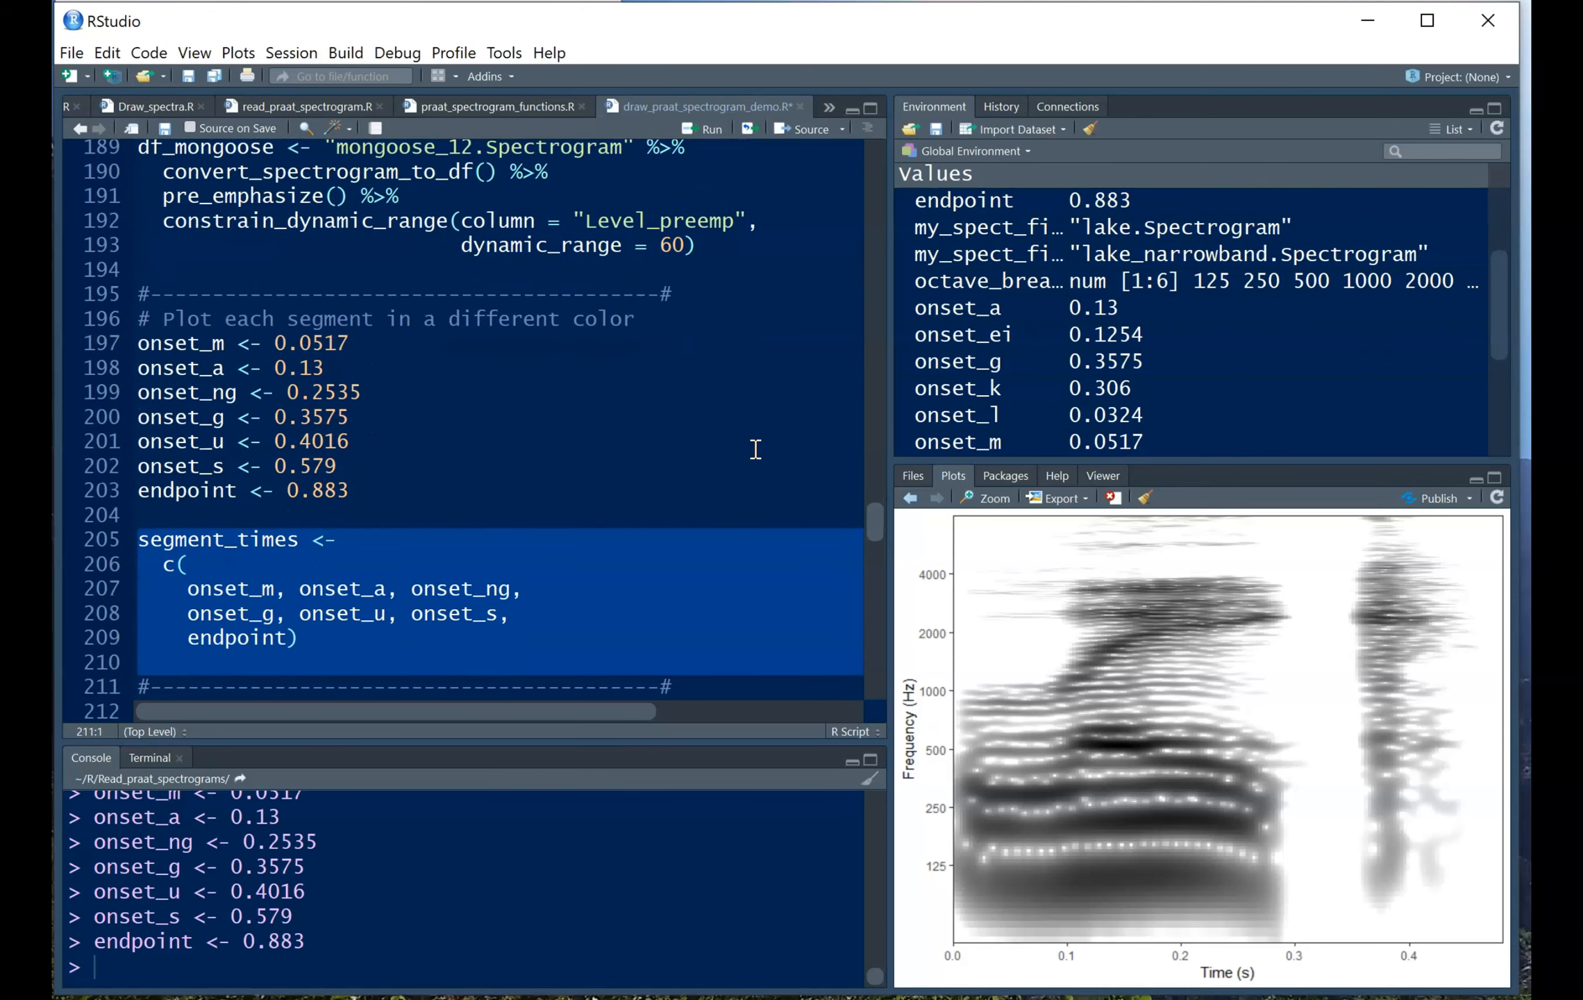
pyautogui.click(711, 129)
pyautogui.write('segment_times')
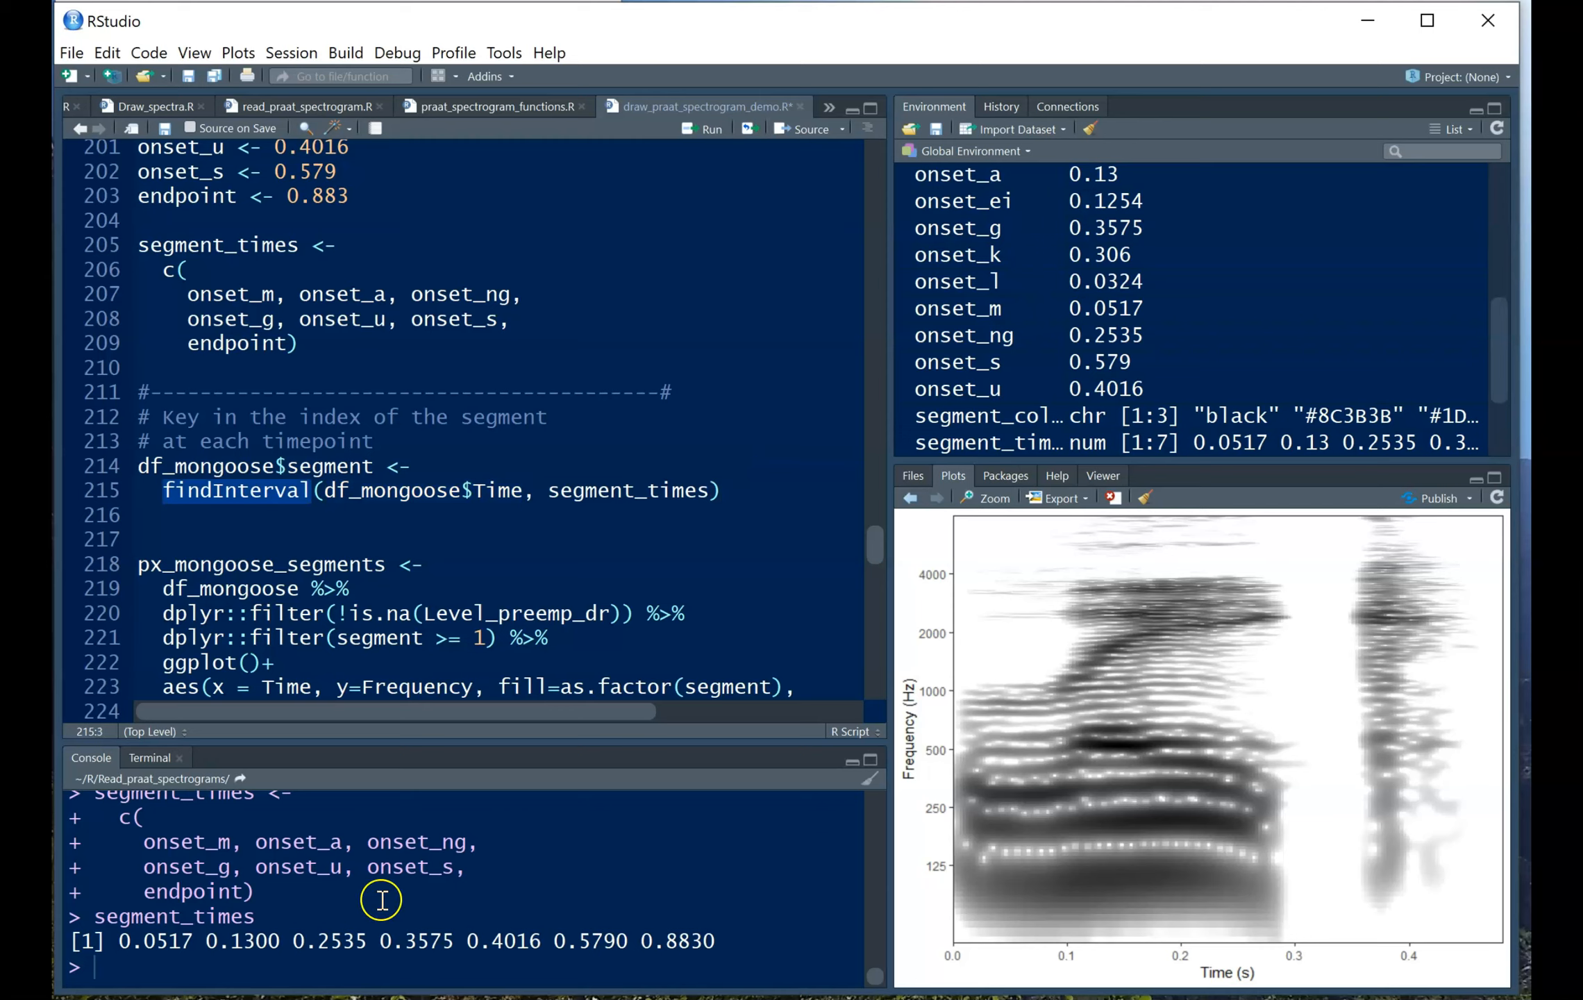
pyautogui.moveTo(199, 938)
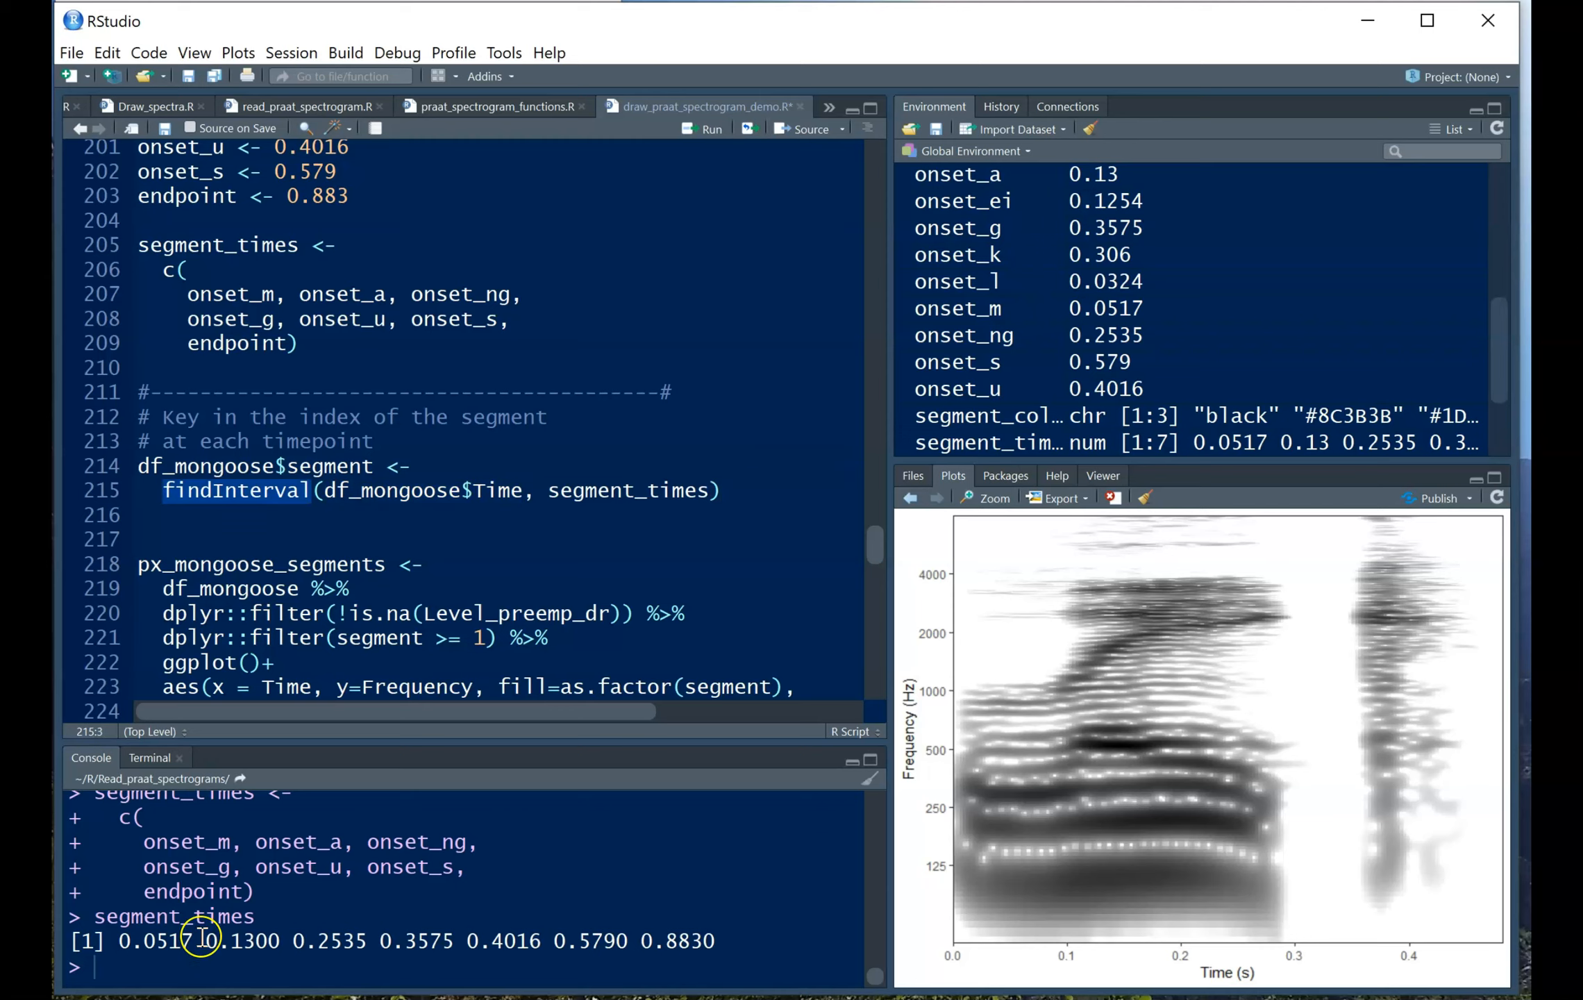
pyautogui.moveTo(556, 671)
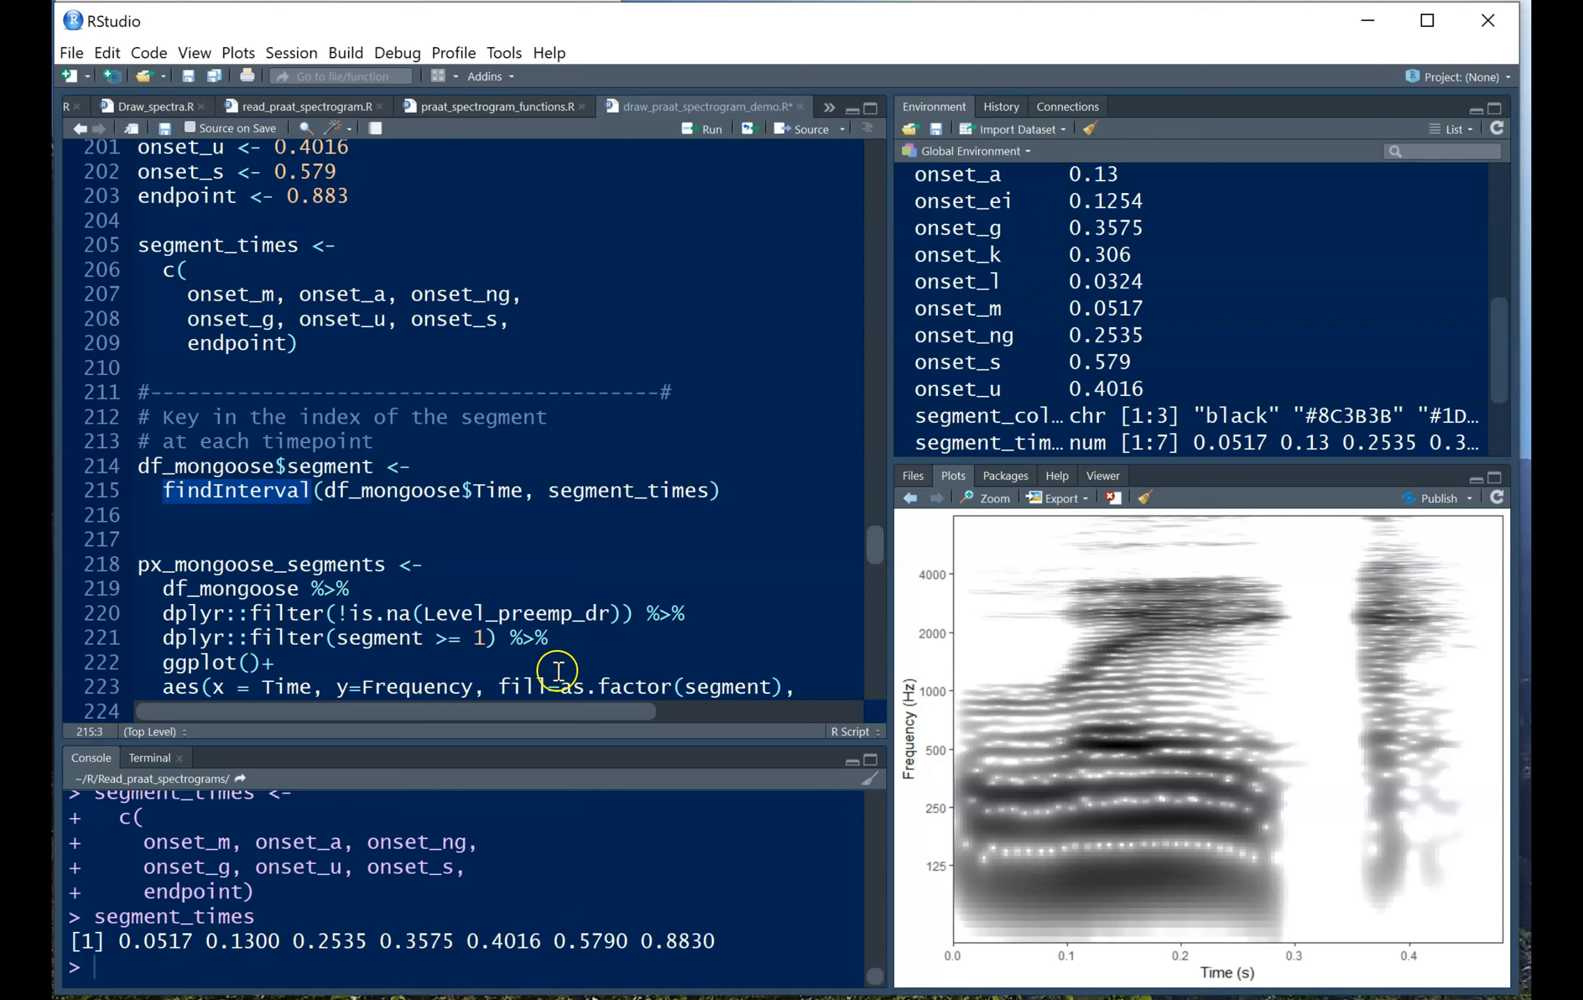
pyautogui.moveTo(735, 491)
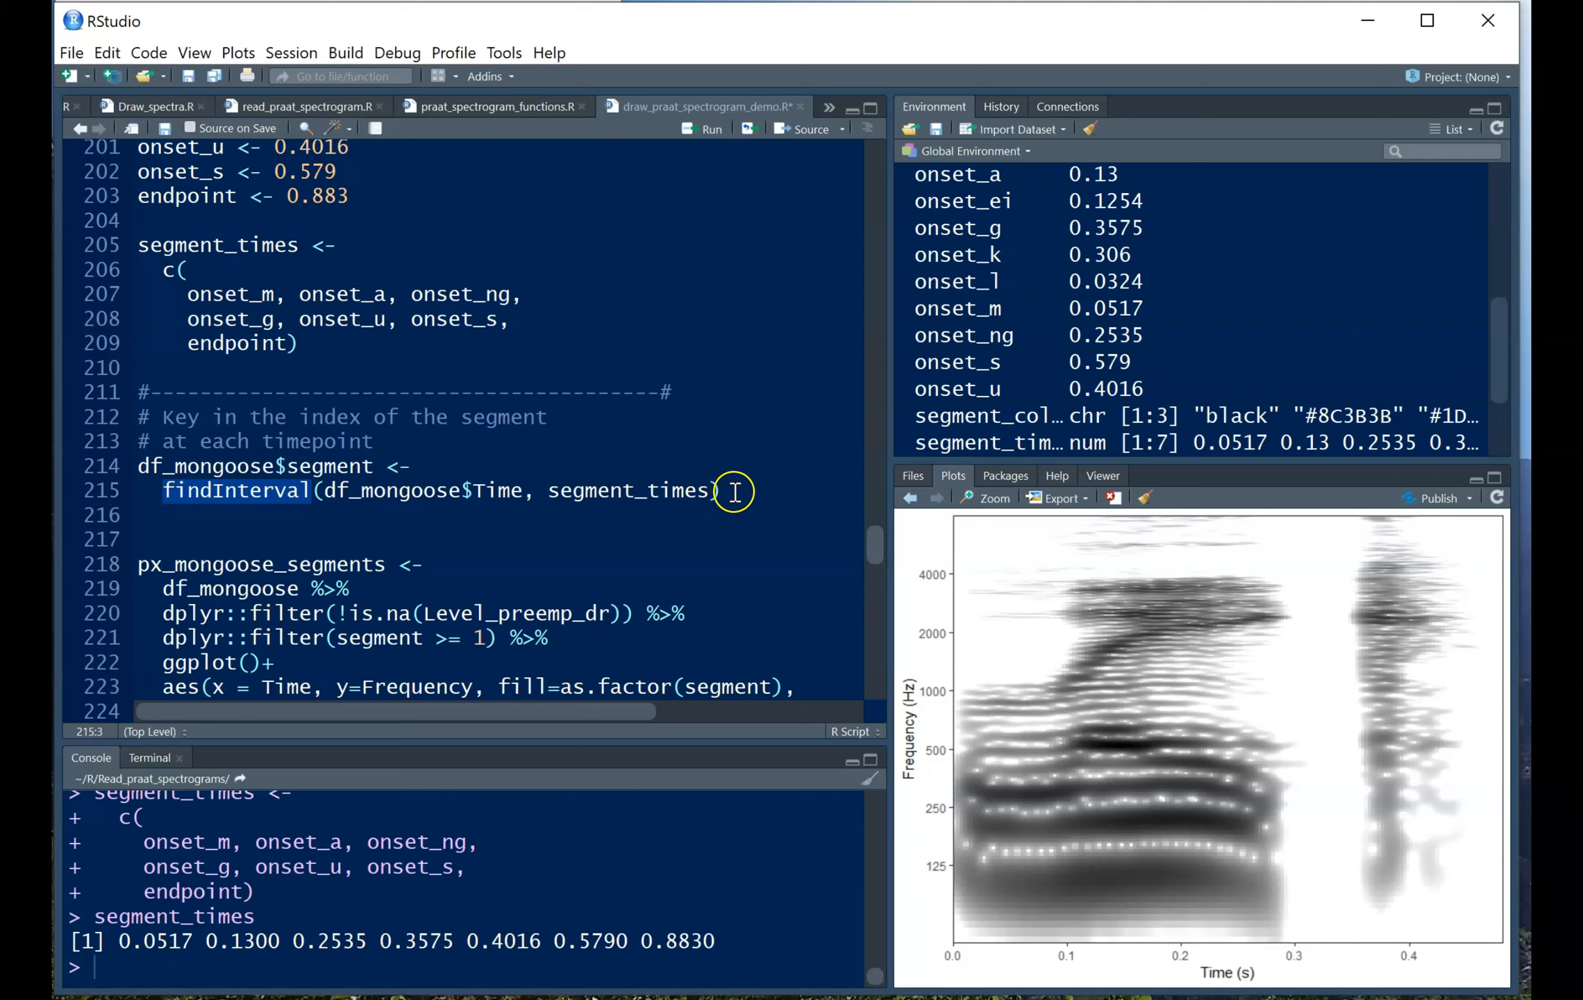
pyautogui.click(425, 466)
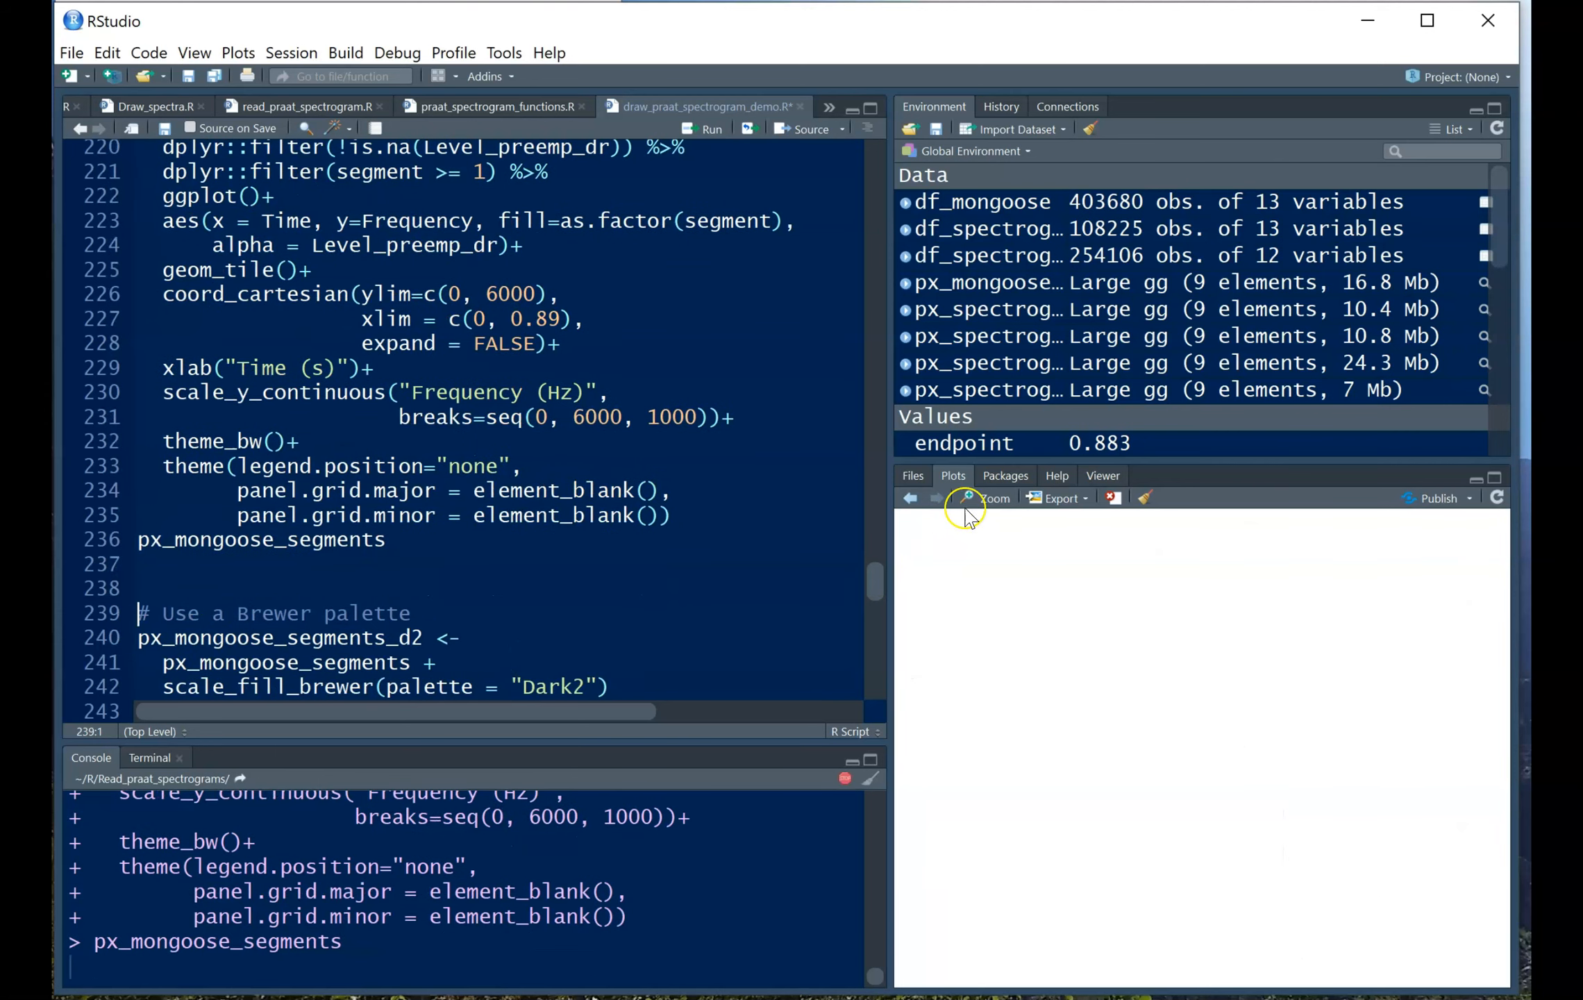
# View the six-colour px_mongoose_segments spectrogram in Plot Zoom, then close it.
pyautogui.click(987, 498)
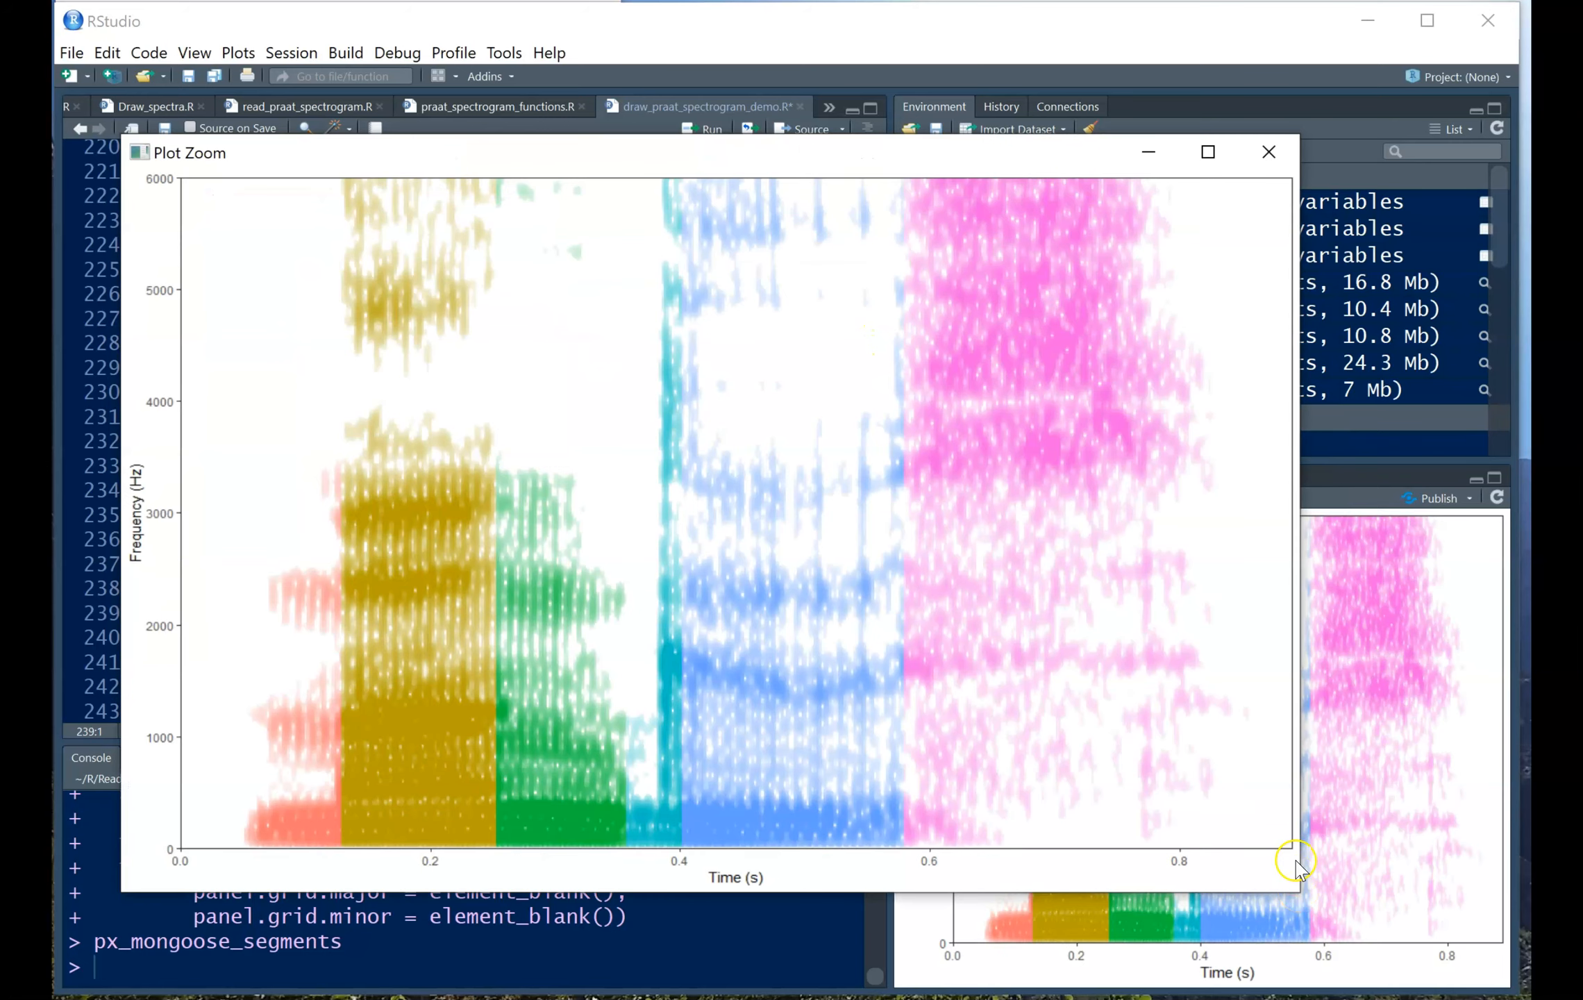
pyautogui.moveTo(1196, 640)
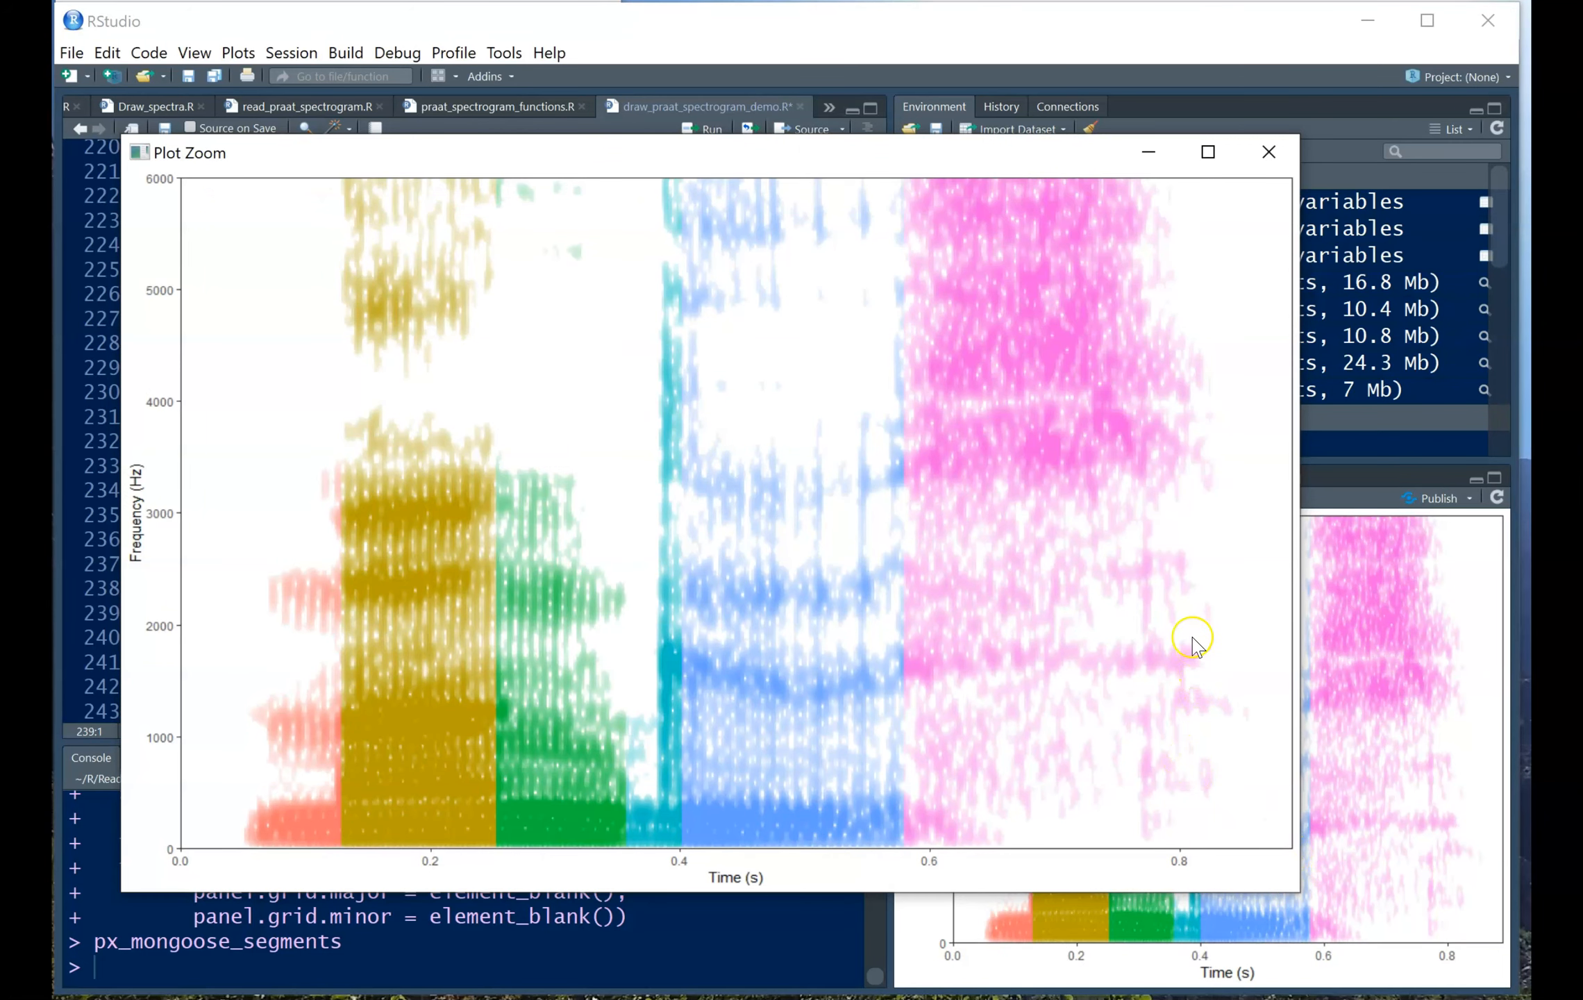
pyautogui.moveTo(1195, 624)
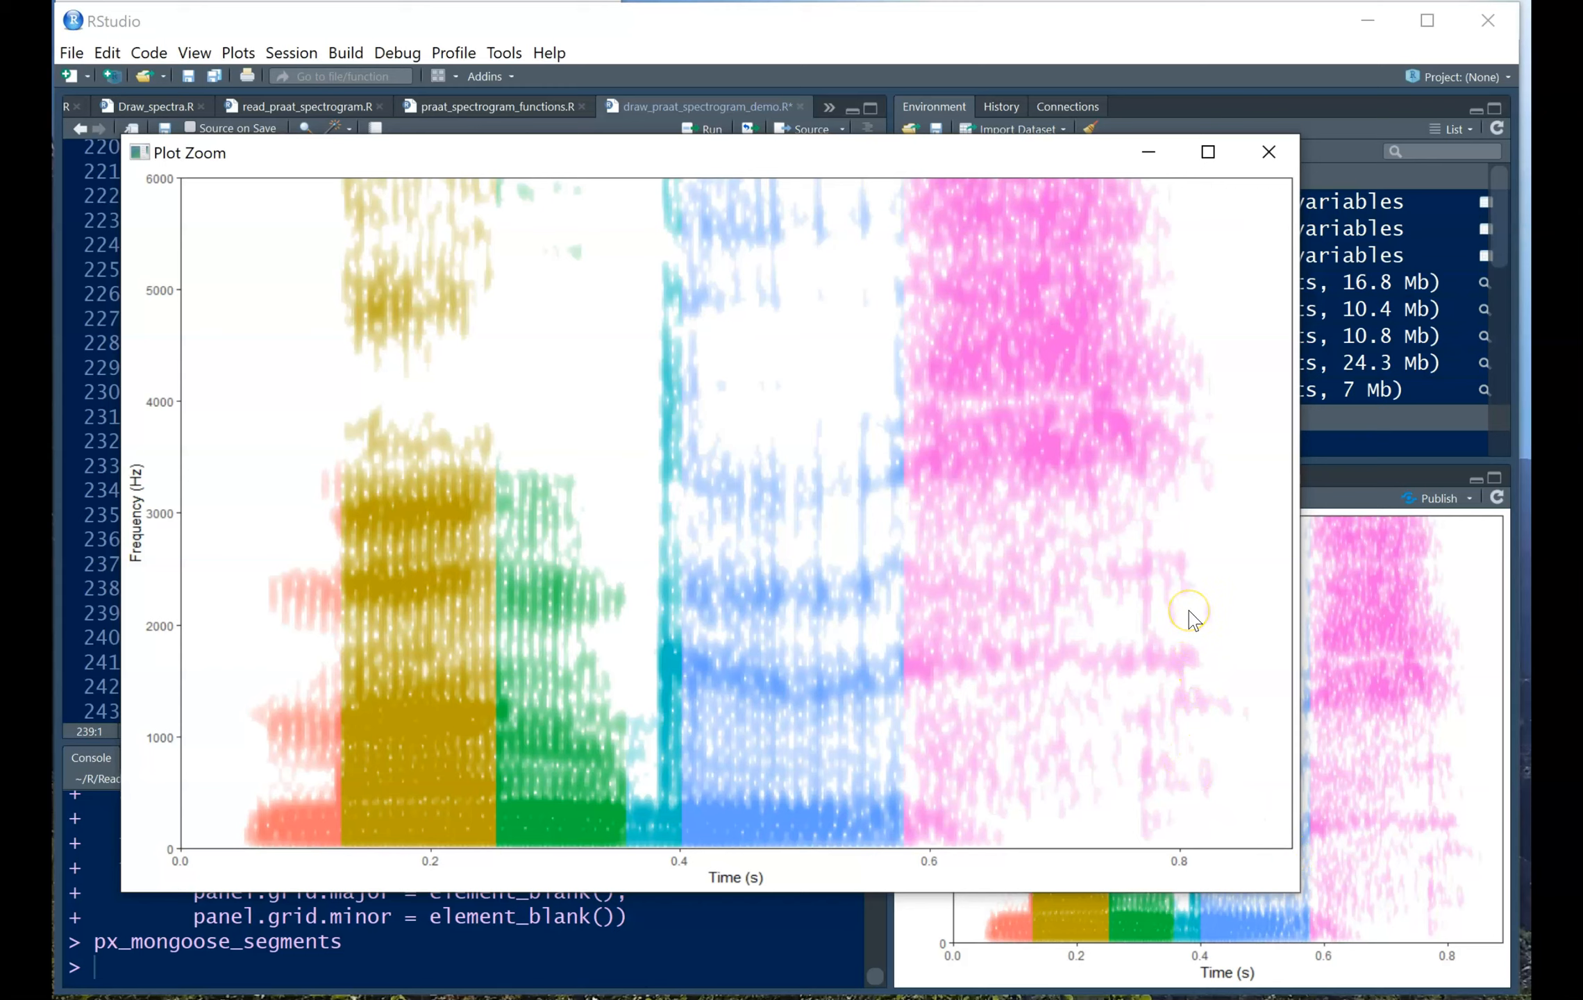
pyautogui.moveTo(647, 704)
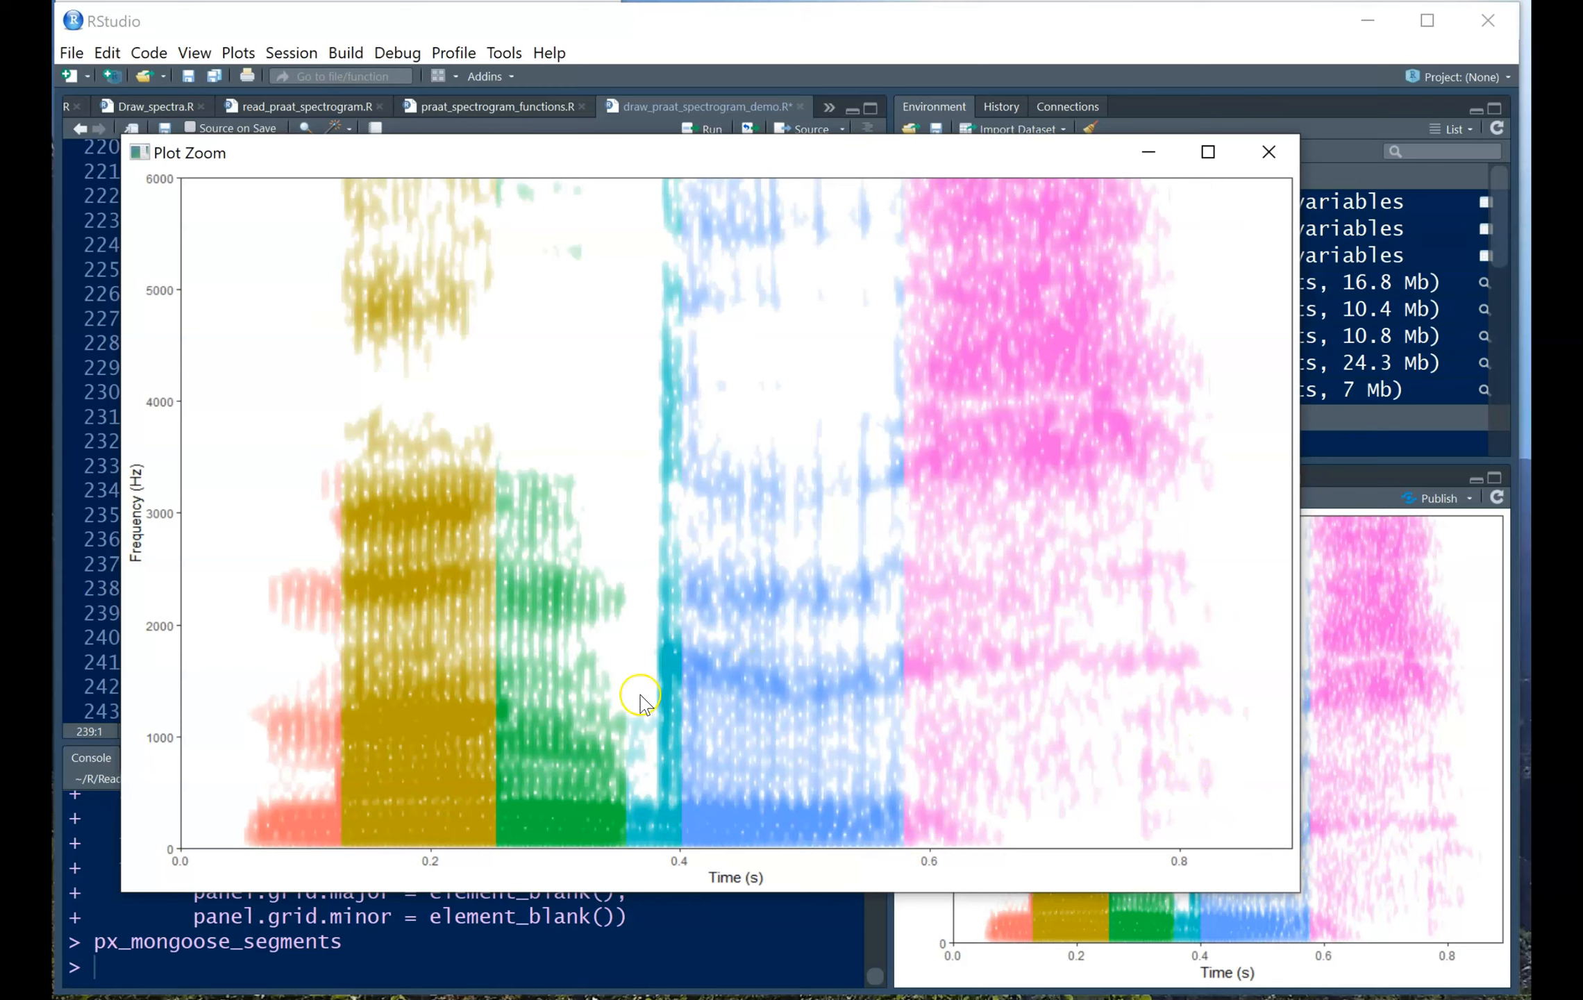
pyautogui.moveTo(434, 758)
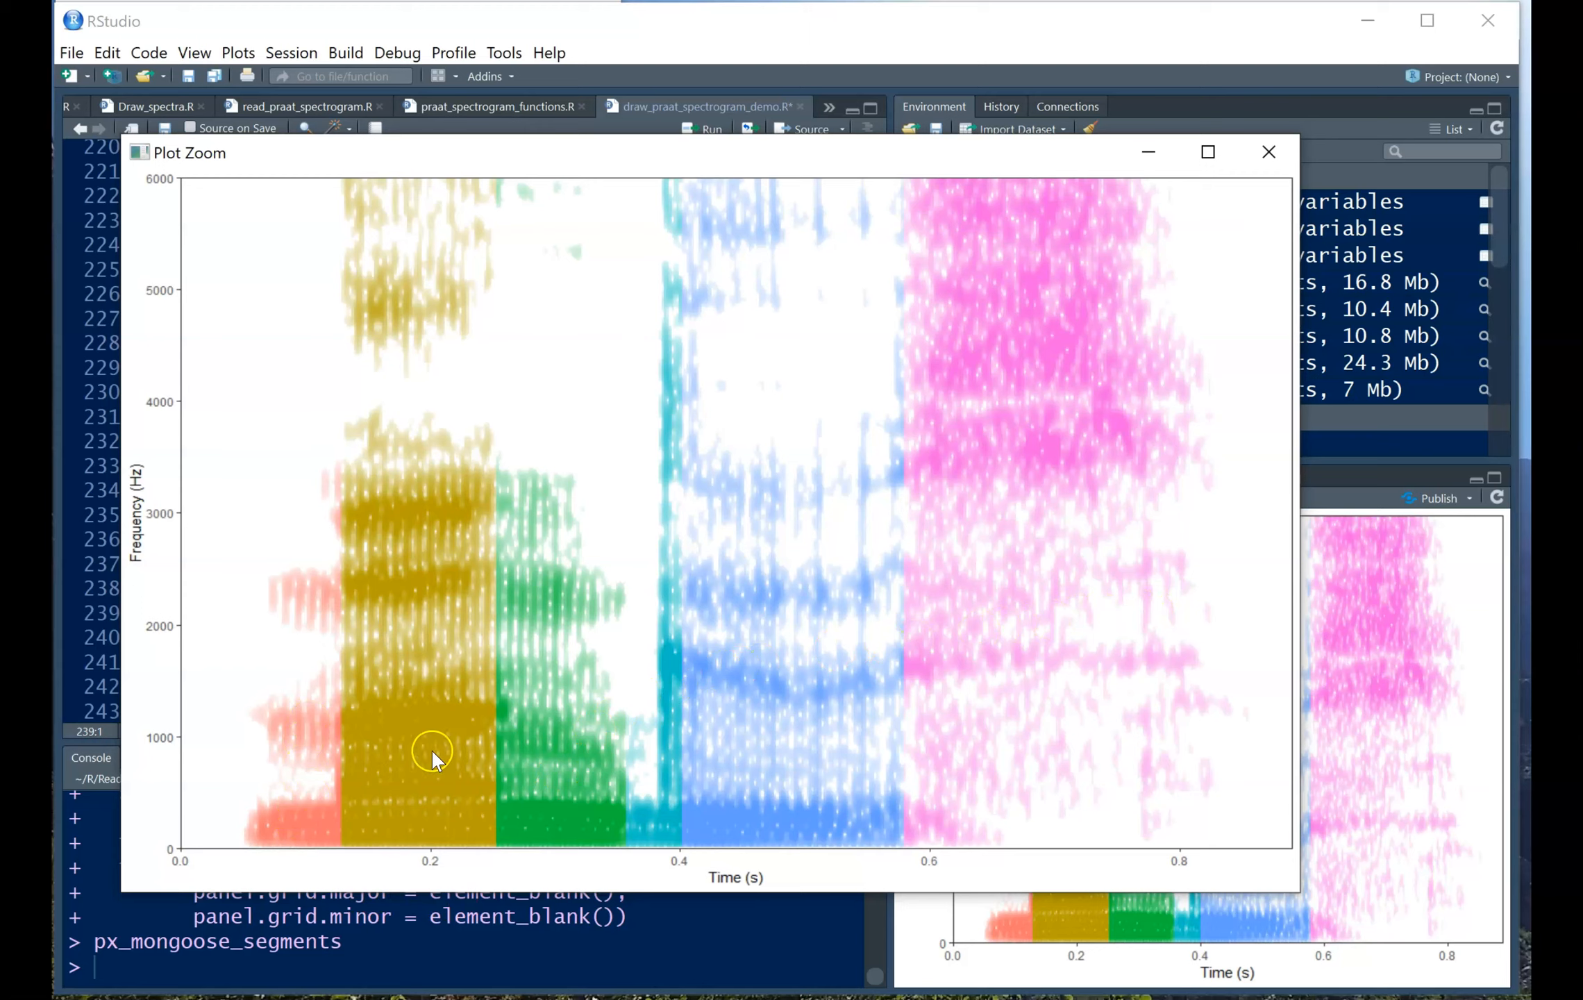
pyautogui.moveTo(691, 717)
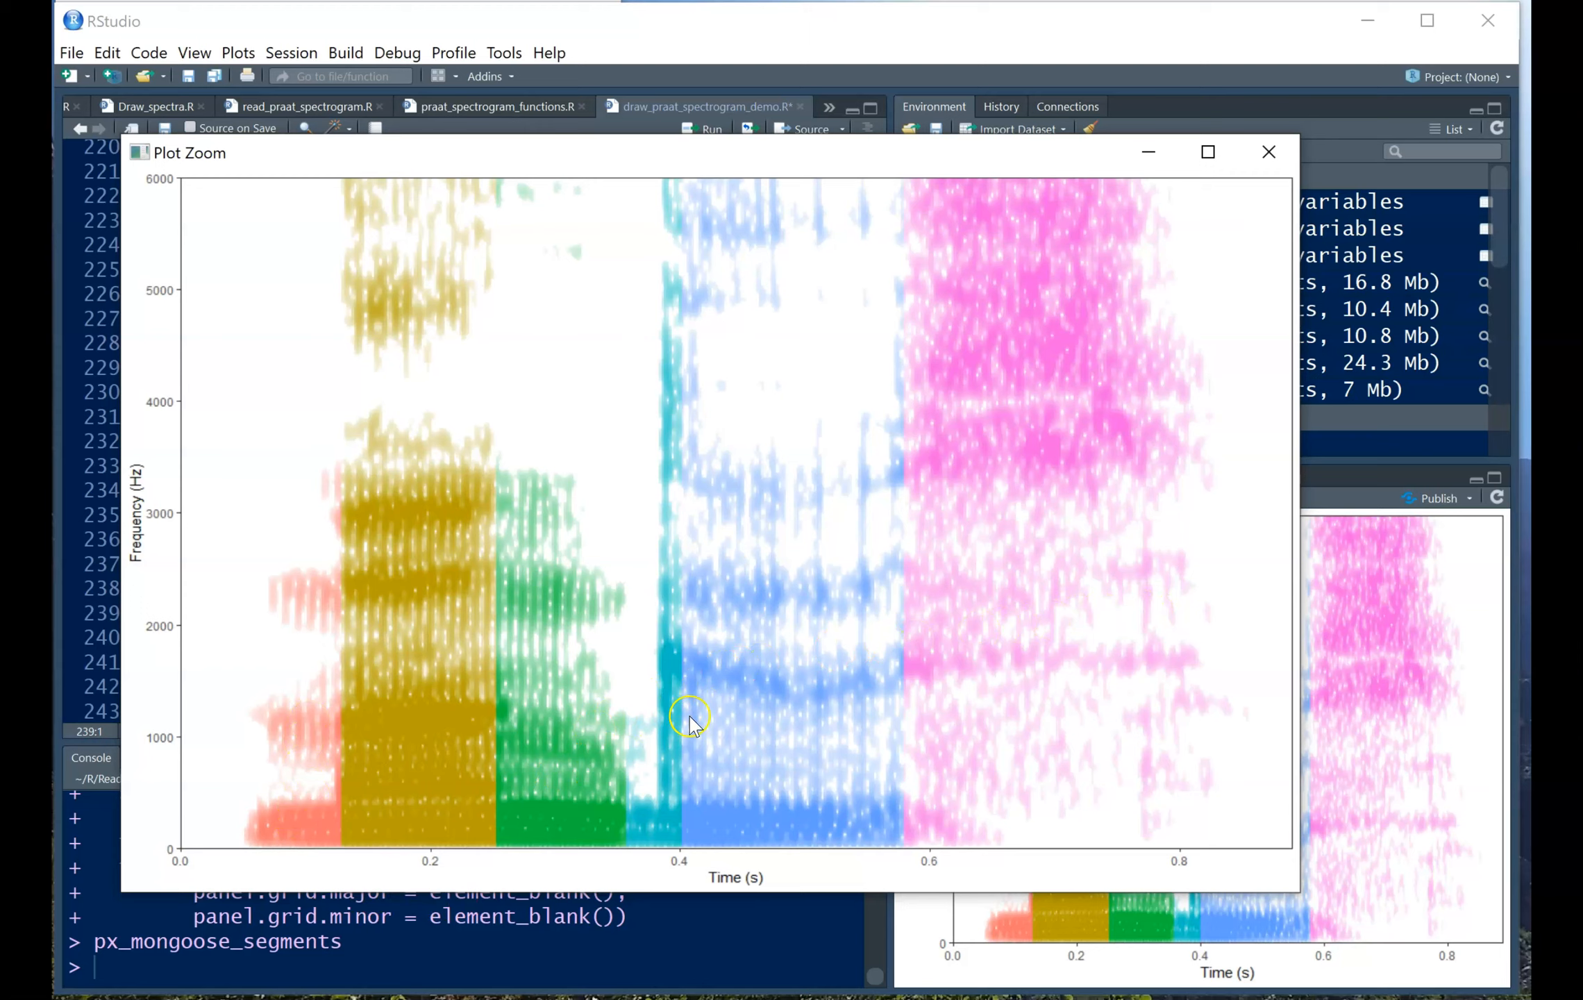
pyautogui.moveTo(1127, 348)
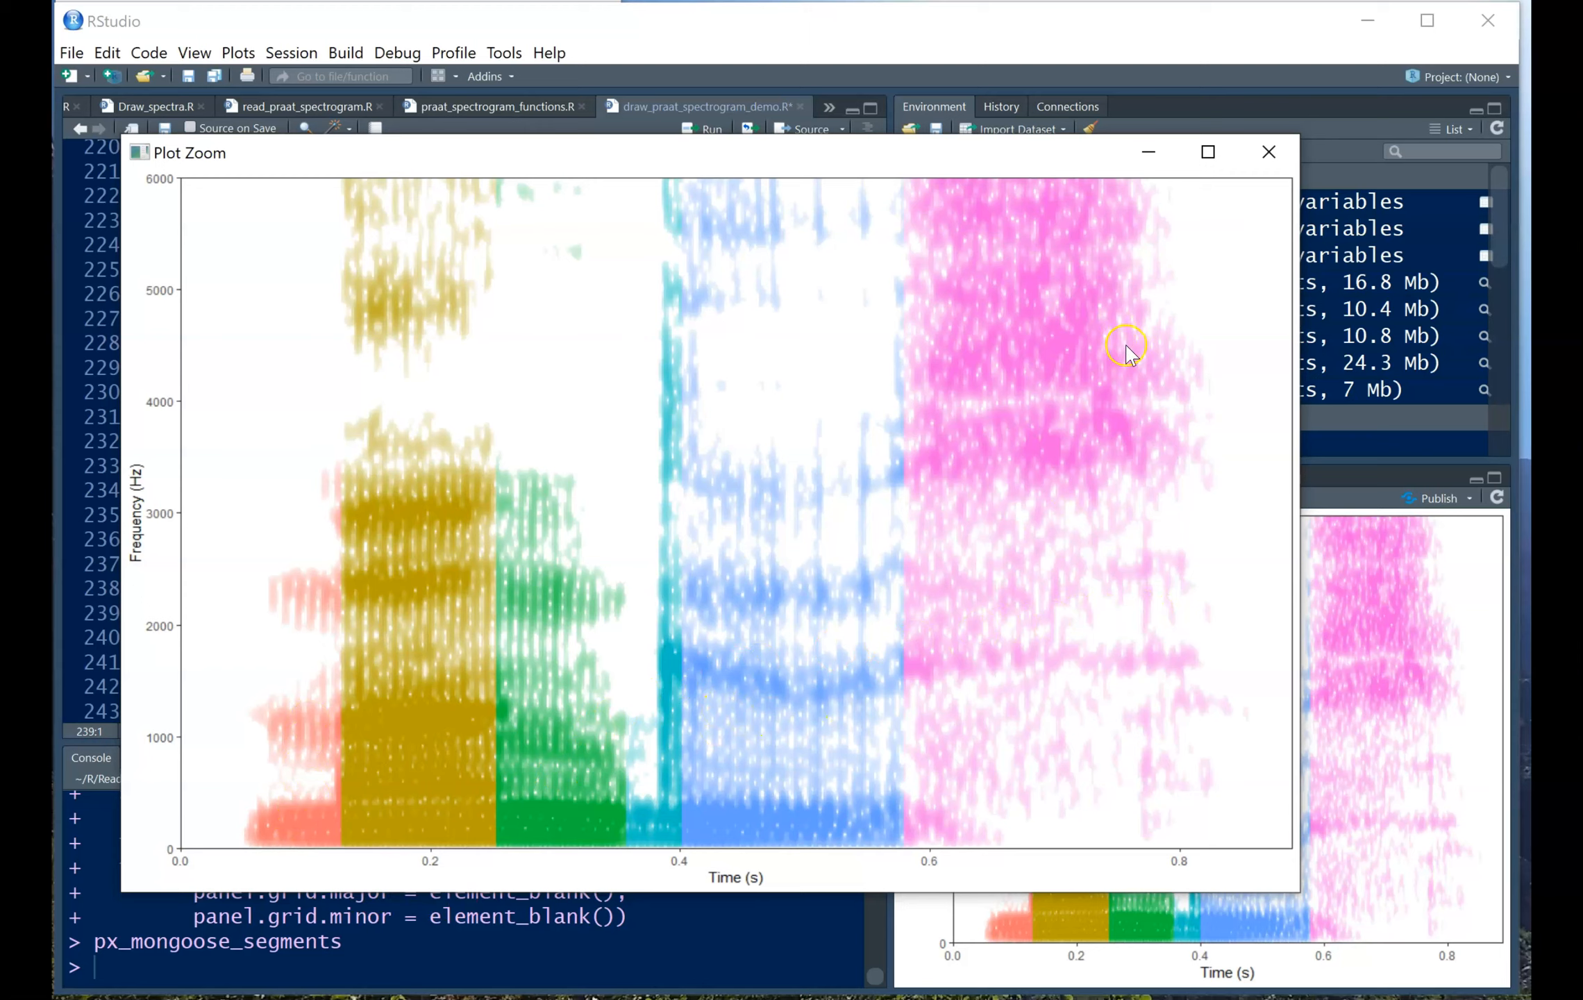
pyautogui.click(1270, 153)
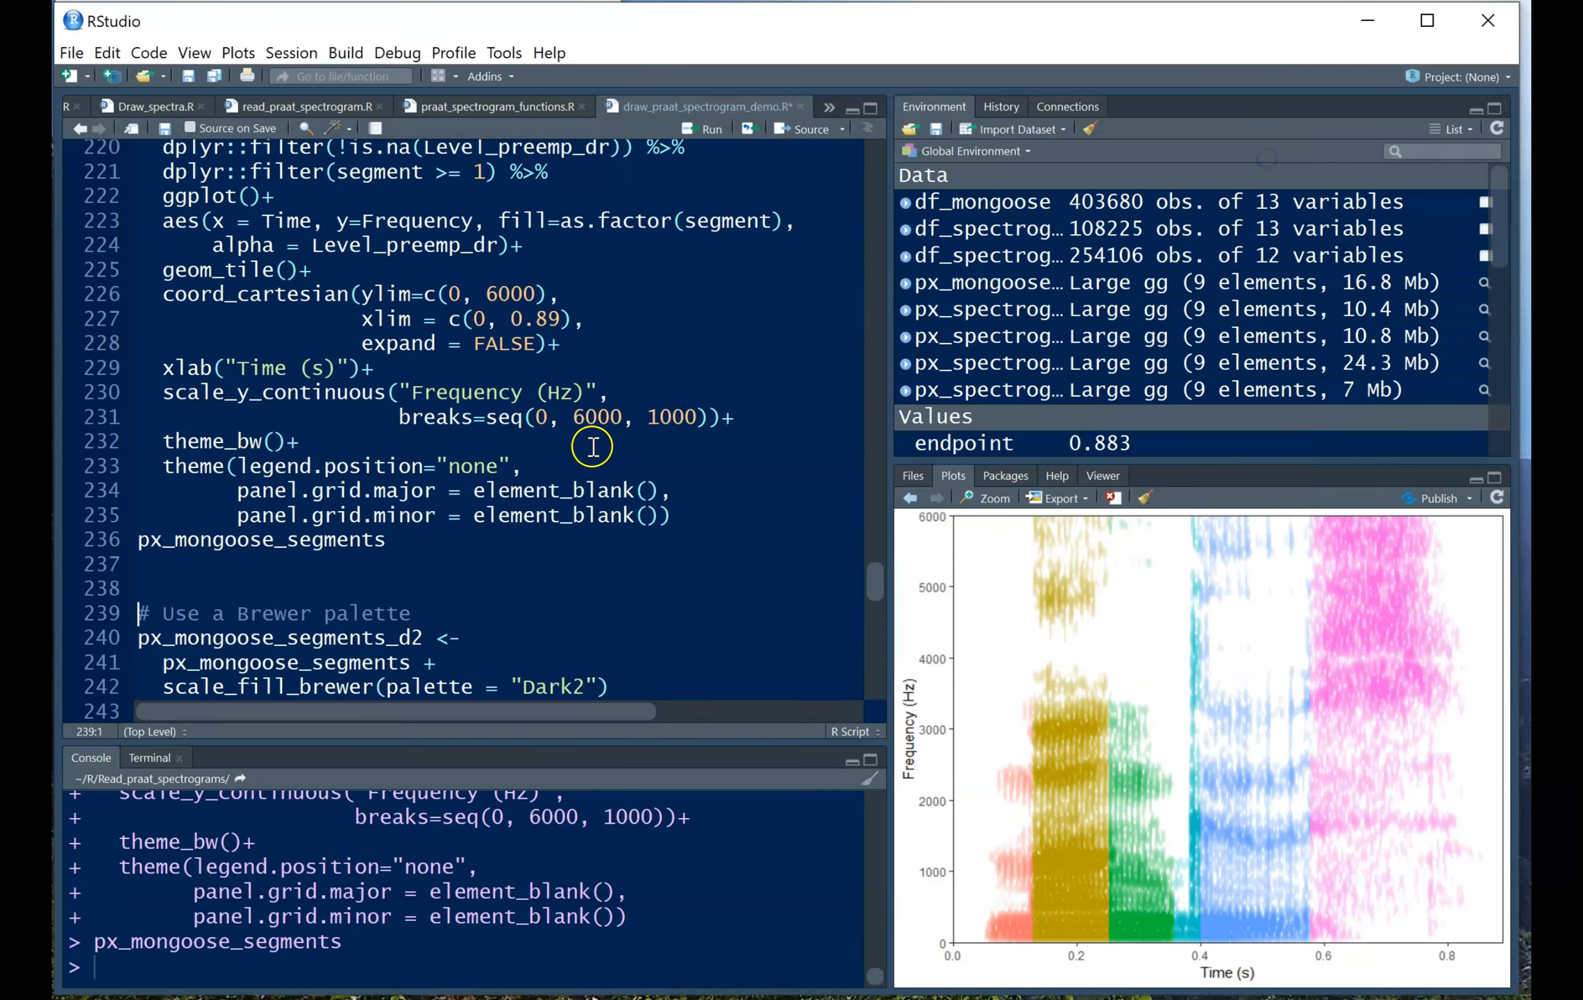
# Run the scale_fill_brewer Dark2 block (lines 240–243) and inspect the result in Plot Zoom.
pyautogui.scroll(-3)
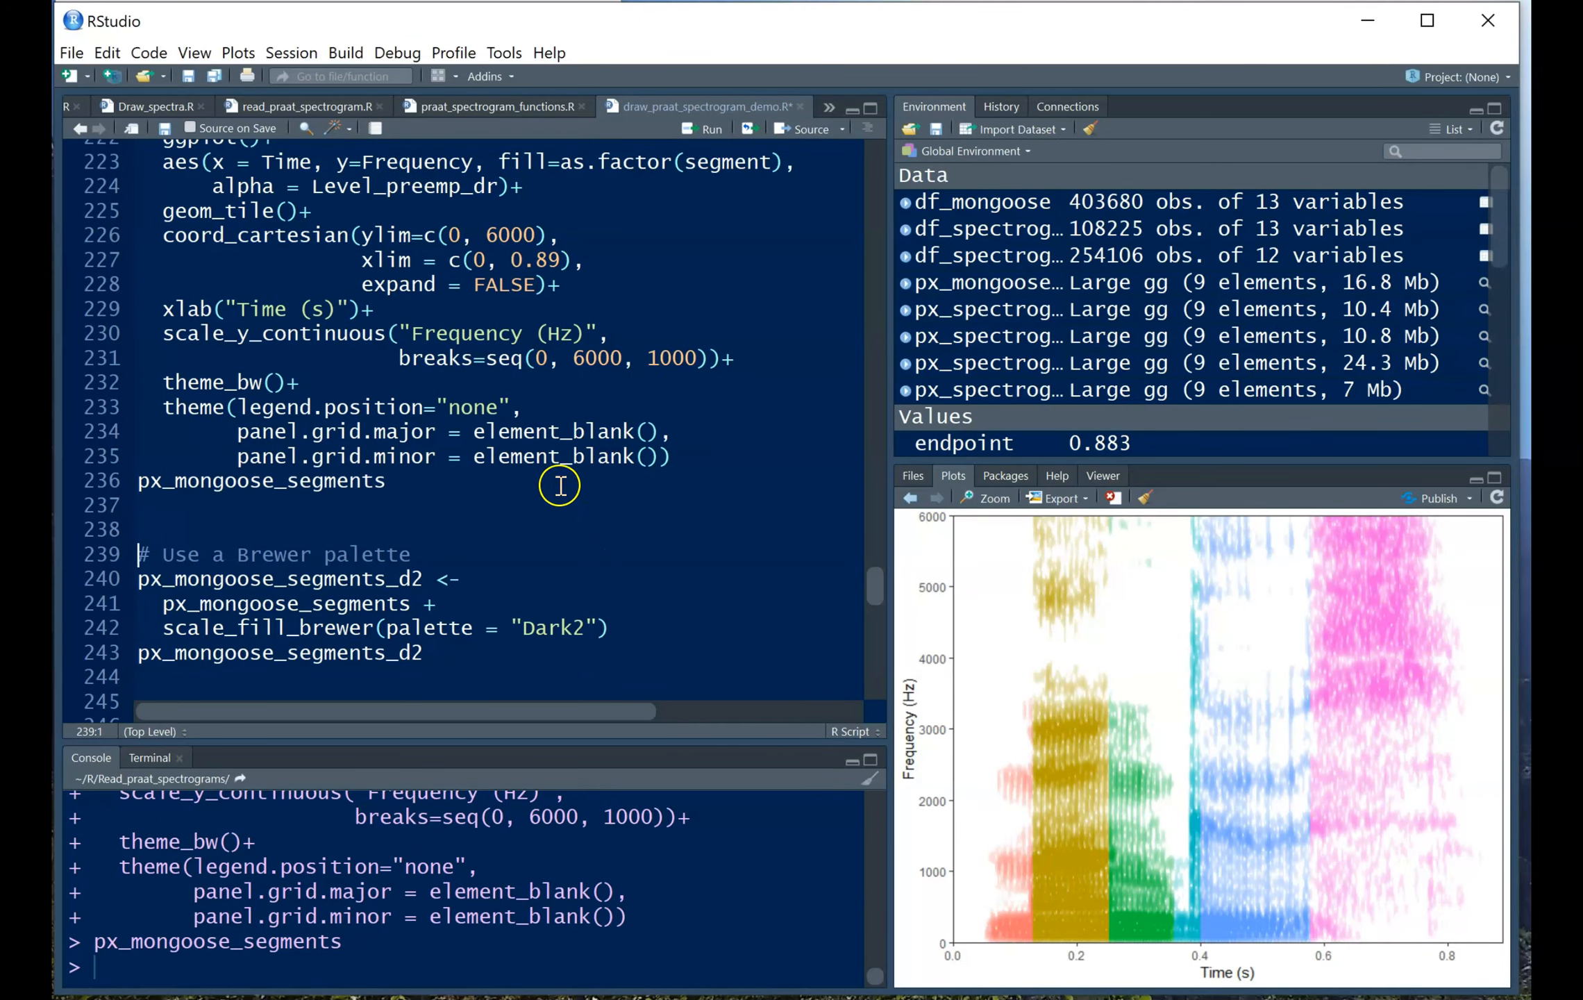
pyautogui.moveTo(558, 466)
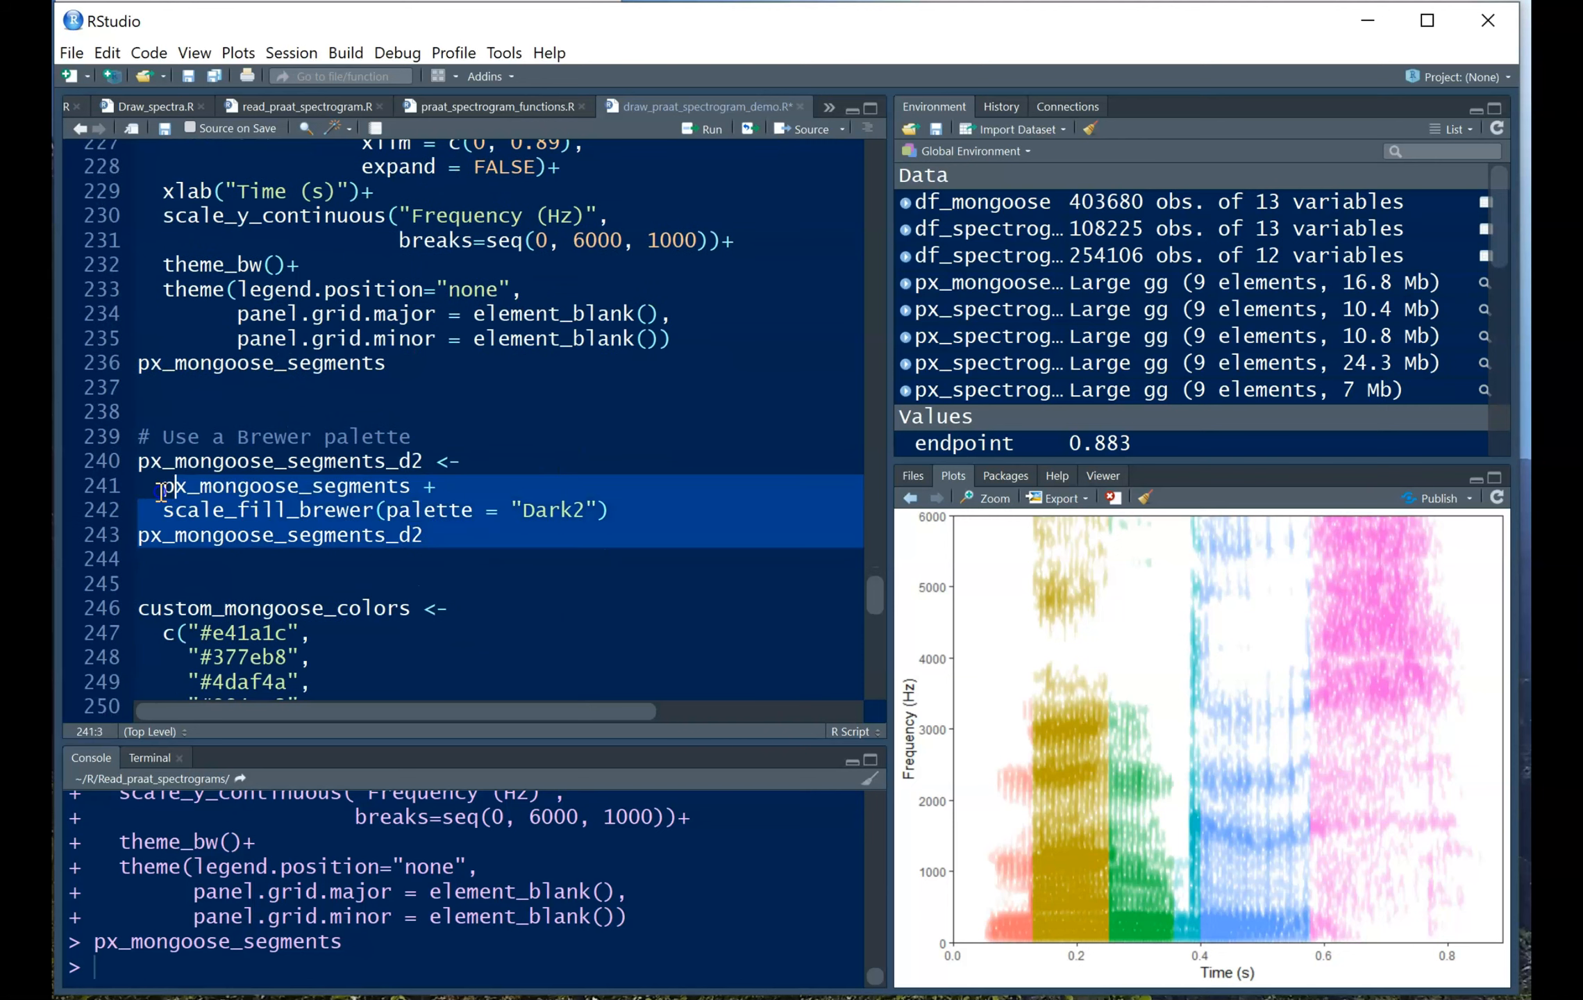
pyautogui.click(711, 128)
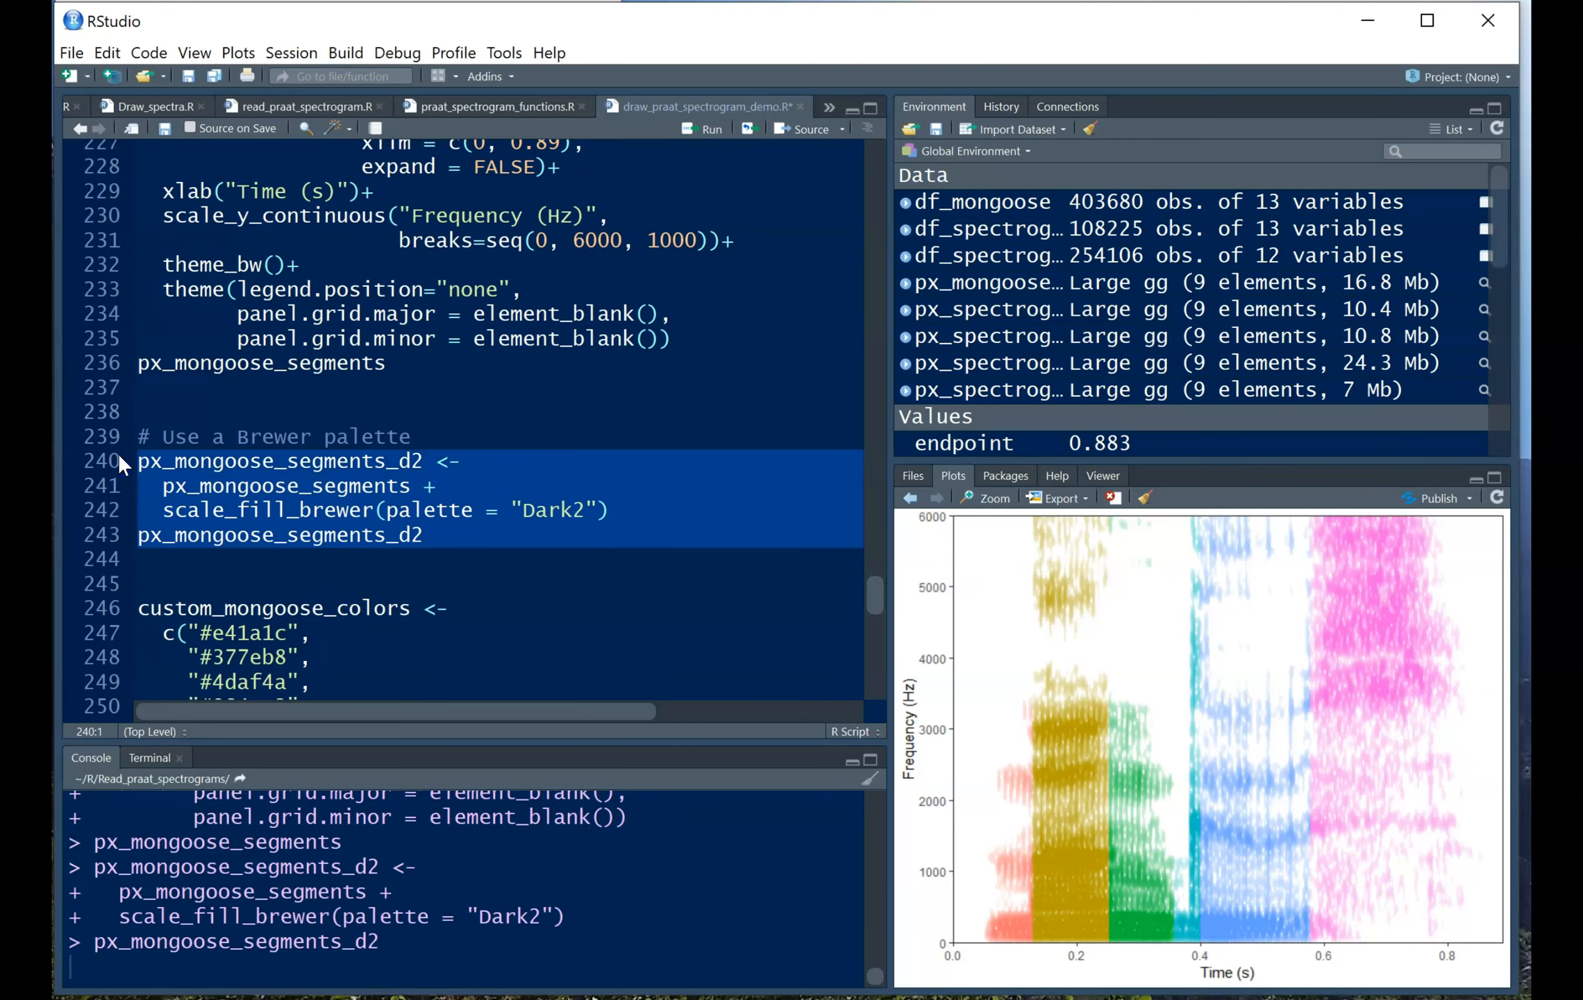
pyautogui.click(992, 498)
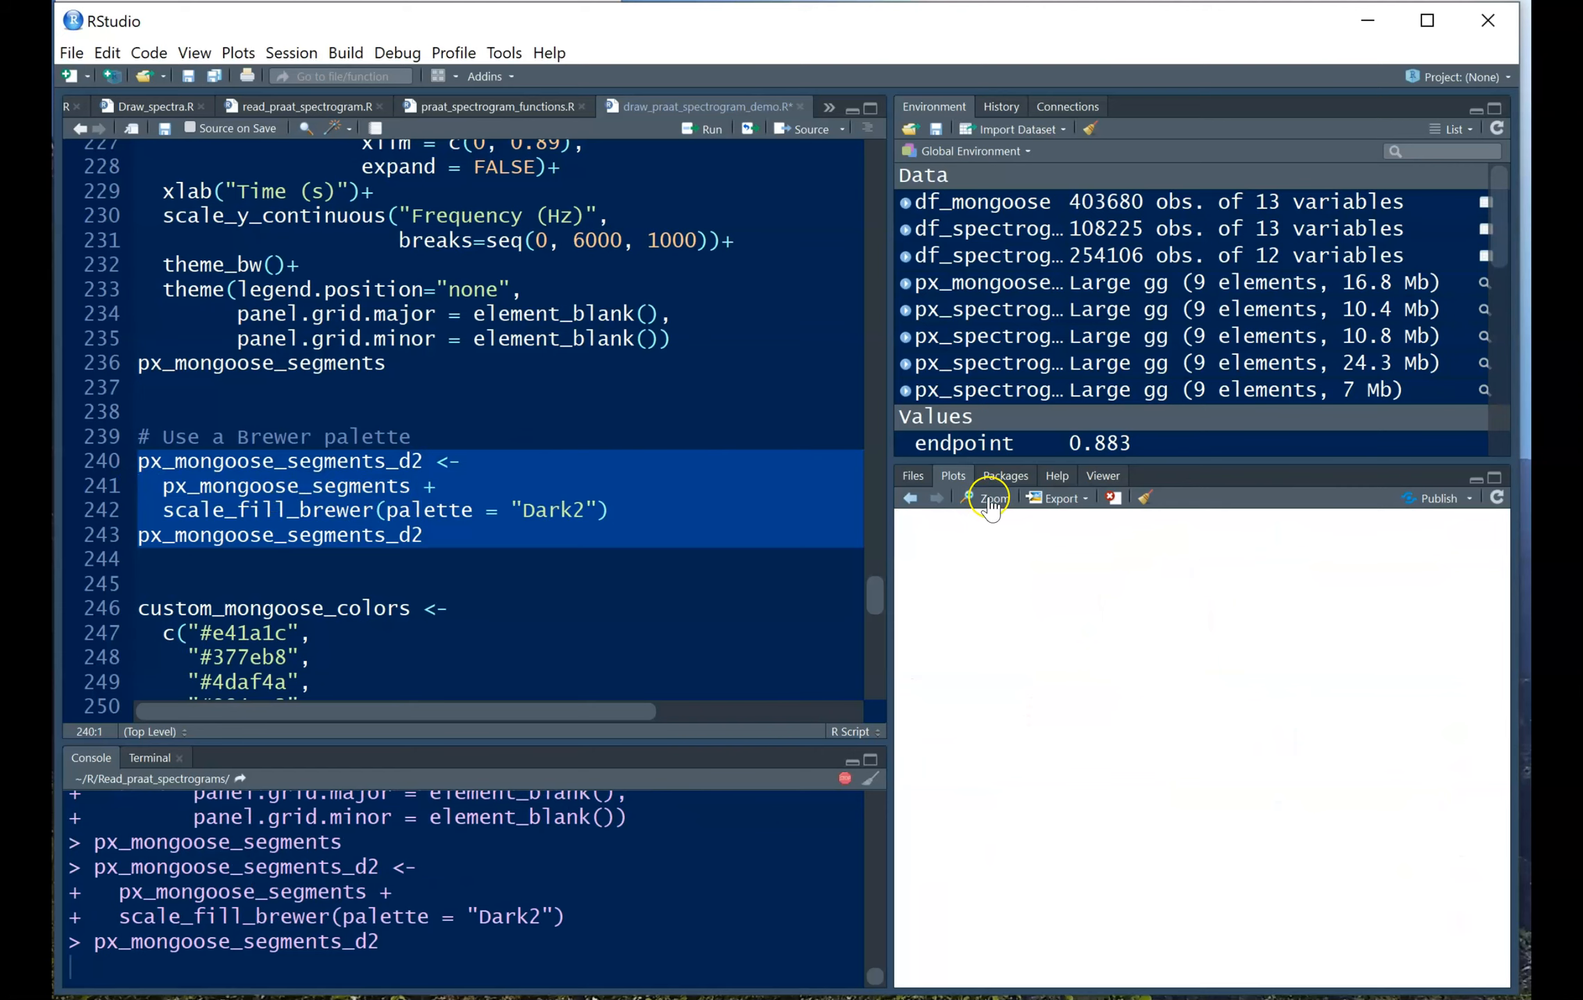
pyautogui.click(992, 498)
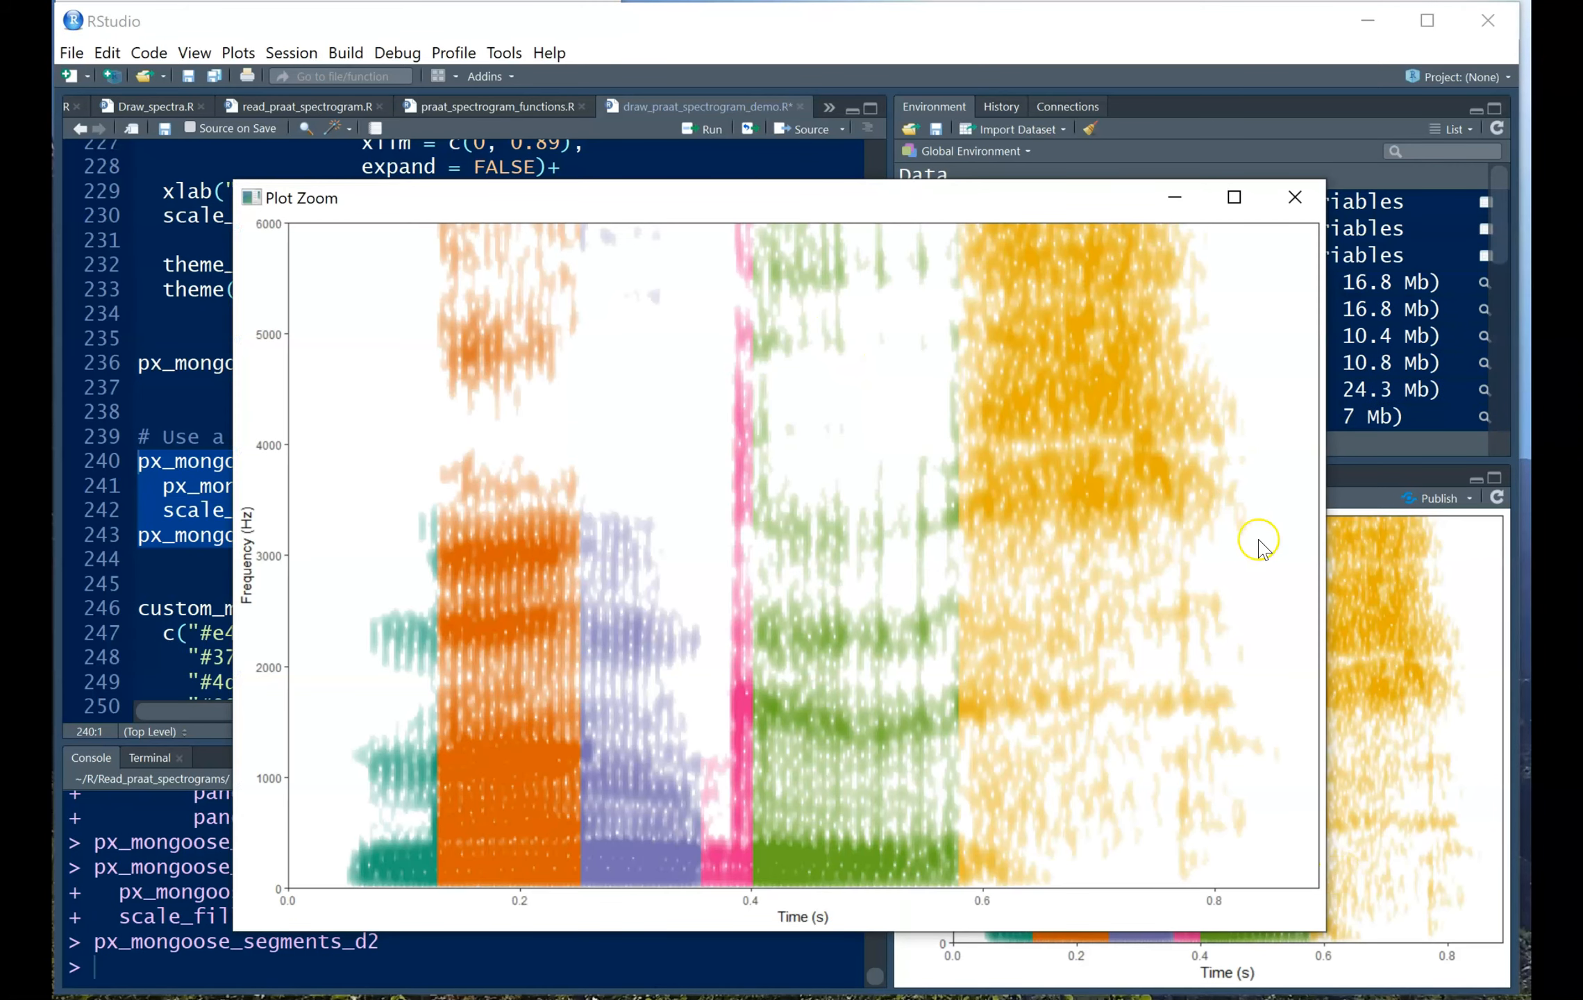
pyautogui.moveTo(1285, 849)
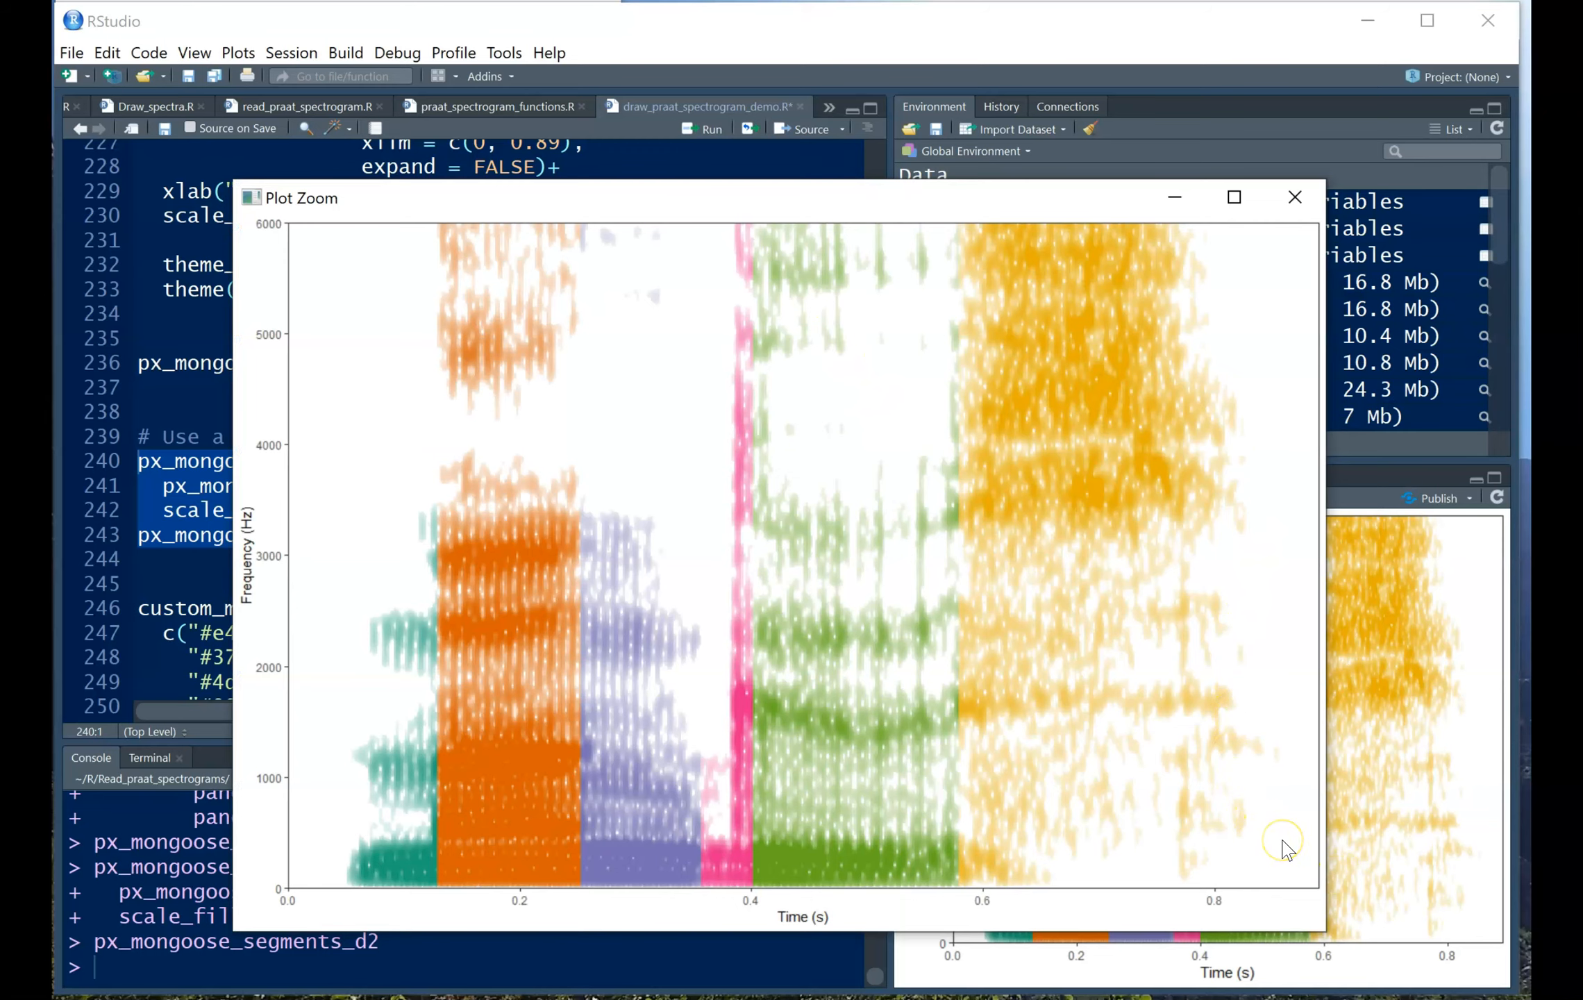
pyautogui.moveTo(1242, 704)
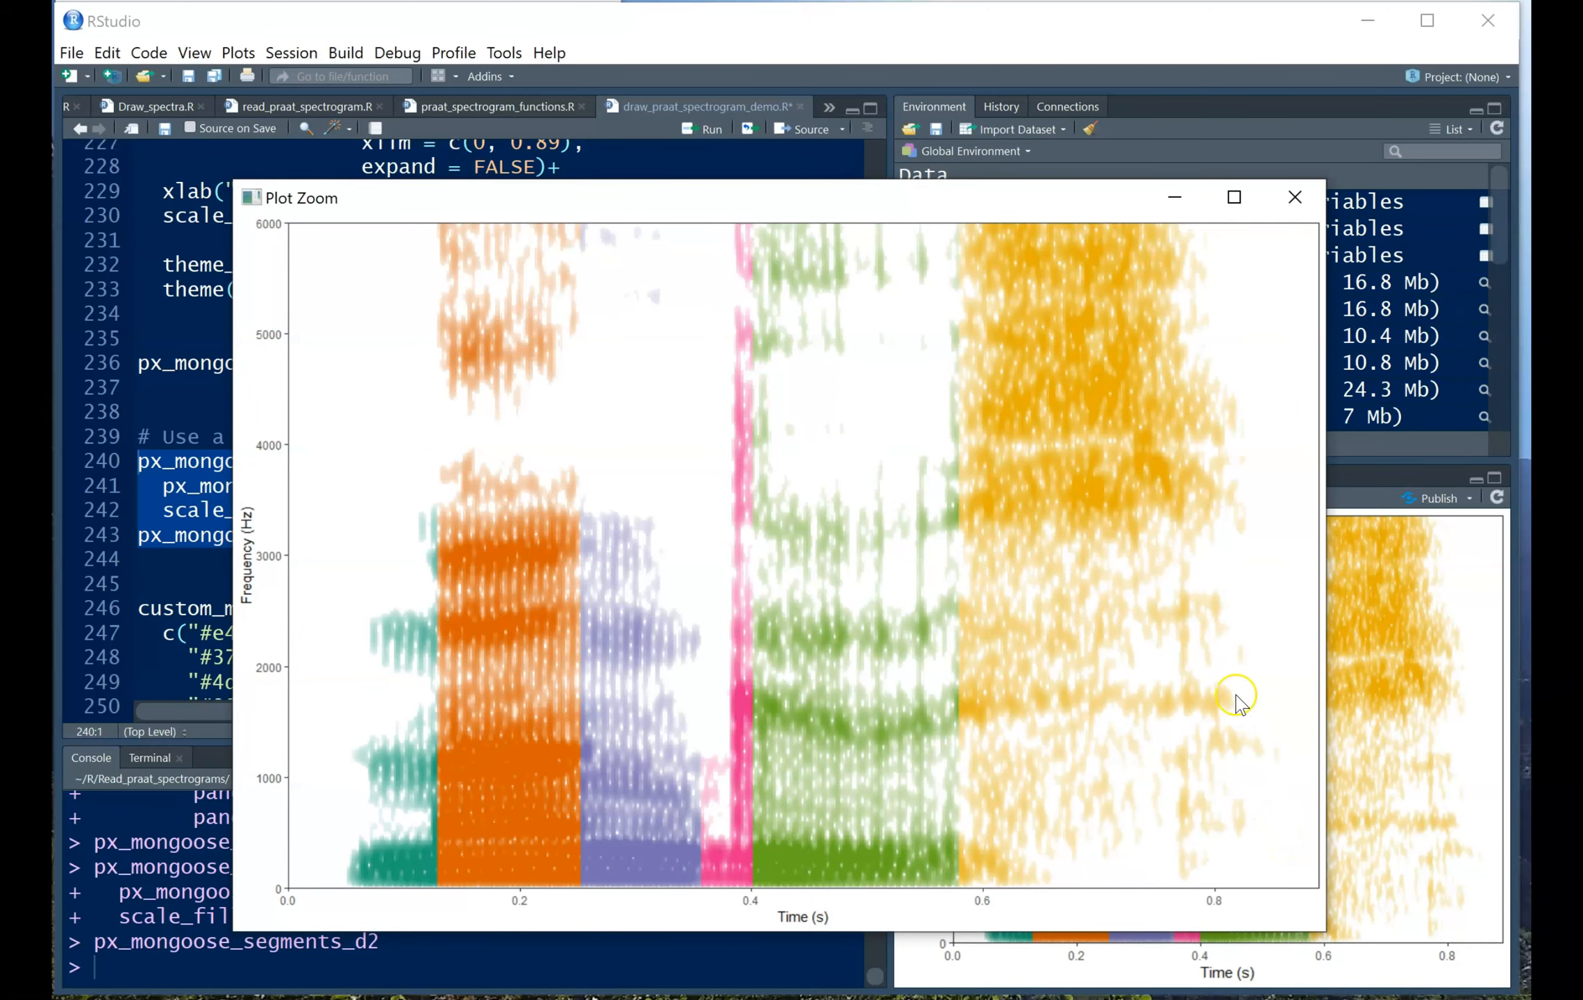
pyautogui.click(1296, 197)
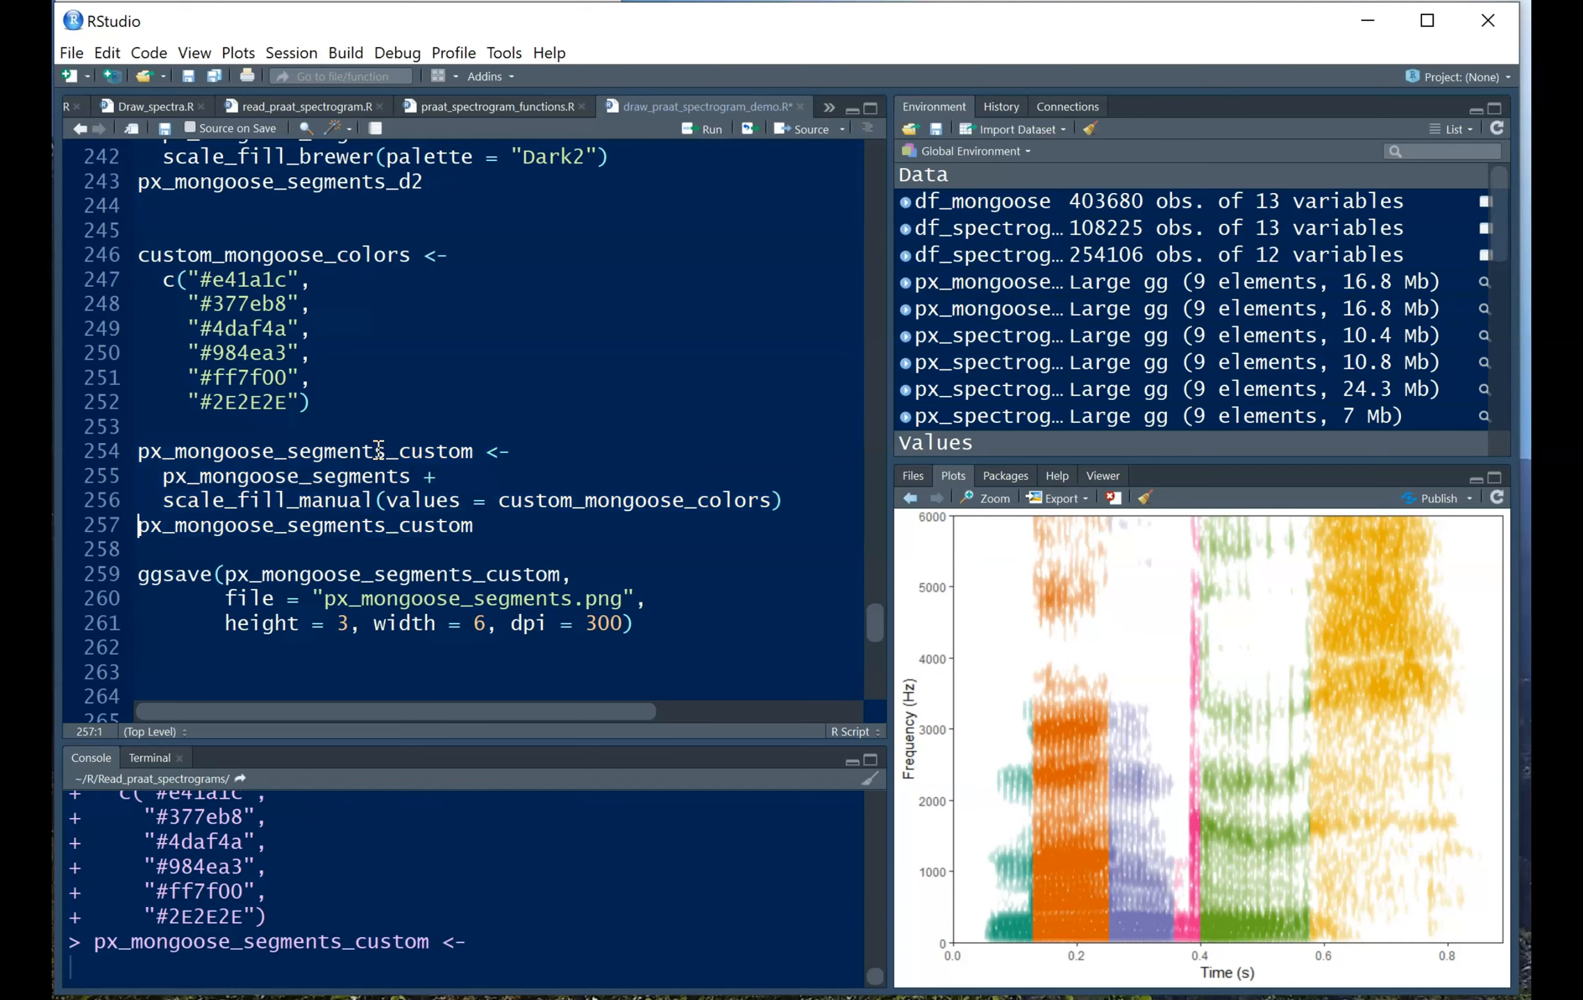
# Inspect the six-colour px_mongoose_segments_custom spectrogram in Plot Zoom, then scroll to the black-and-white code.
pyautogui.click(986, 498)
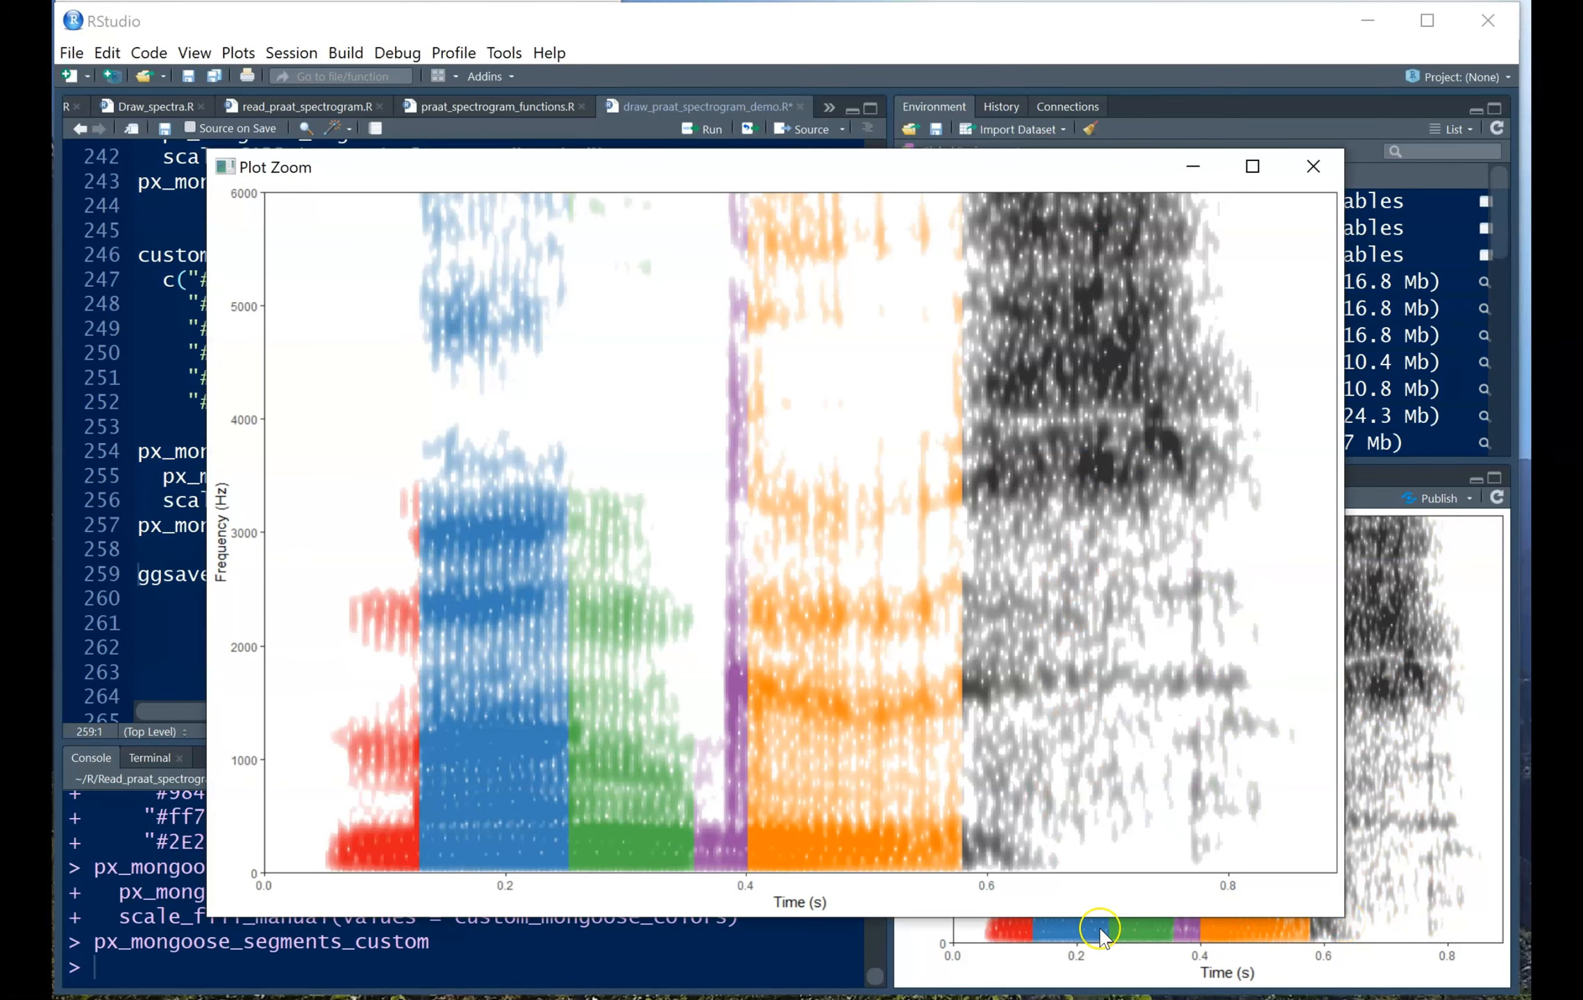
pyautogui.moveTo(1075, 449)
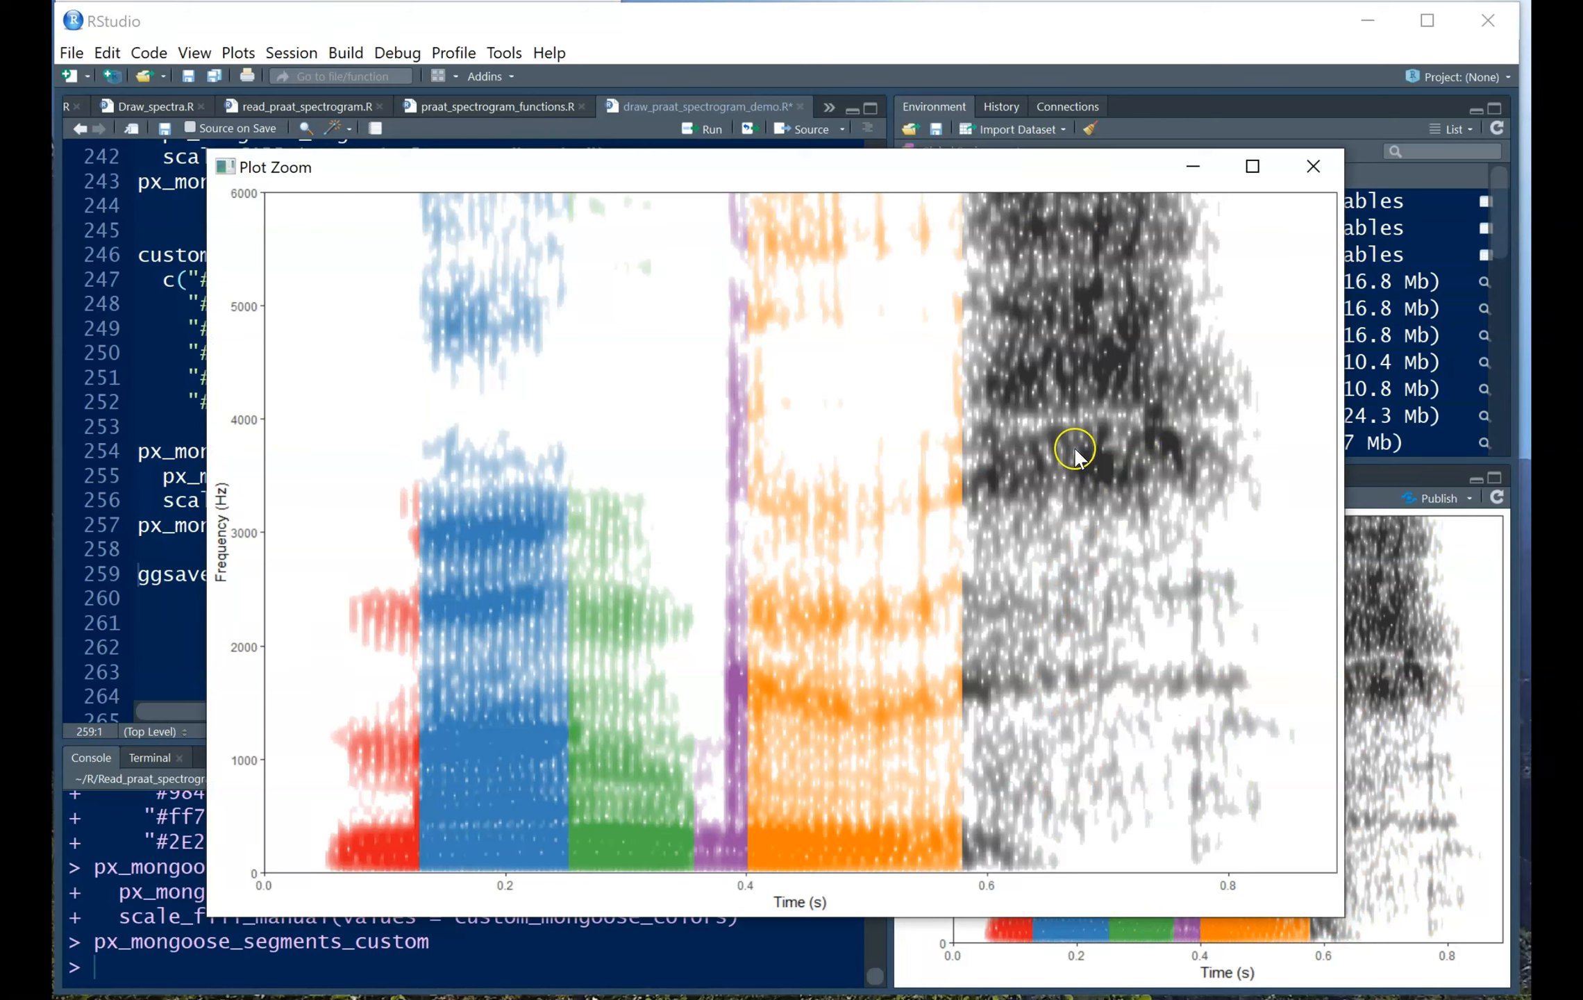
pyautogui.moveTo(553, 705)
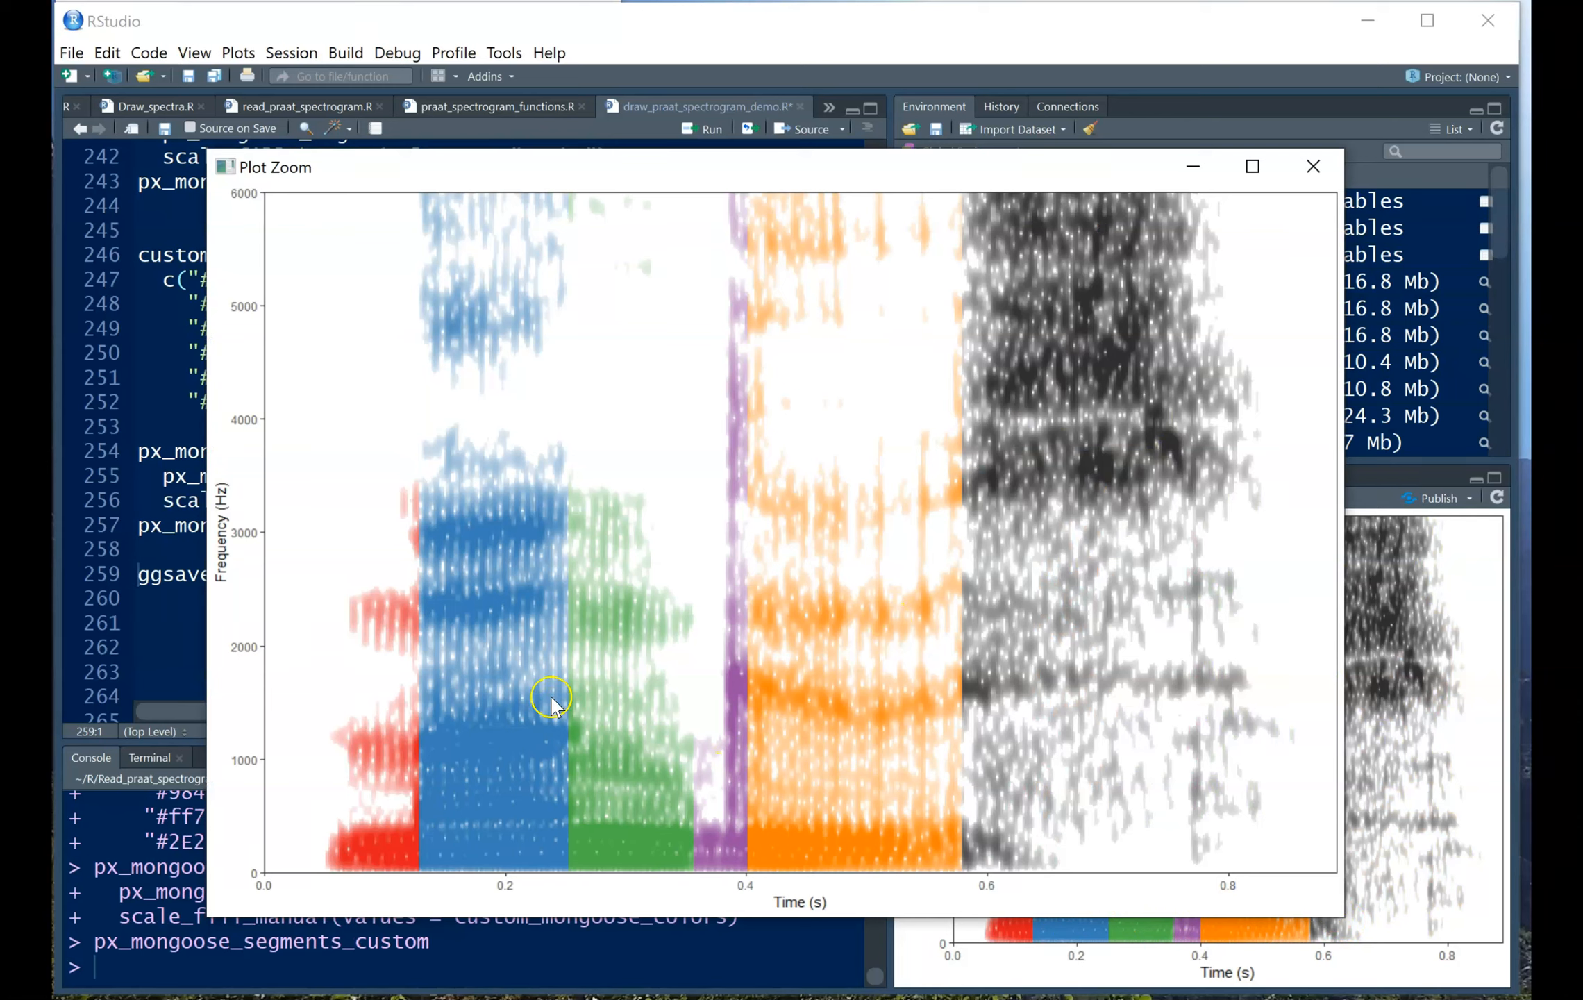
pyautogui.moveTo(833, 616)
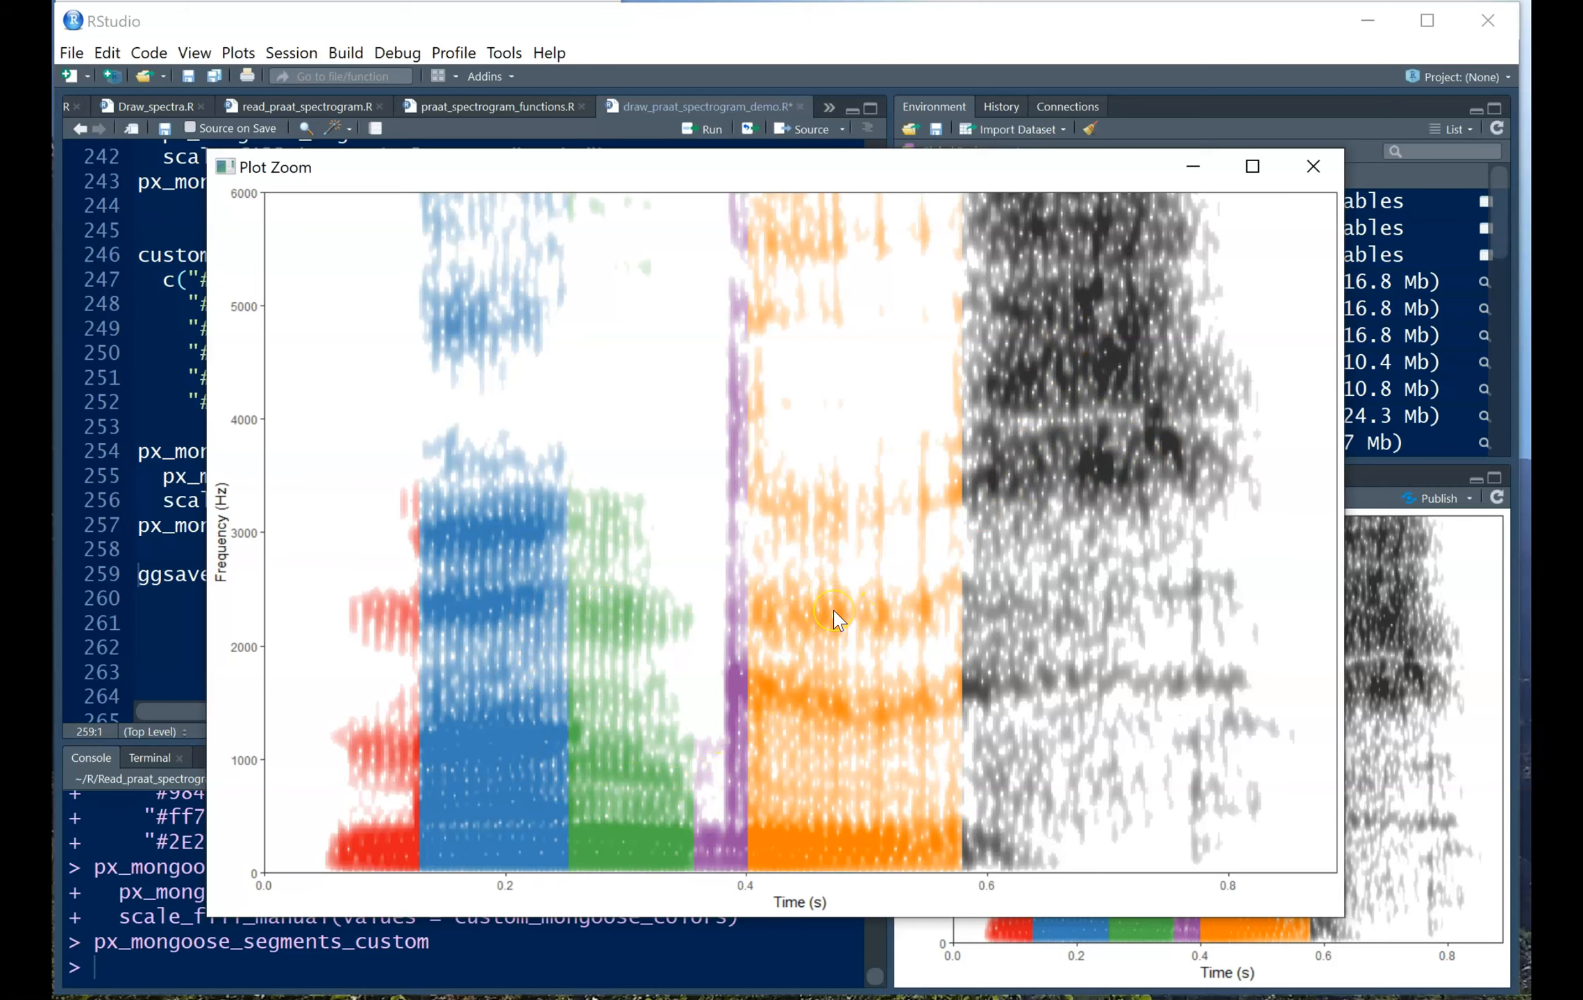
pyautogui.moveTo(1257, 233)
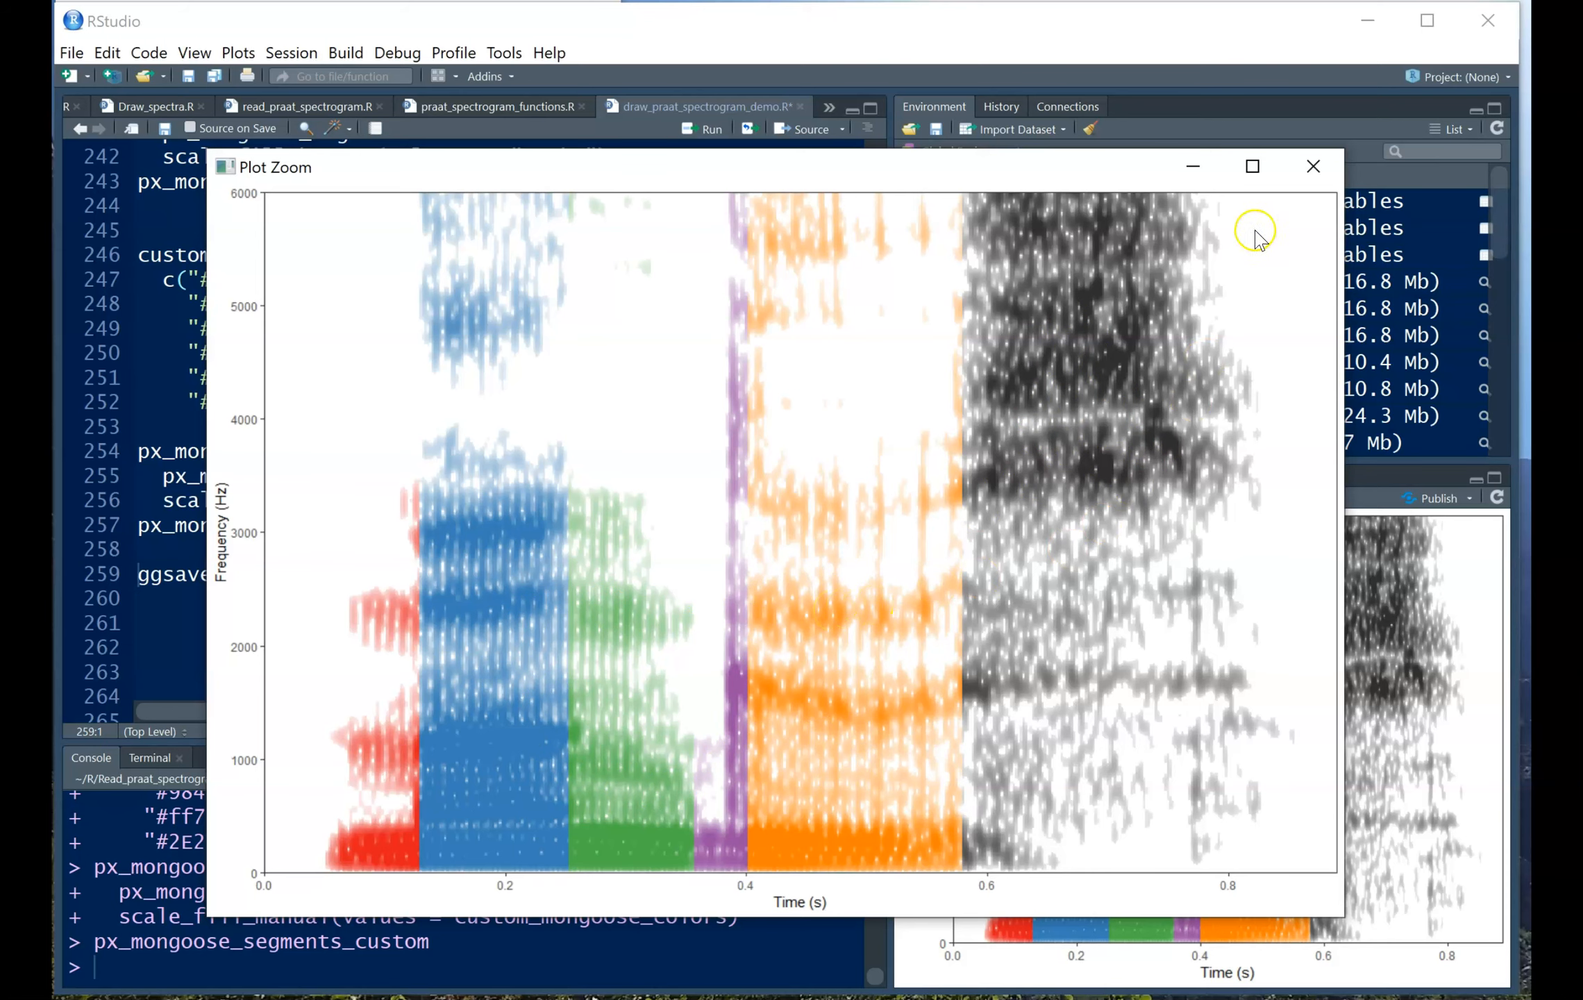
pyautogui.click(1313, 166)
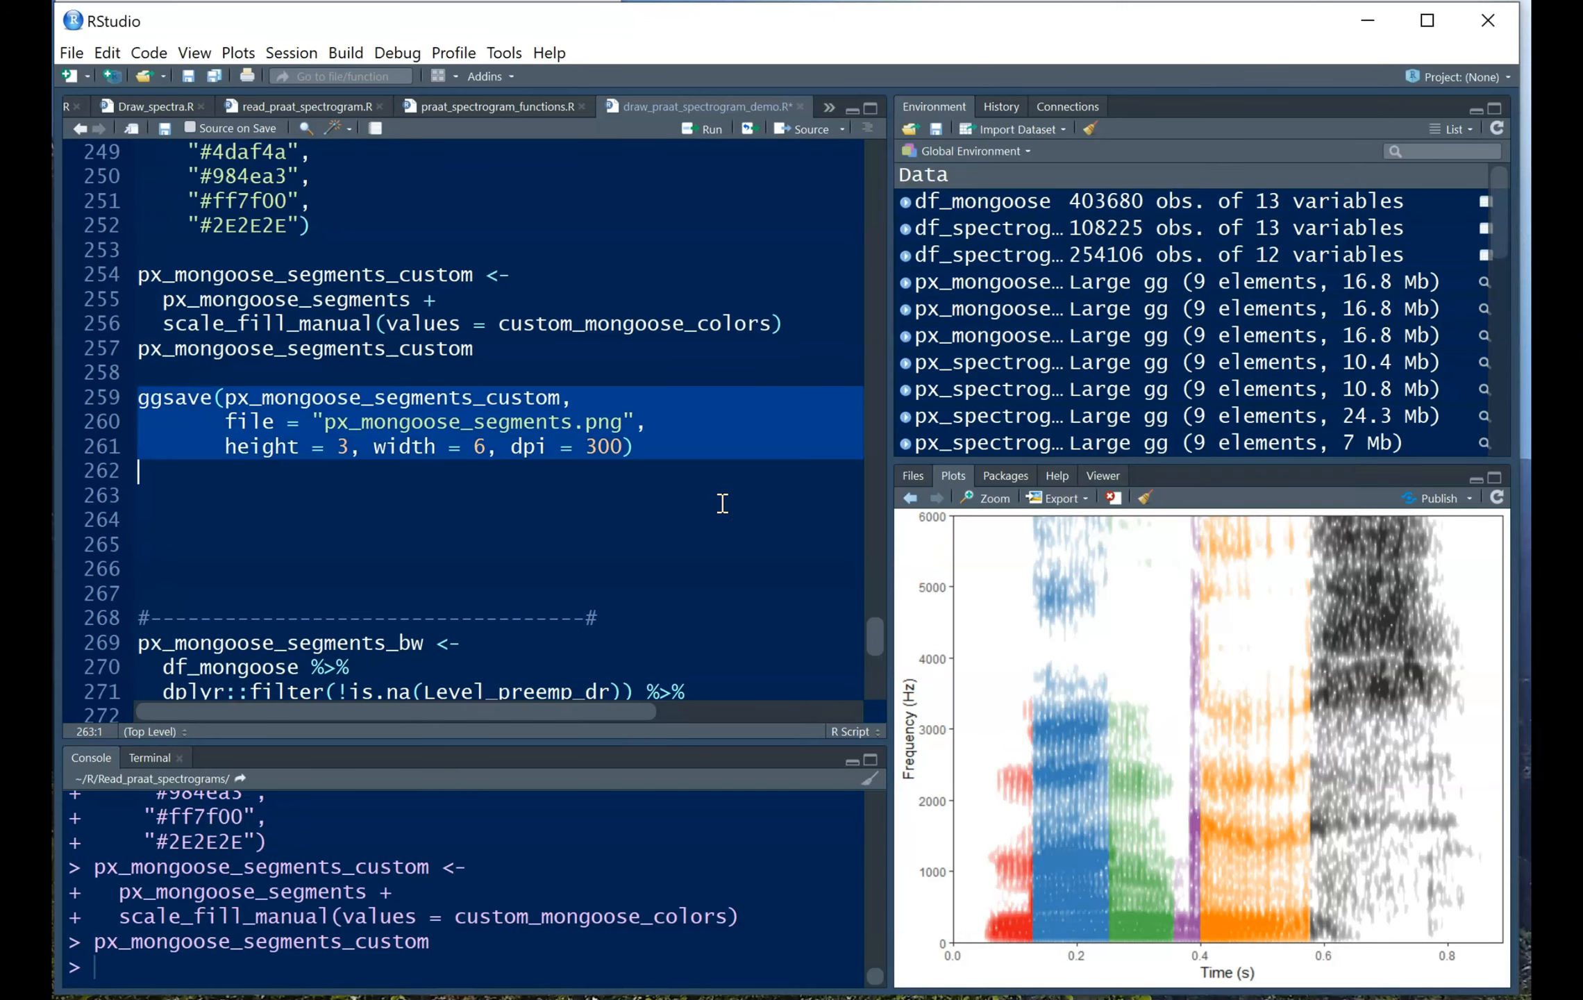
pyautogui.click(660, 544)
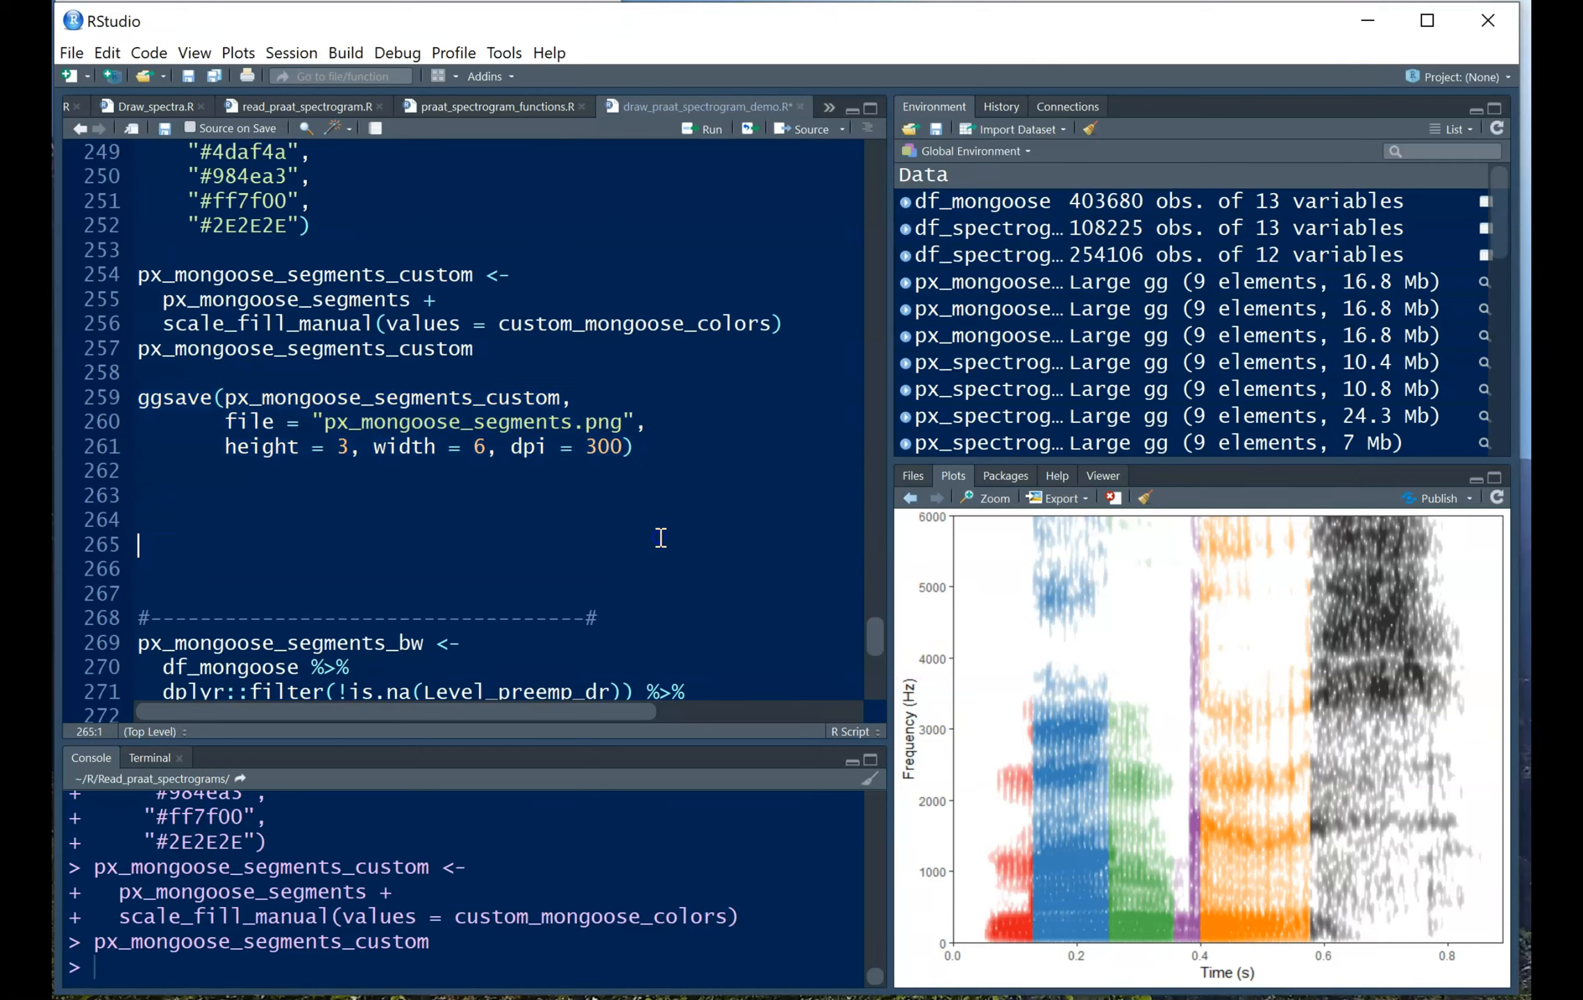
pyautogui.scroll(-3)
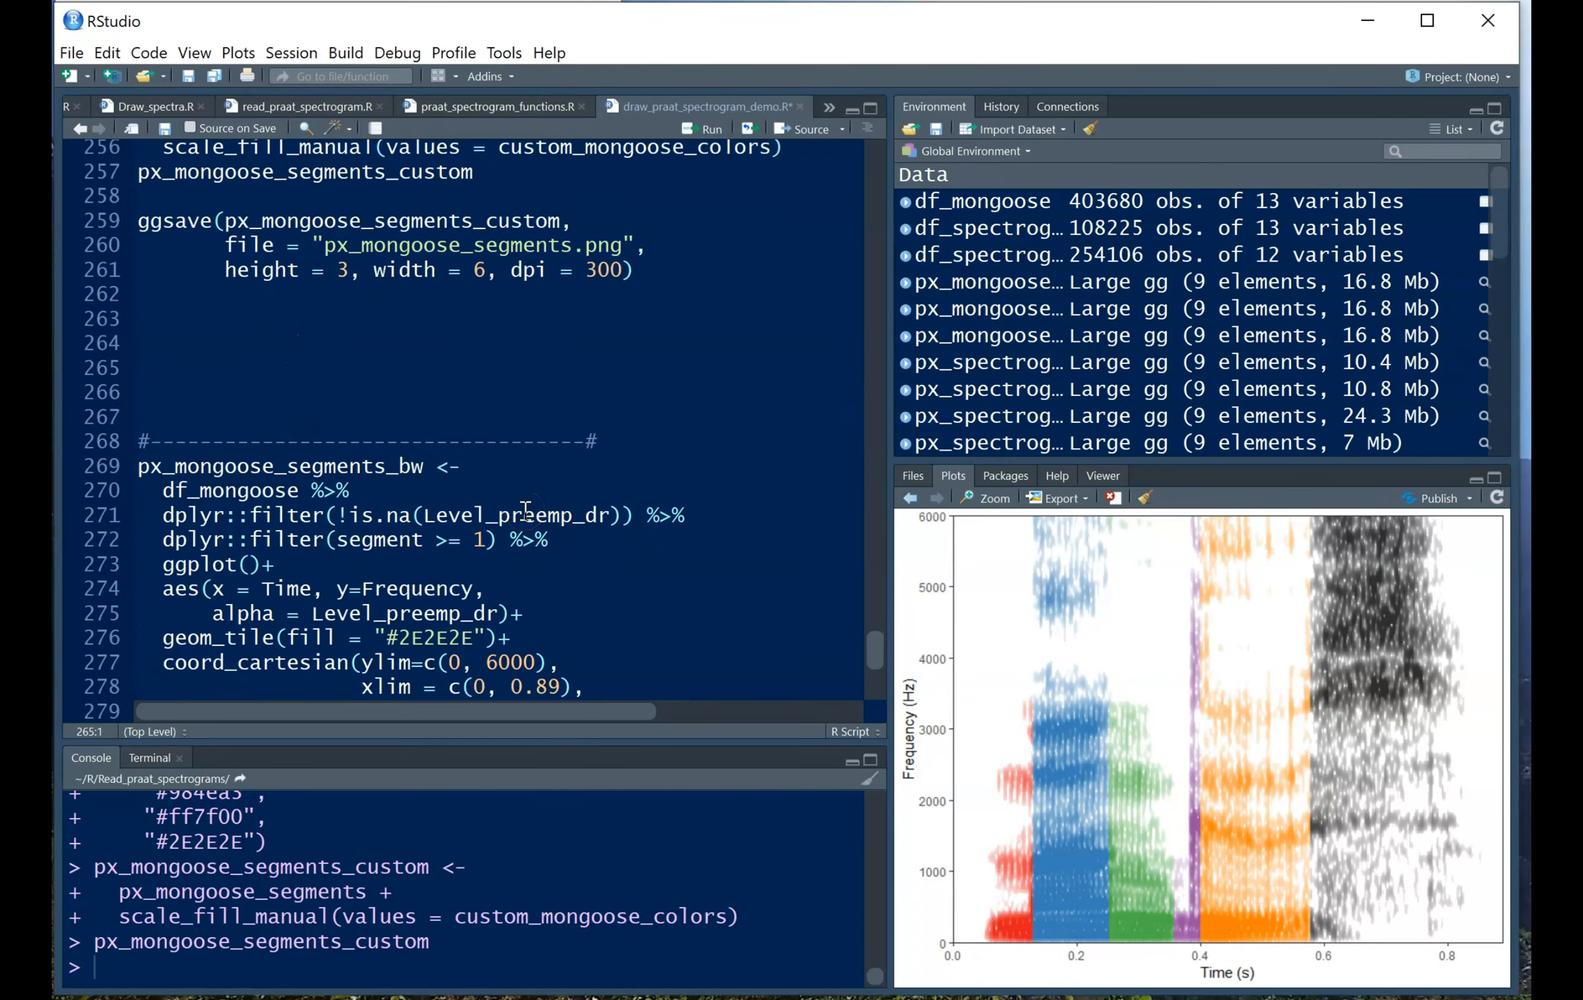